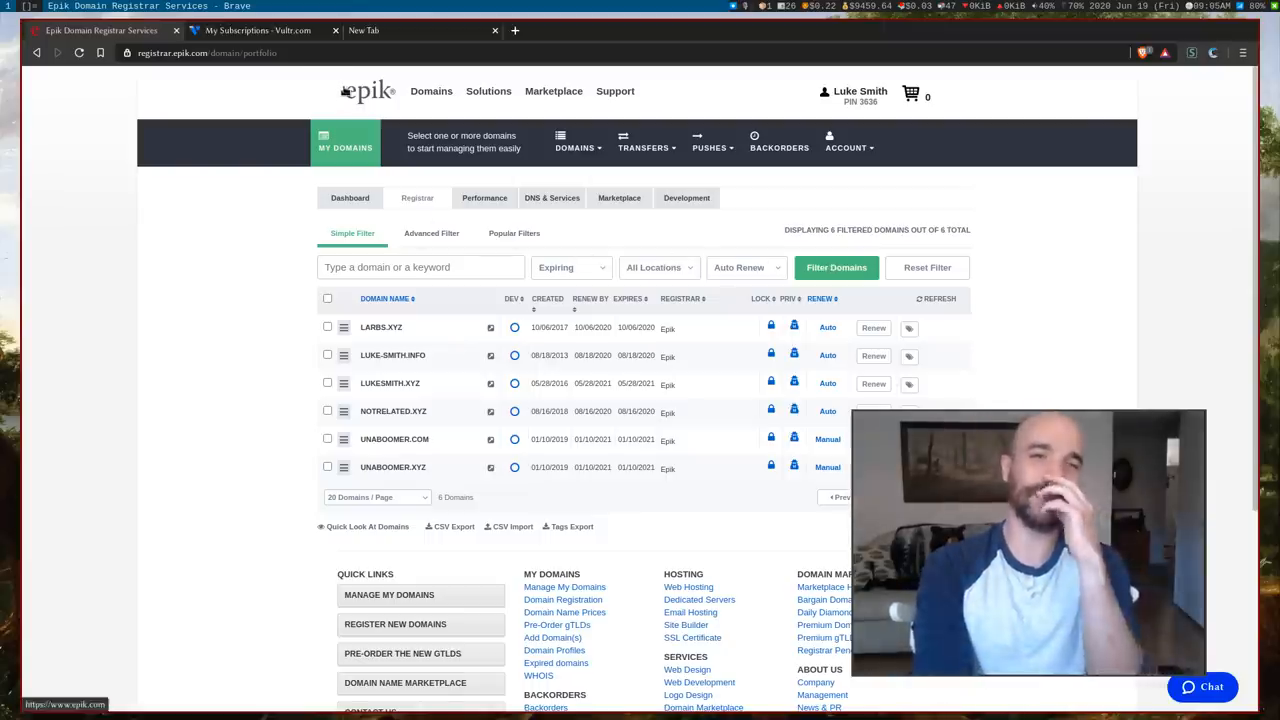
mouse_move(432, 12)
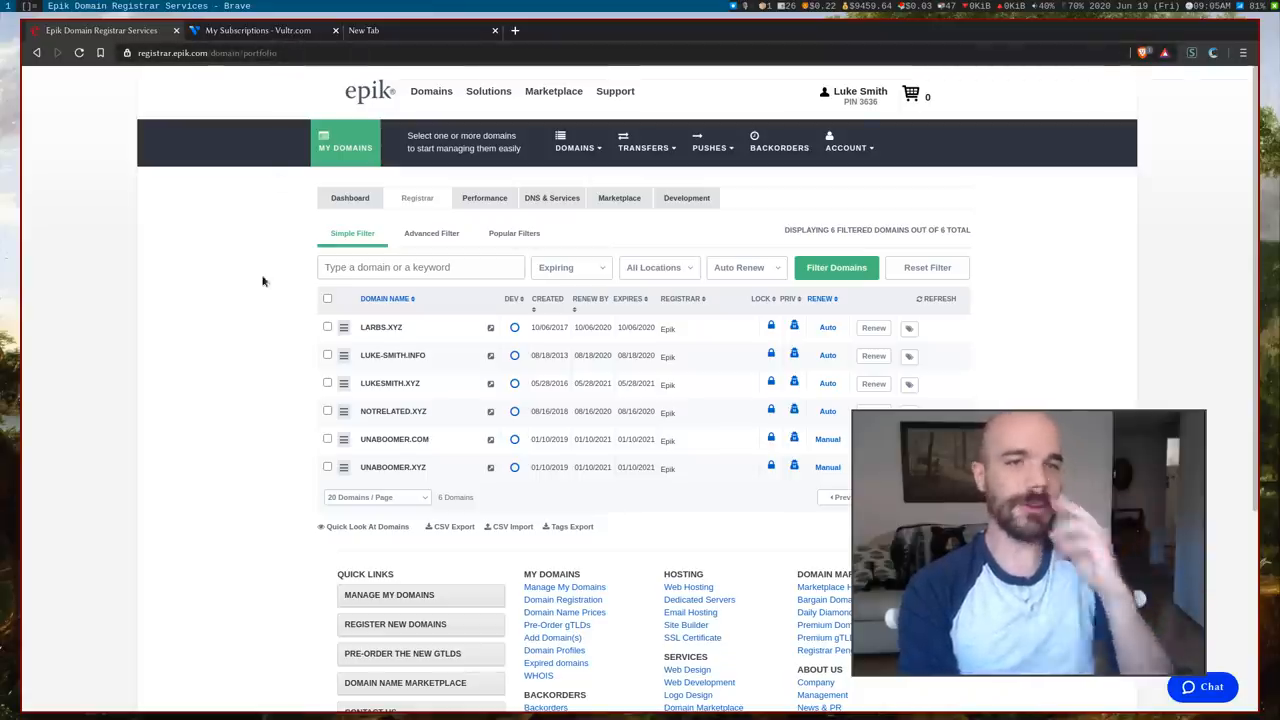
mouse_move(332, 448)
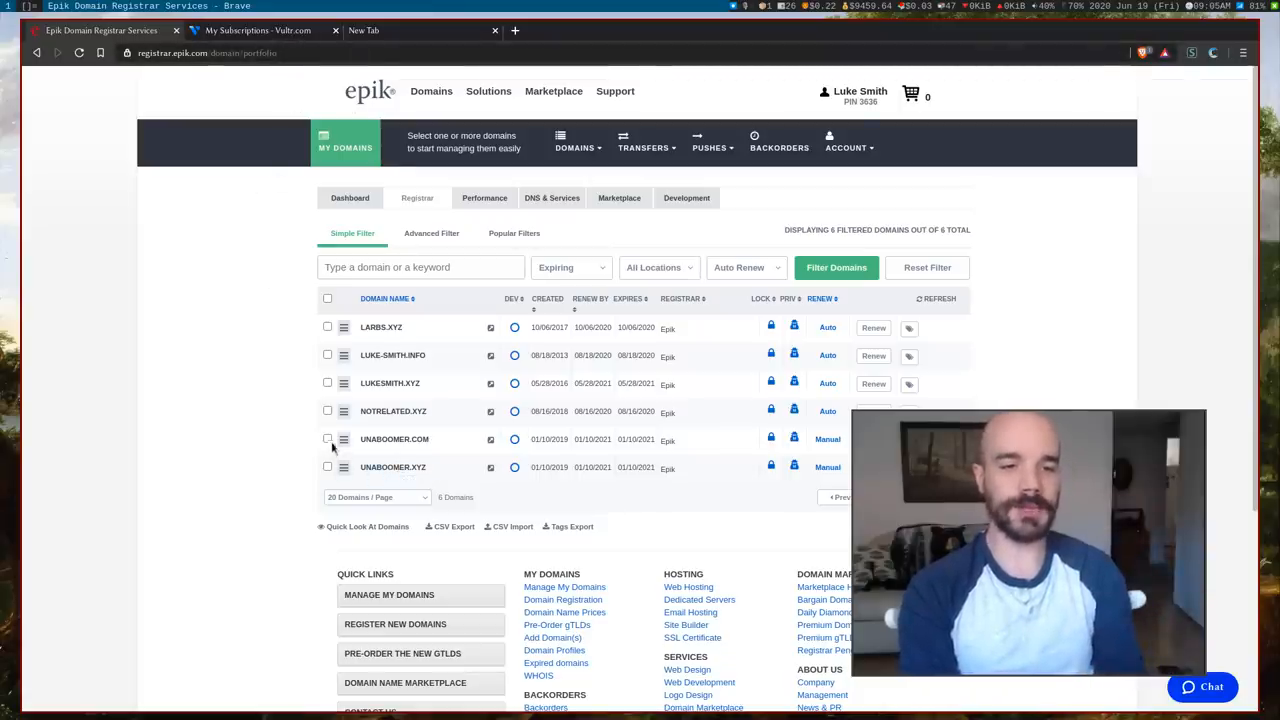
Step: Select unaboomer.com and go to its Set DNS Host Records page
click(328, 440)
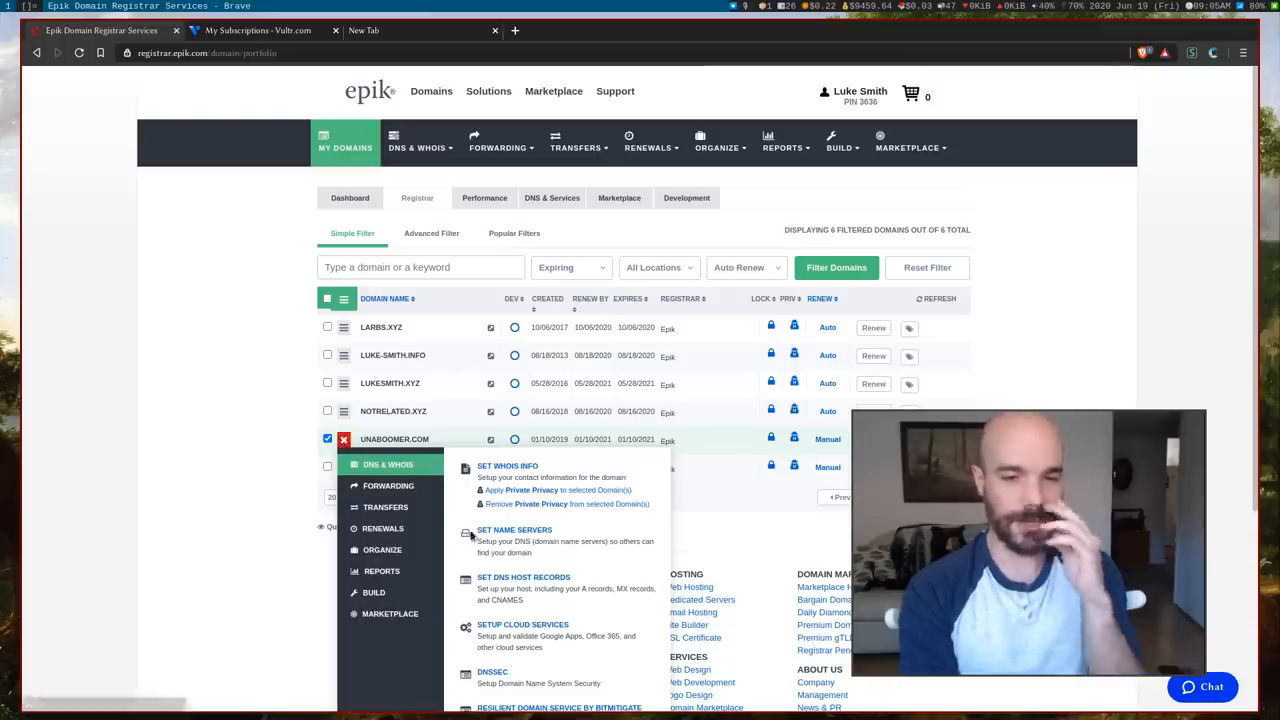
click(524, 576)
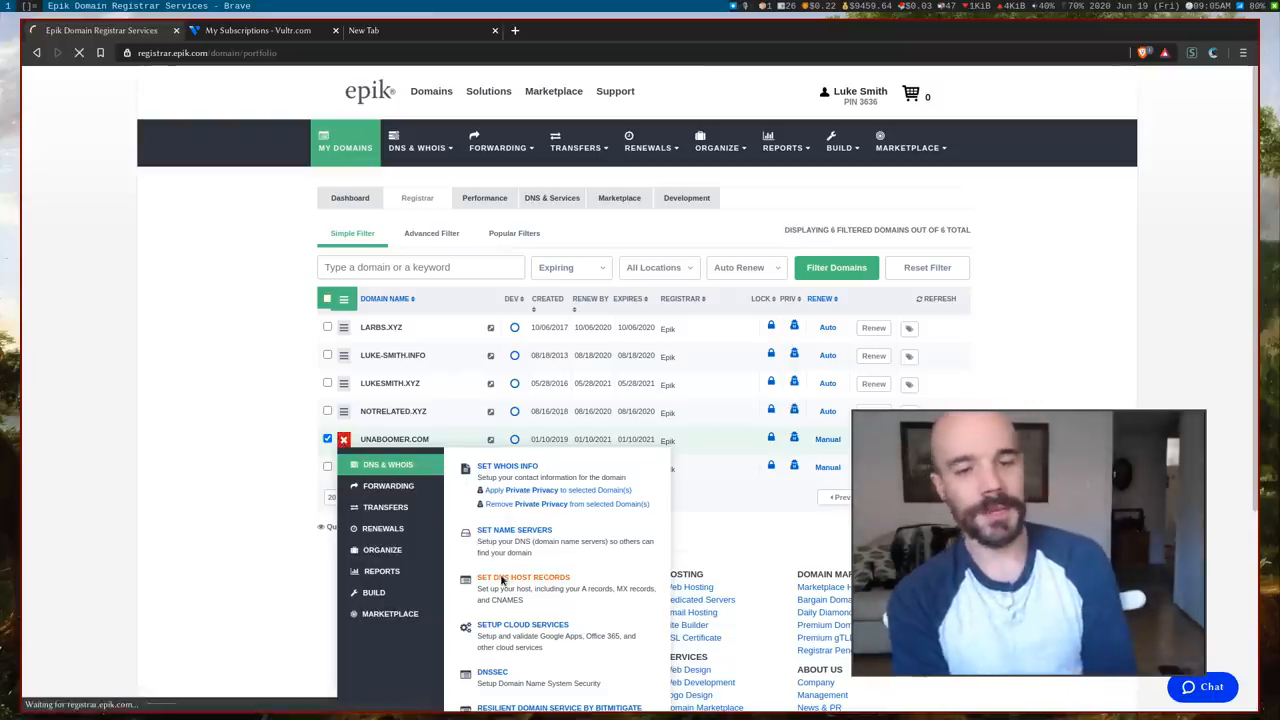
click(524, 576)
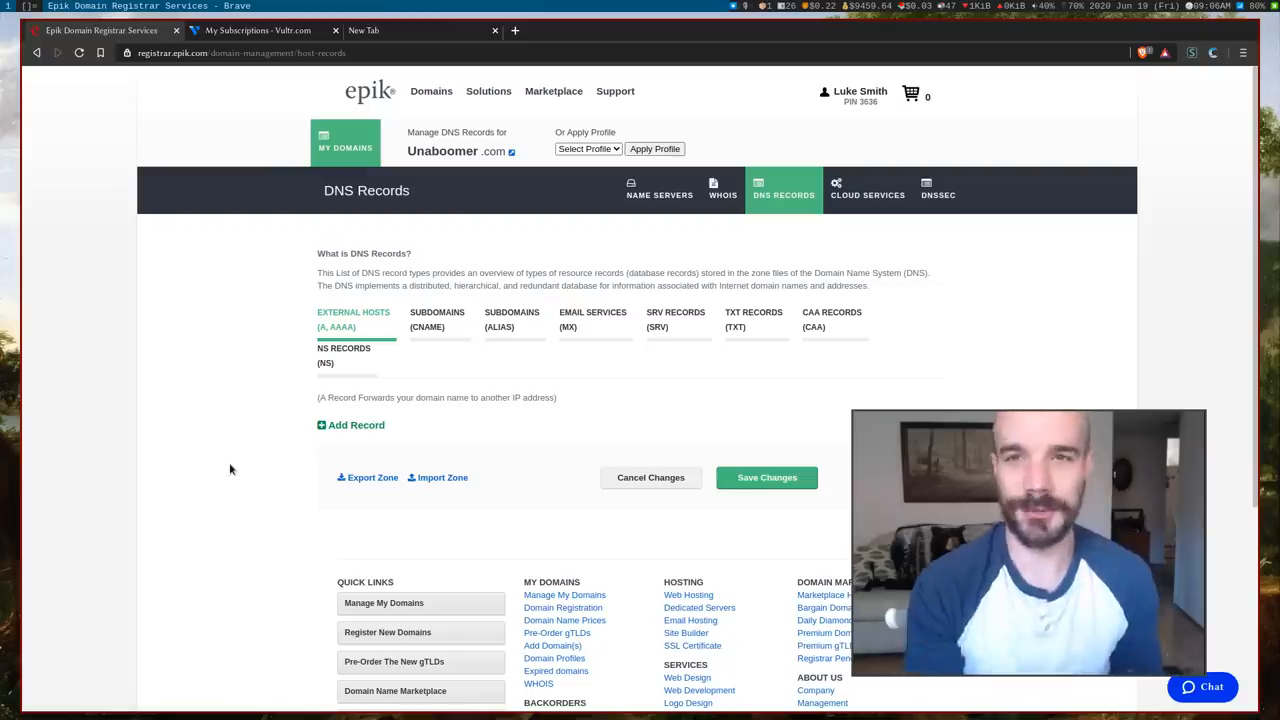
mouse_move(190, 464)
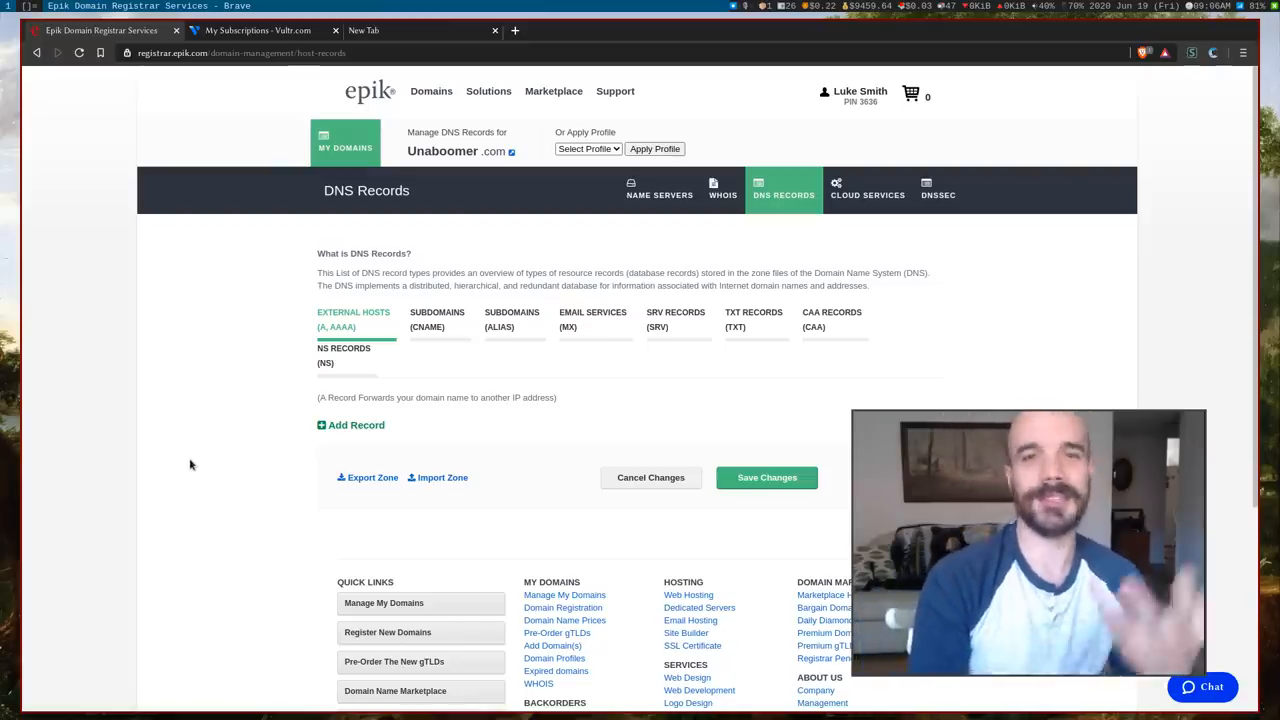
mouse_move(240, 304)
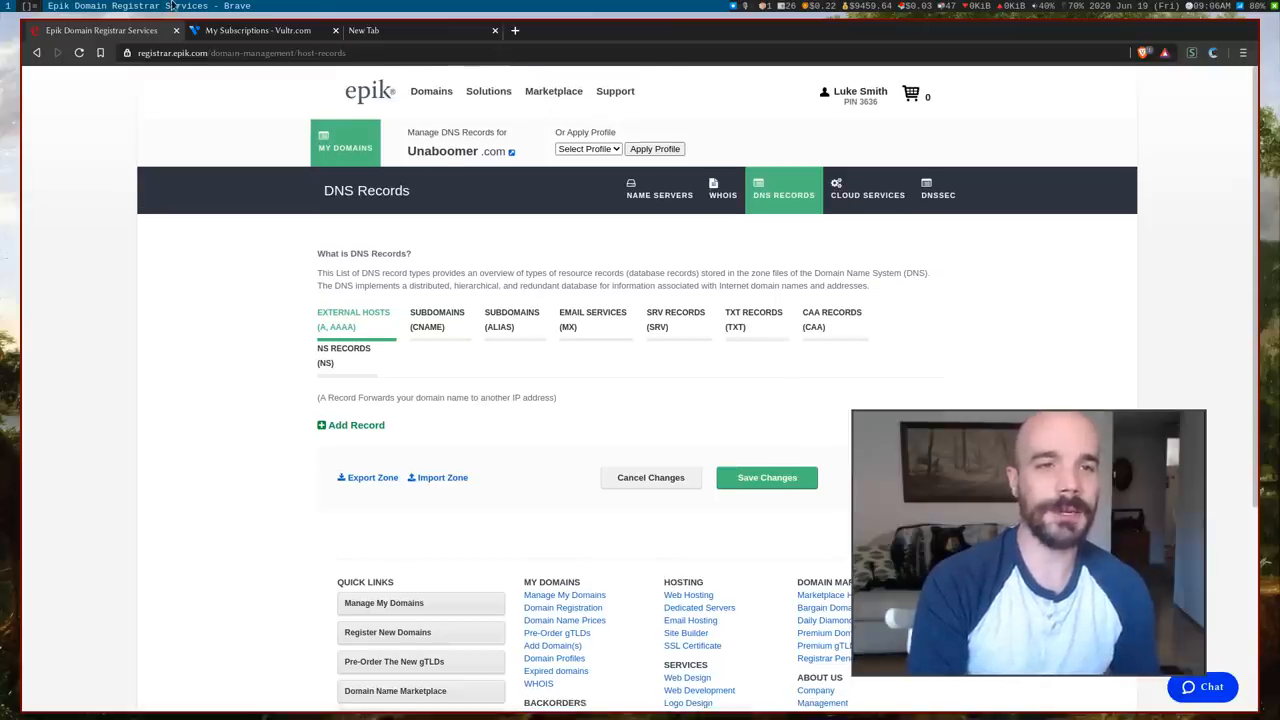
mouse_move(260, 30)
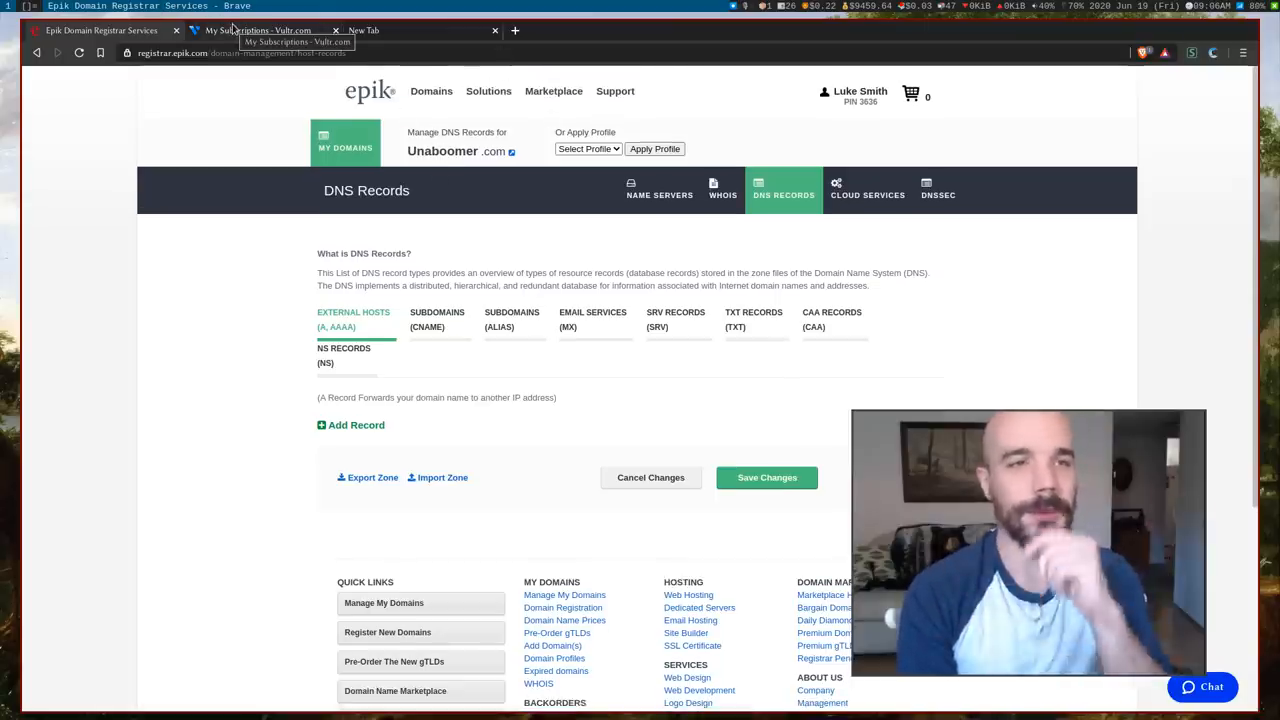
Step: From the Vultr products overview, choose Deploy New Server via the blue + menu
click(256, 30)
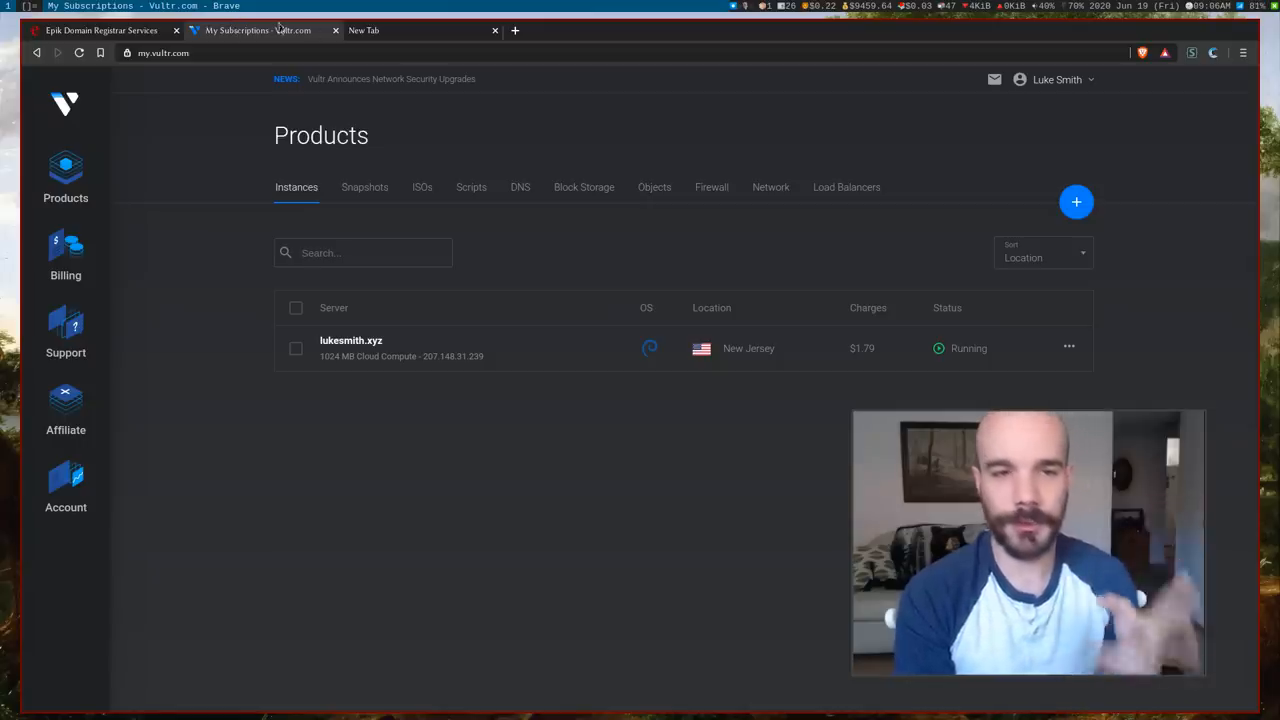
mouse_move(456, 146)
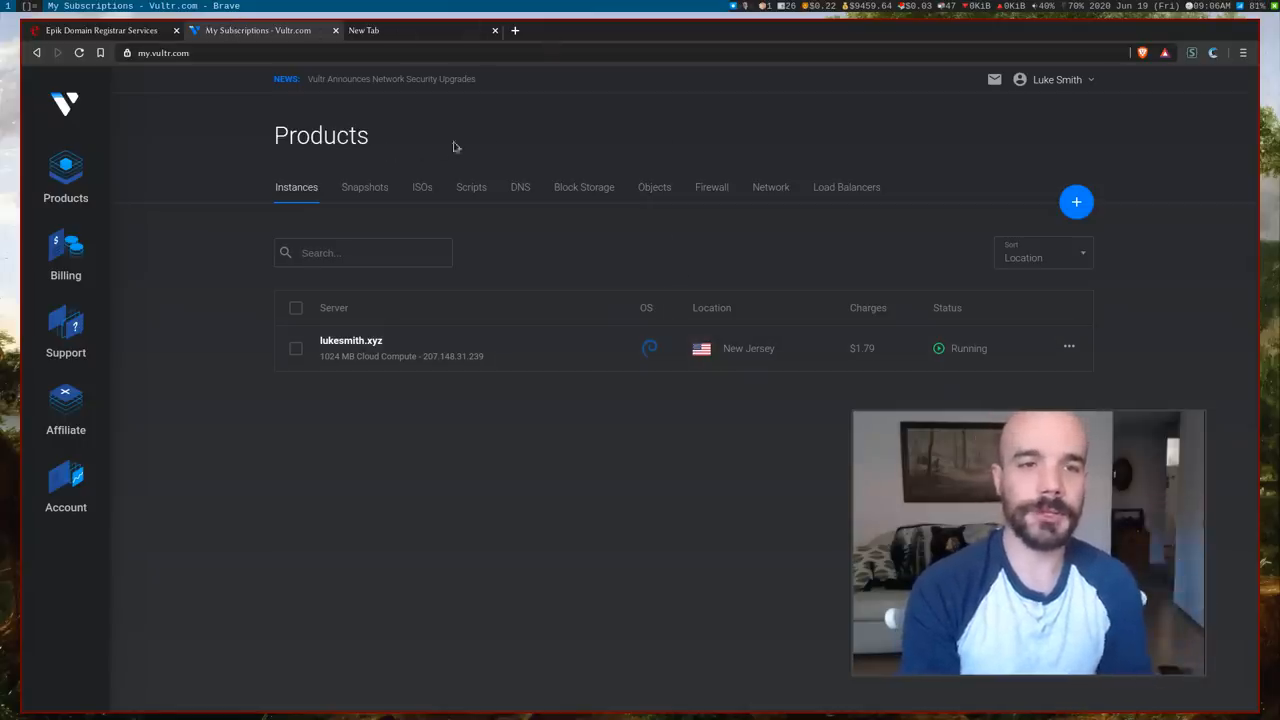
mouse_move(836, 302)
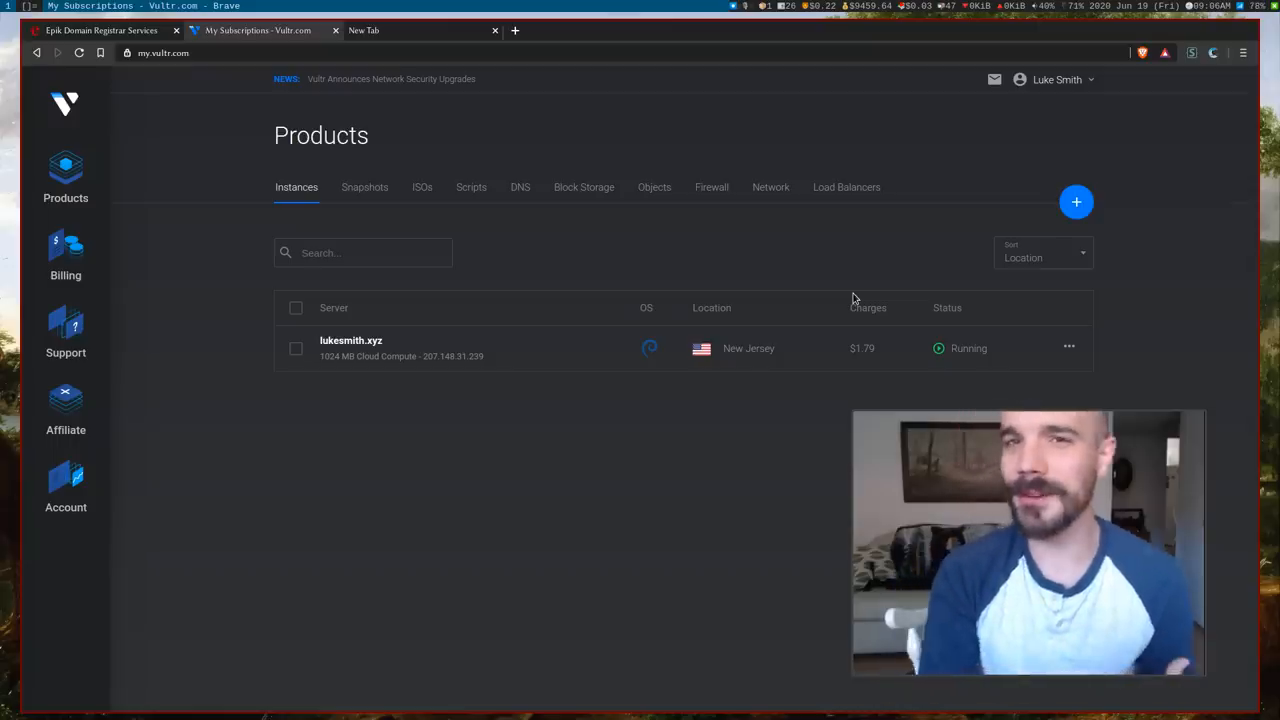
click(1076, 202)
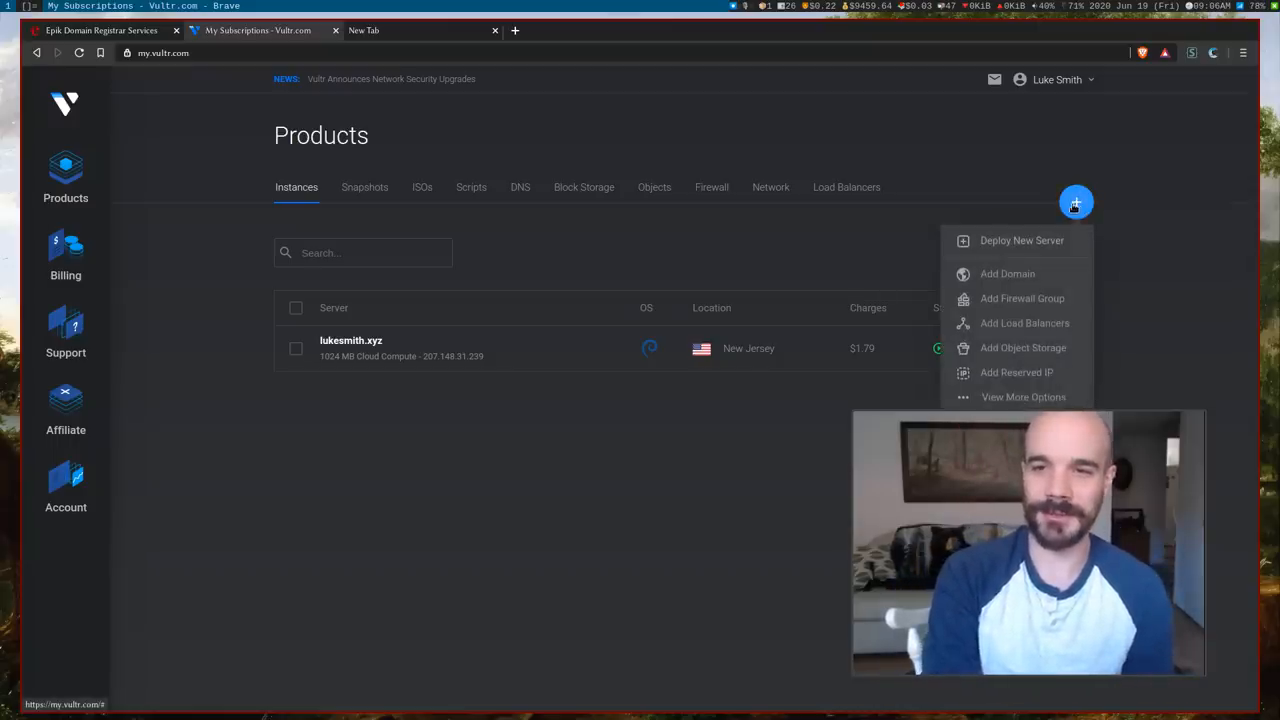
click(1020, 240)
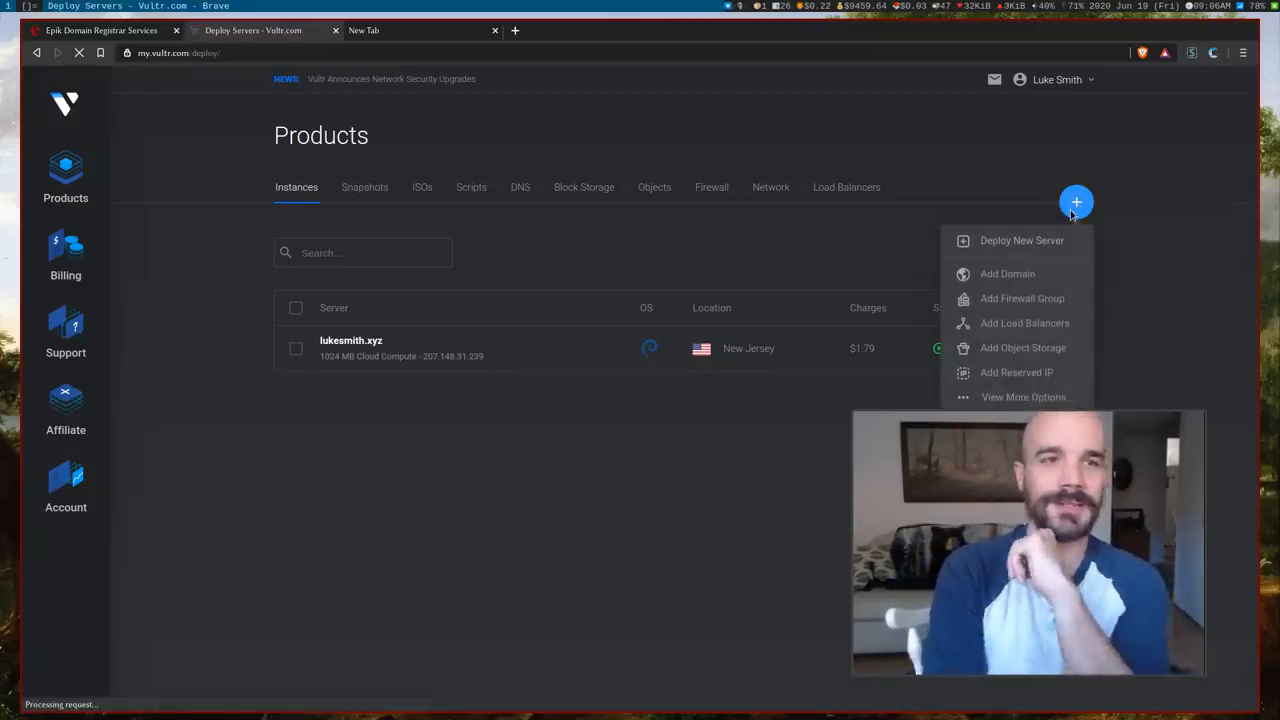
Step: Choose New York (NJ) as location and Debian 10 x64 as the server type
click(1020, 240)
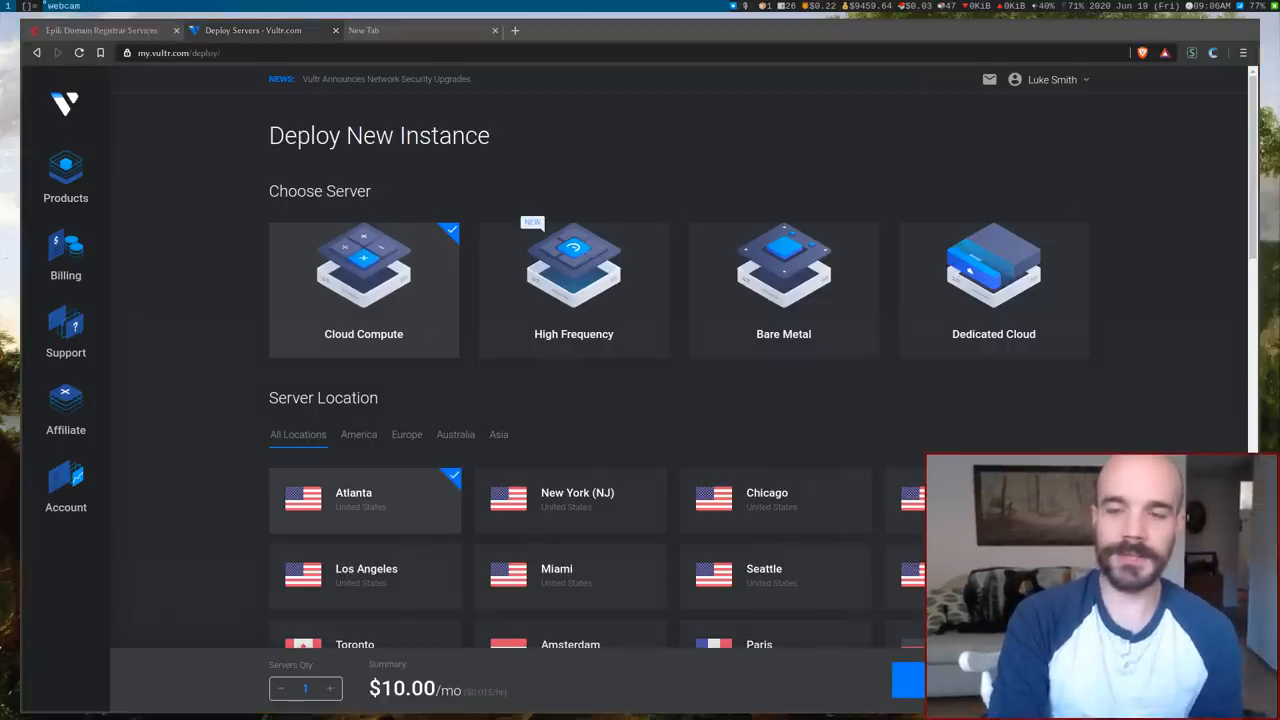
scroll(down, 3)
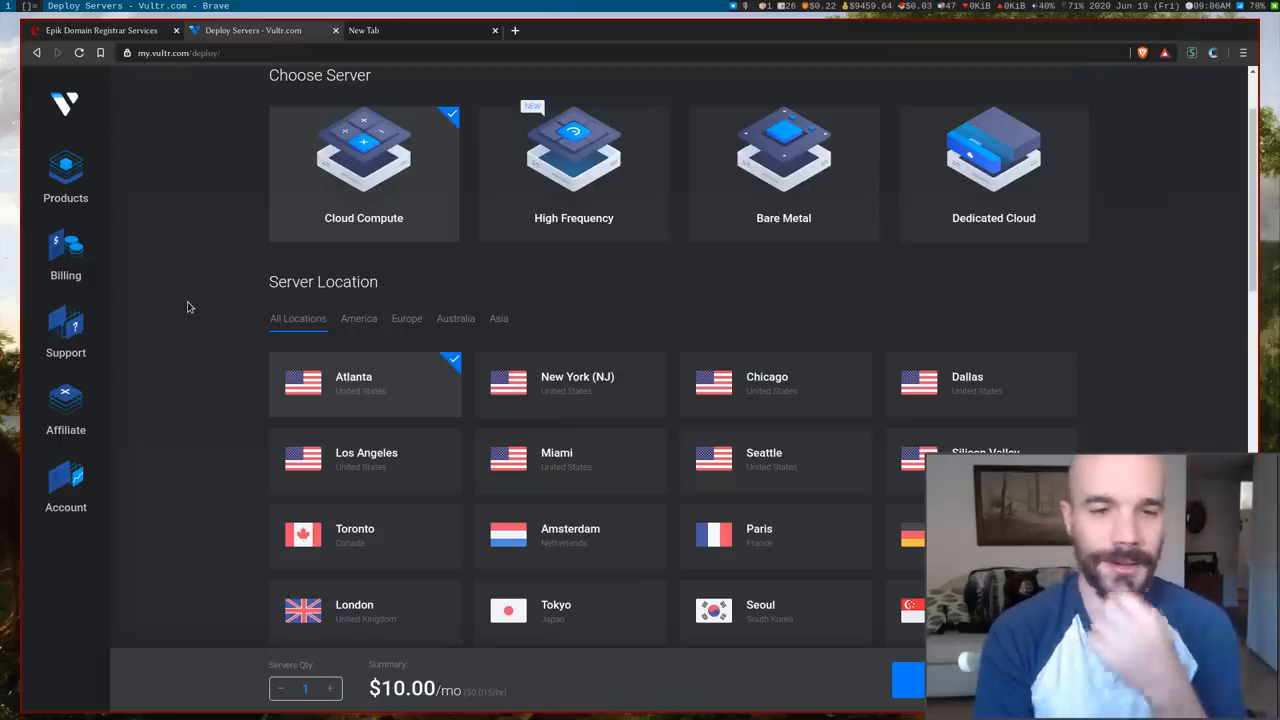
scroll(down, 3)
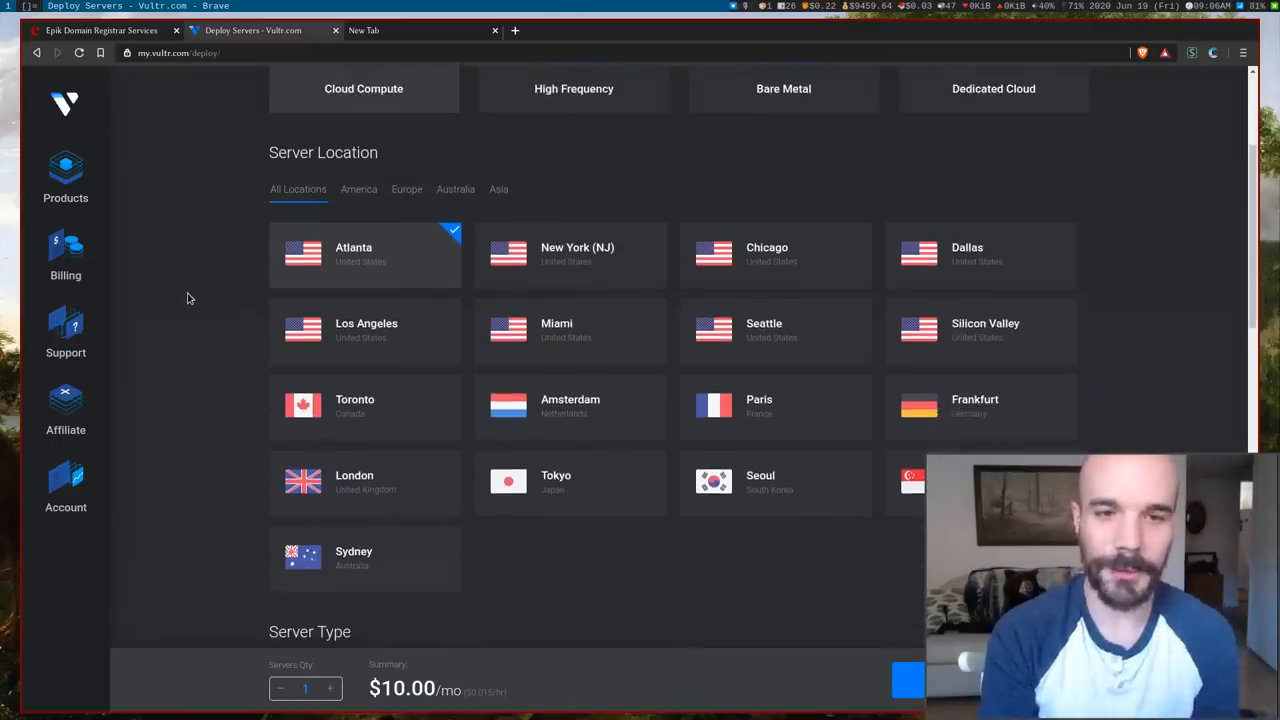
scroll(up, 3)
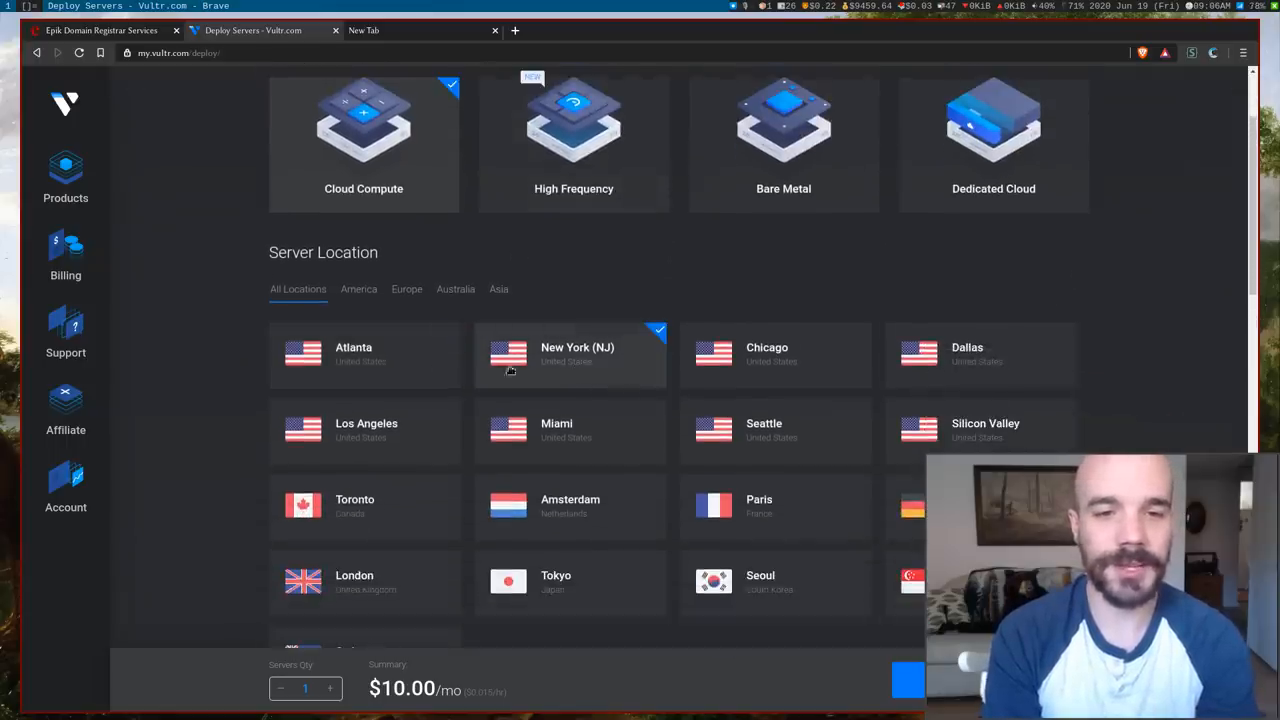
scroll(down, 3)
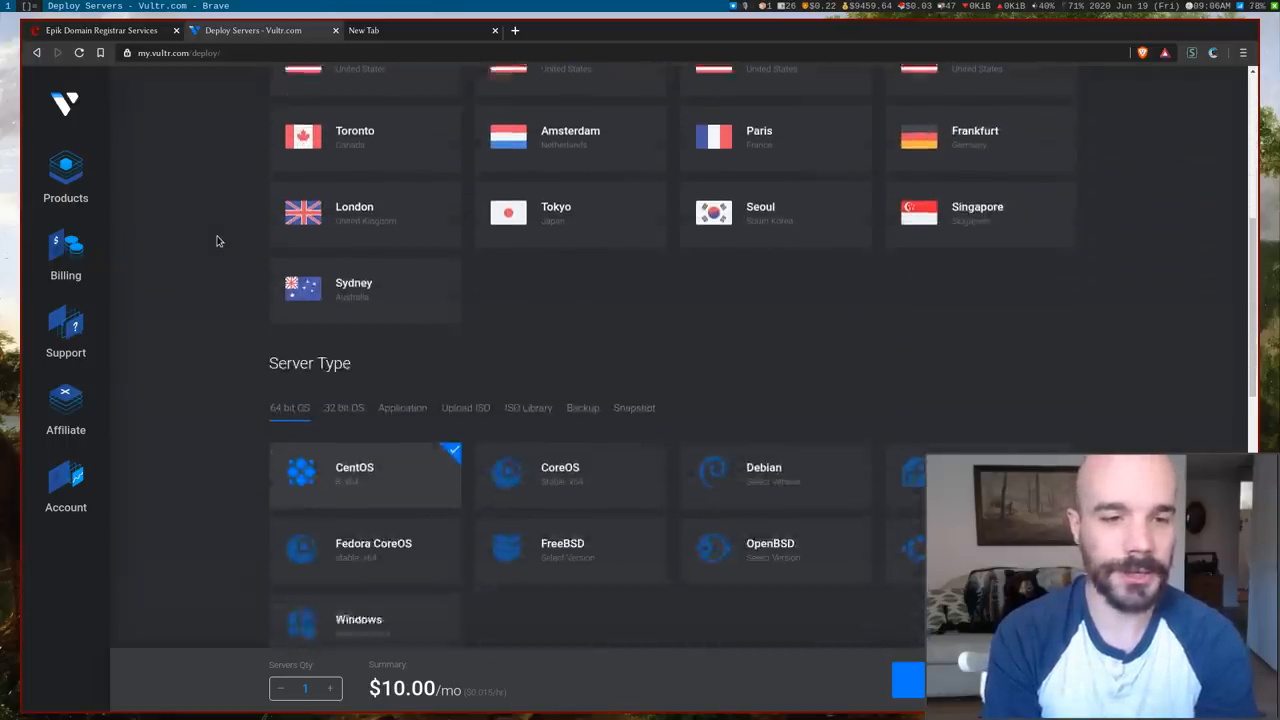
scroll(down, 3)
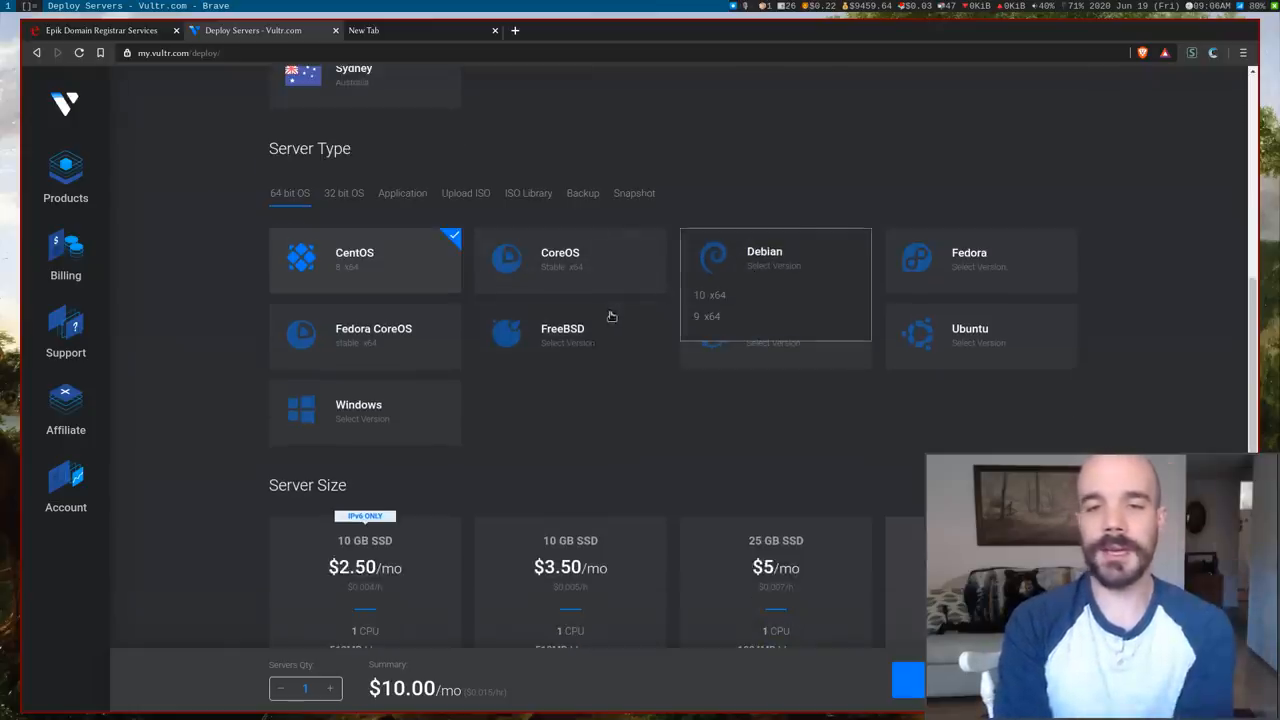
click(710, 296)
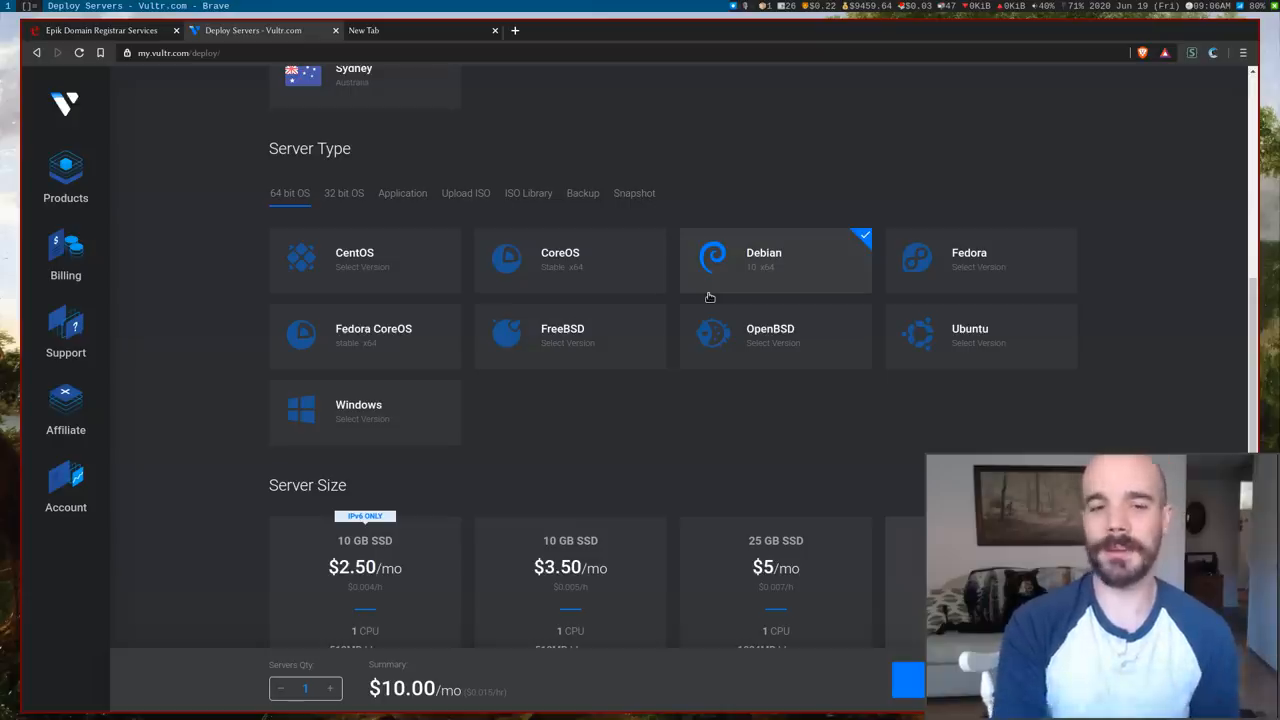
scroll(down, 3)
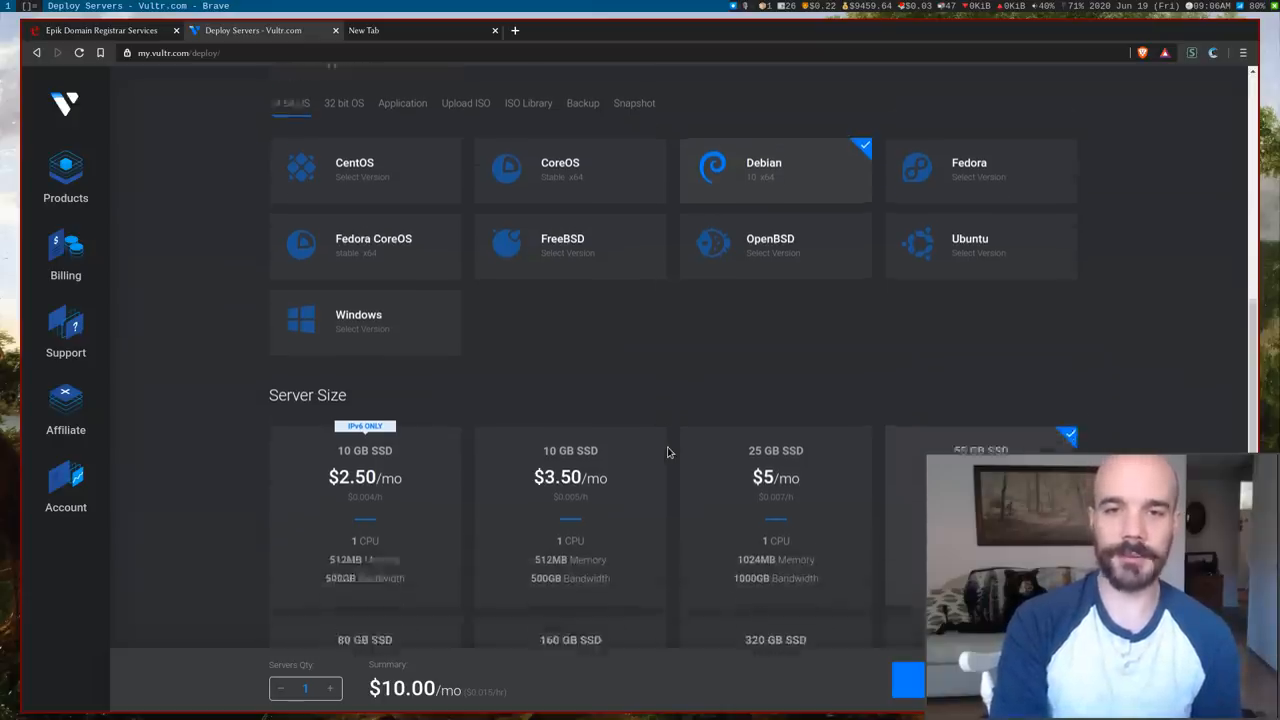
scroll(down, 3)
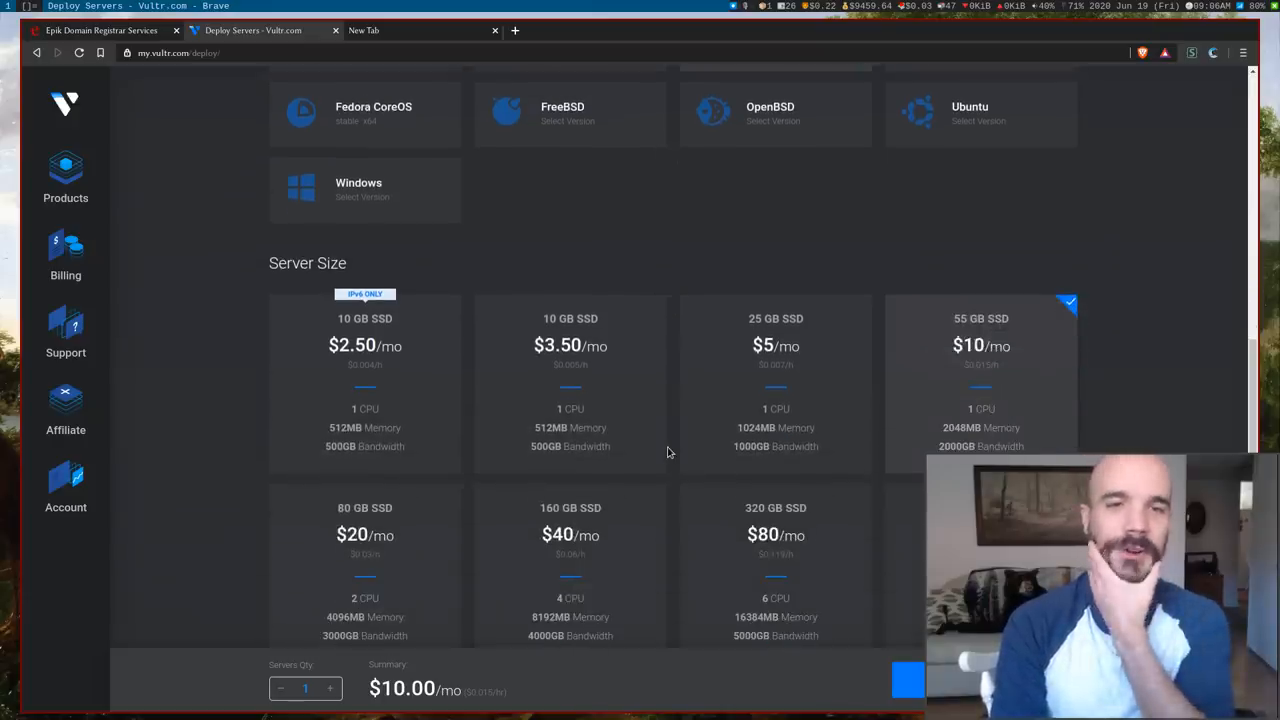
scroll(up, 3)
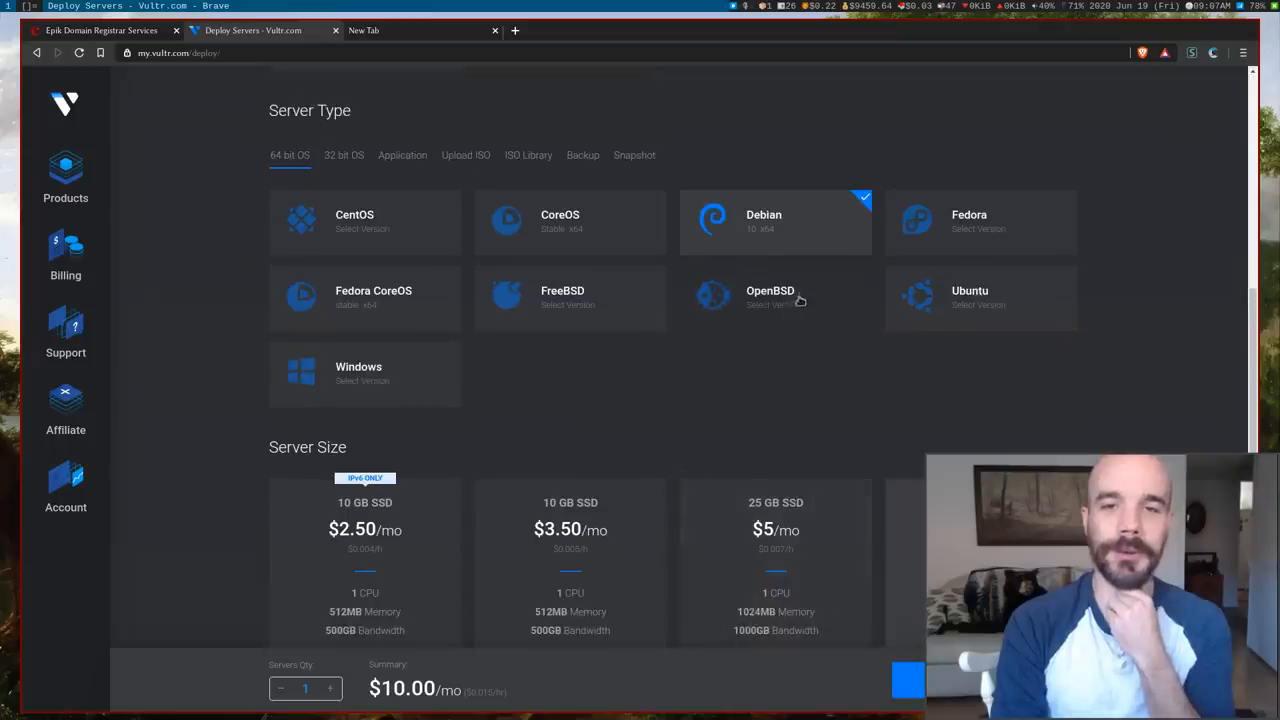
mouse_move(680, 392)
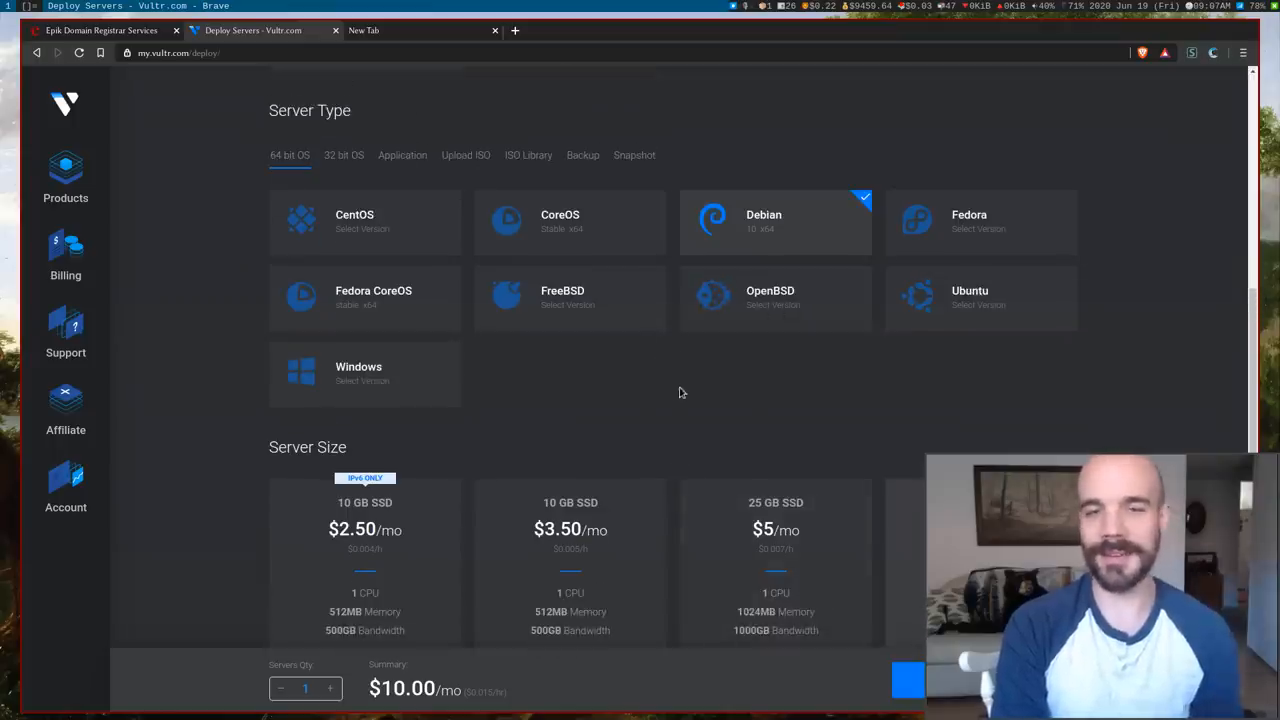
scroll(down, 3)
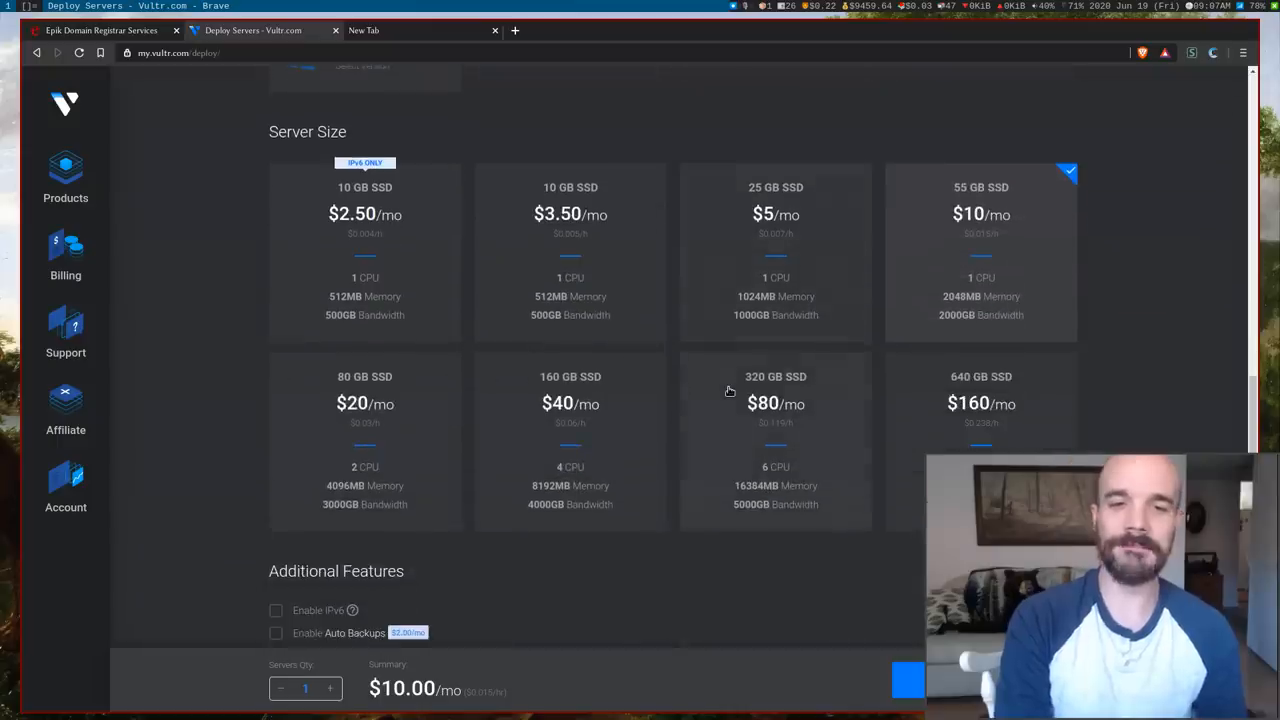
mouse_move(556, 244)
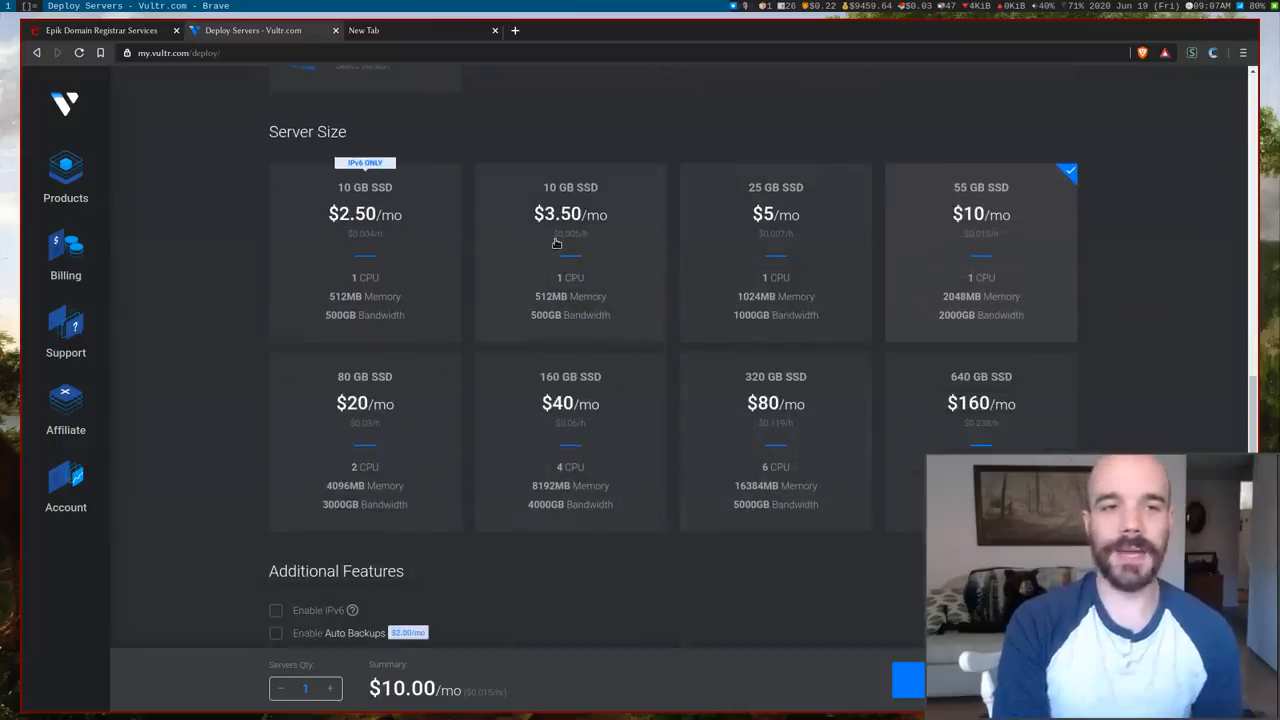
Step: Select the 10 GB SSD $3.50/mo server size
click(570, 250)
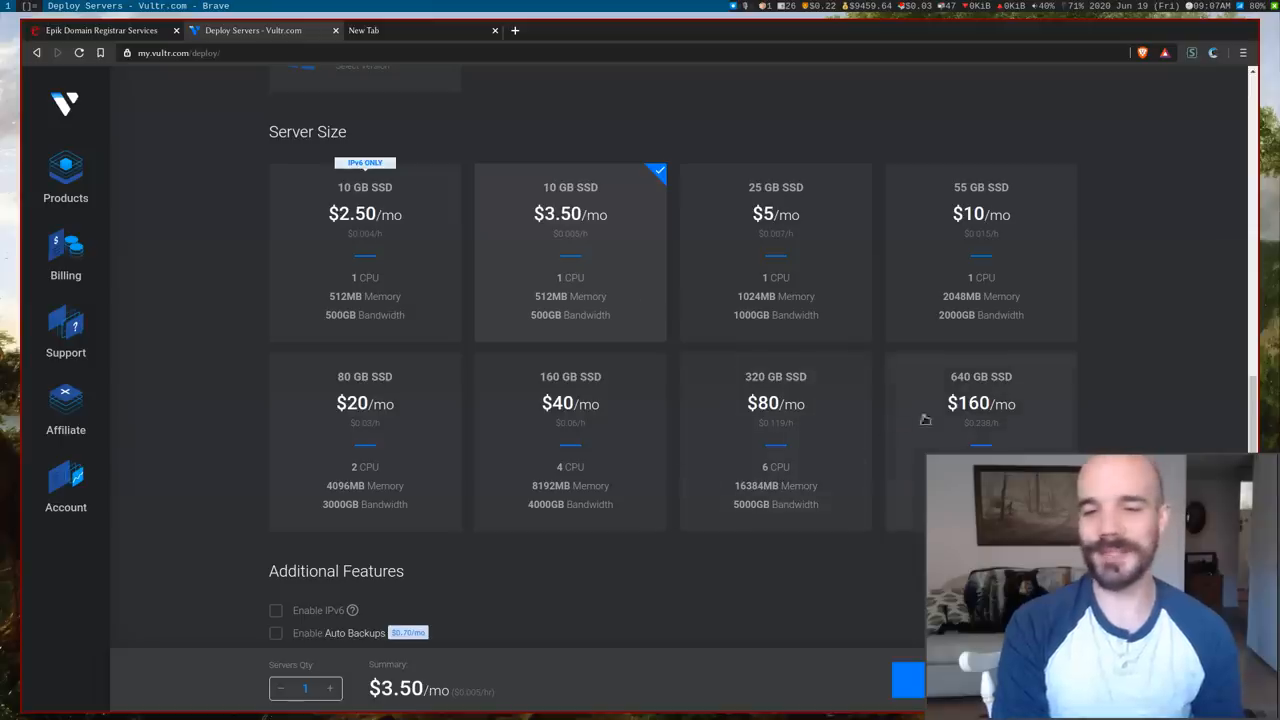
mouse_move(516, 210)
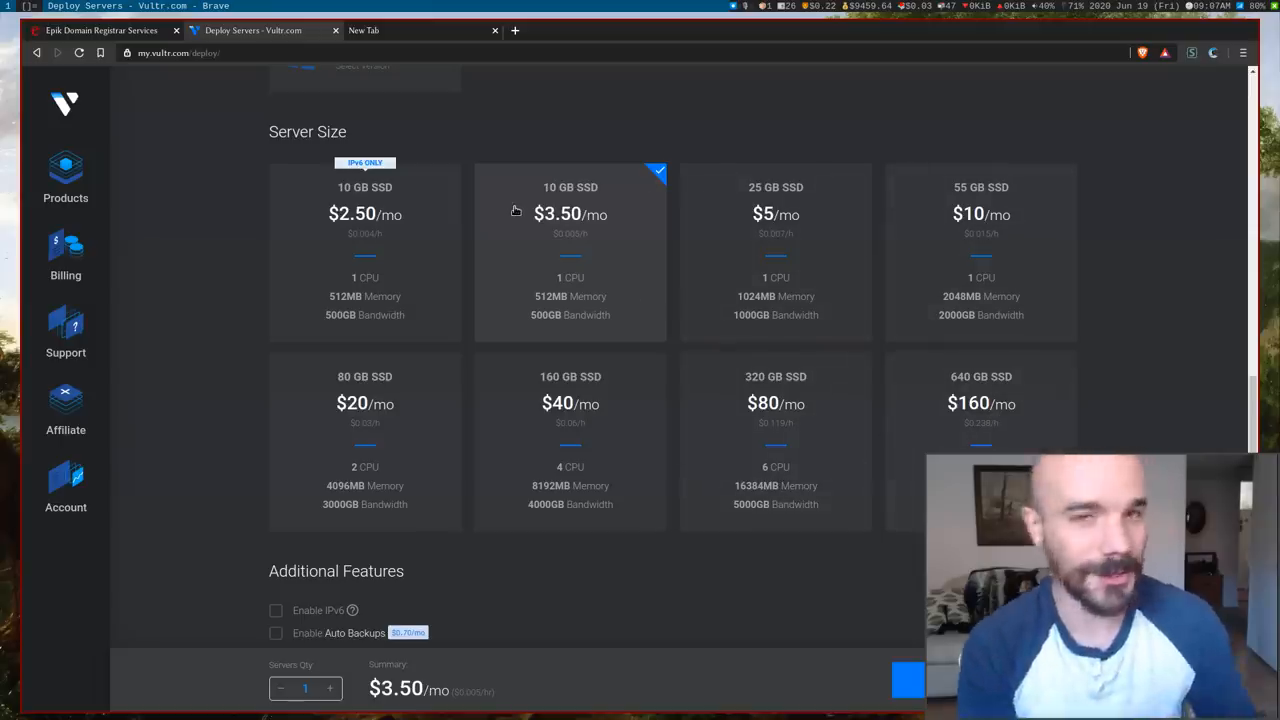
mouse_move(508, 192)
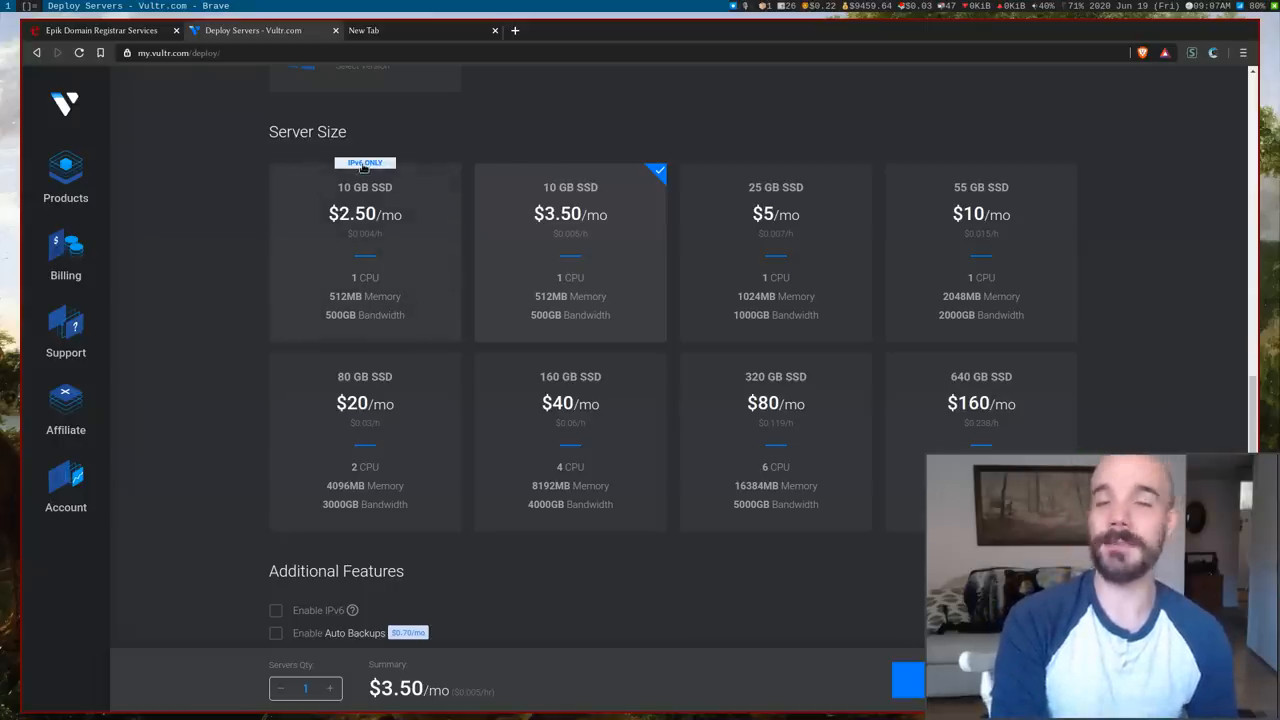
mouse_move(200, 168)
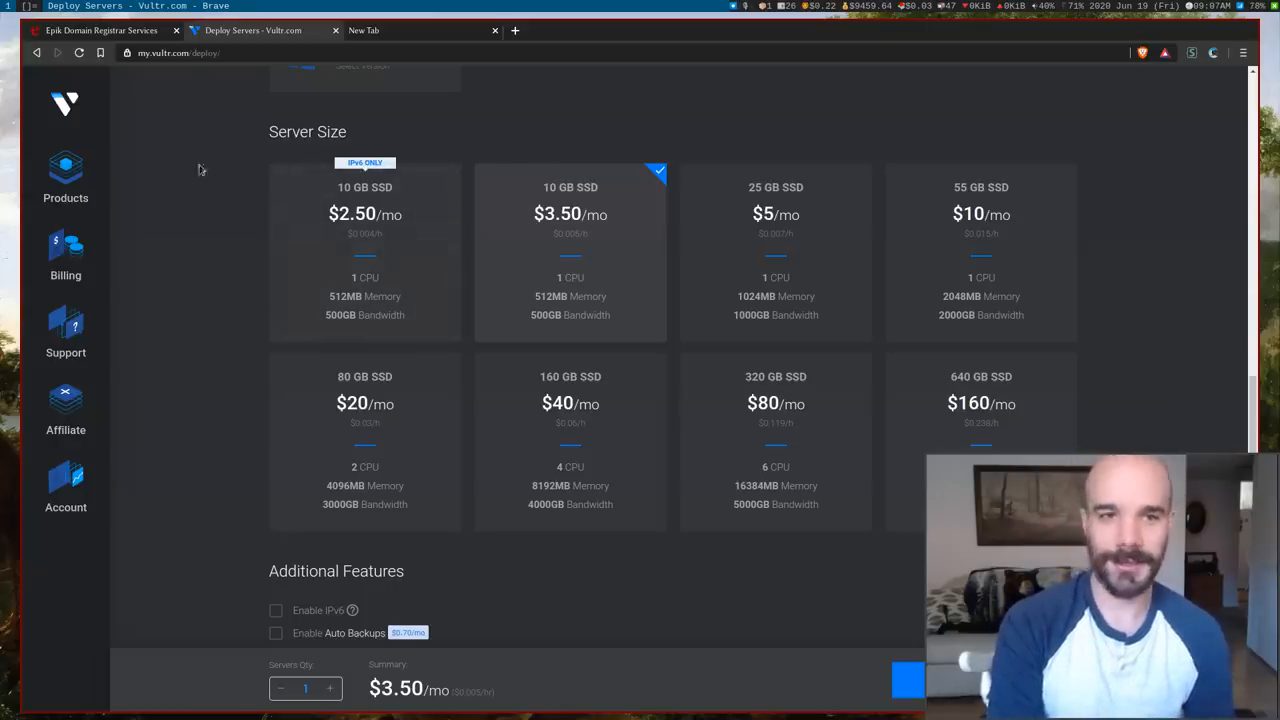
mouse_move(168, 184)
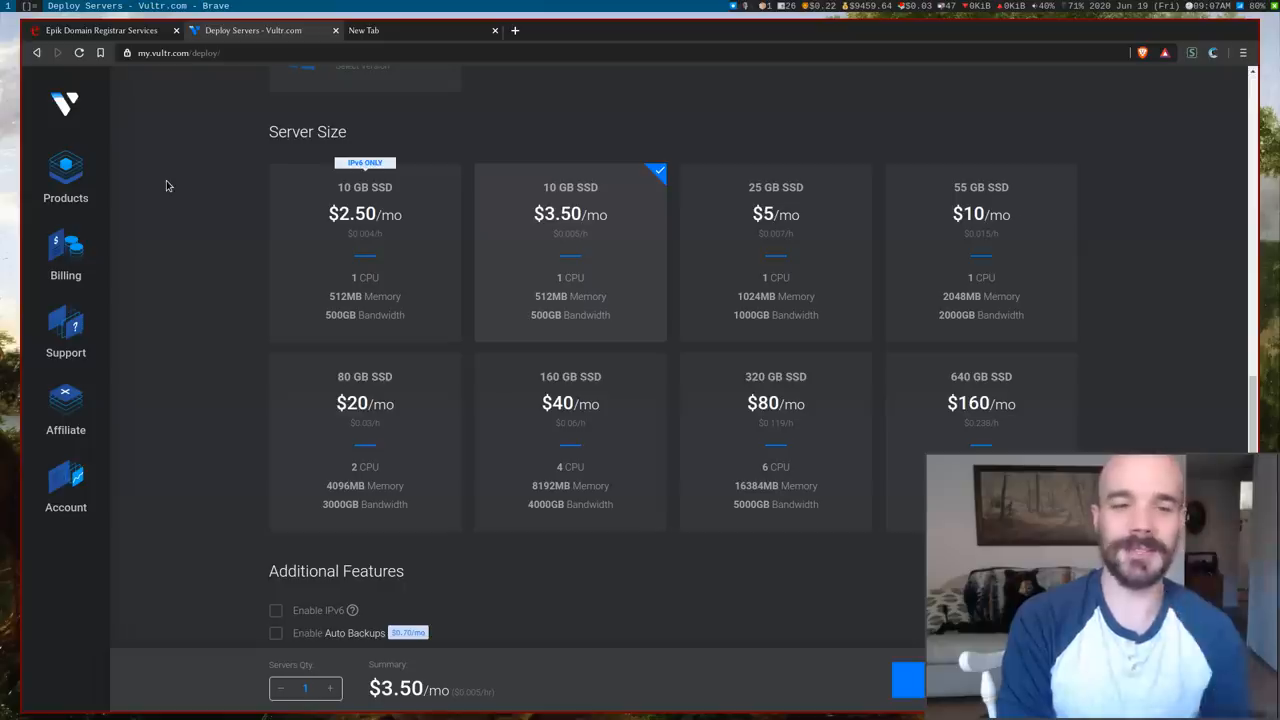
mouse_move(226, 190)
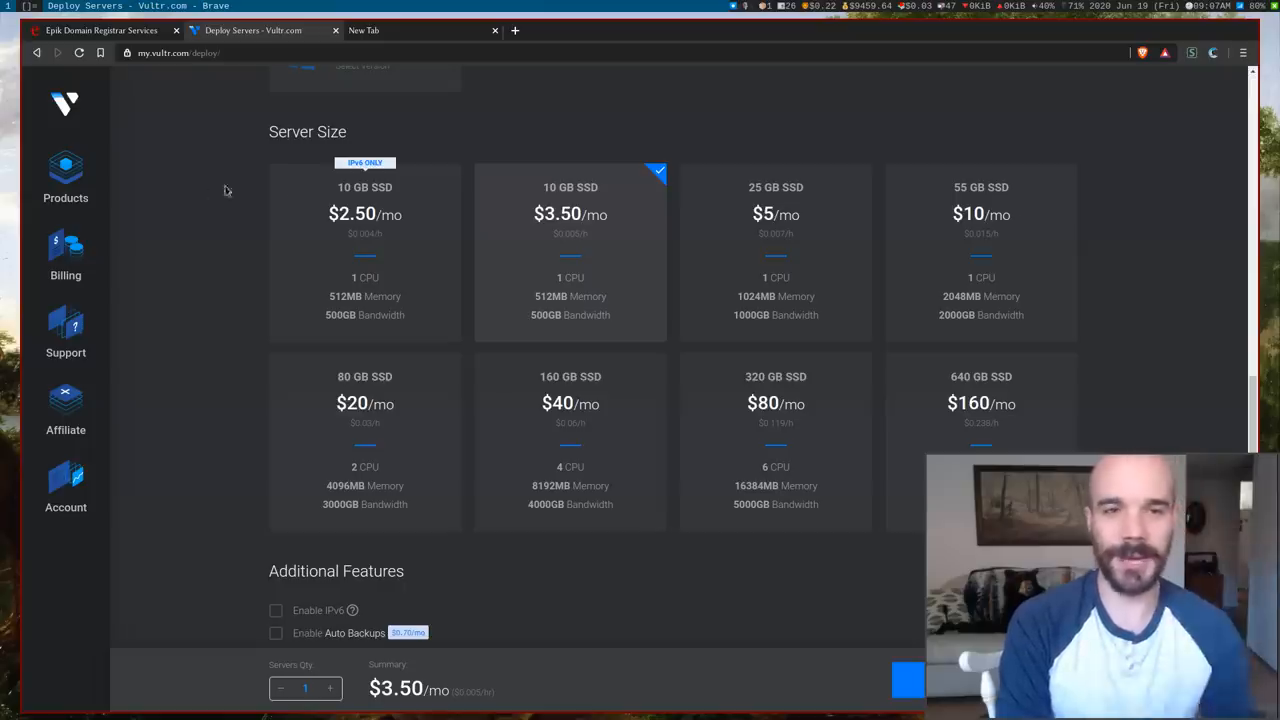
Step: Enable IPv6 and private networking, name the server 'cabin', and deploy it
scroll(down, 3)
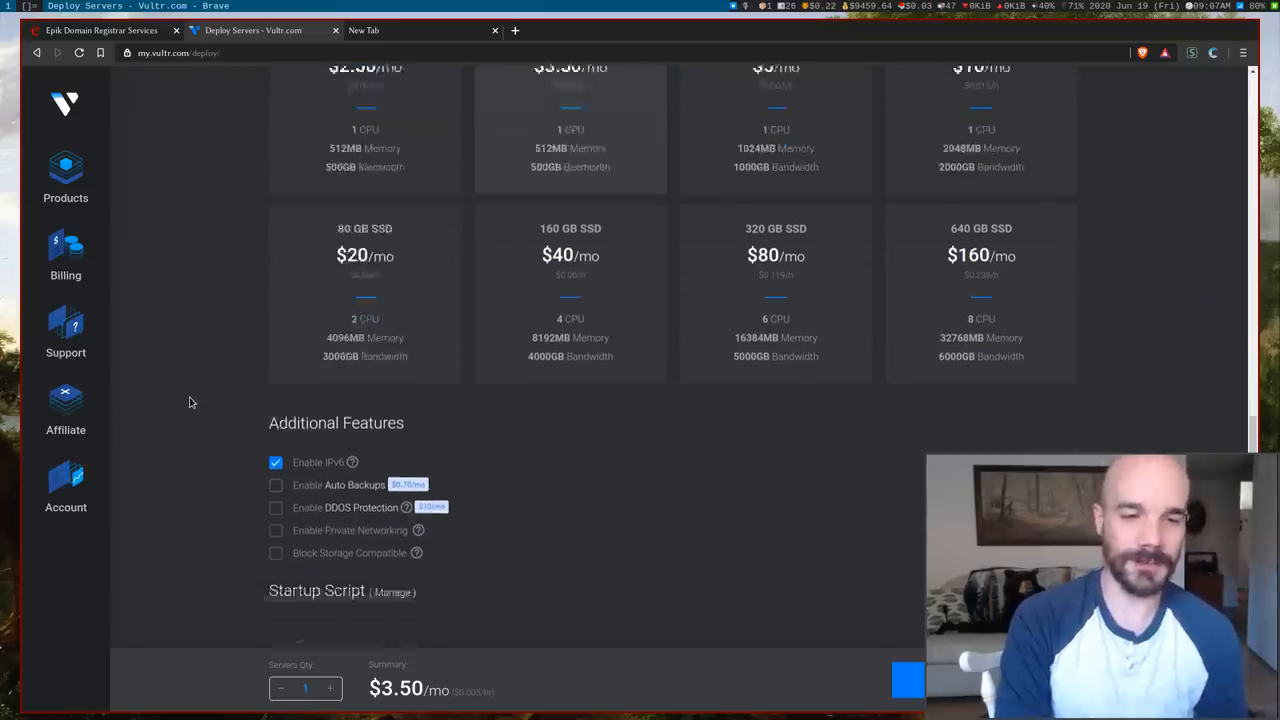
scroll(down, 3)
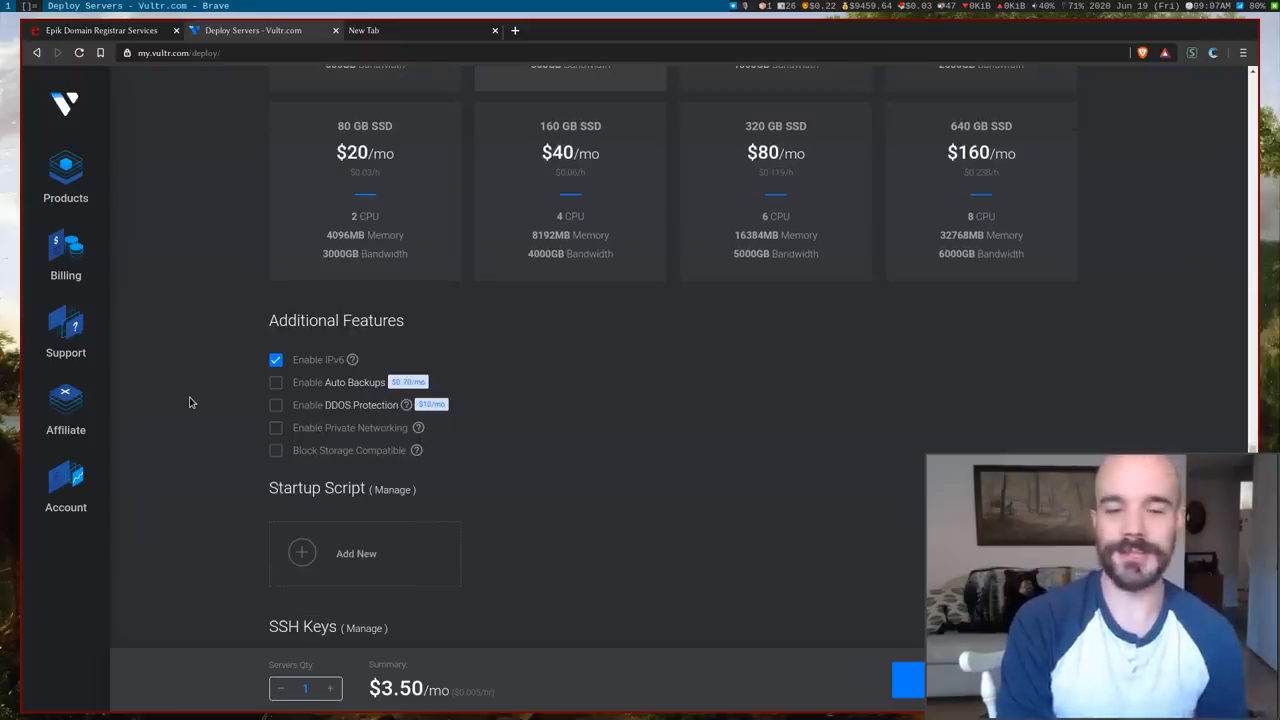
scroll(down, 3)
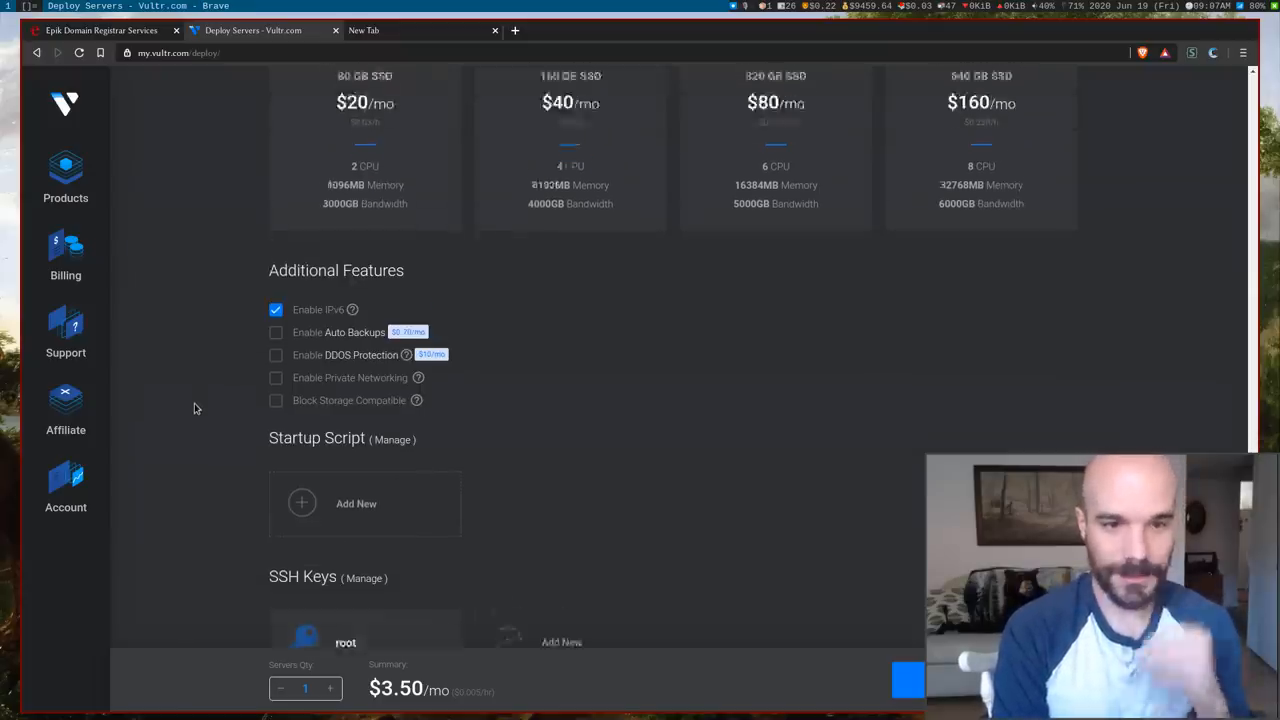
scroll(down, 3)
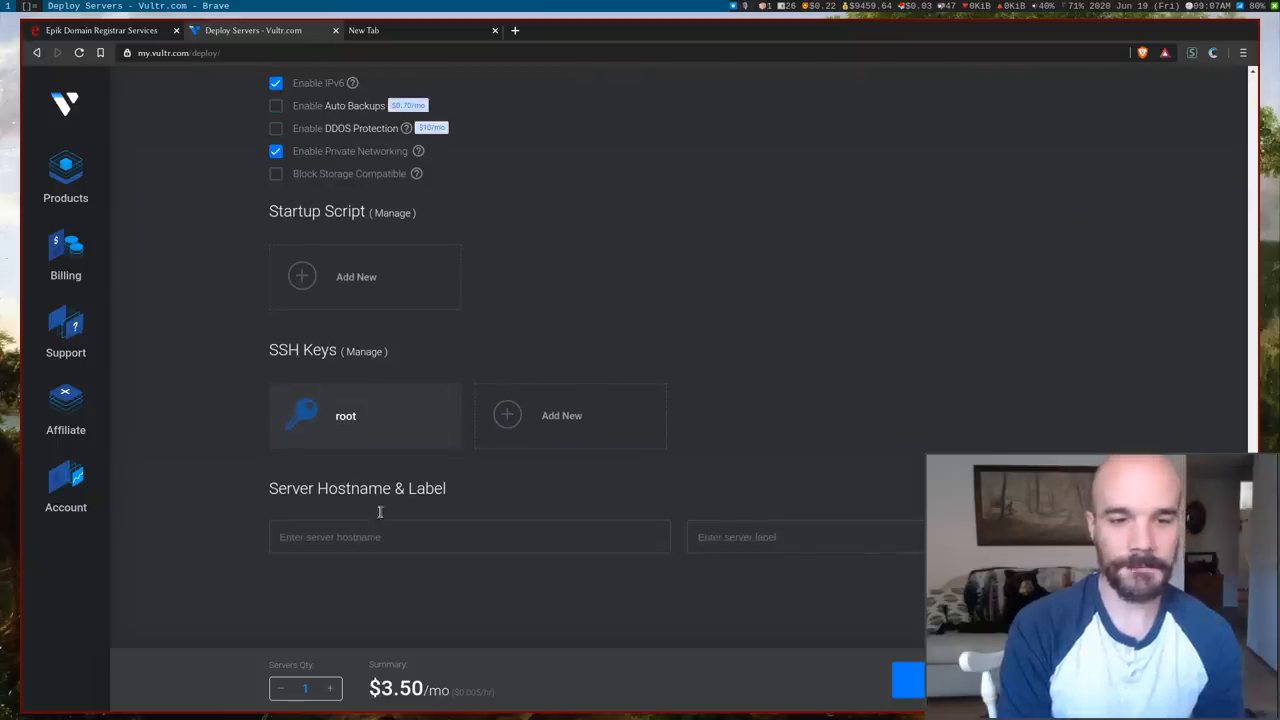
text(cabin)
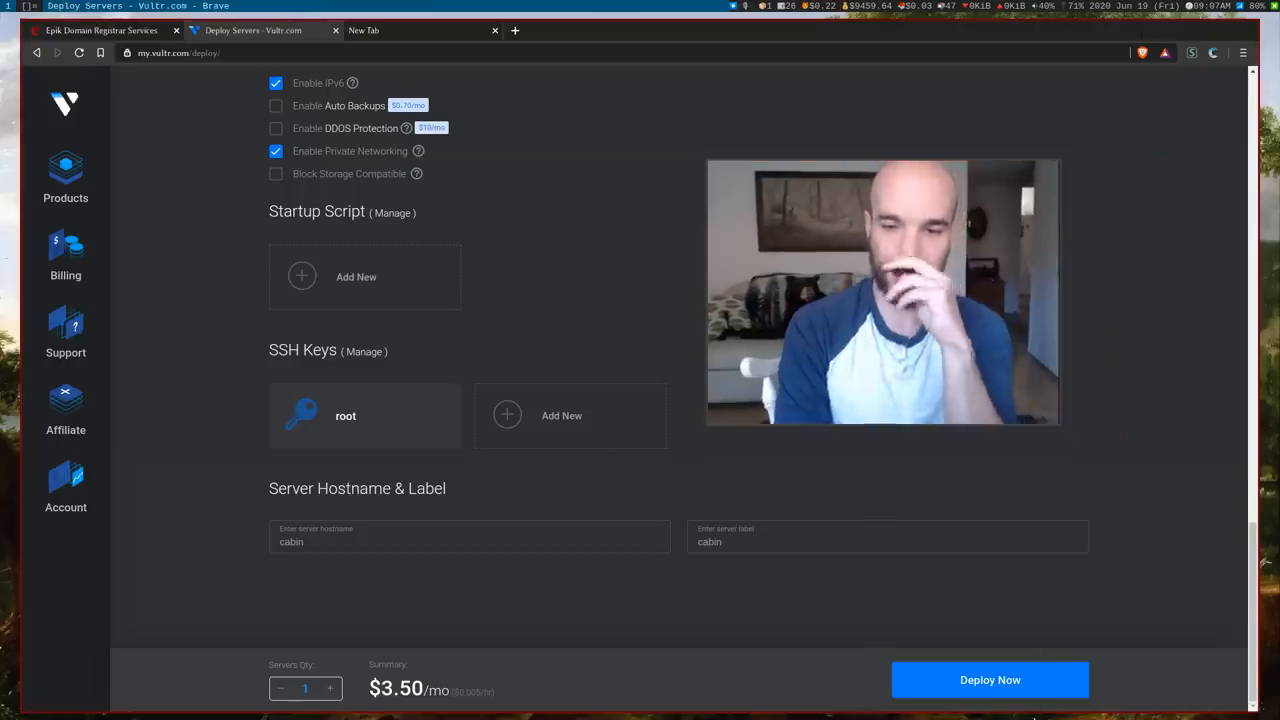
click(988, 680)
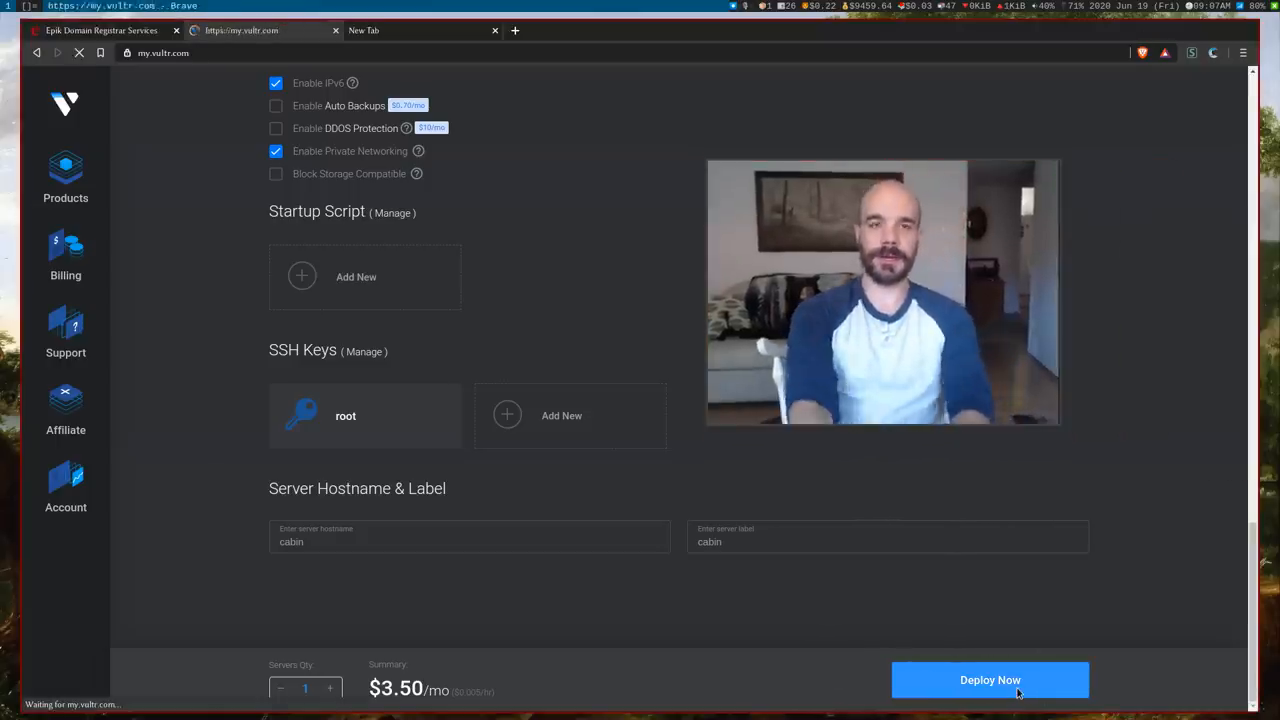
Step: Run ssh-keygen in the terminal to start creating an RSA key pair
click(988, 680)
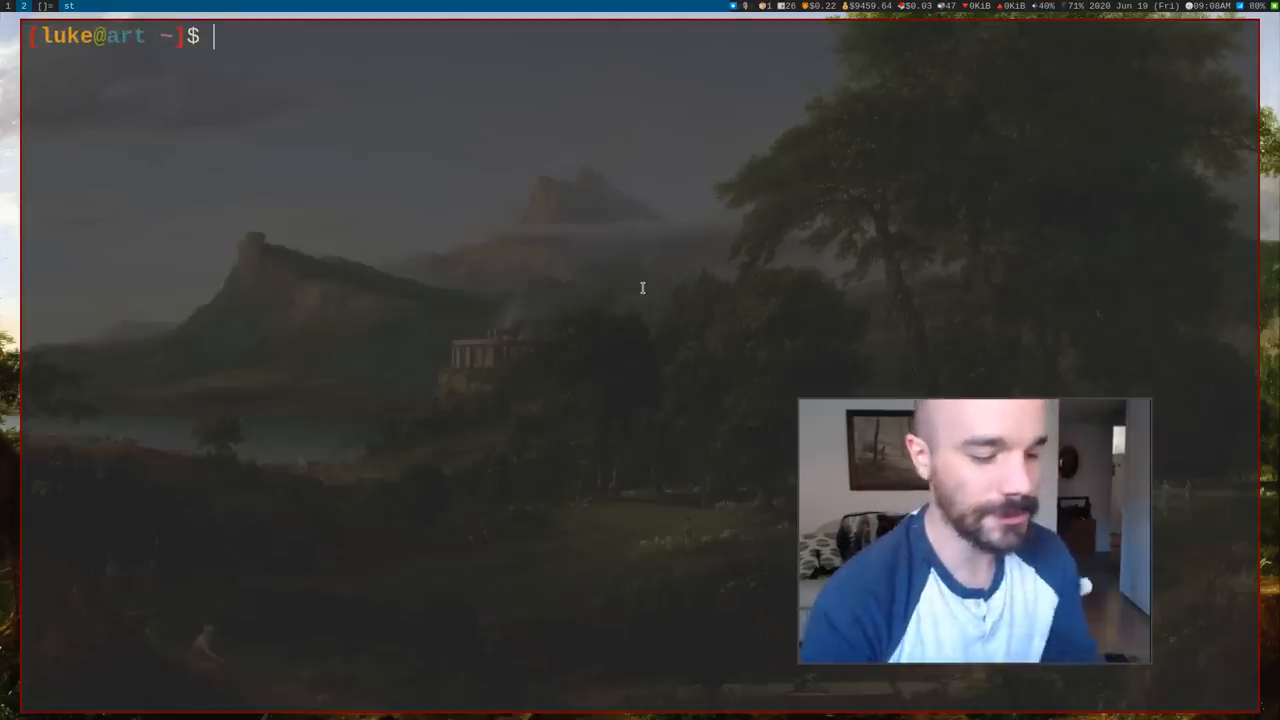
text(ssh)
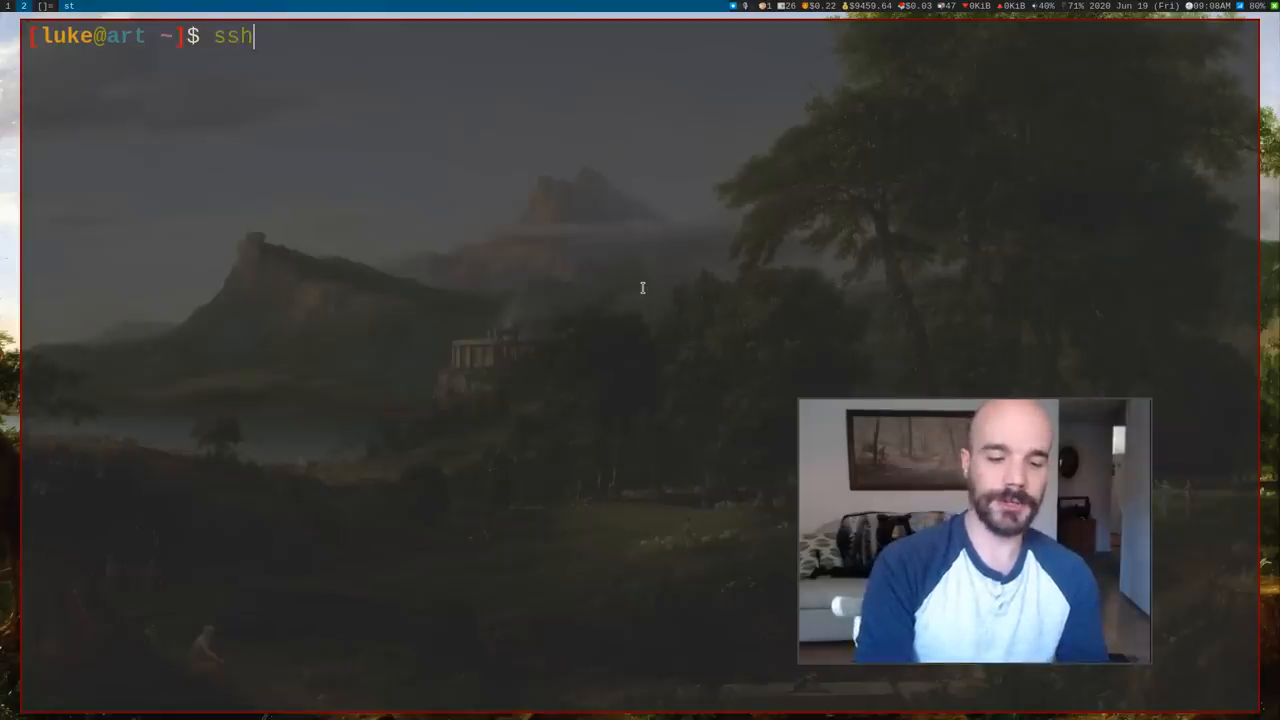
text(-)
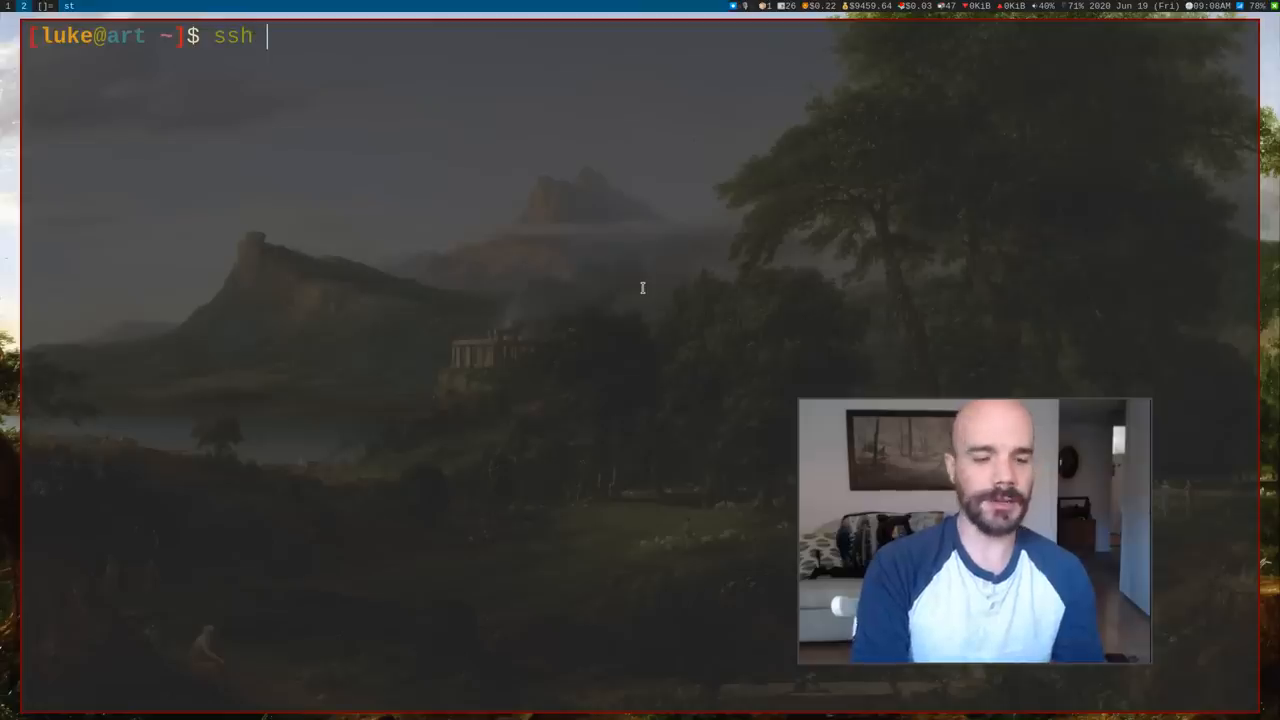
text(root@lukesmi)
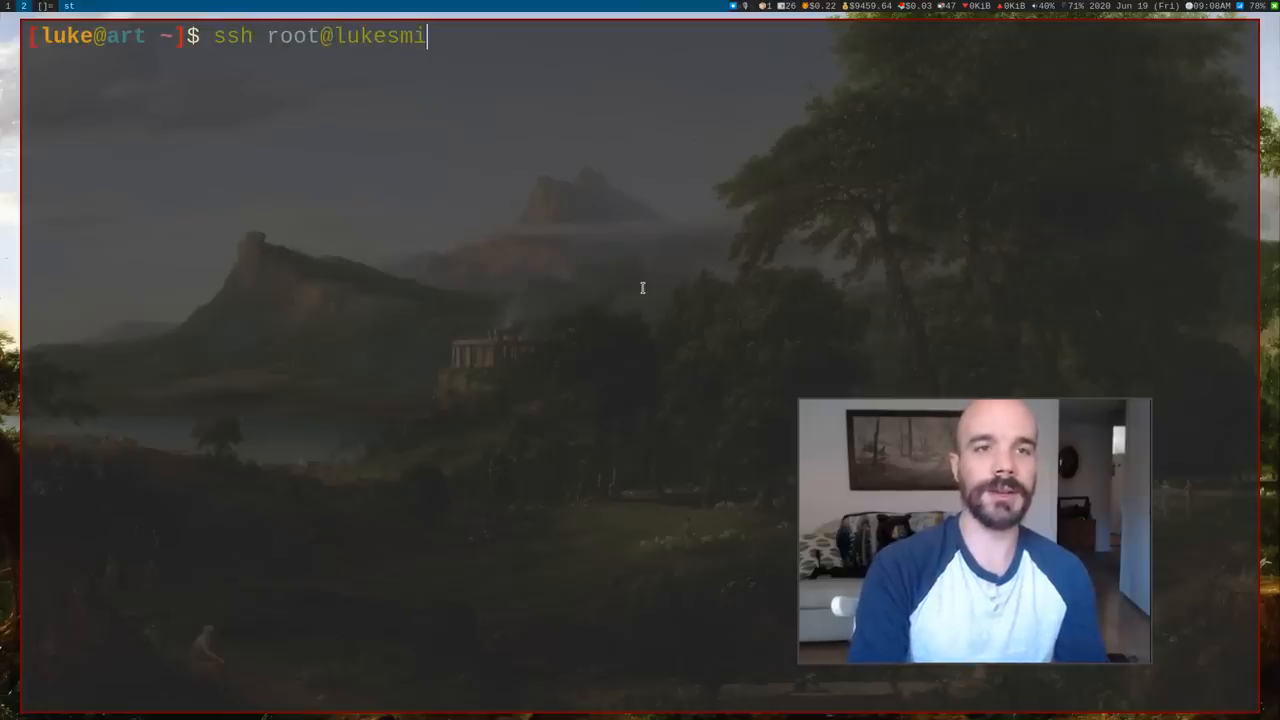
text(th.xyz)
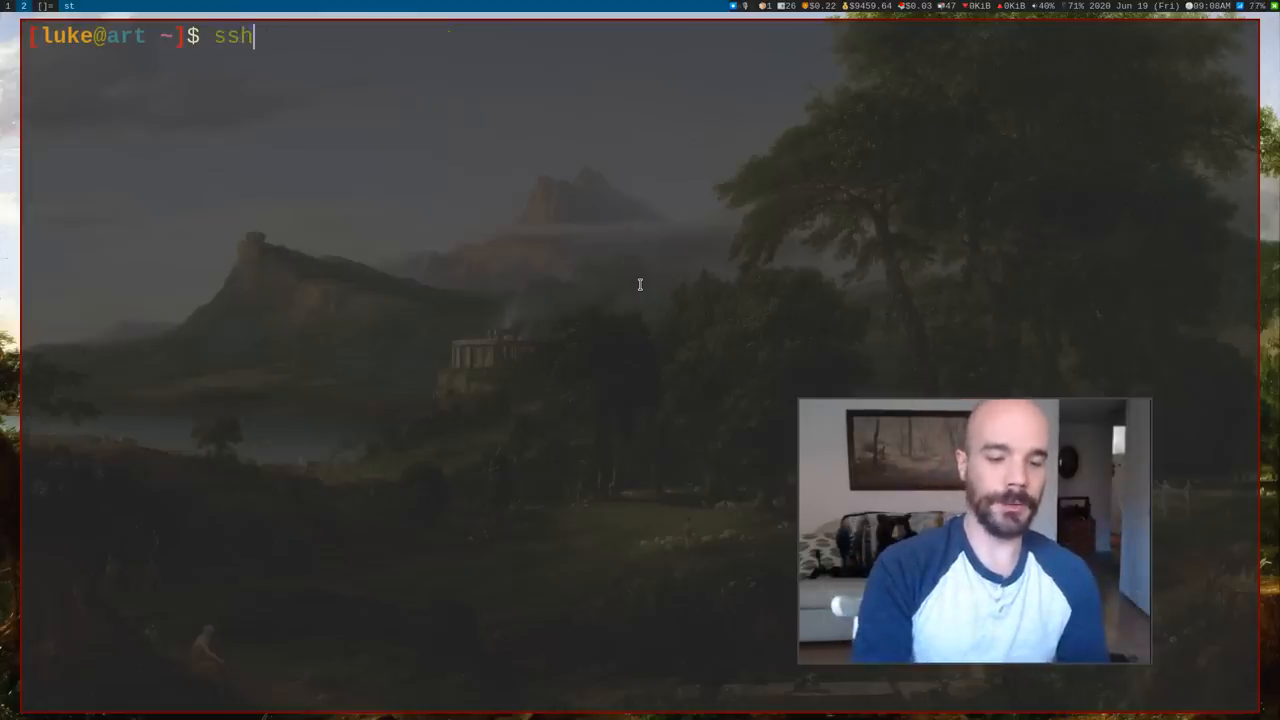
text(-)
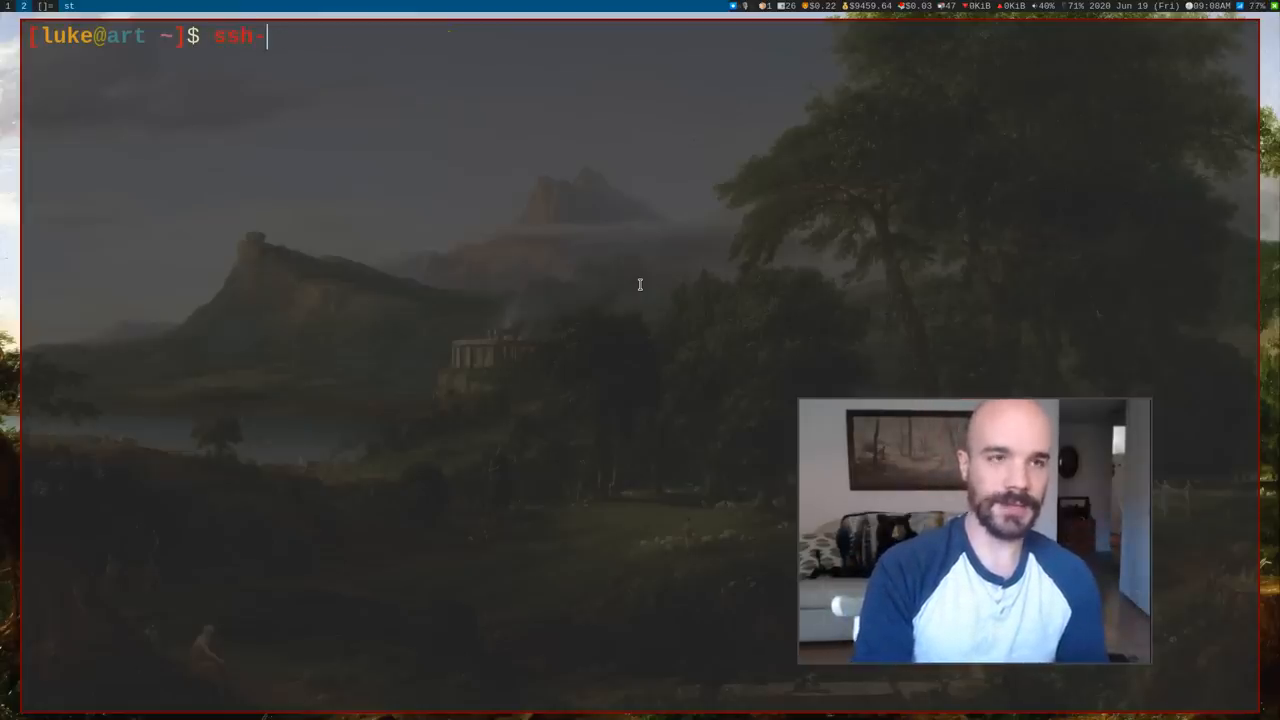
text(keygen)
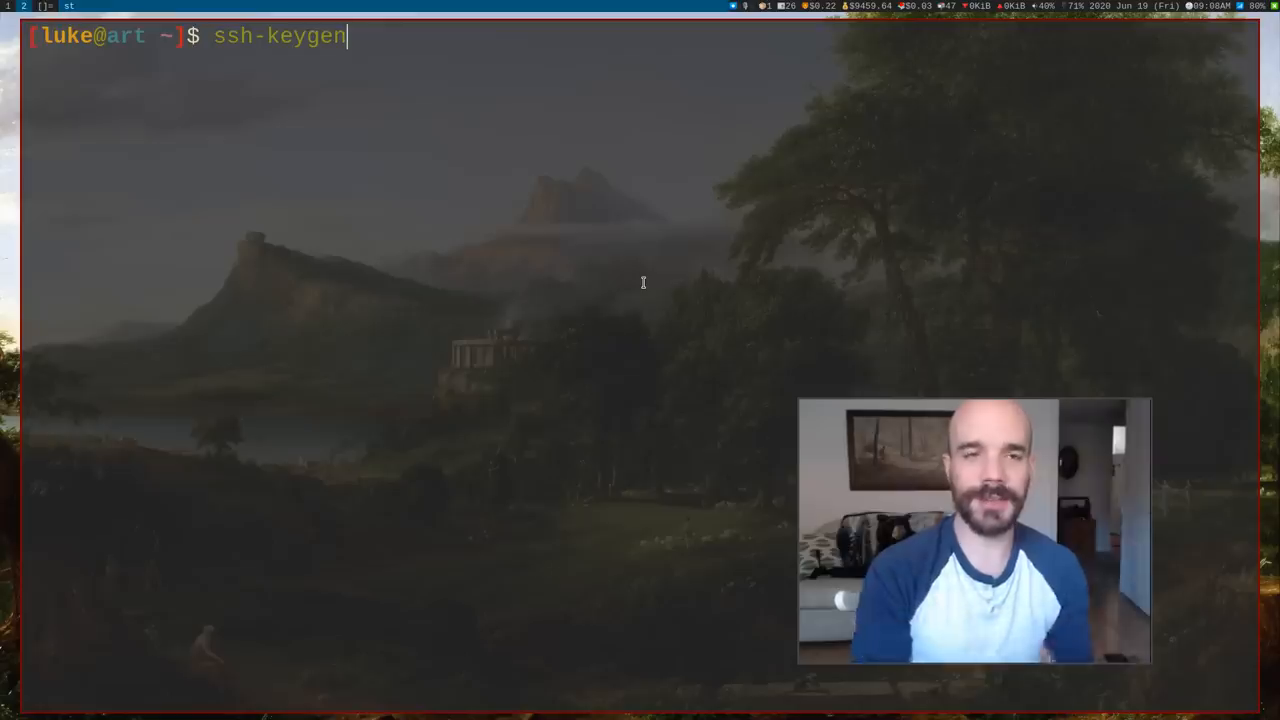
key(Return)
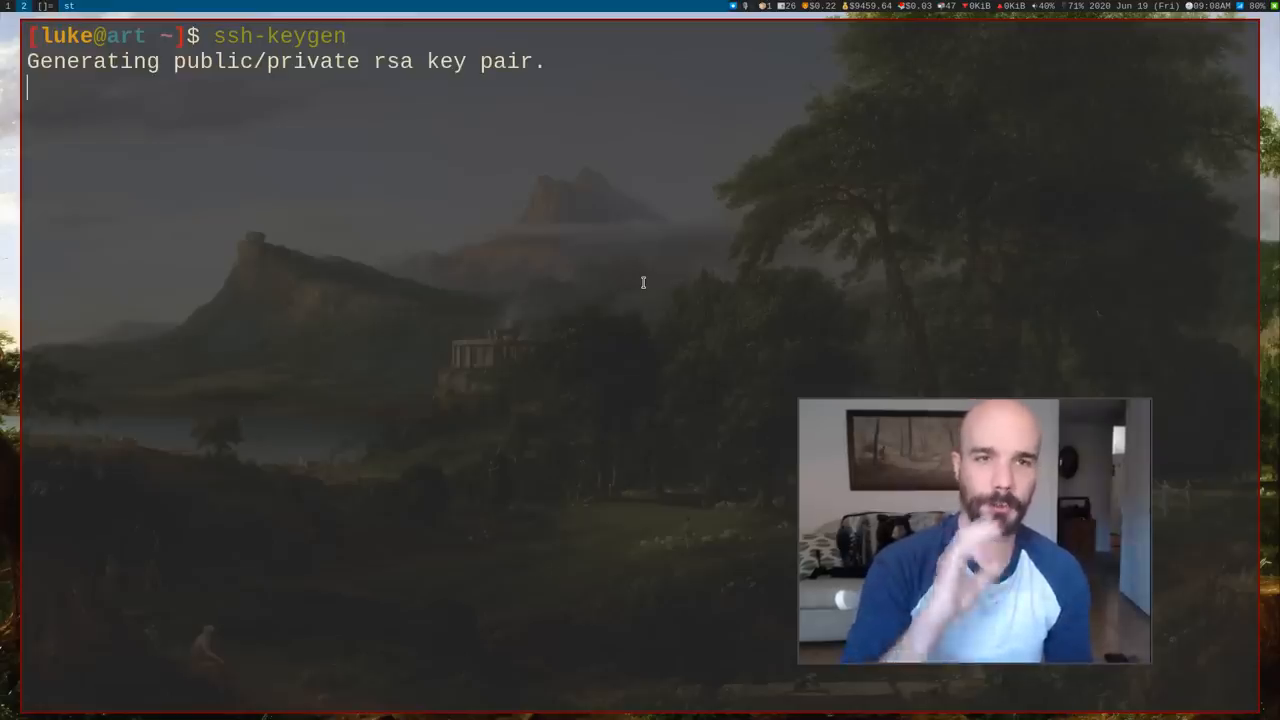
key(Return)
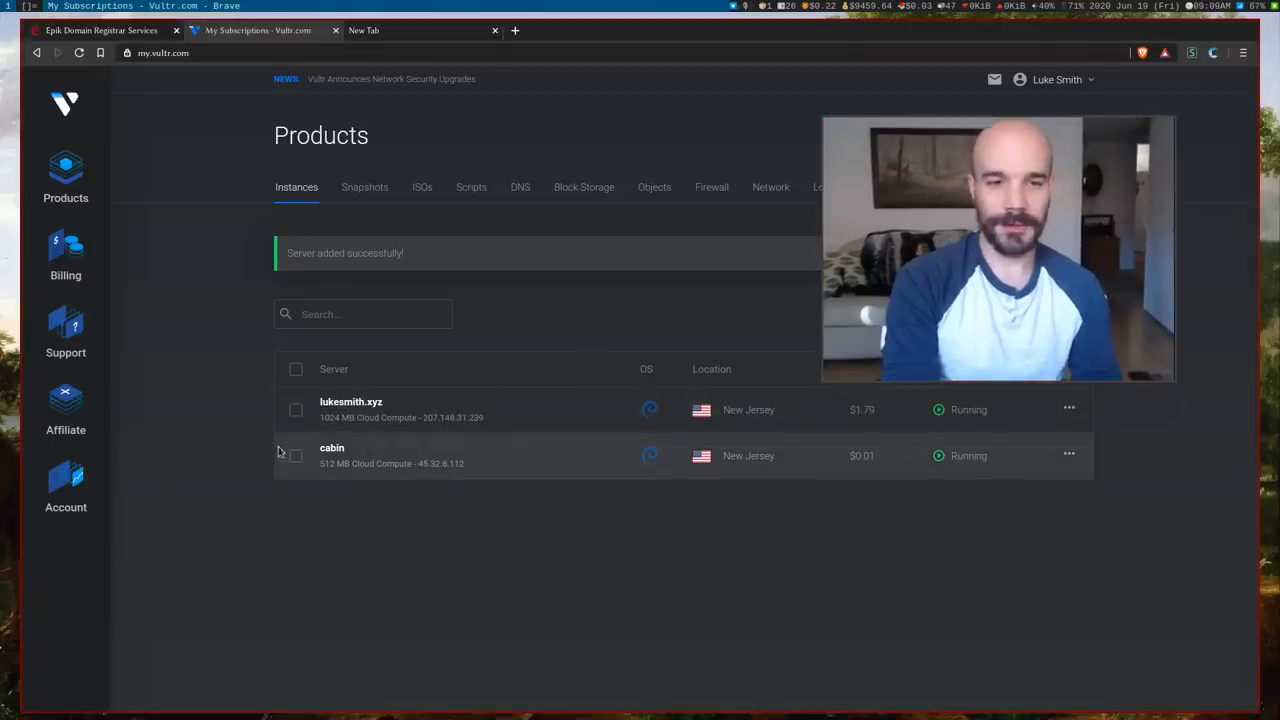
Step: Open the Server Information page of the running cabin instance
click(332, 448)
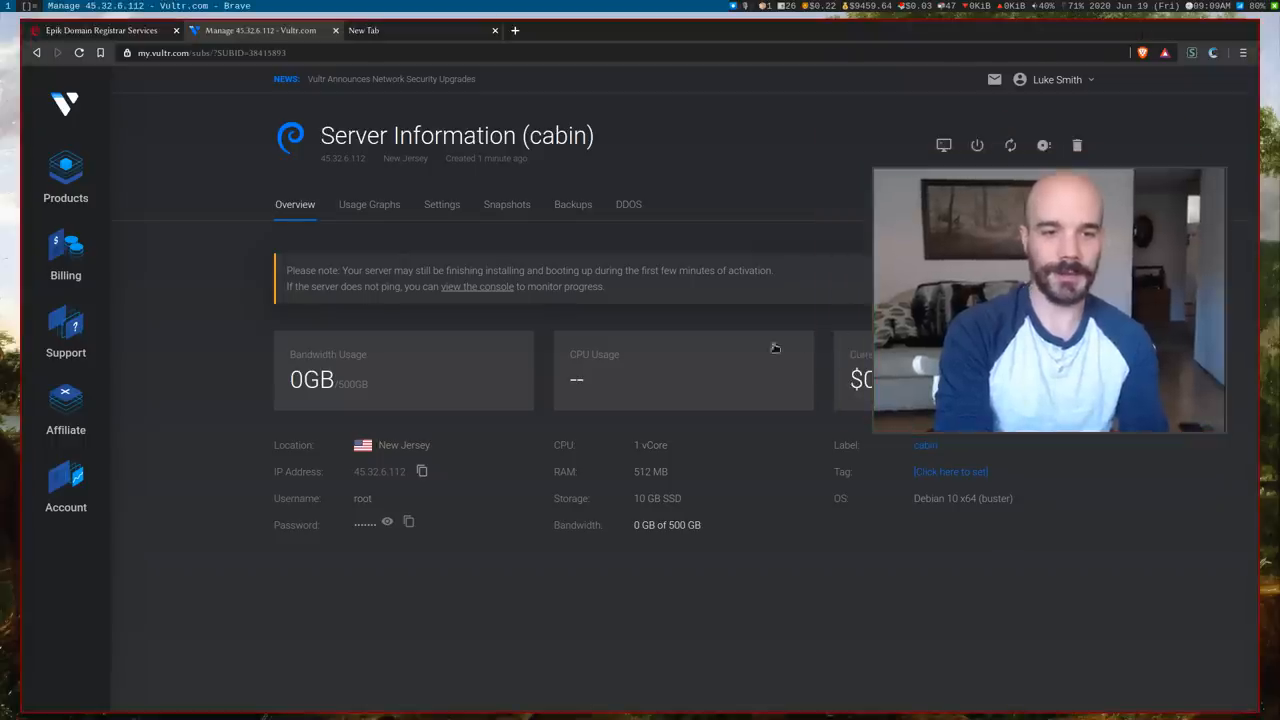
mouse_move(424, 476)
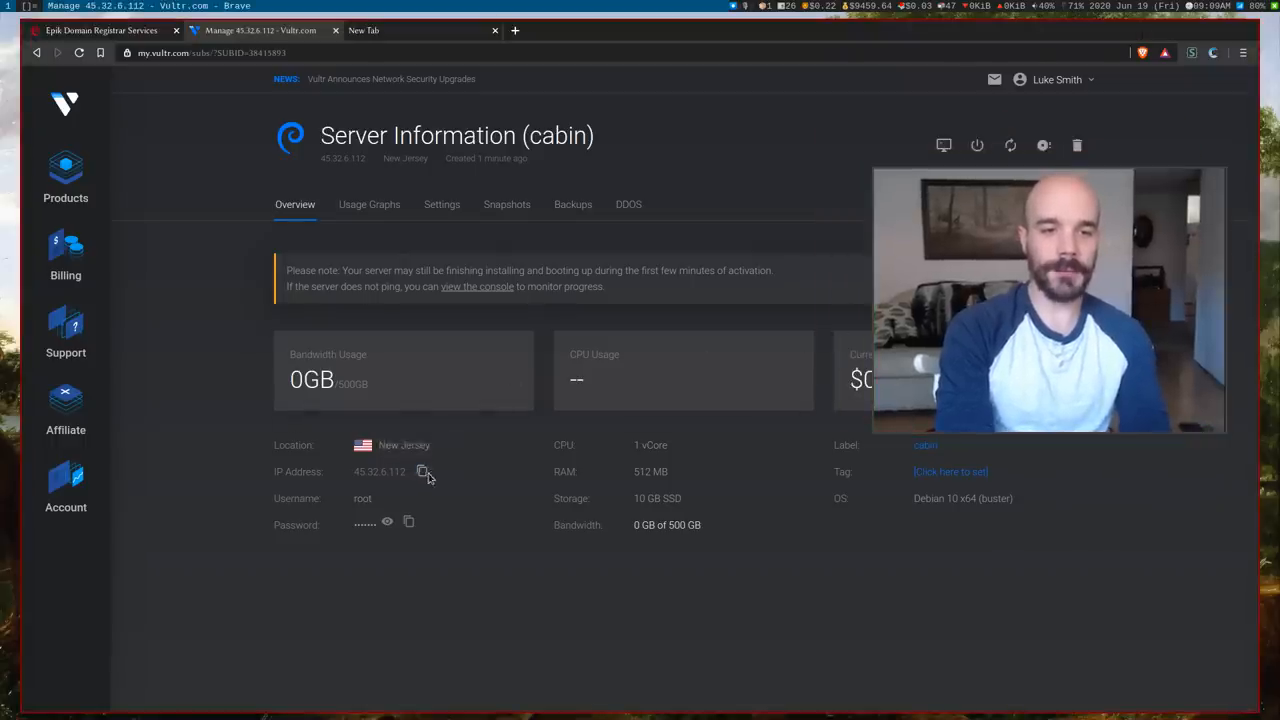
mouse_move(310, 220)
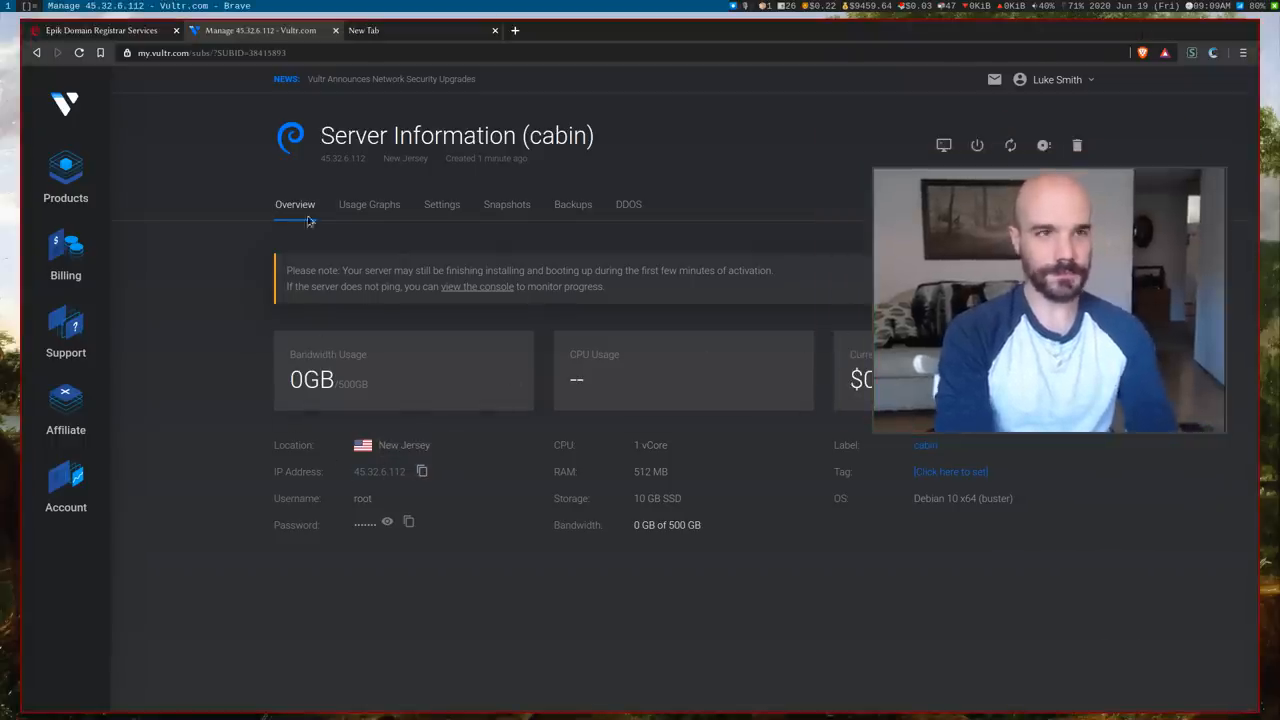
click(100, 30)
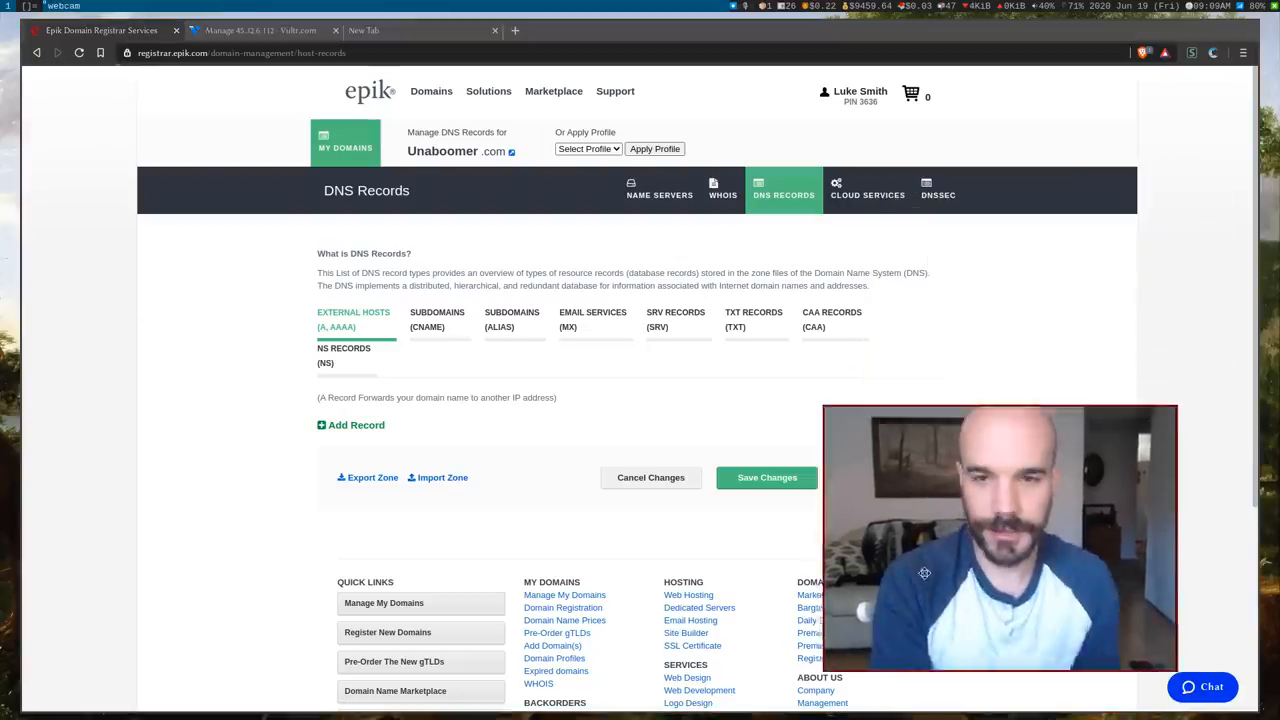
mouse_move(604, 442)
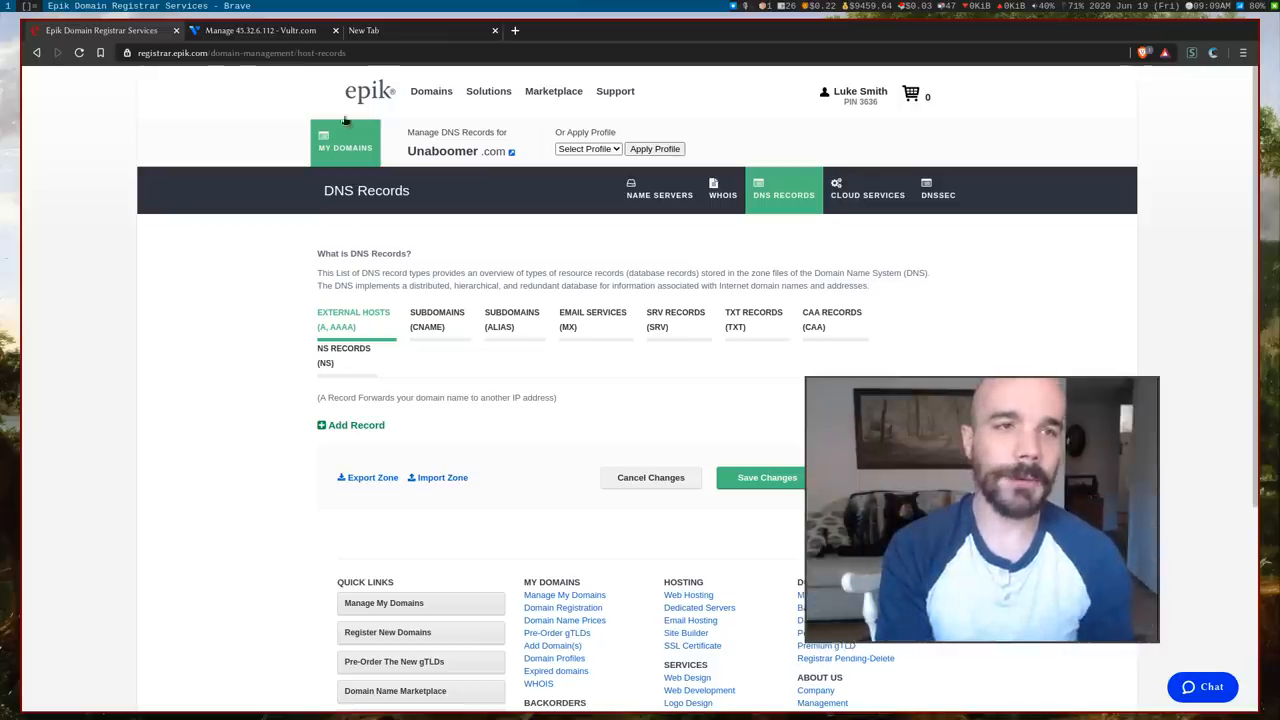
mouse_move(280, 36)
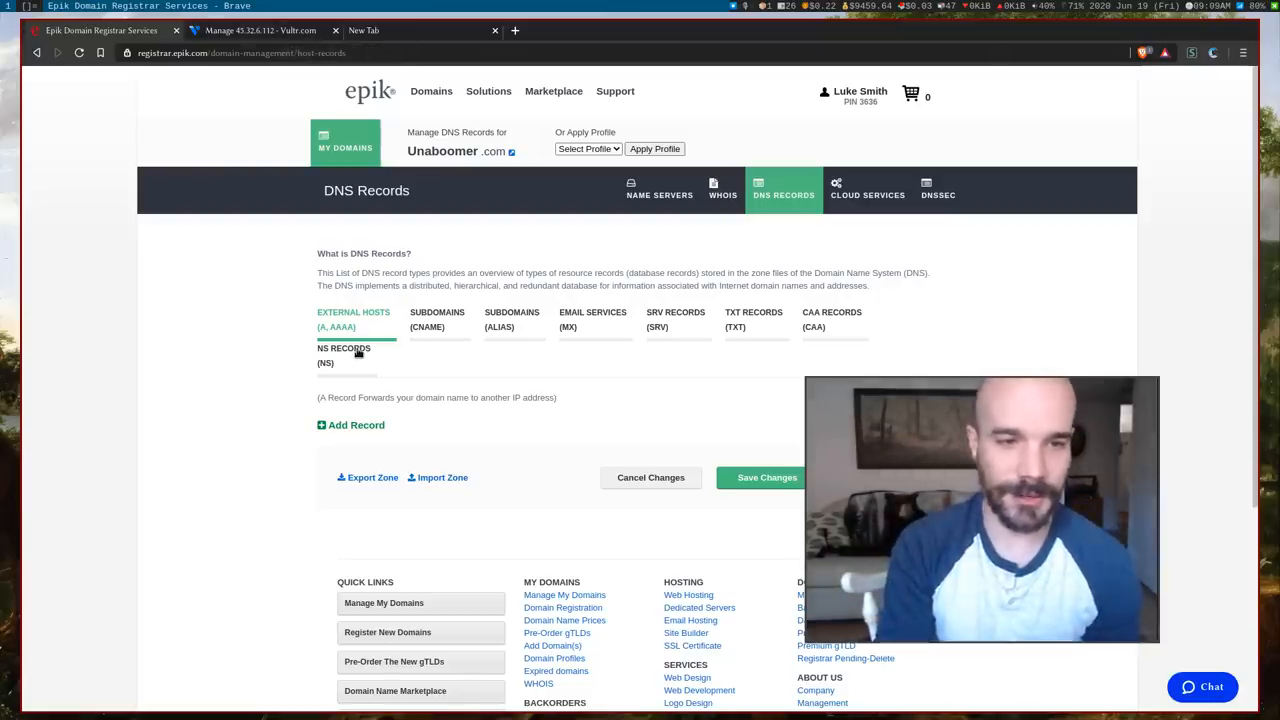
click(344, 356)
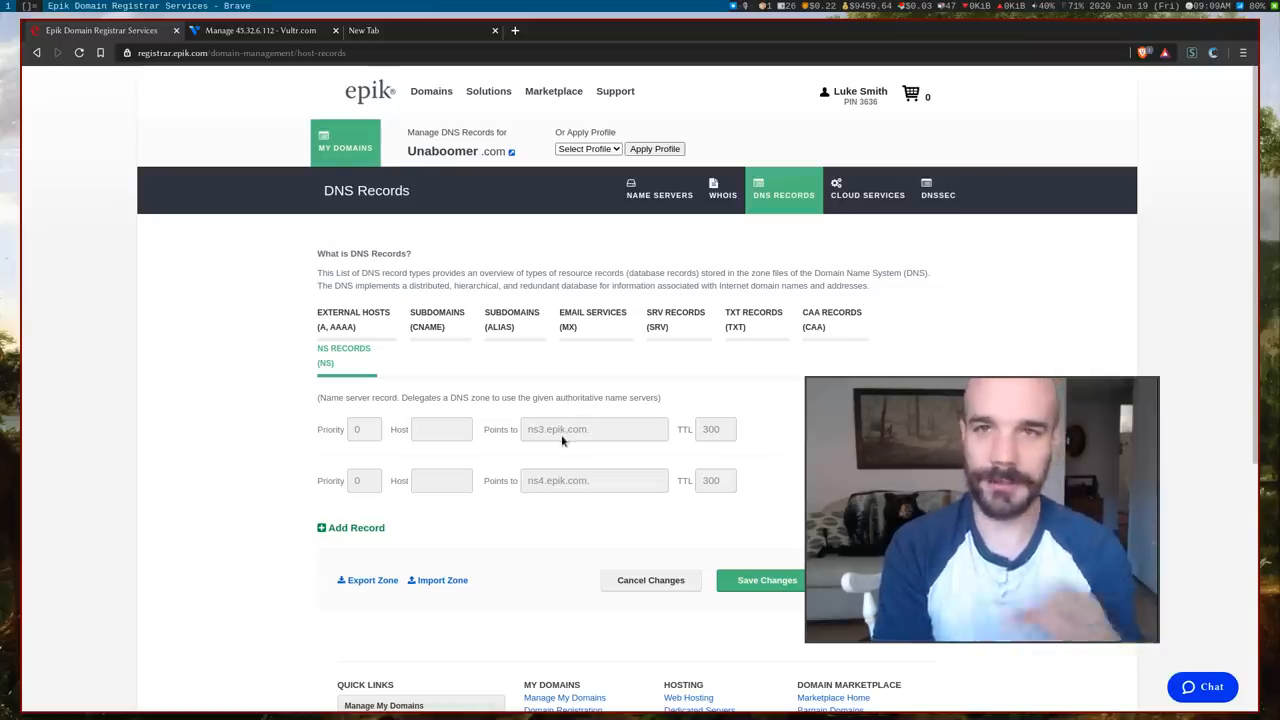
click(352, 312)
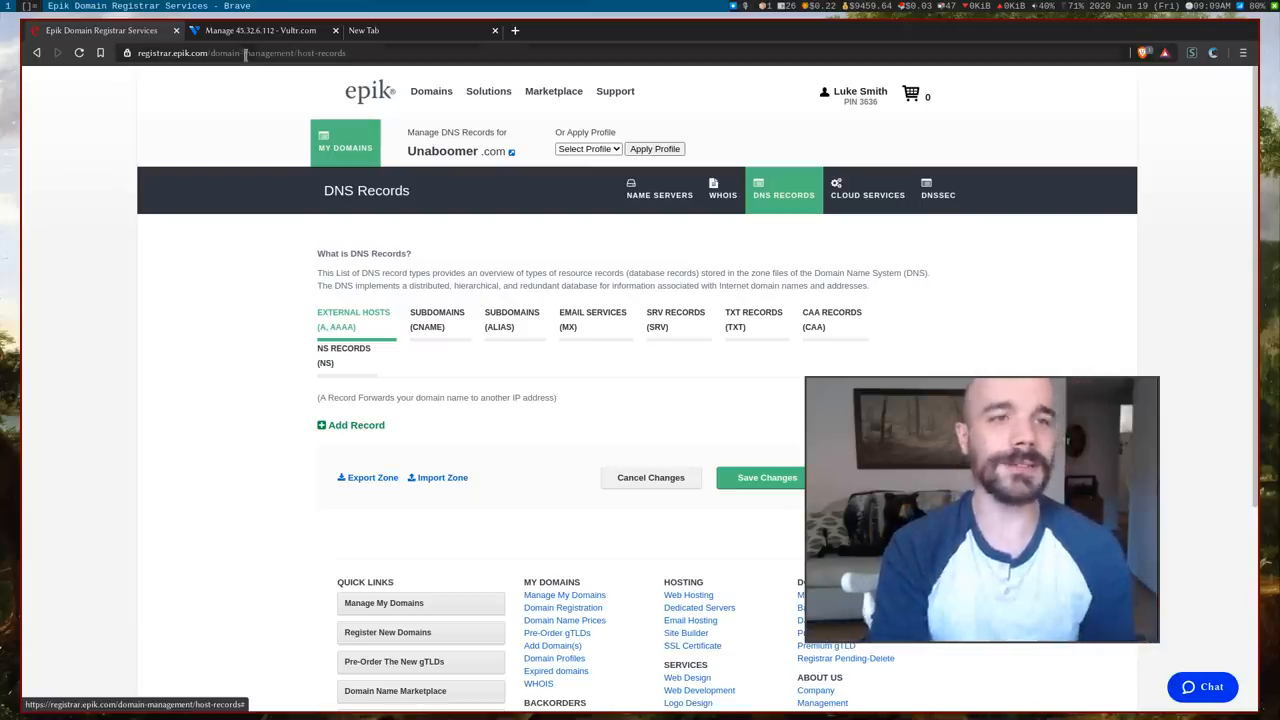
click(260, 30)
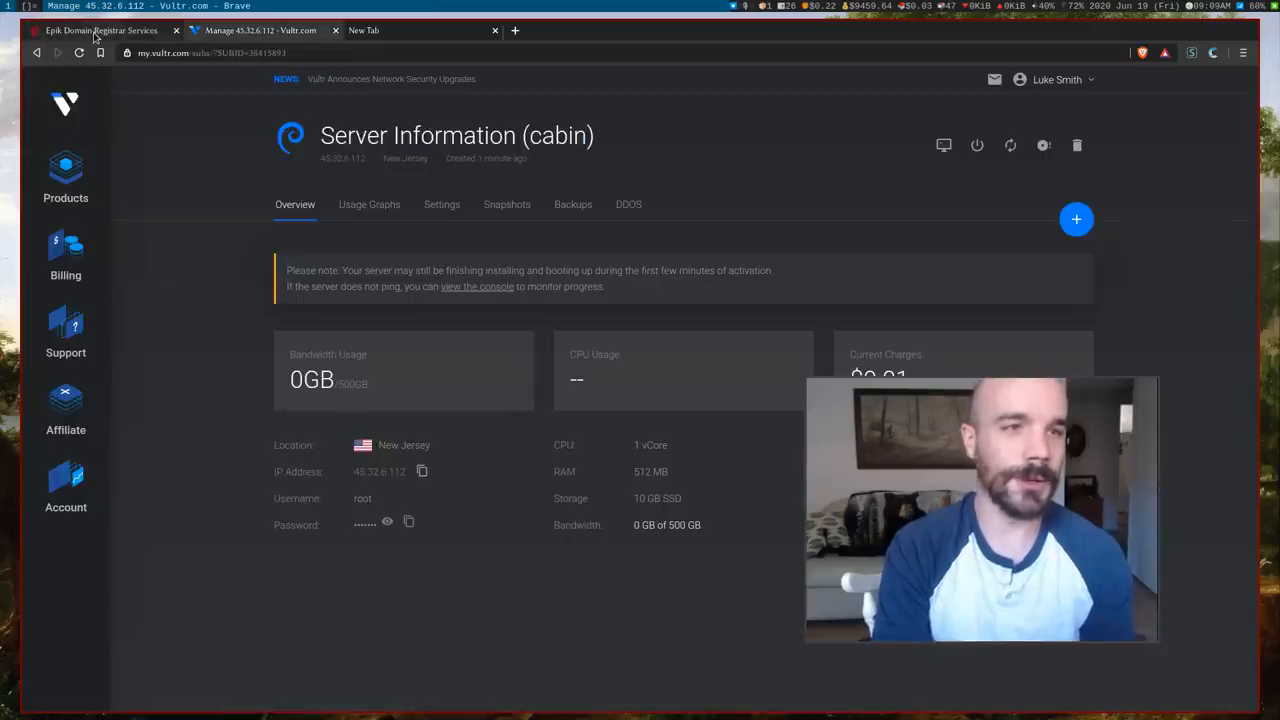
click(100, 30)
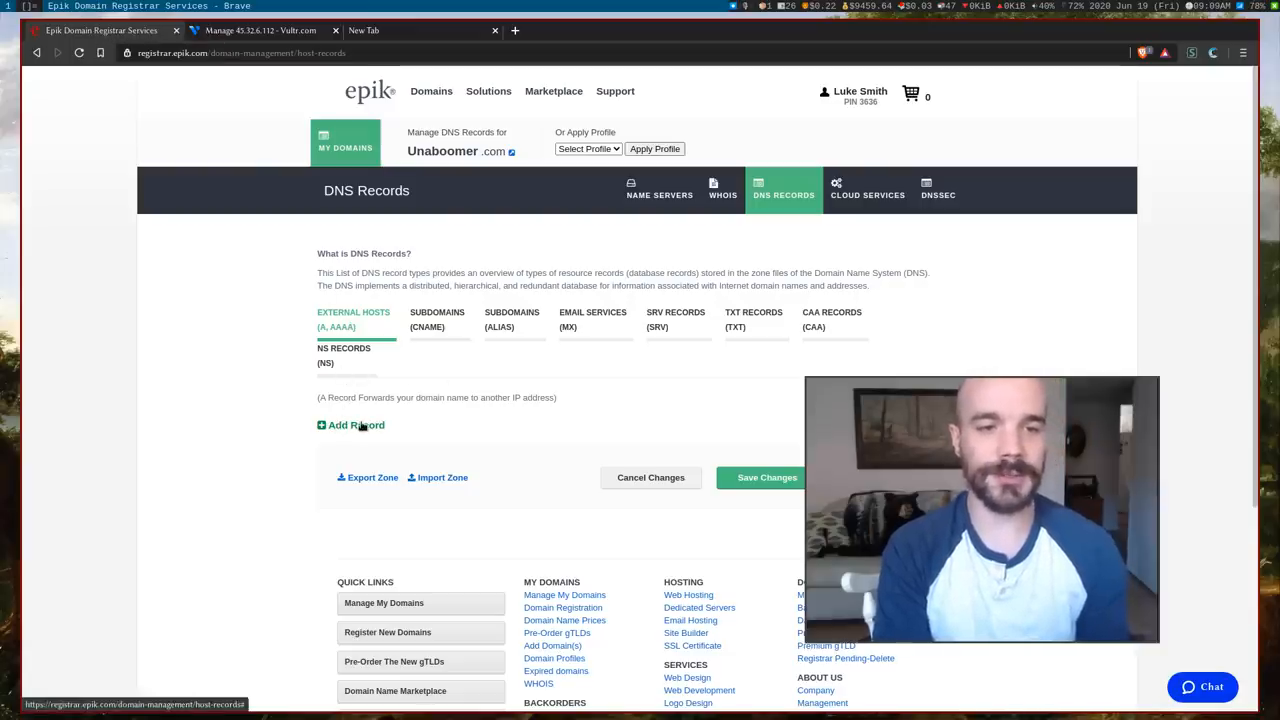
Step: Add a new AAAA-type host record, then view the cabin server's IPv6 settings in Vultr
click(356, 424)
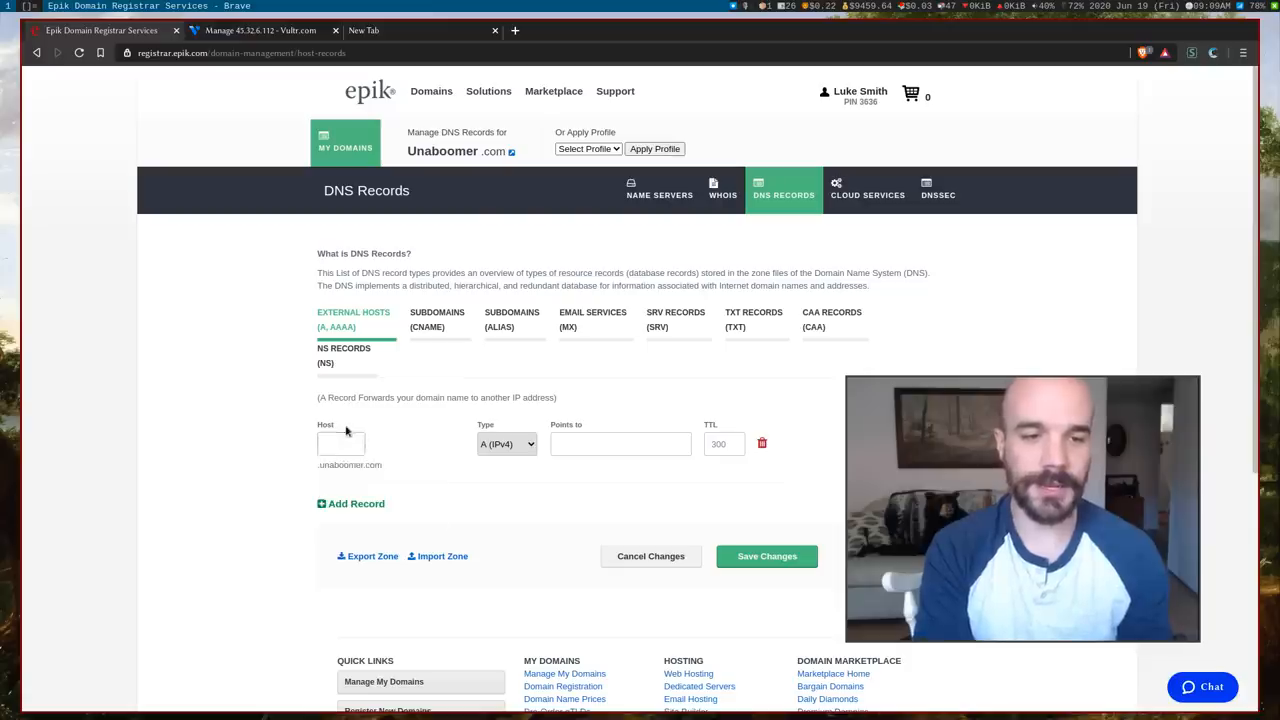
mouse_move(510, 466)
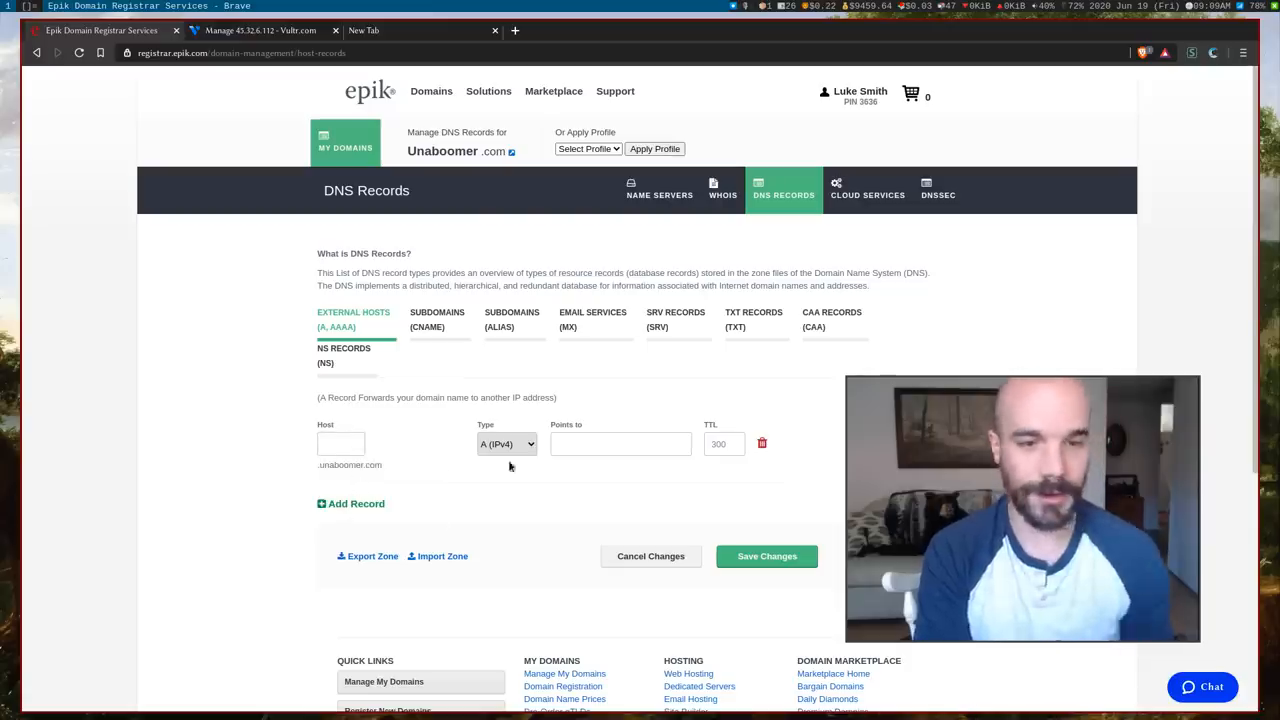
click(620, 444)
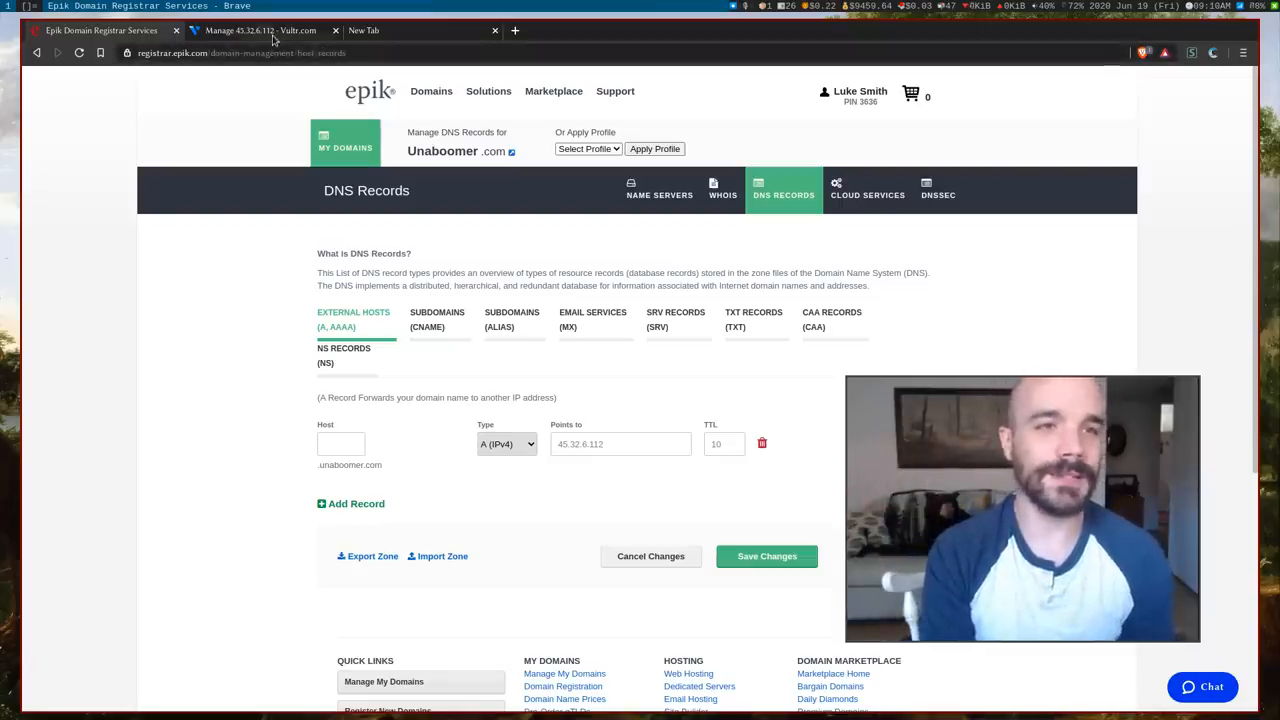
click(260, 30)
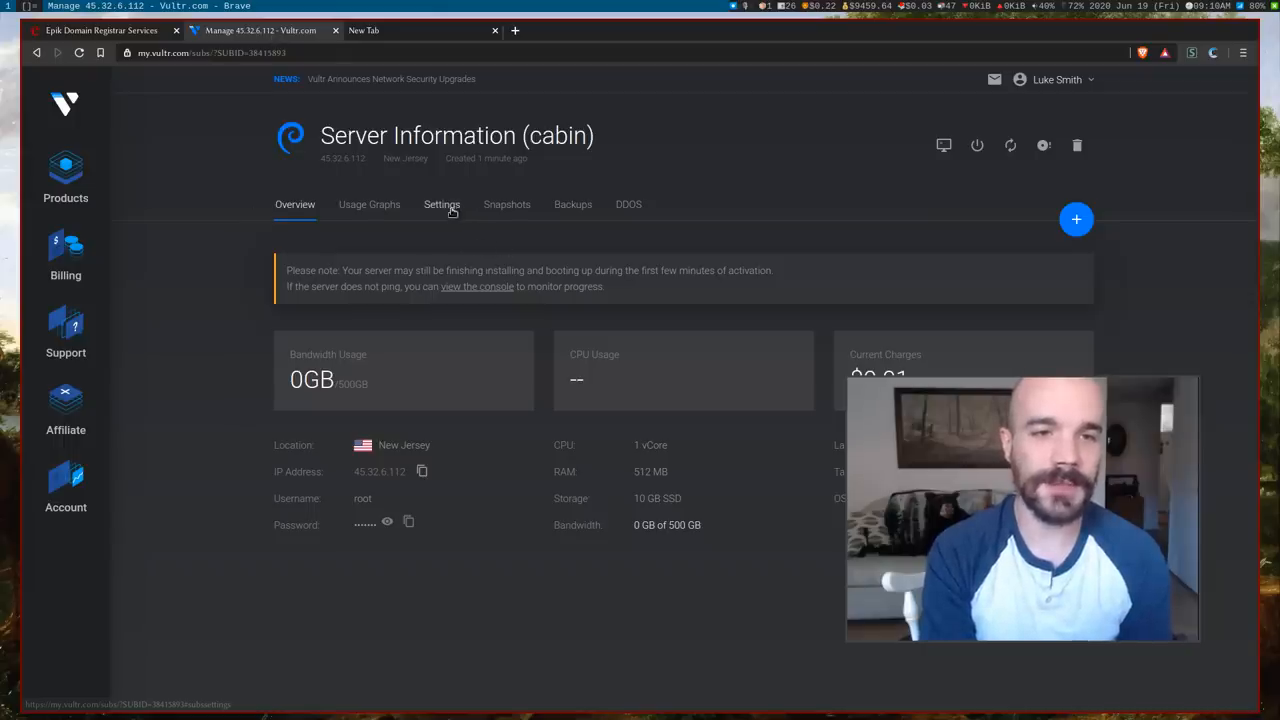
click(442, 204)
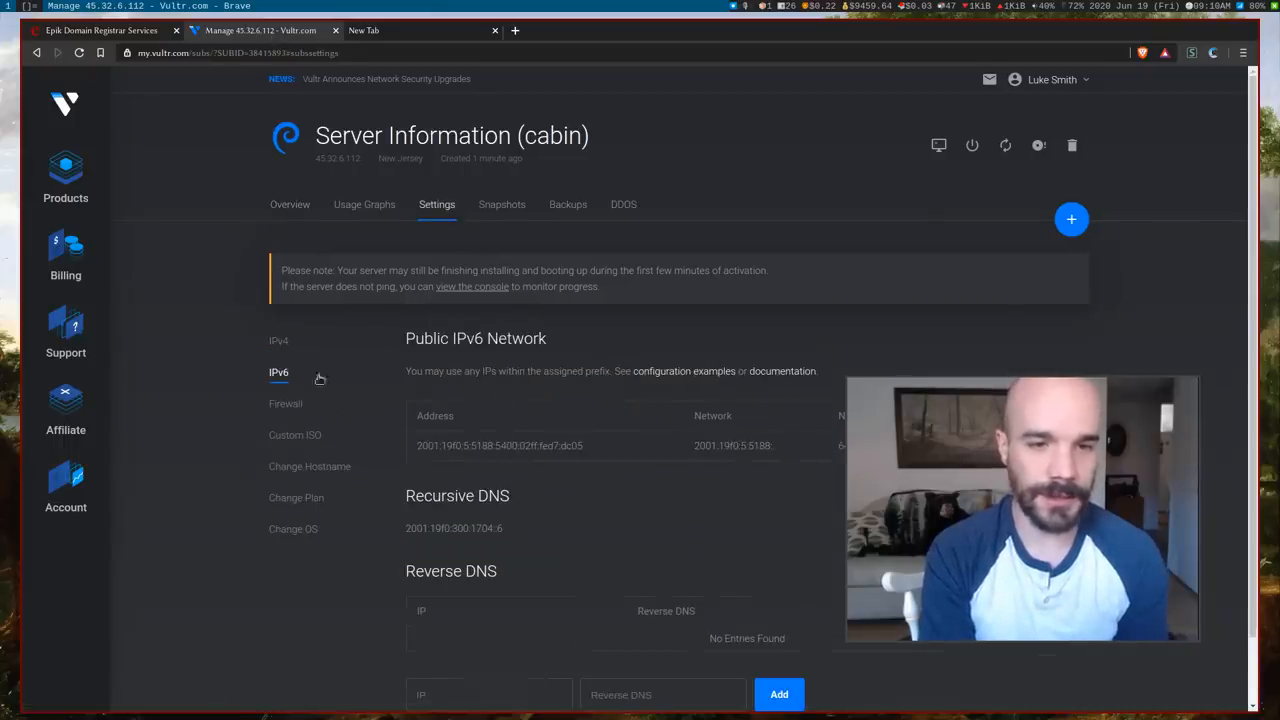
Step: Copy the server's IPv6 address and add it as a record on the unaboomer.com DNS page
double_click(540, 444)
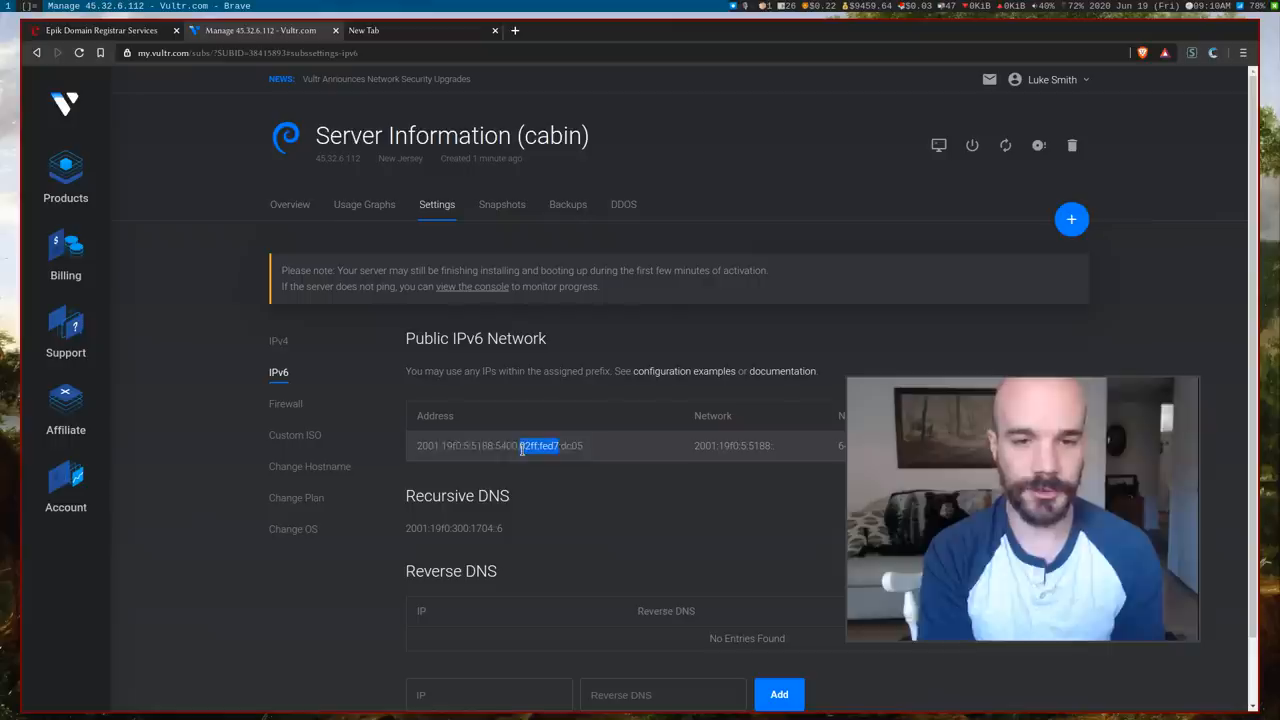
triple_click(500, 444)
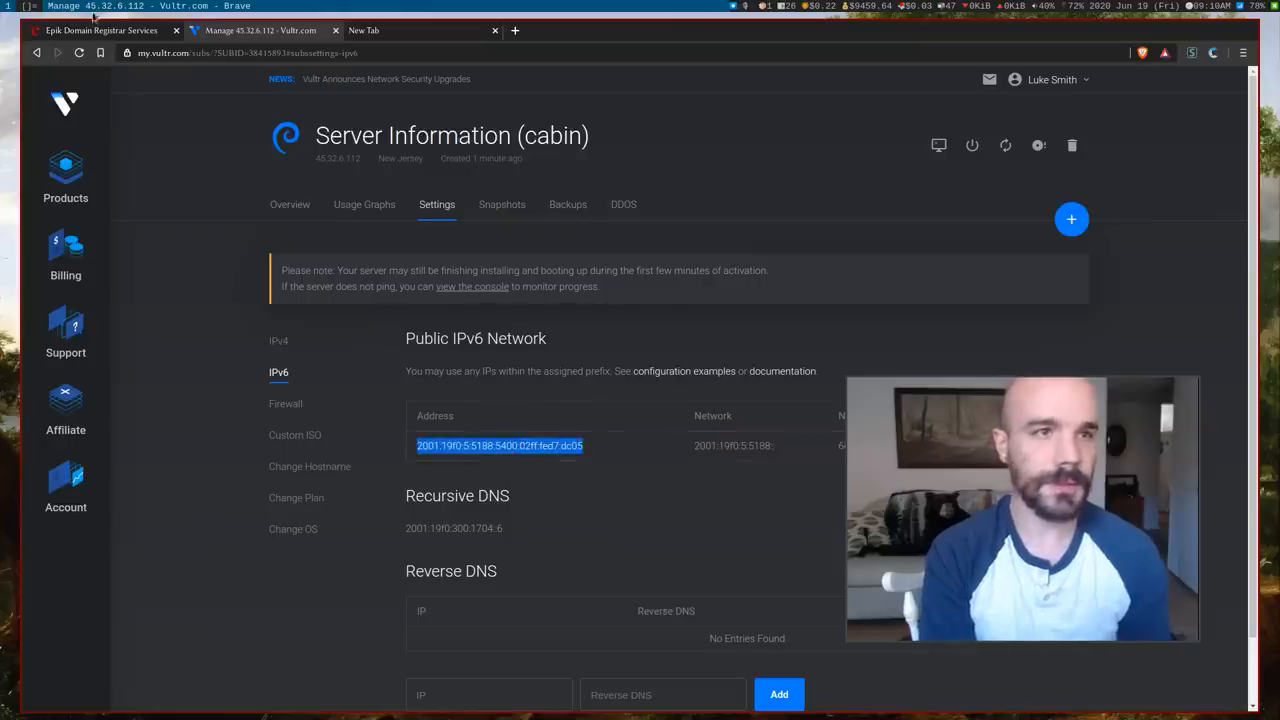
click(100, 30)
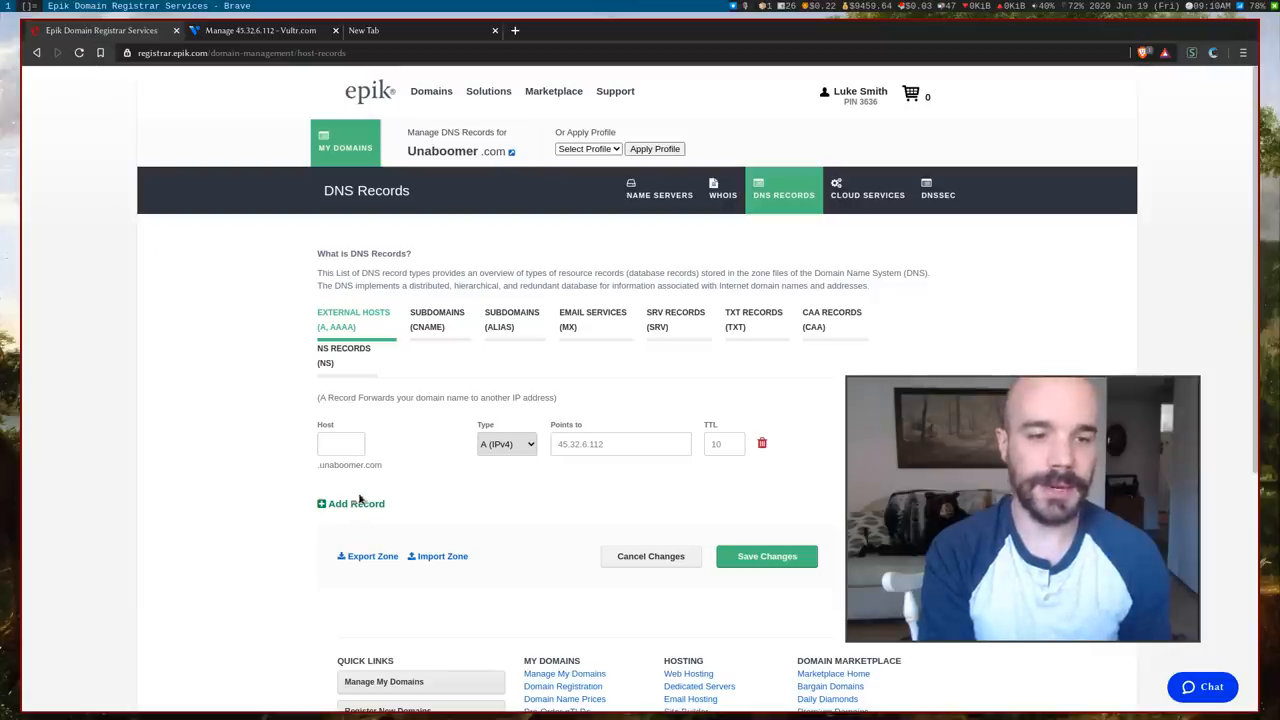
click(356, 504)
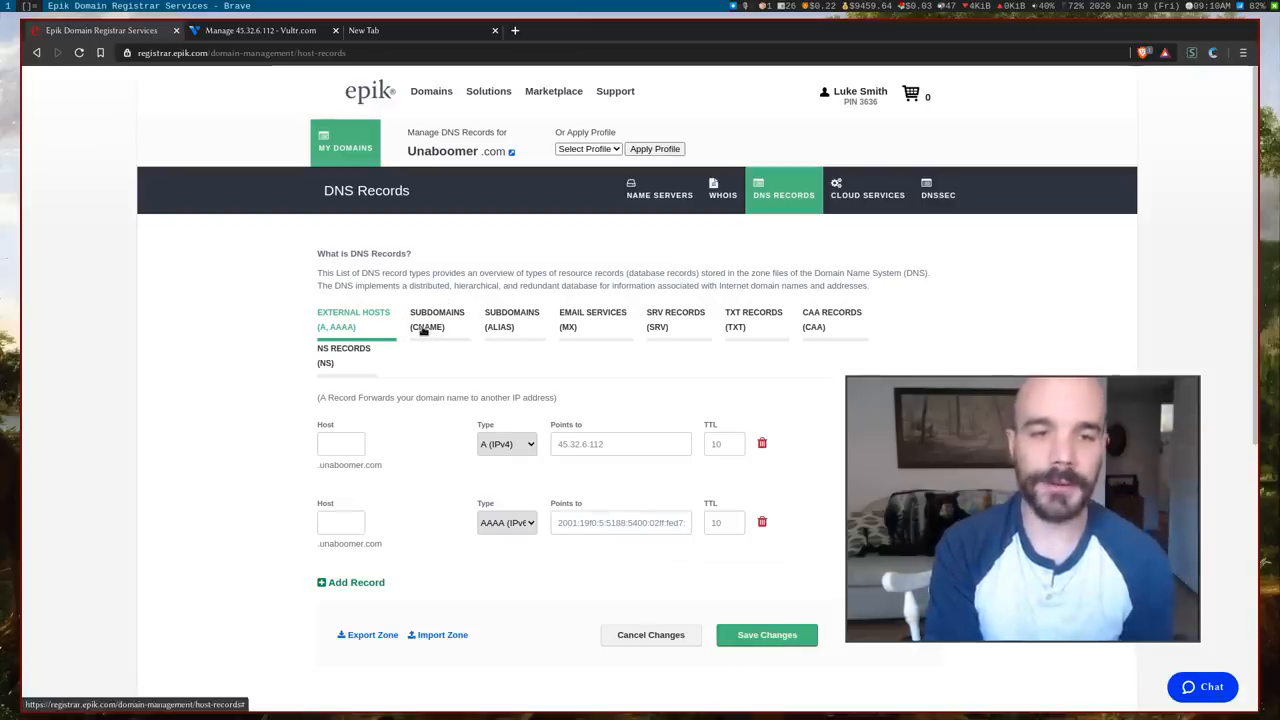
mouse_move(492, 336)
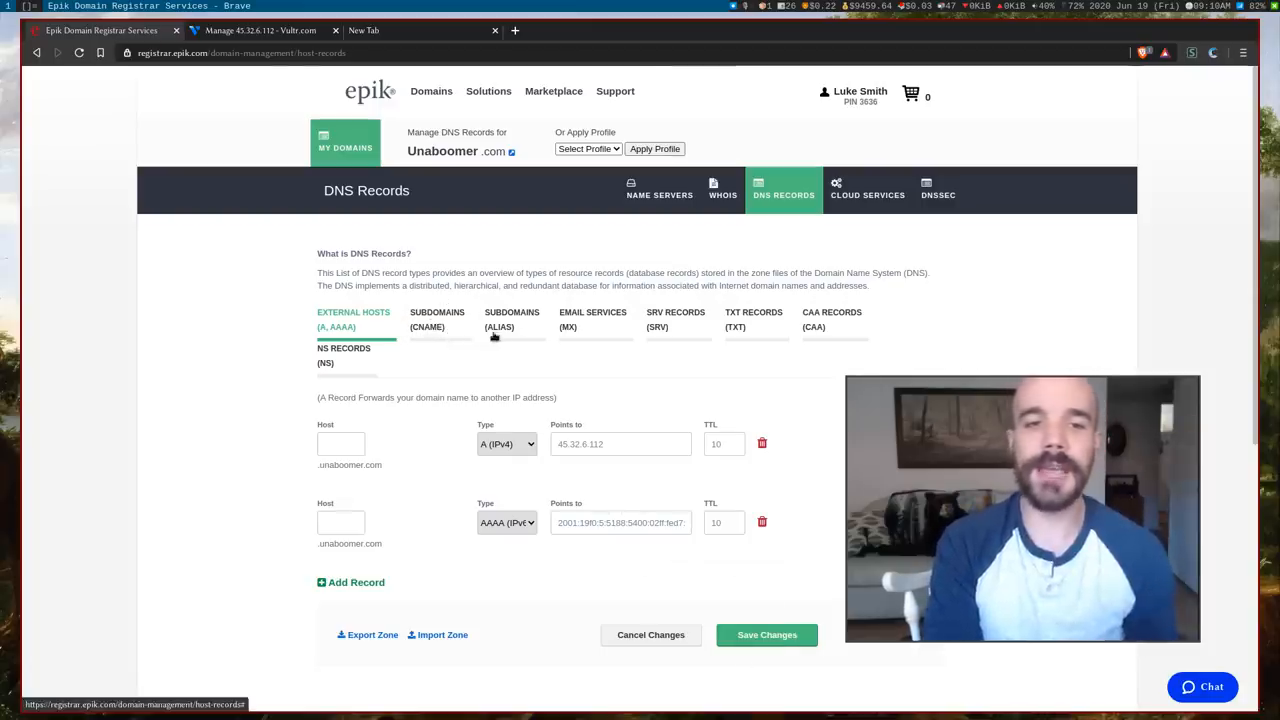
Step: Add a CNAME record pointing www to unaboomer.com and save all host record changes
click(436, 320)
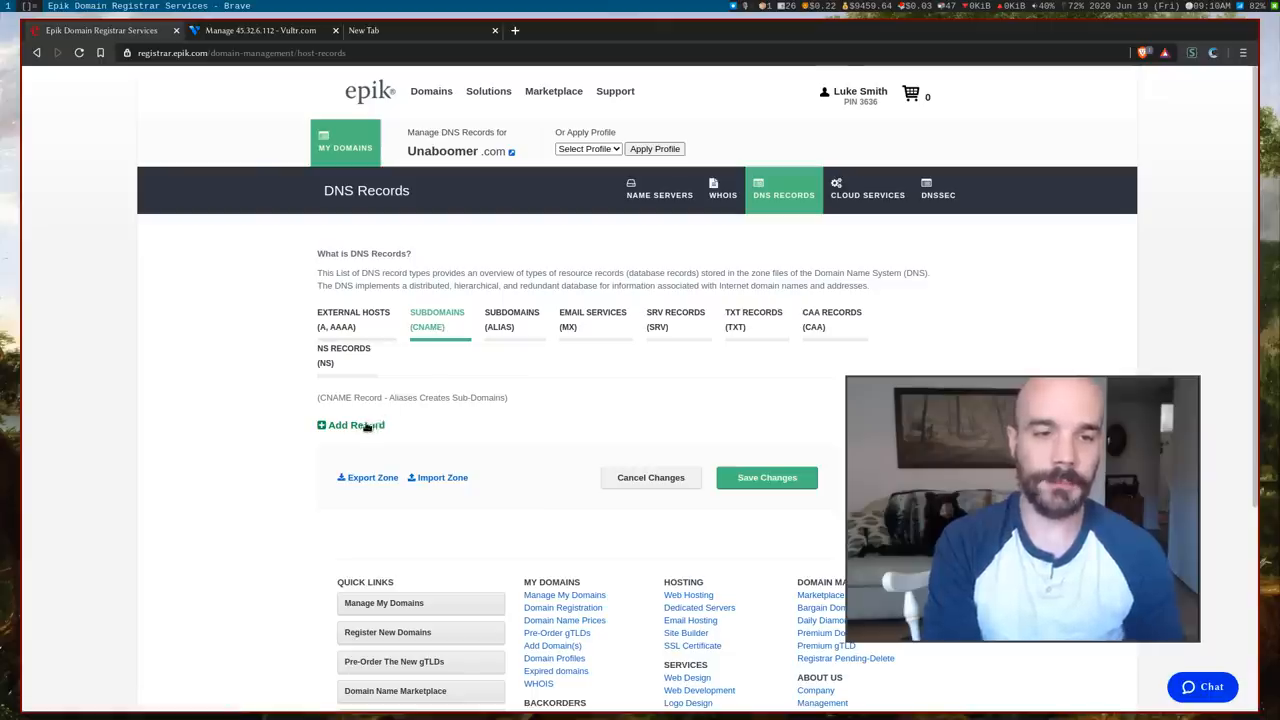
click(352, 424)
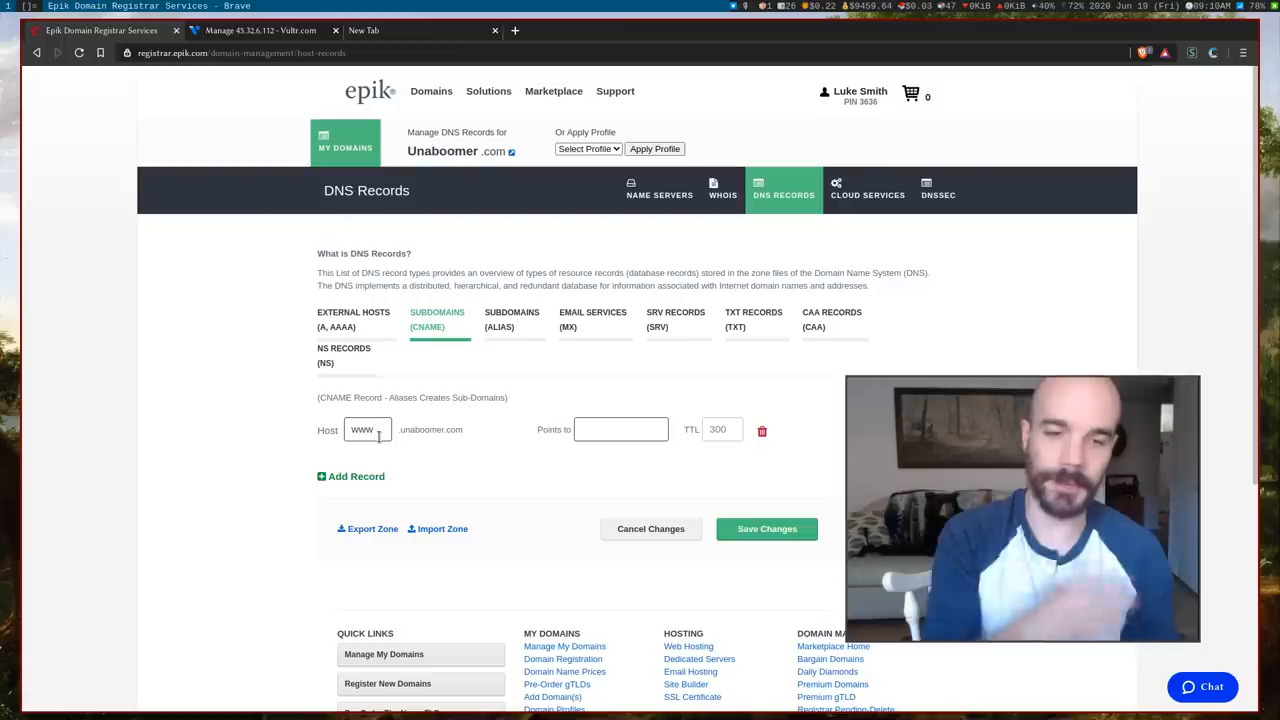
text(unaboomer.com.)
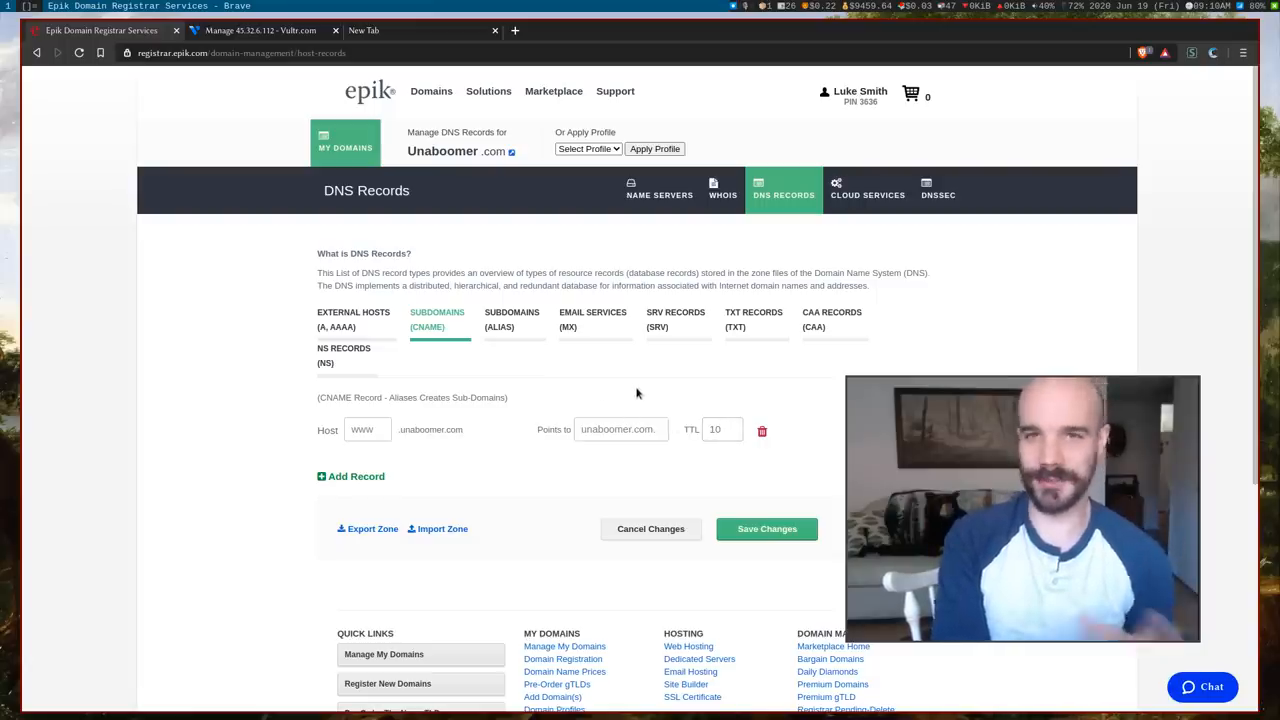
click(620, 430)
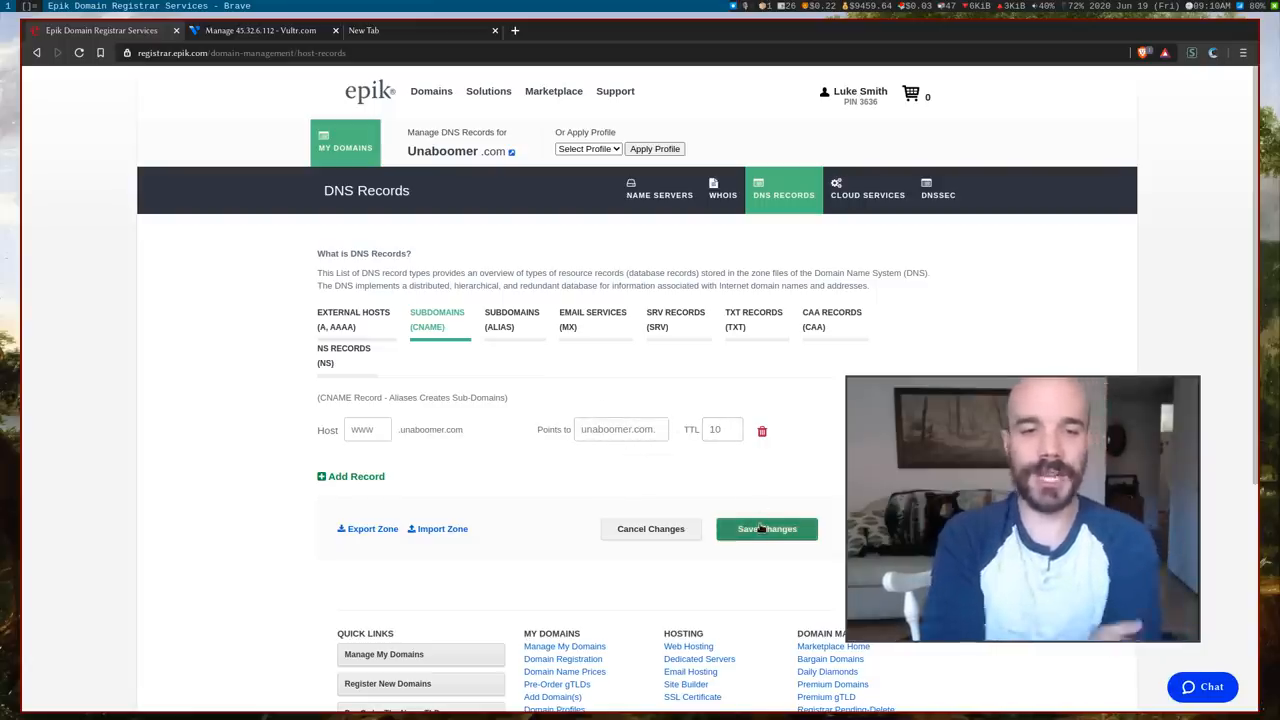
click(768, 528)
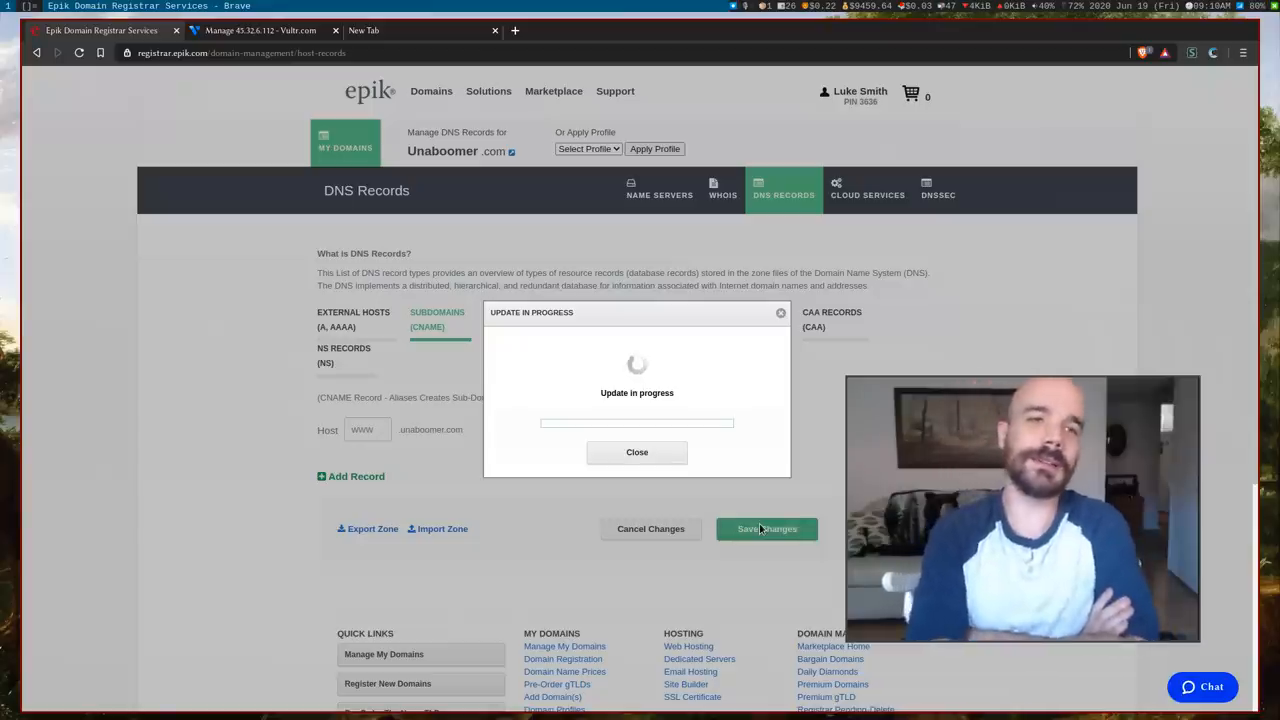
click(636, 452)
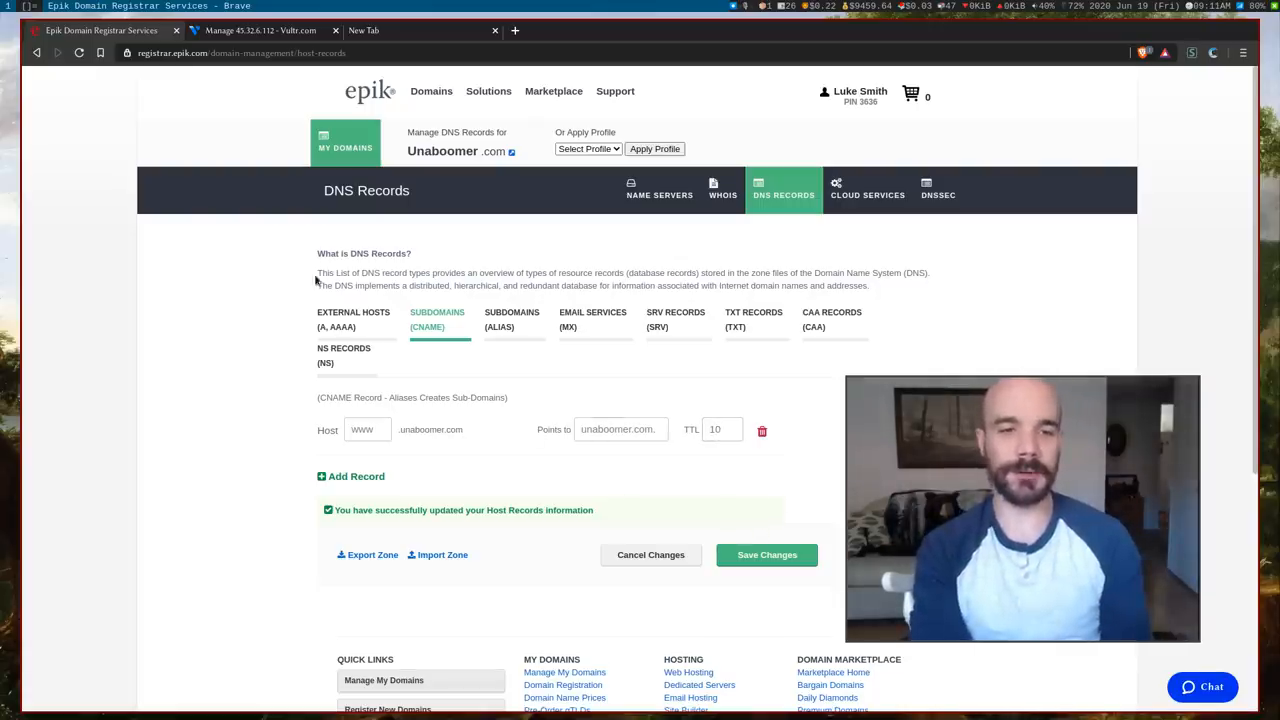
Step: Run ping unaboomer.com in the terminal to test the new DNS records
click(352, 320)
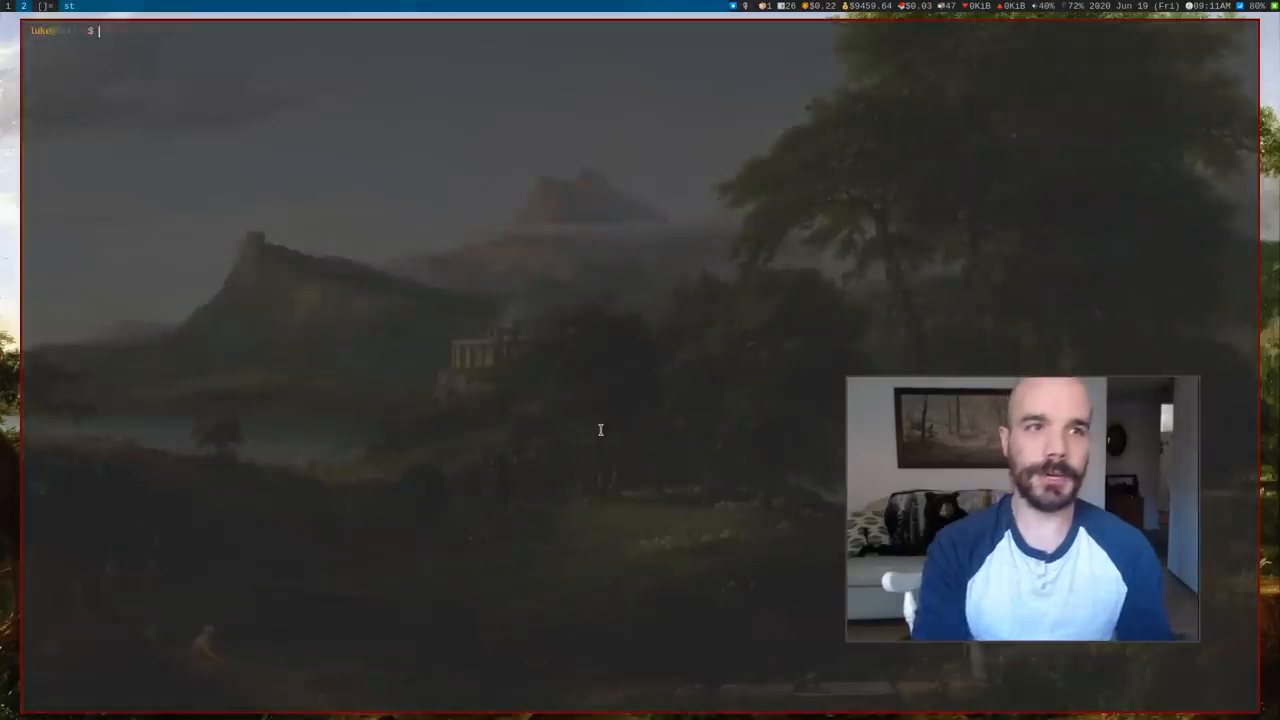
text(ping)
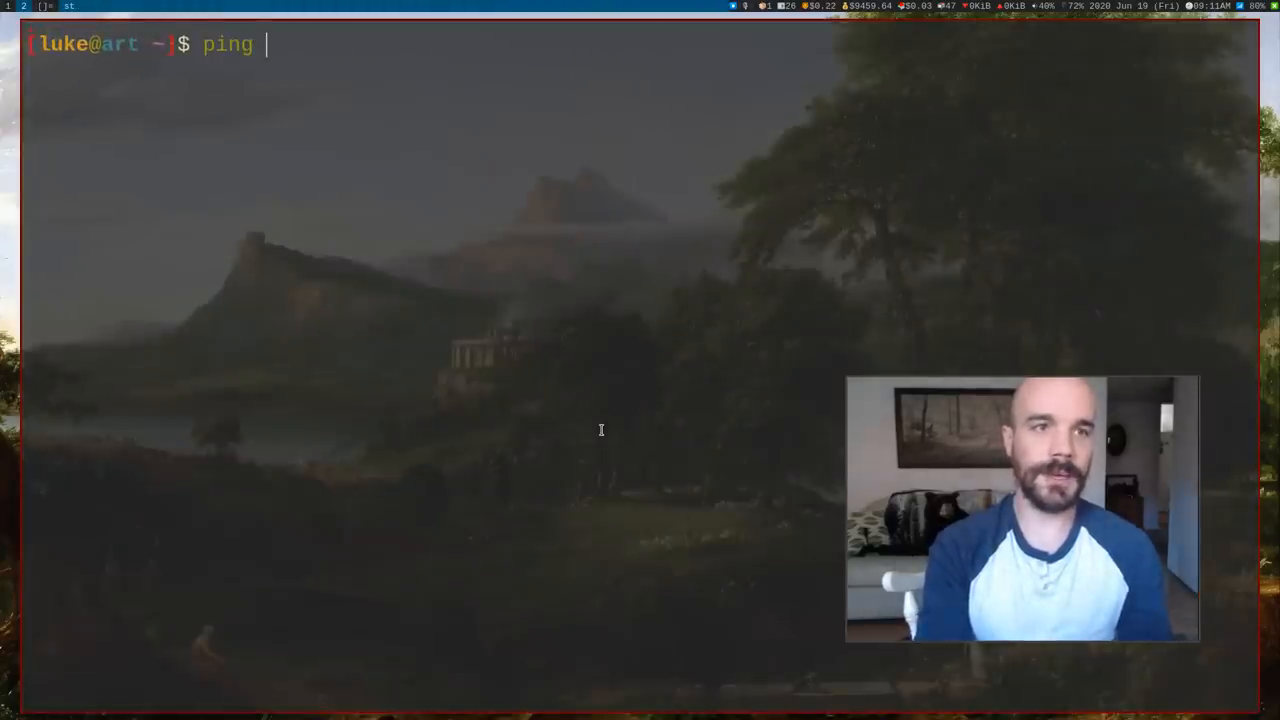
text(unaboomer.)
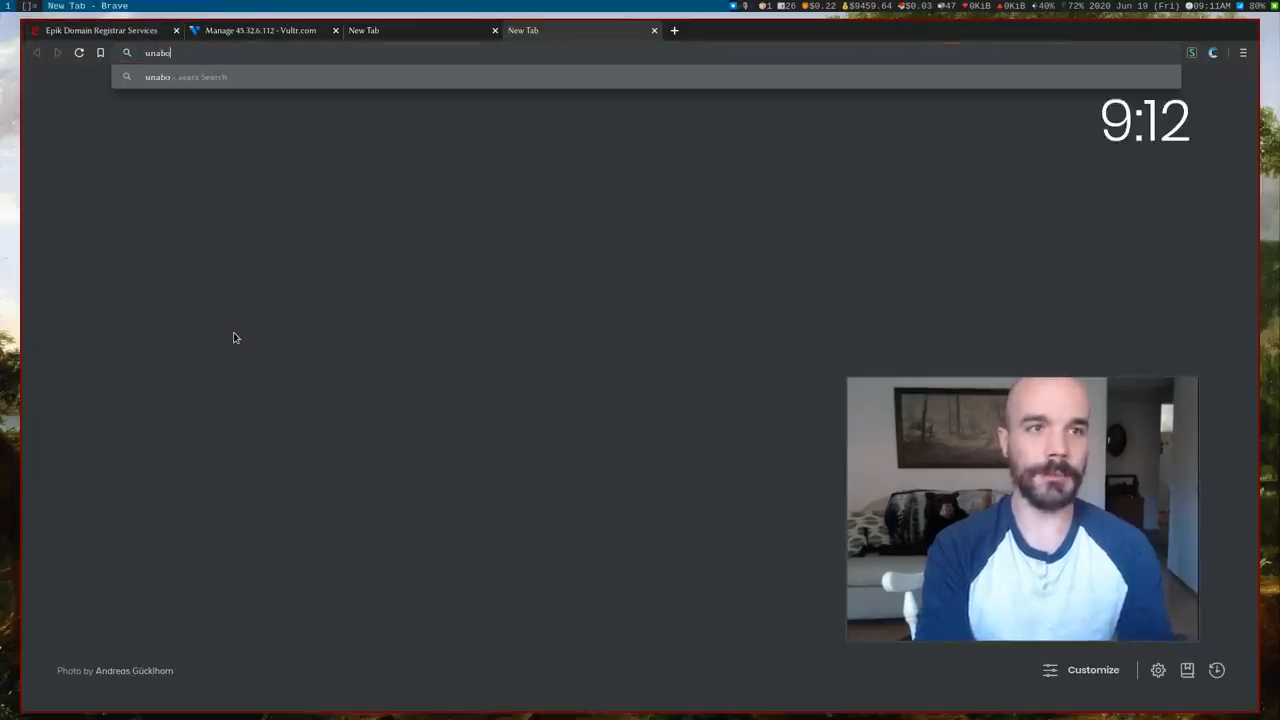
Step: Load unaboomer.com in Brave (connection refused), then return to Epik's DNS records
key(Return)
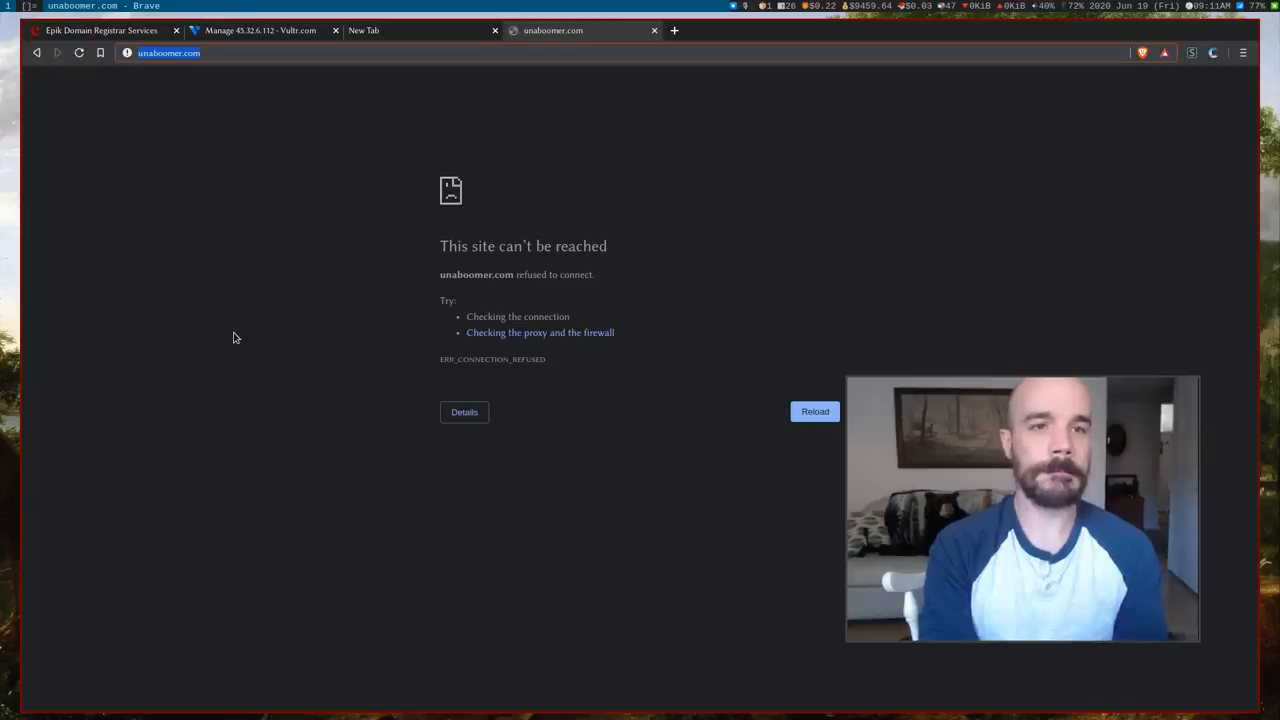
mouse_move(432, 342)
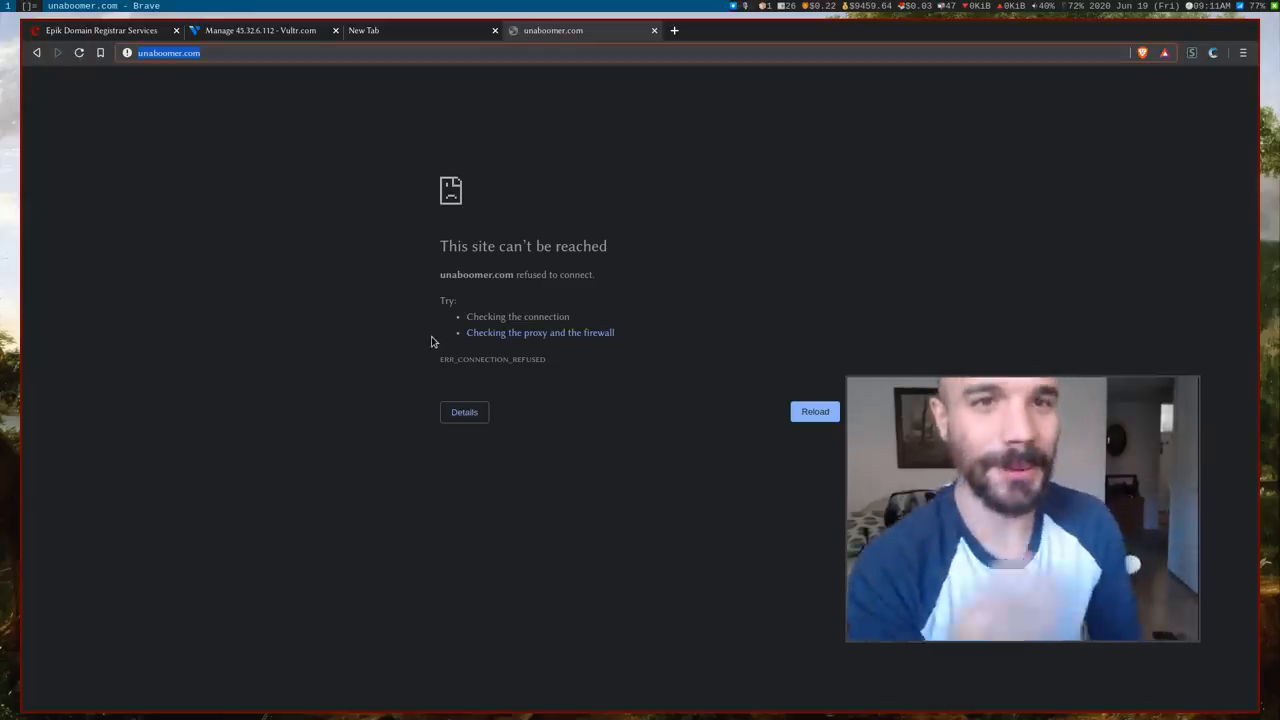
click(464, 412)
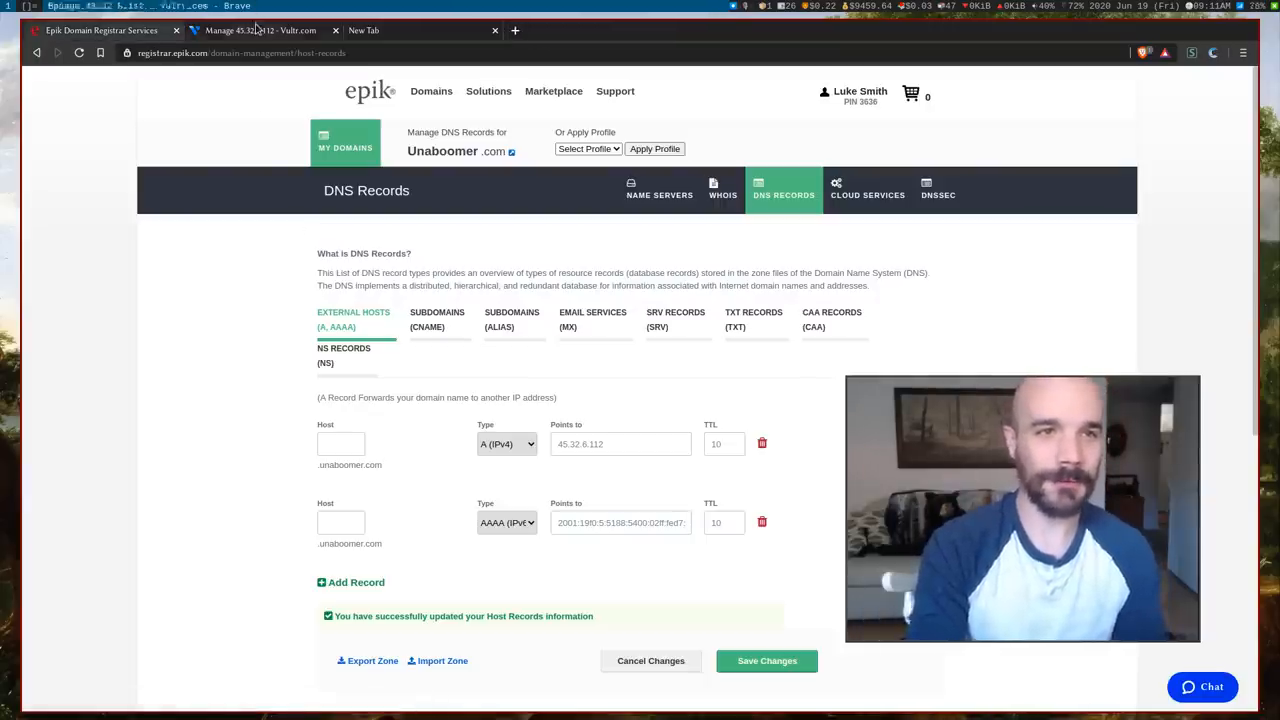
Step: In Vultr, view the cabin server's IPv4 details, then reveal its root password on Overview
click(260, 30)
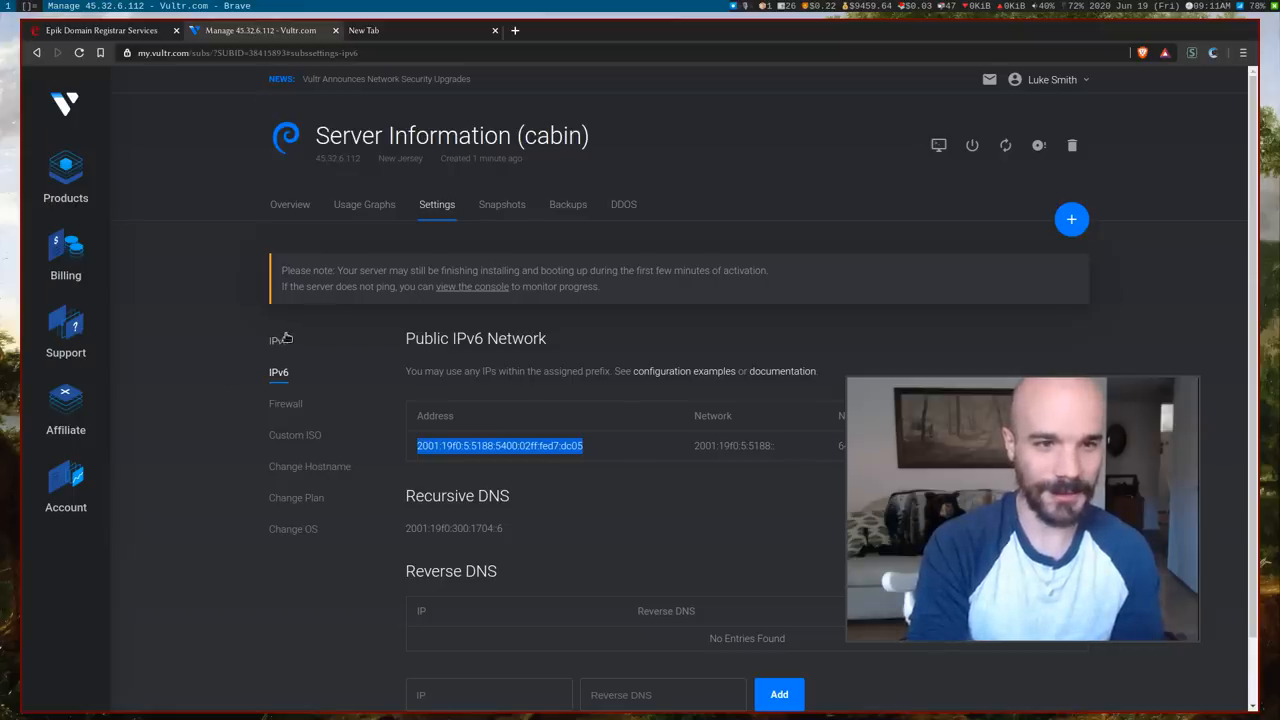
click(278, 340)
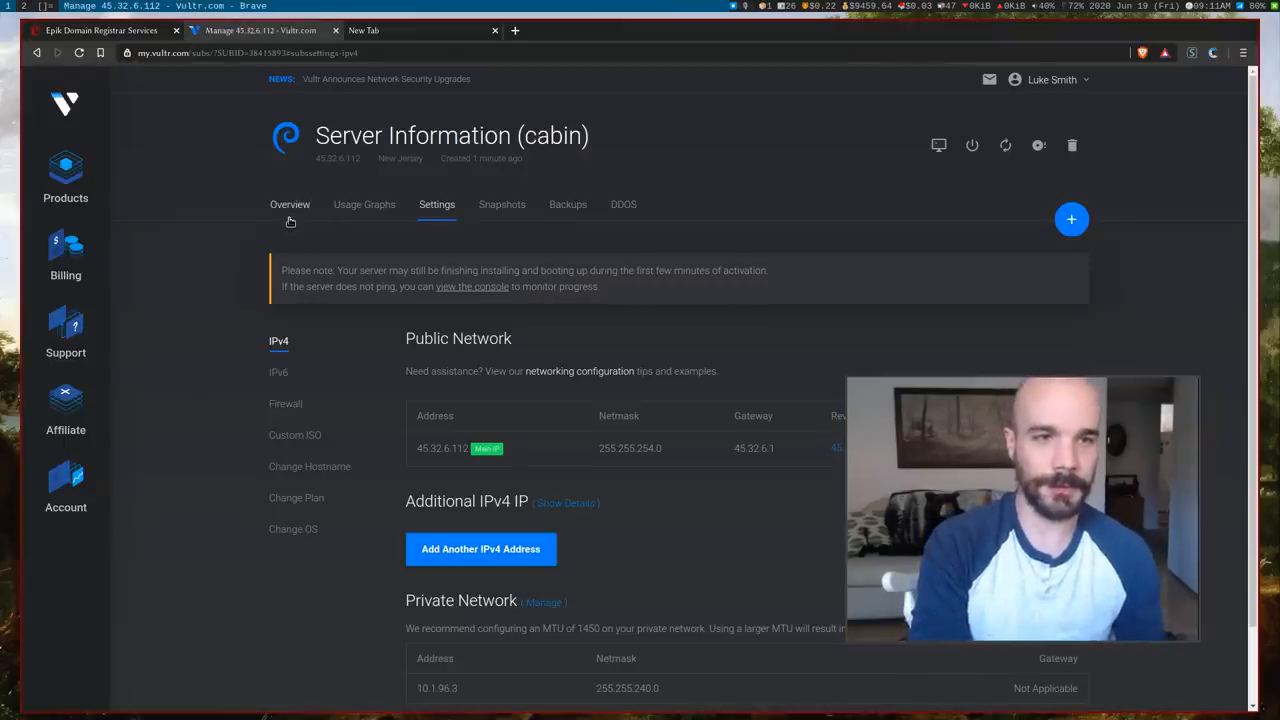
click(296, 204)
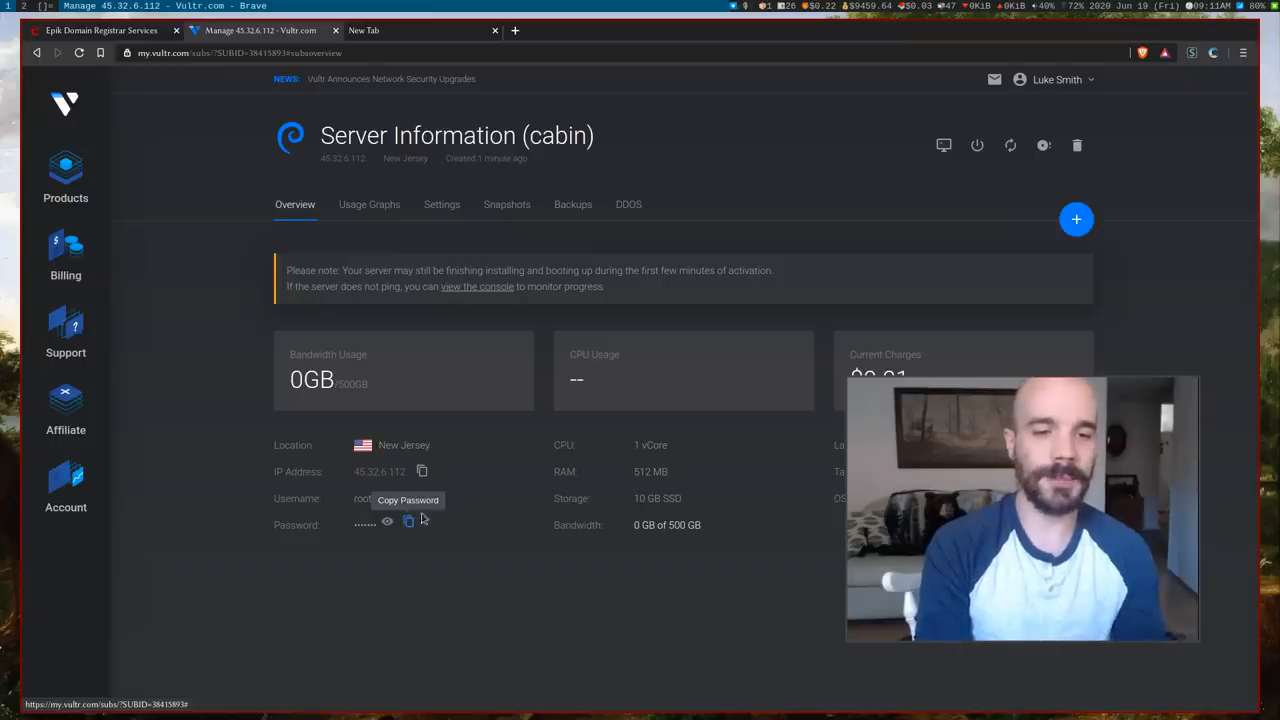
mouse_move(308, 496)
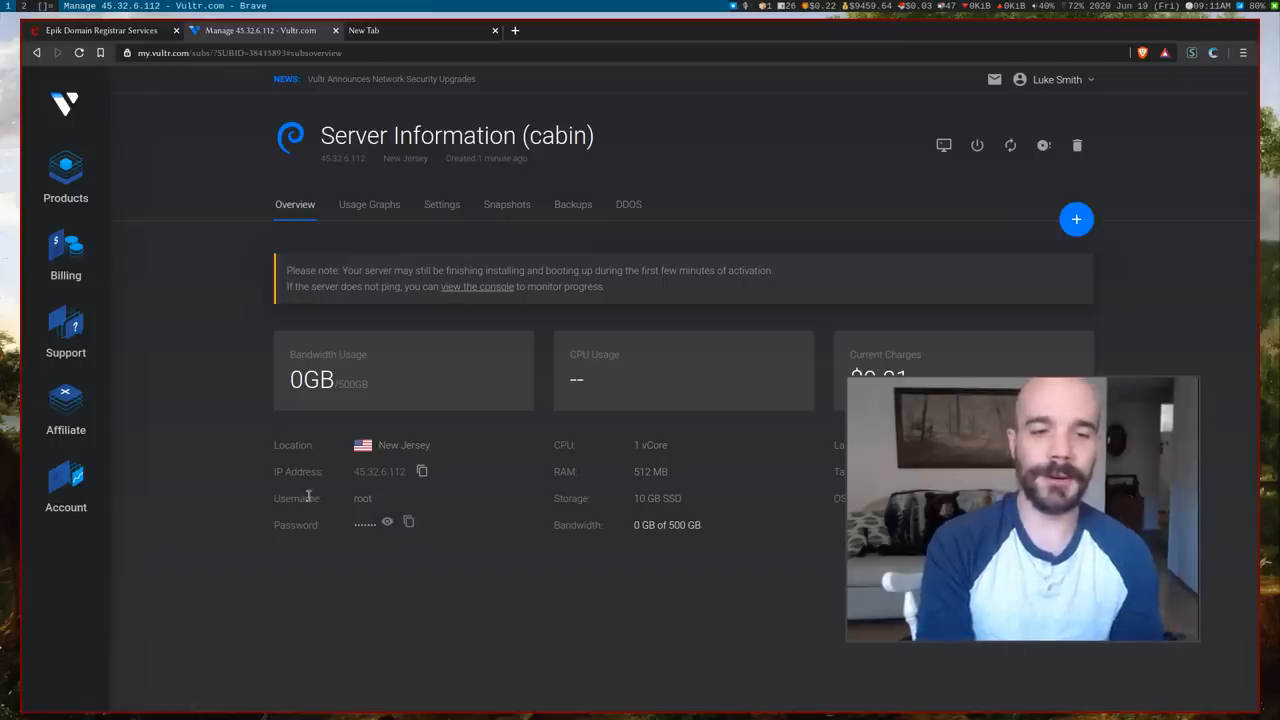
click(388, 520)
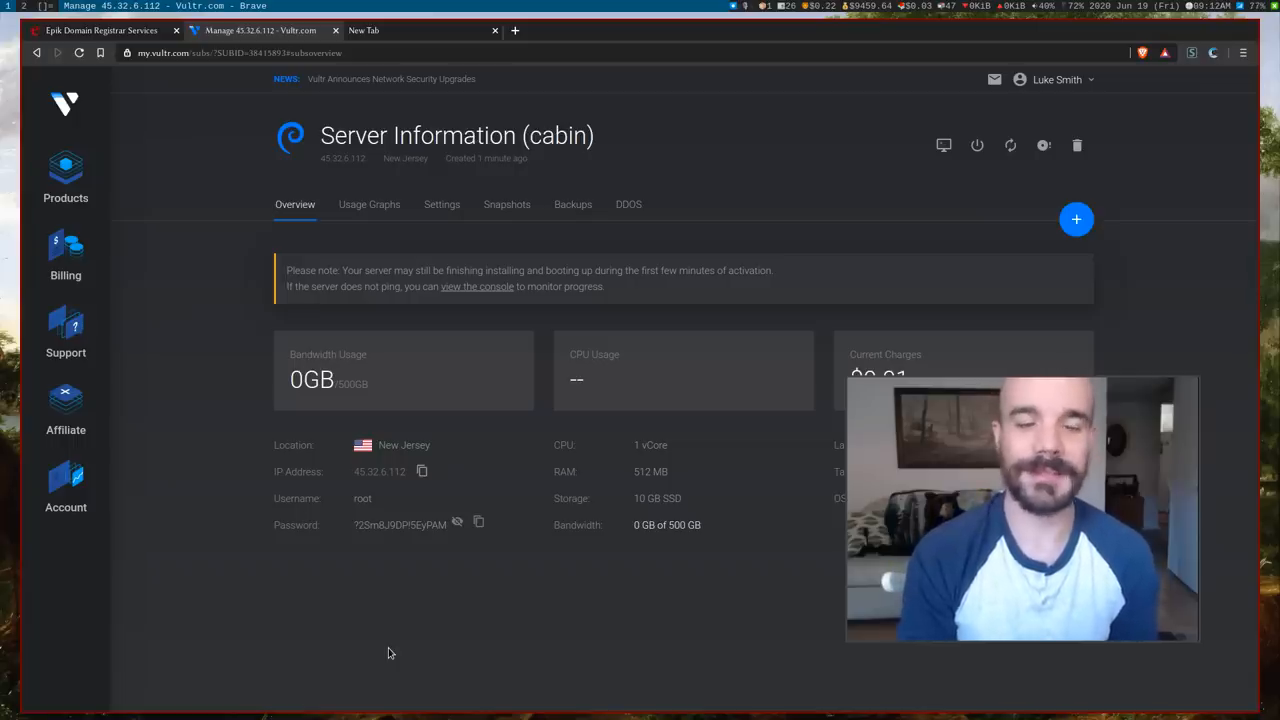
mouse_move(414, 652)
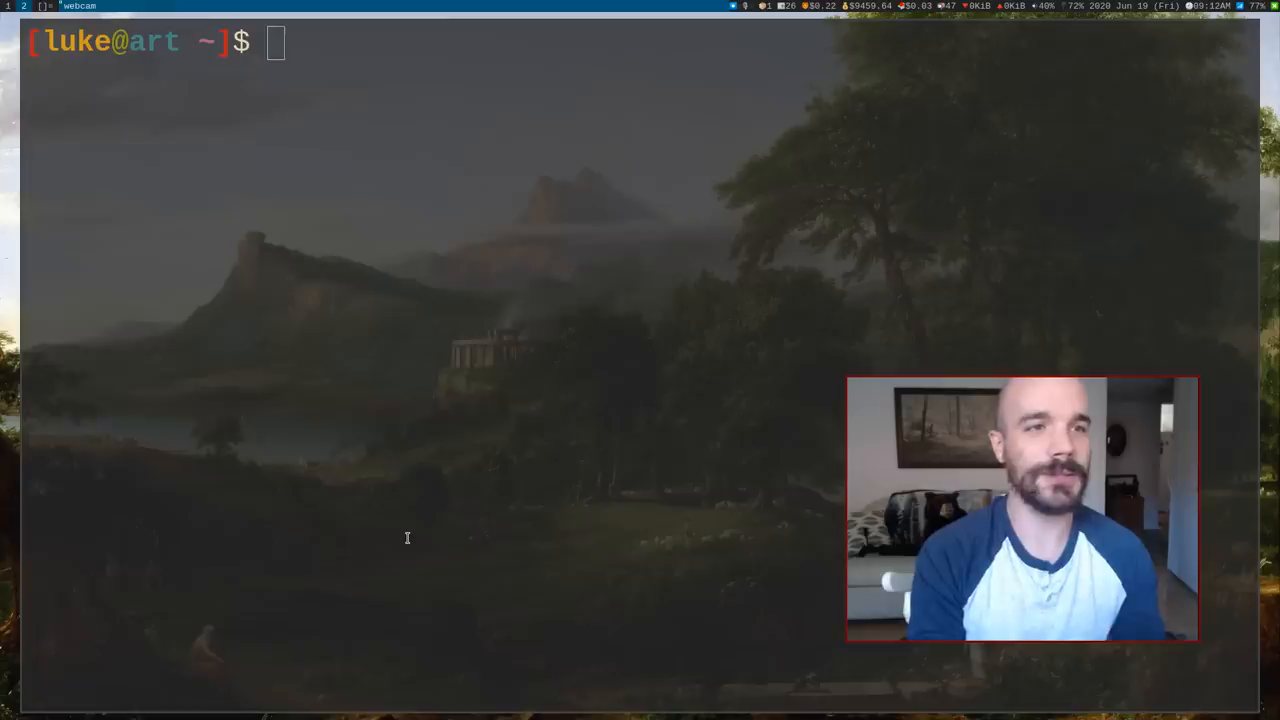
text(ssh)
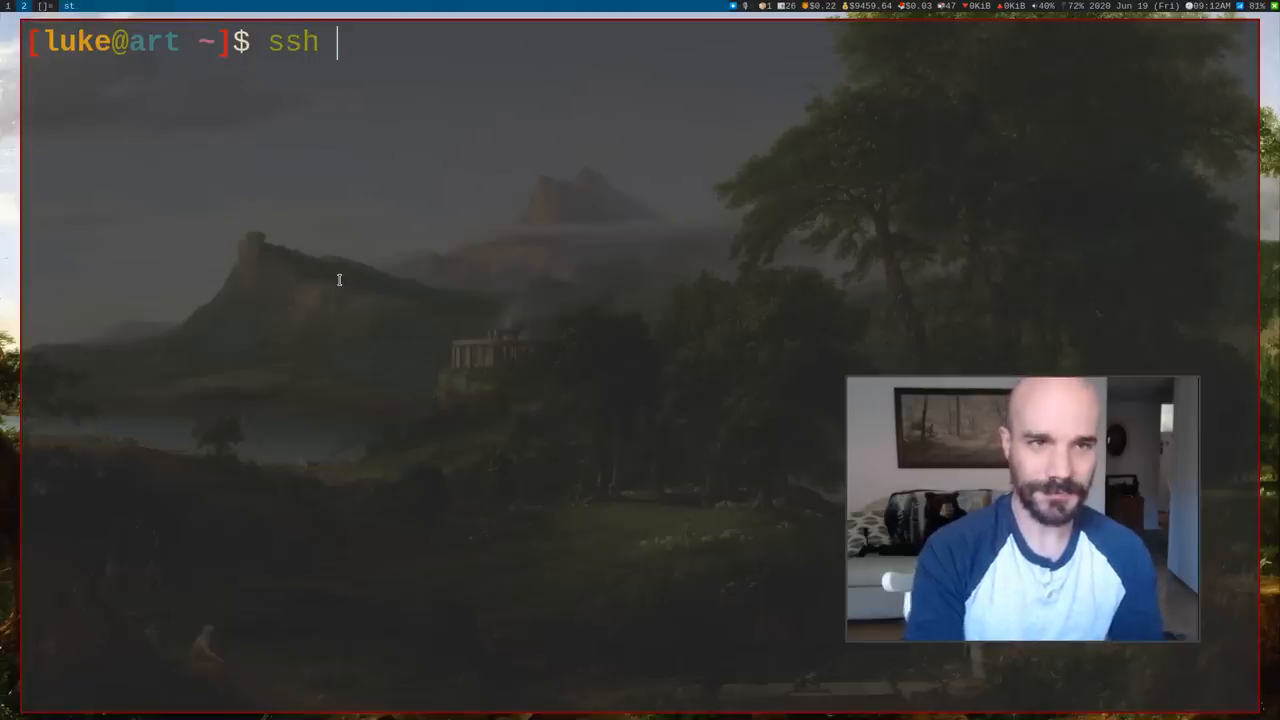
text(root@)
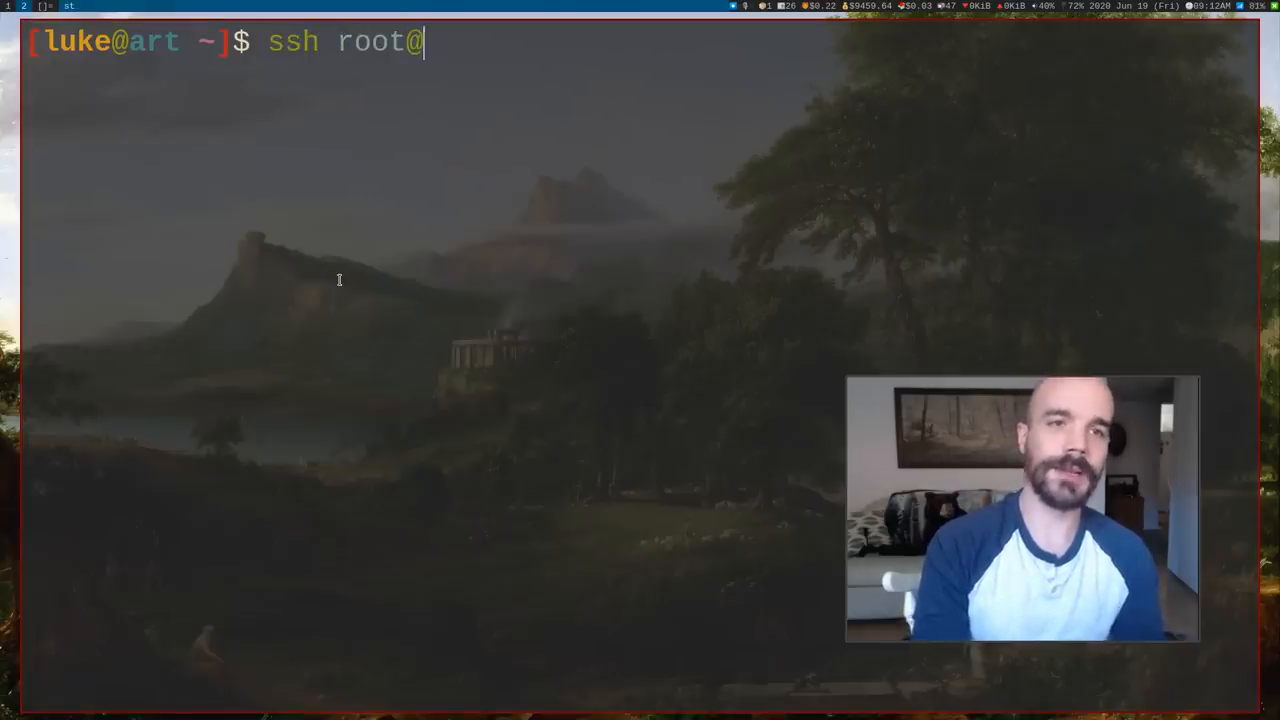
text(unaboomer.co)
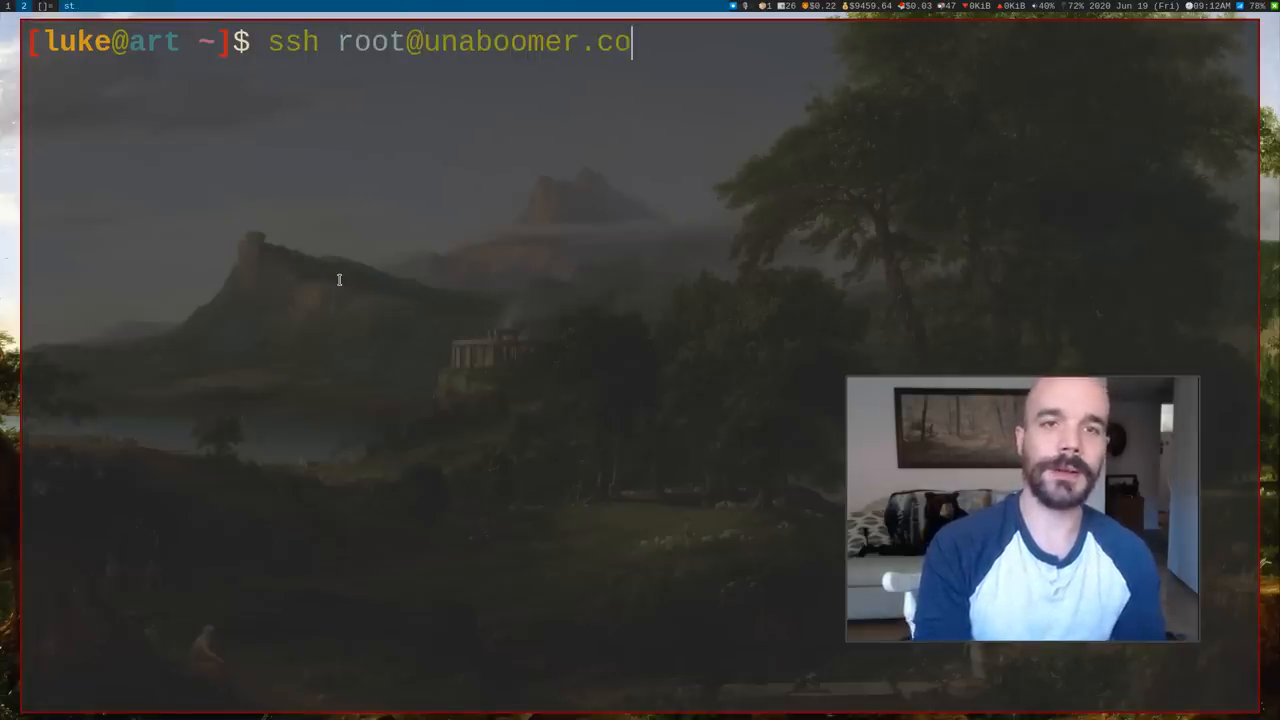
key(Return)
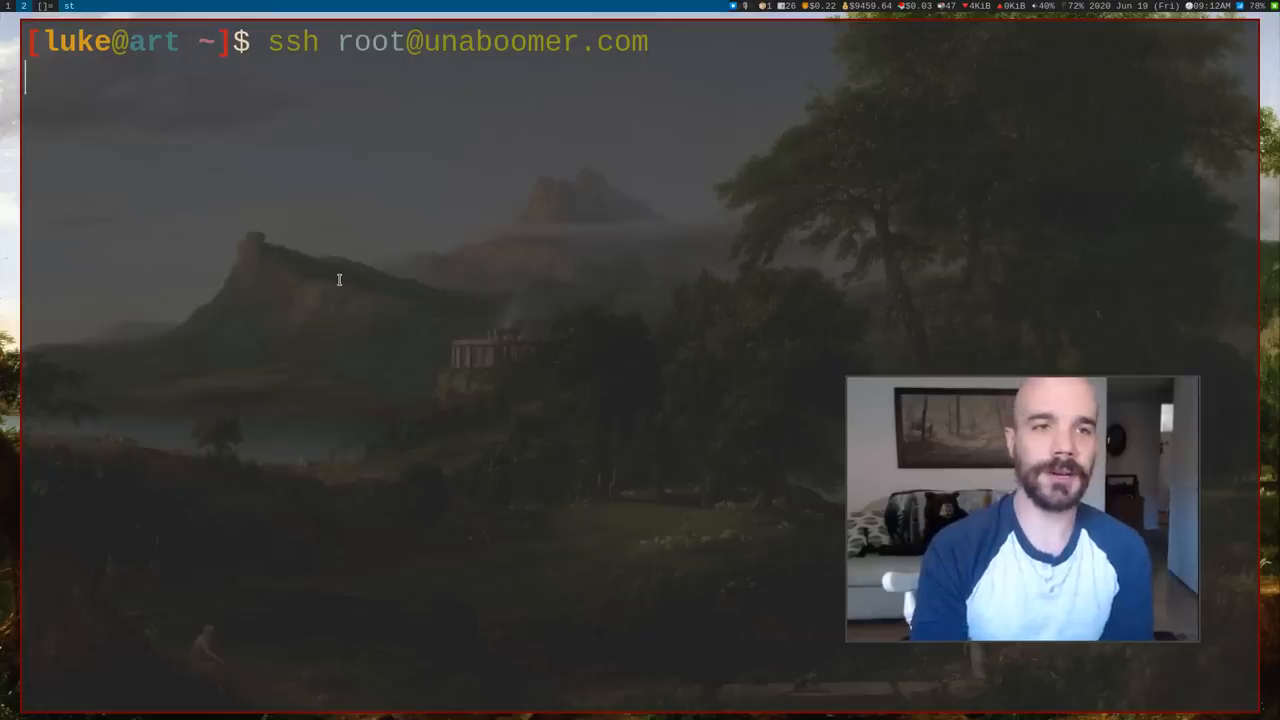
key(Return)
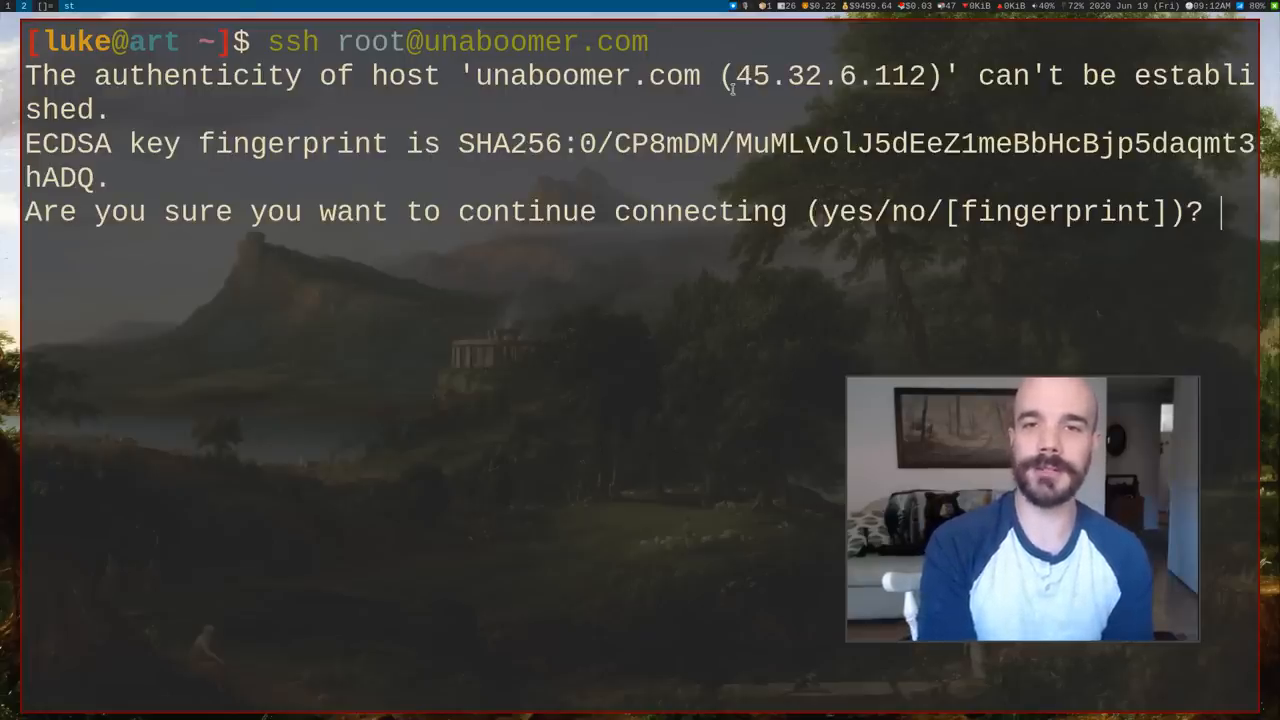
text(yes)
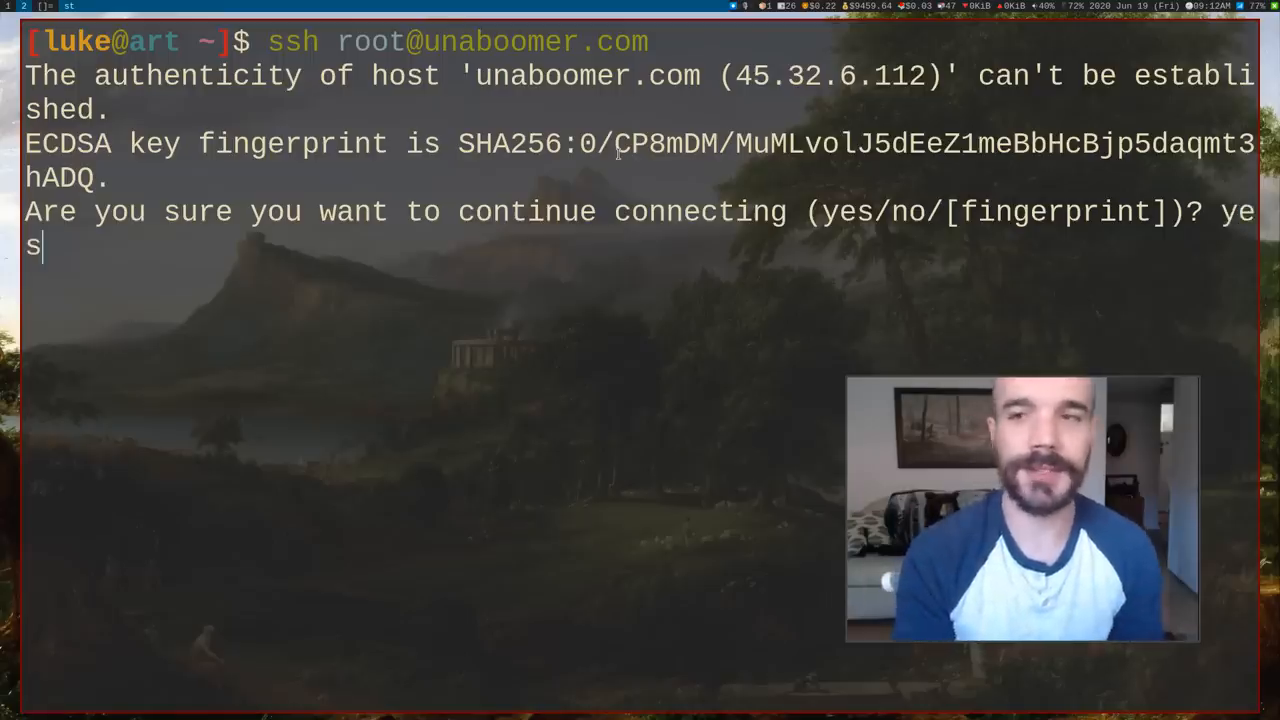
key(Return)
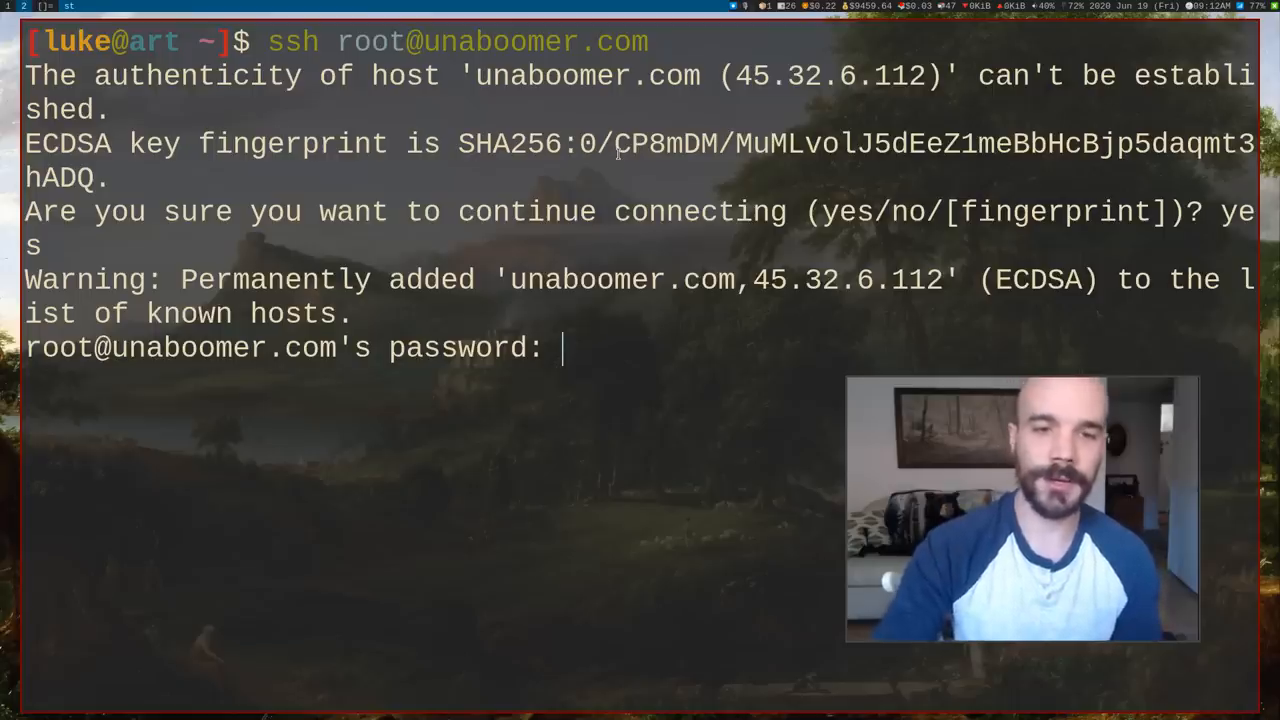
key(Return)
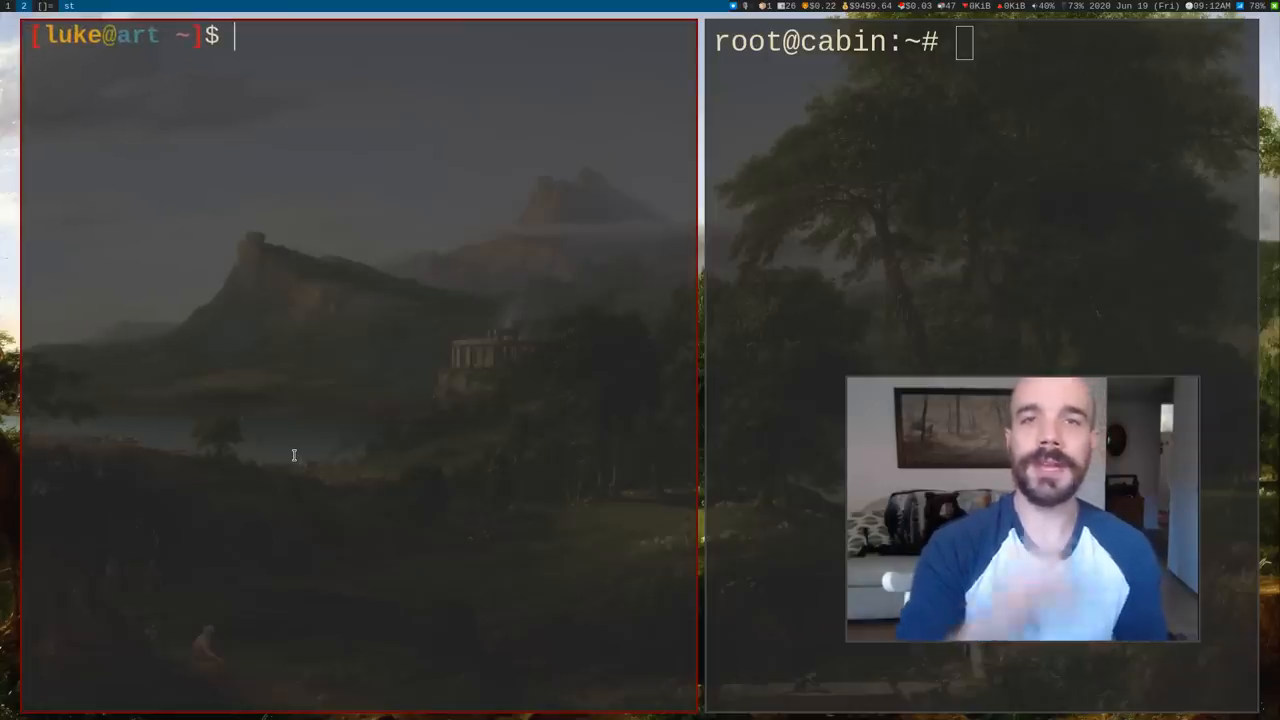
text(ssh)
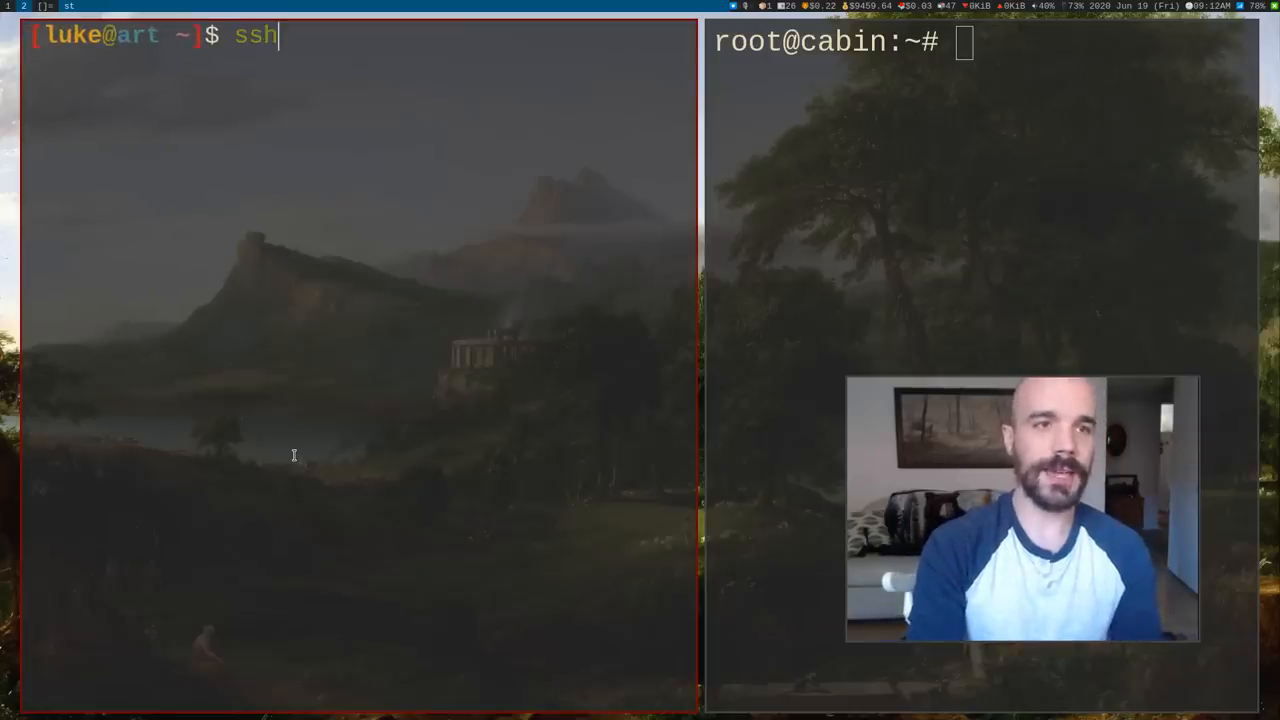
text(-c)
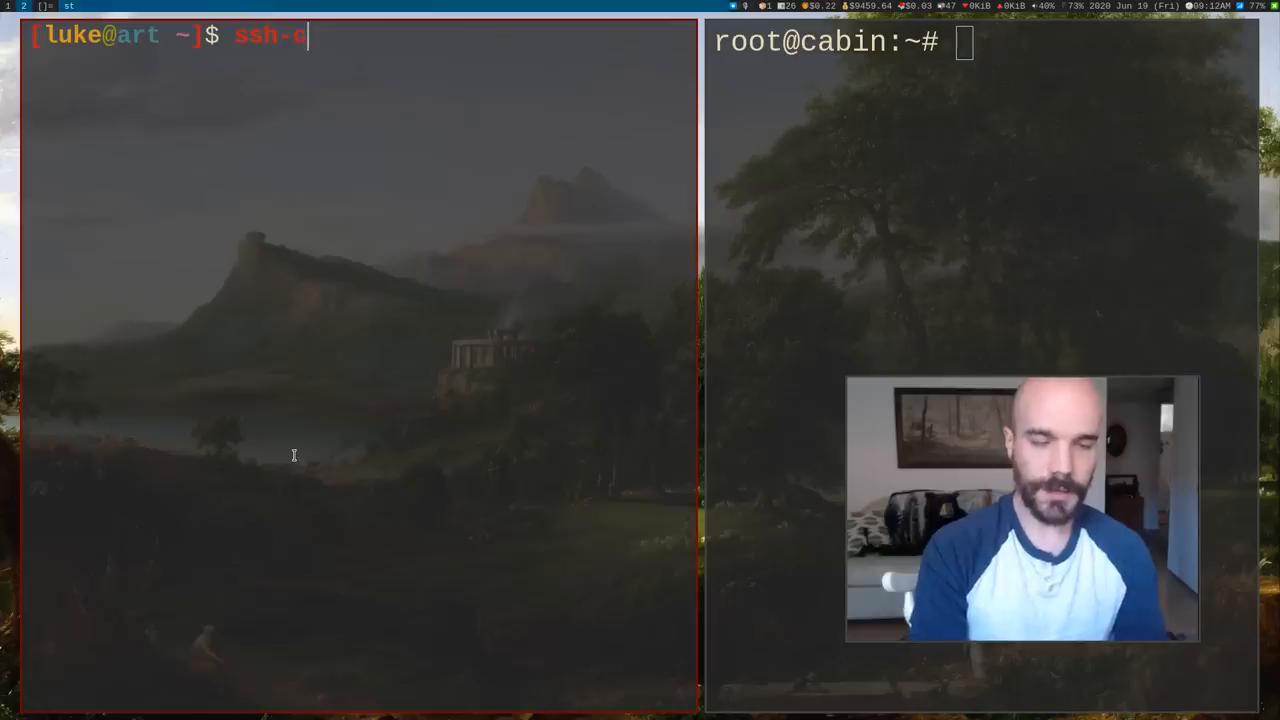
text(opy-id -i ~/)
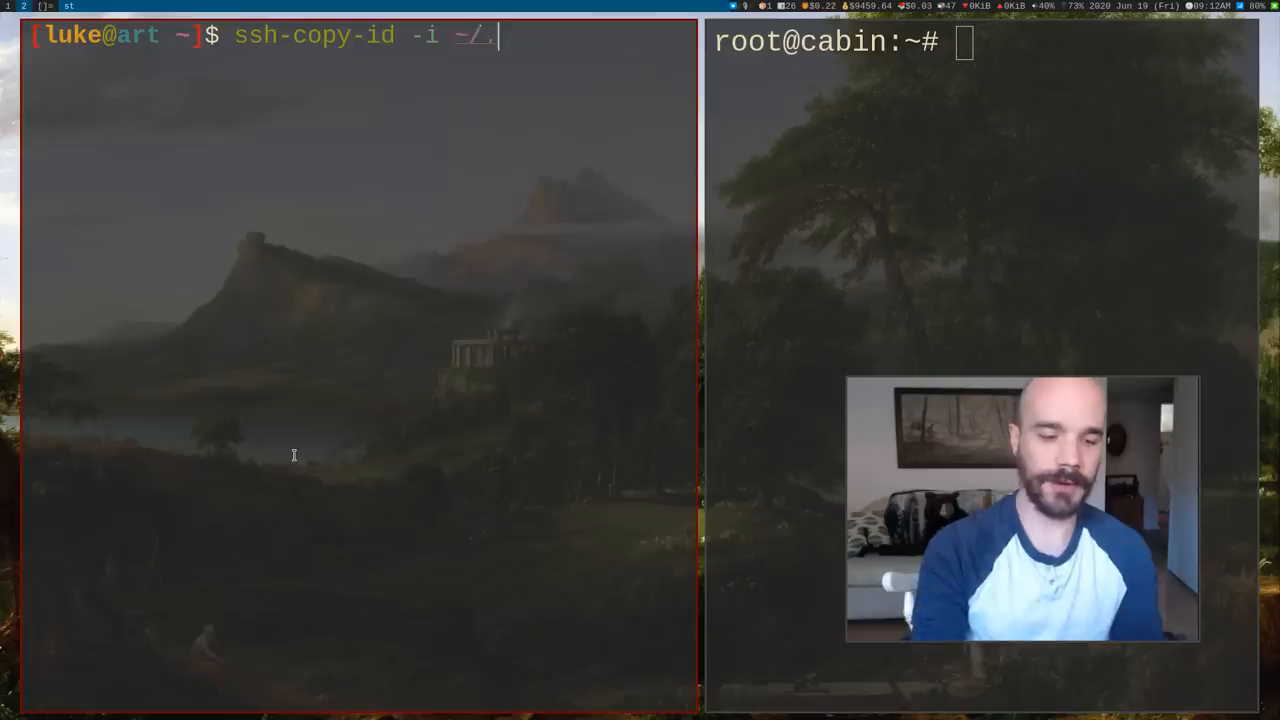
text(.ssh/ir)
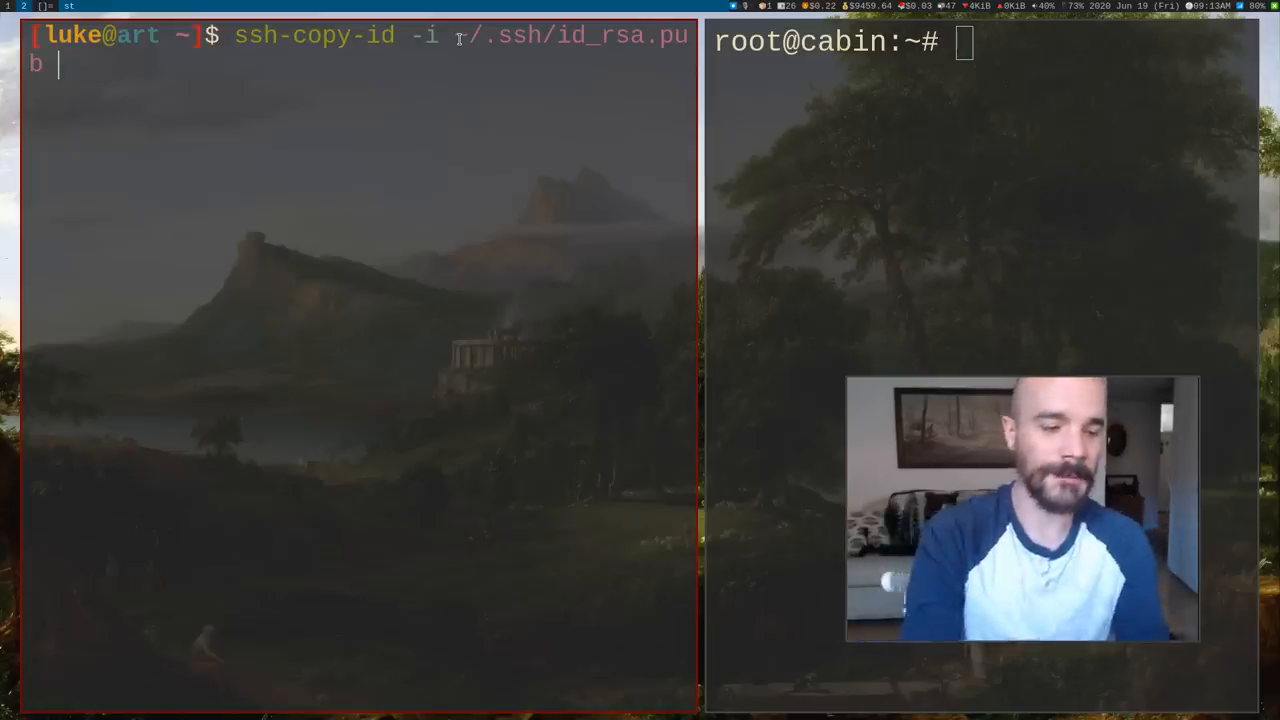
text(root@)
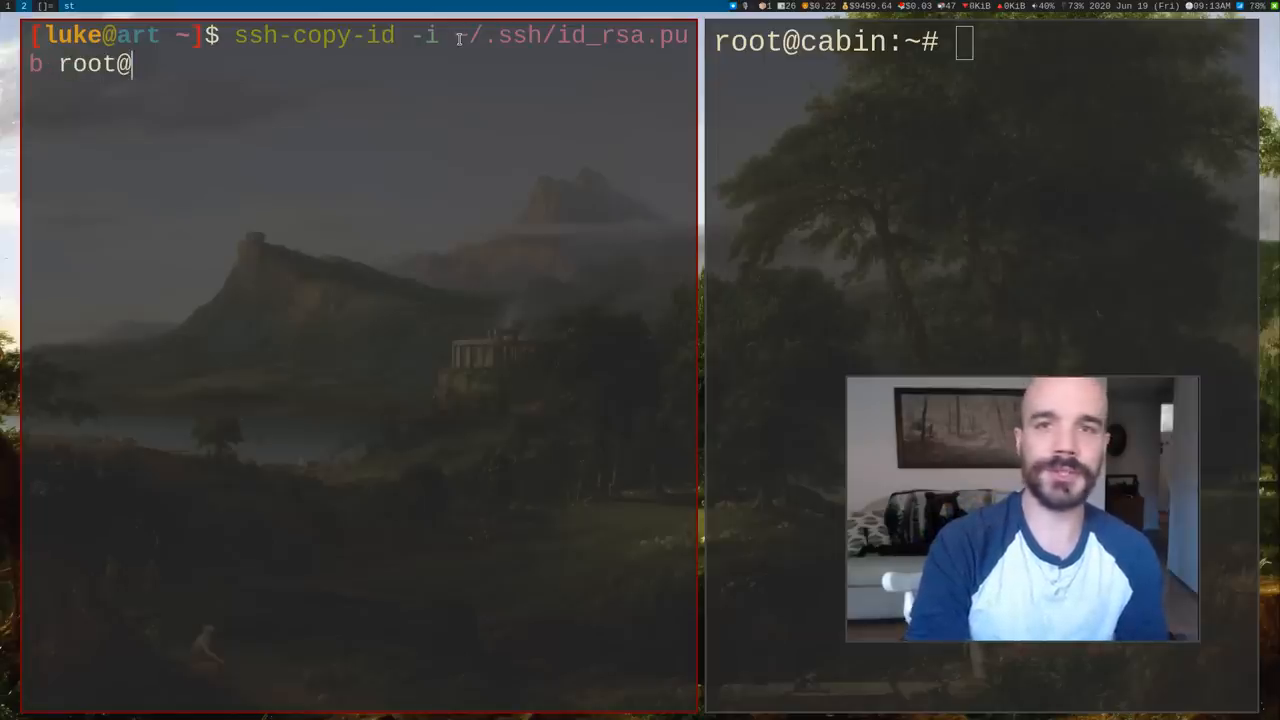
text(unaboomer.co)
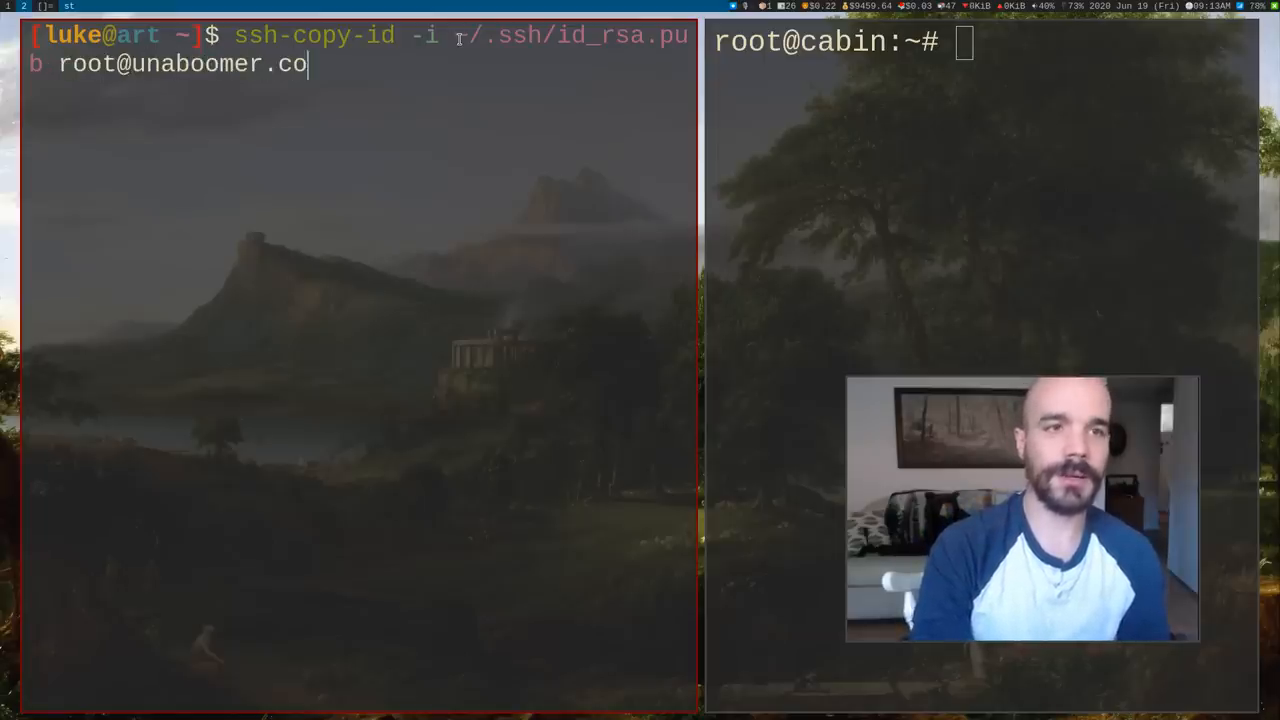
key(Return)
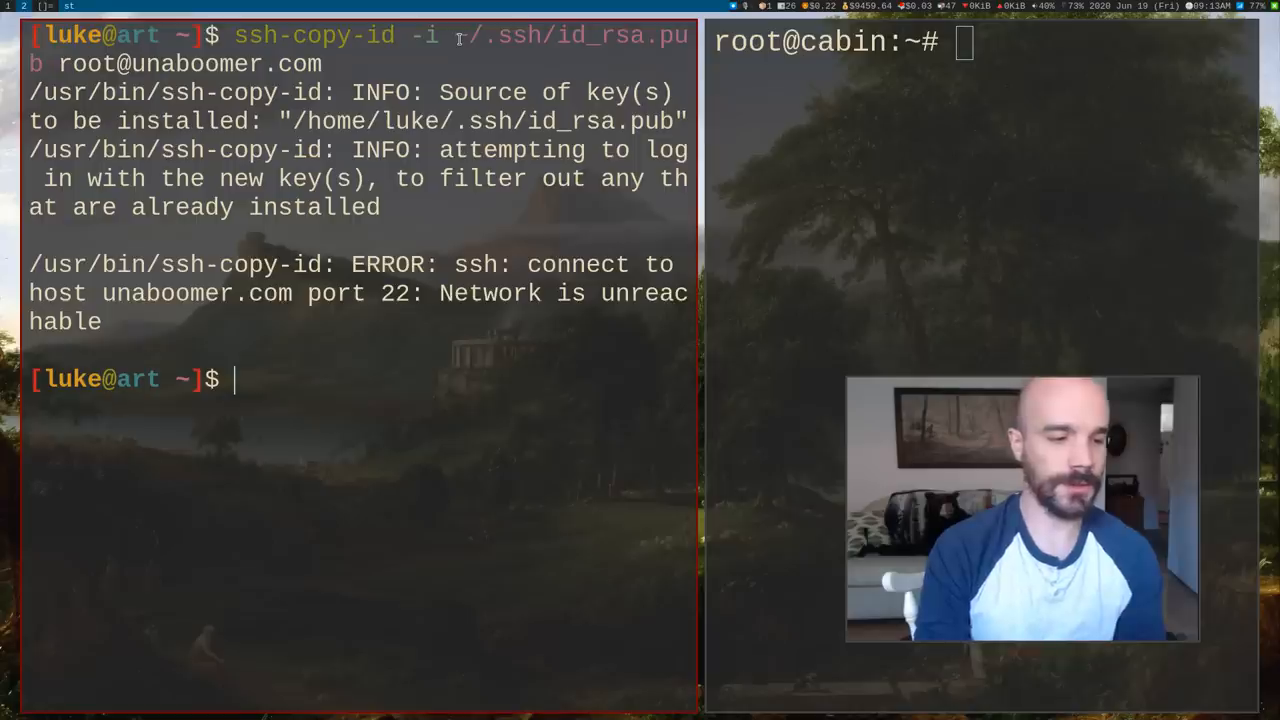
text(ssh-copy-id -i ~/.ssh/id_rsa.pub root@unaboomer.com)
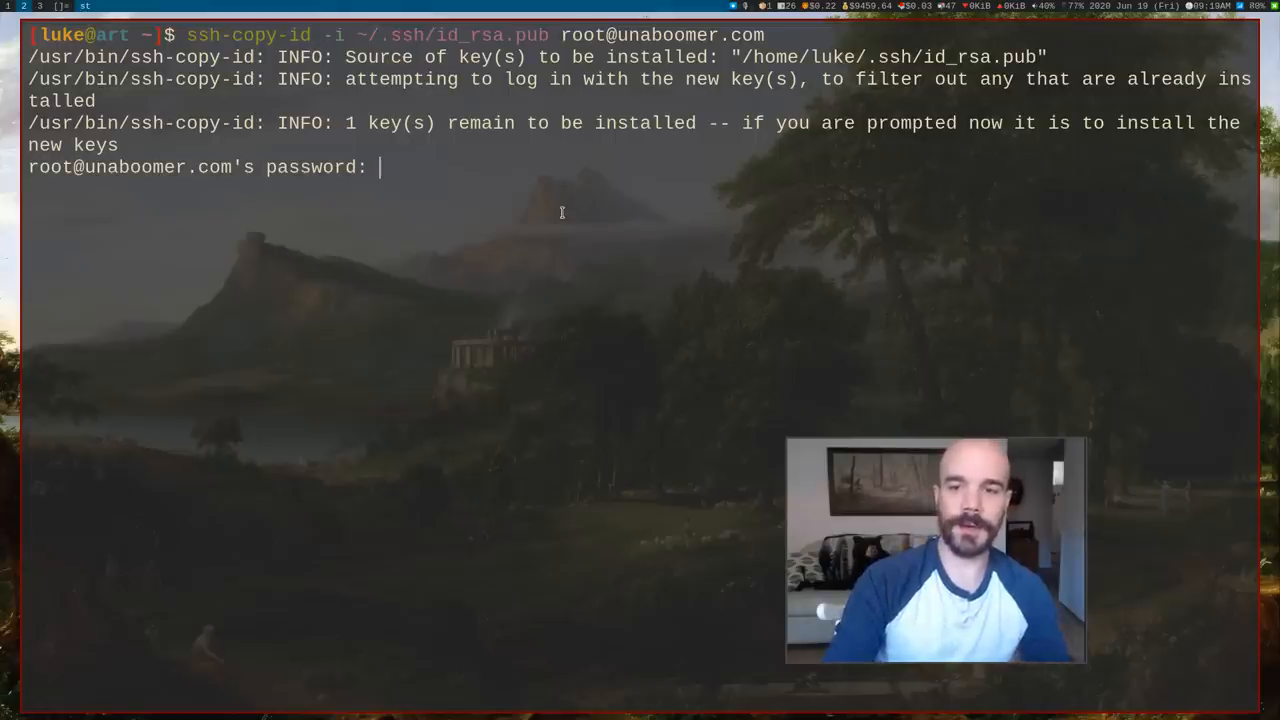
key(Return)
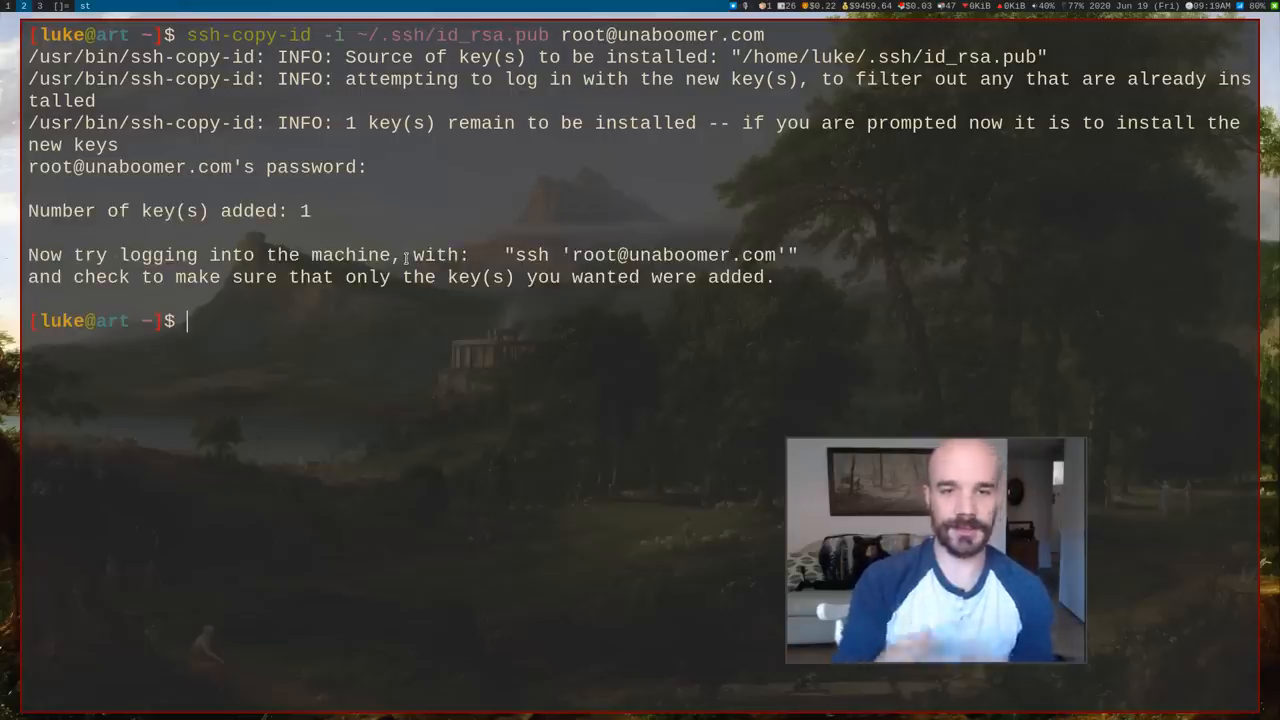
text(s)
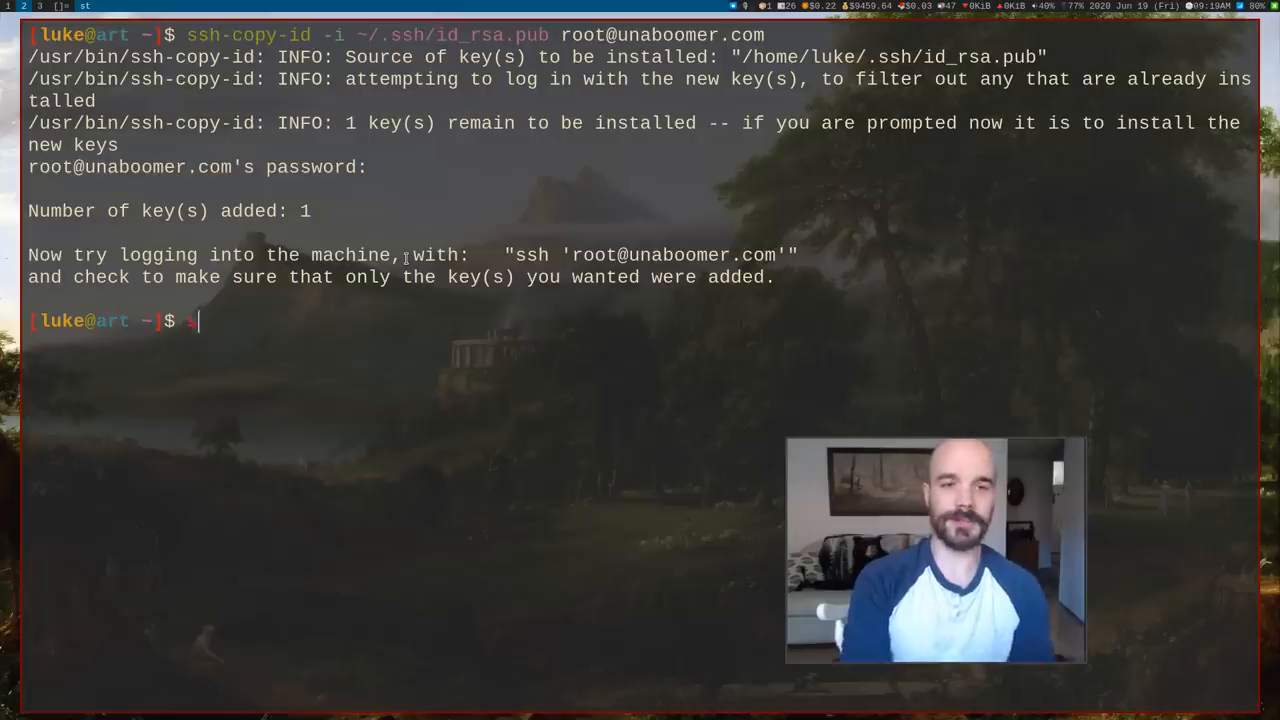
text(ssh root@)
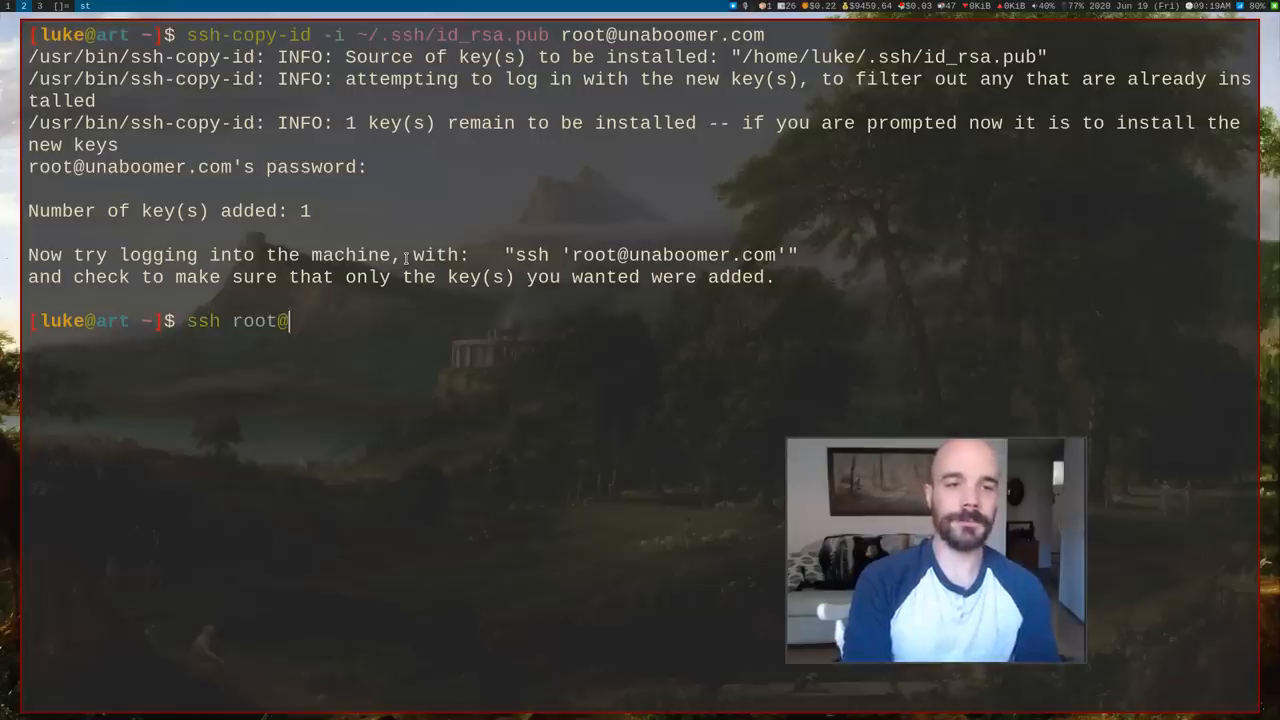
text(unaboomer.c)
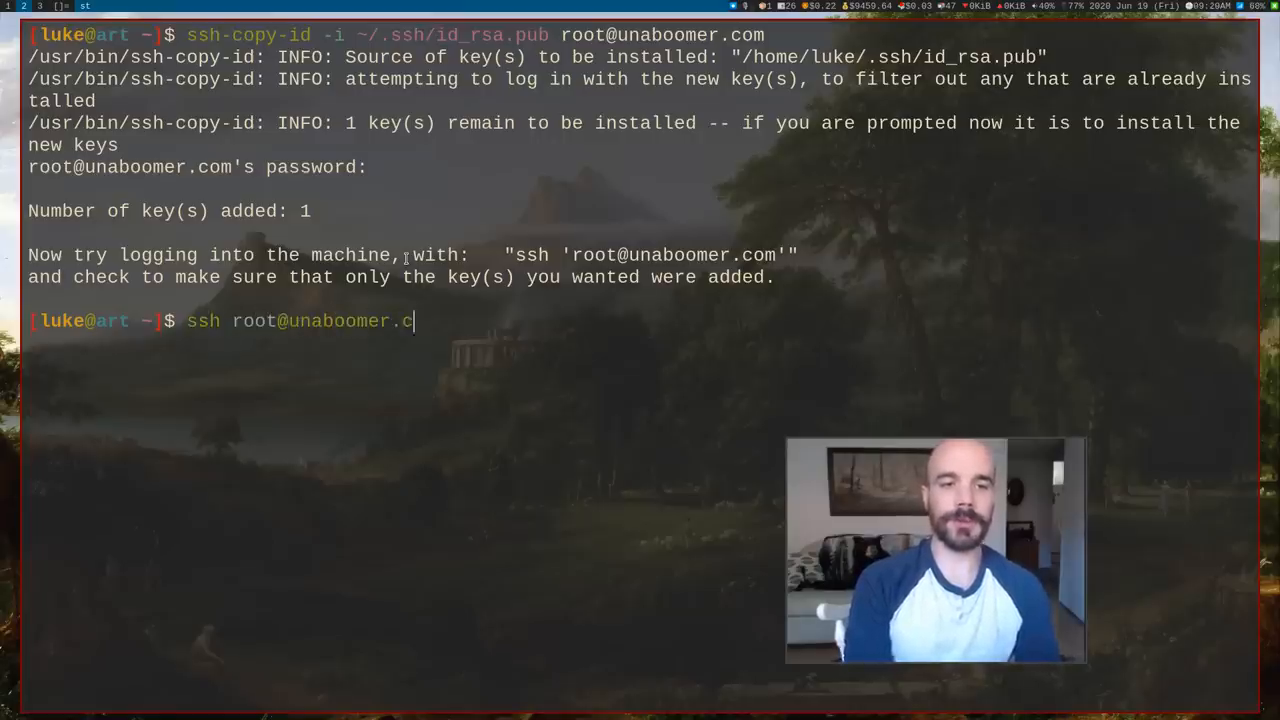
key(Return)
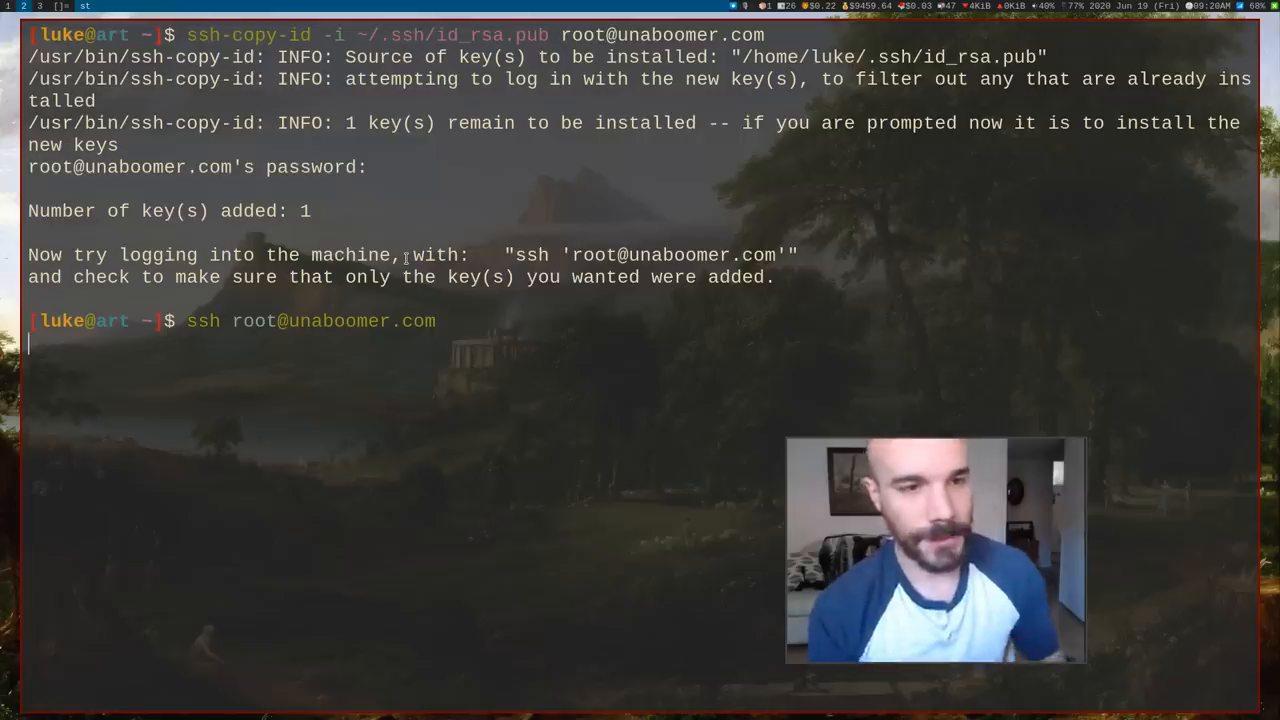
key(Return)
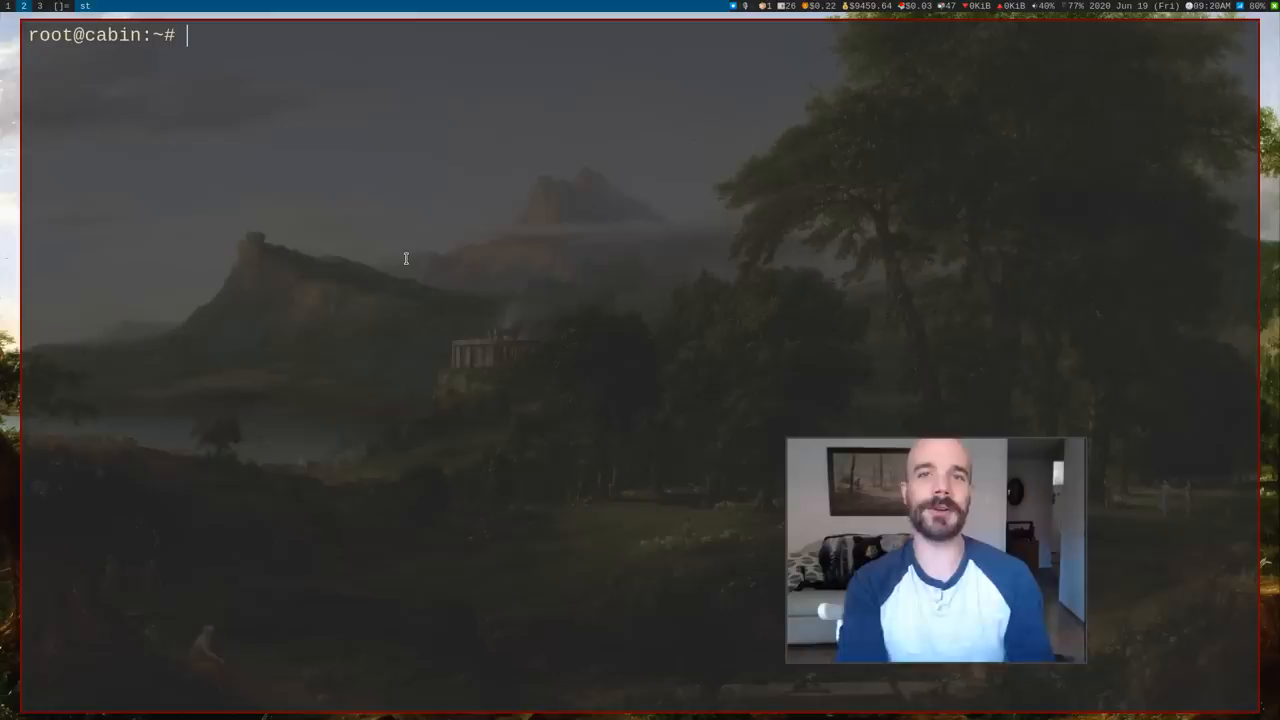
Step: Open /etc/ssh/ssh_config in vim on the server
text(vi)
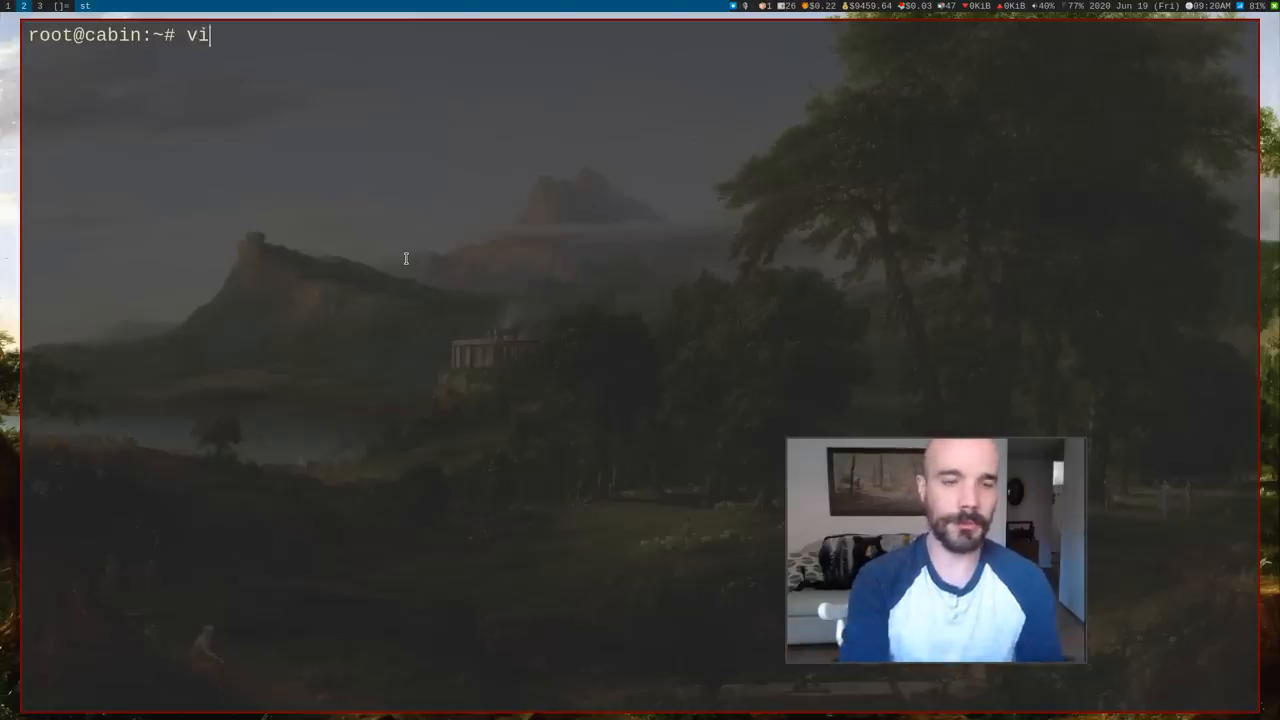
text(m /etc/ssh/)
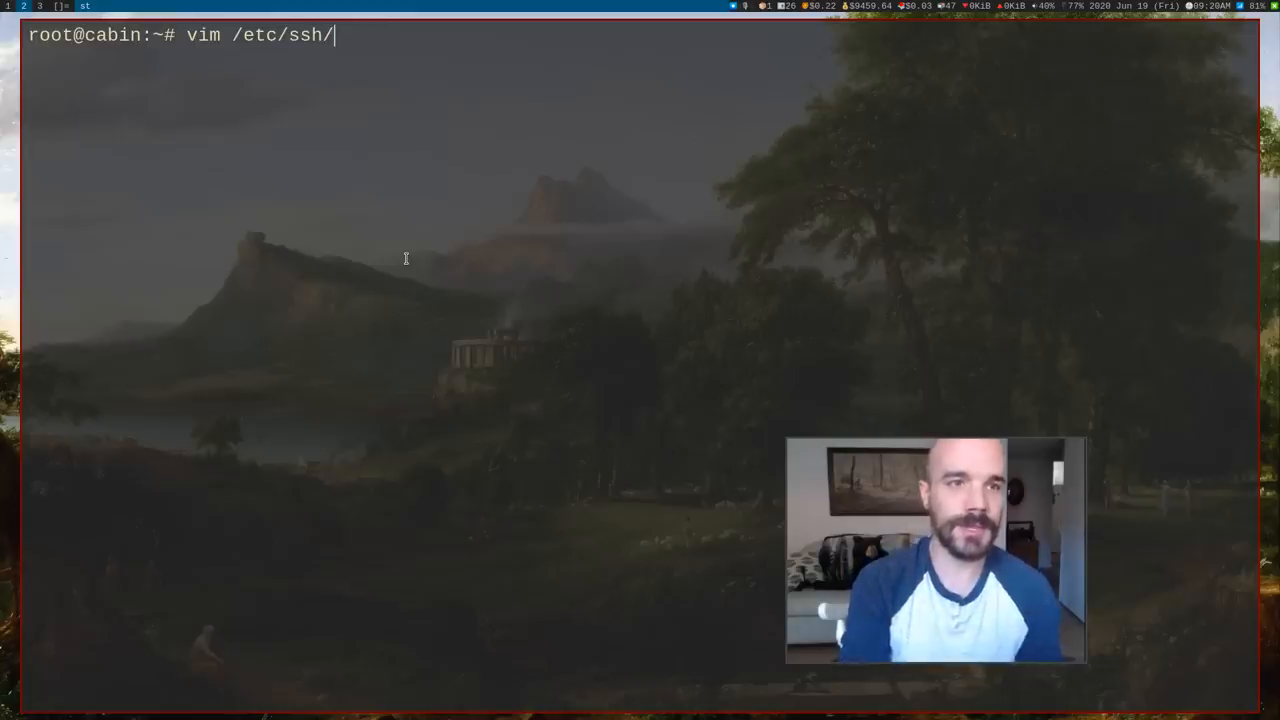
text(ssh_)
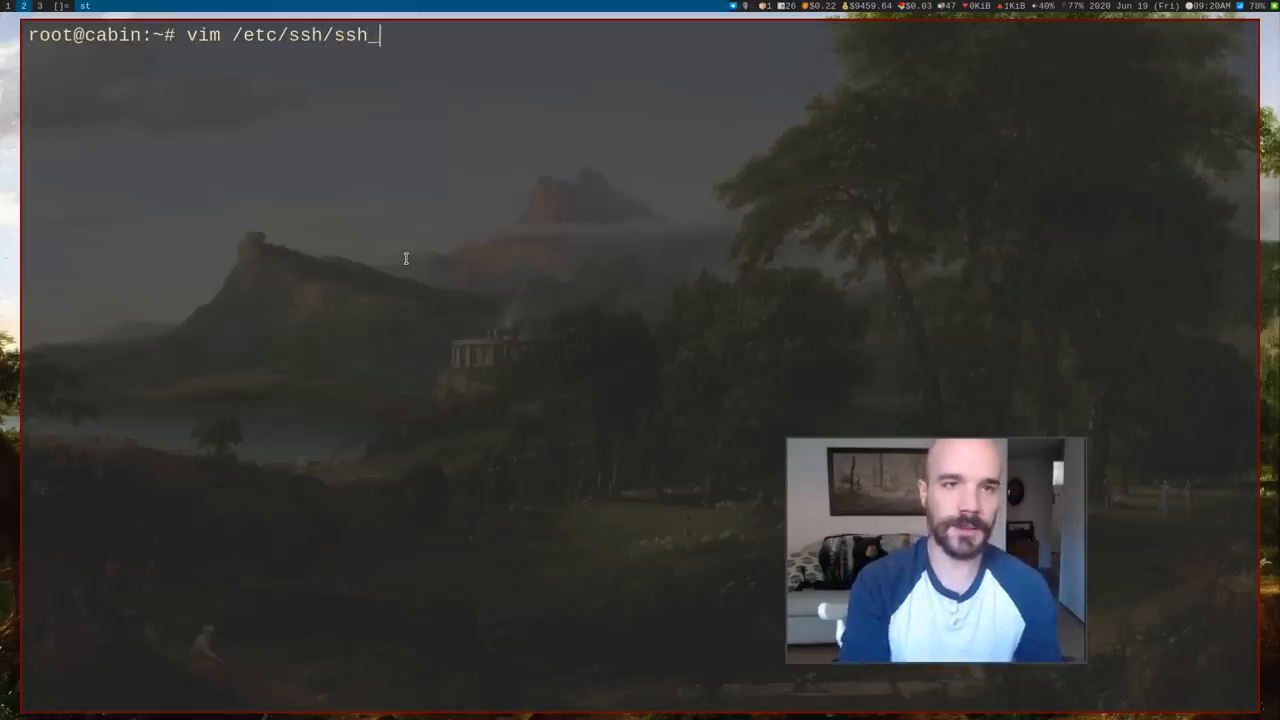
key(Return)
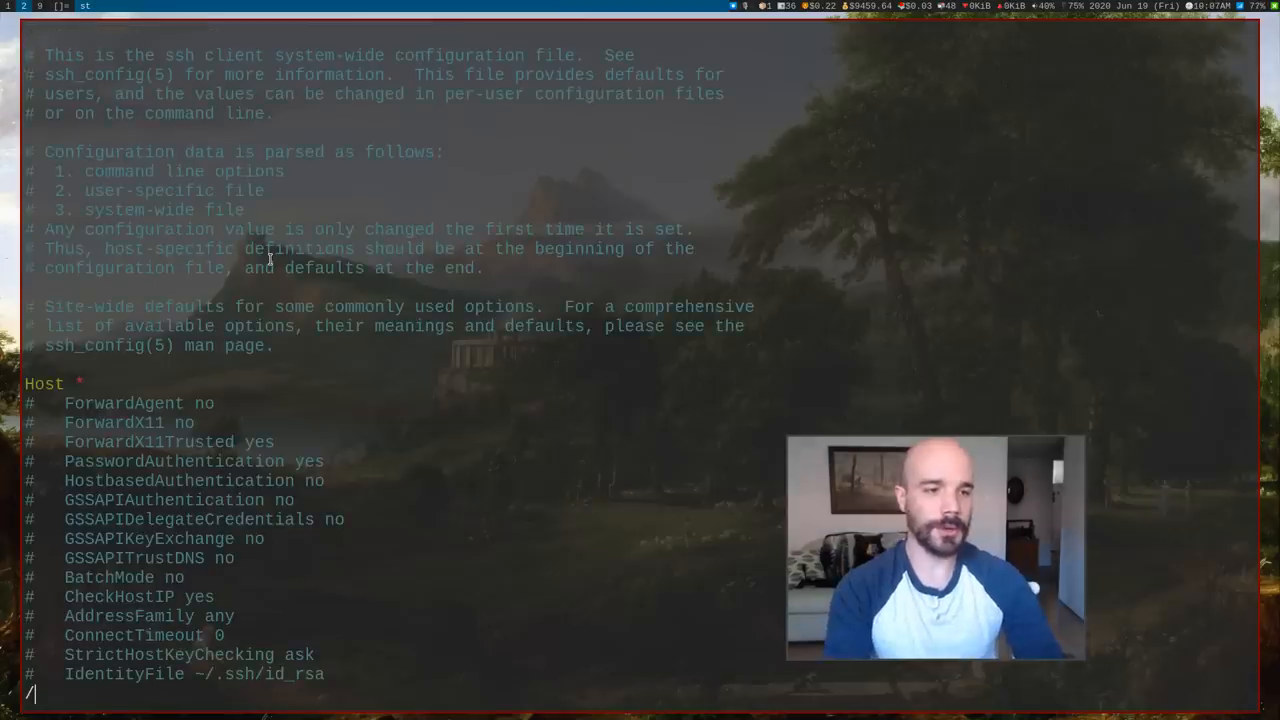
Step: Add PasswordAuthentication no, UsePAM no and ChallengeResponseAuthentication no to the config
text(Pass)
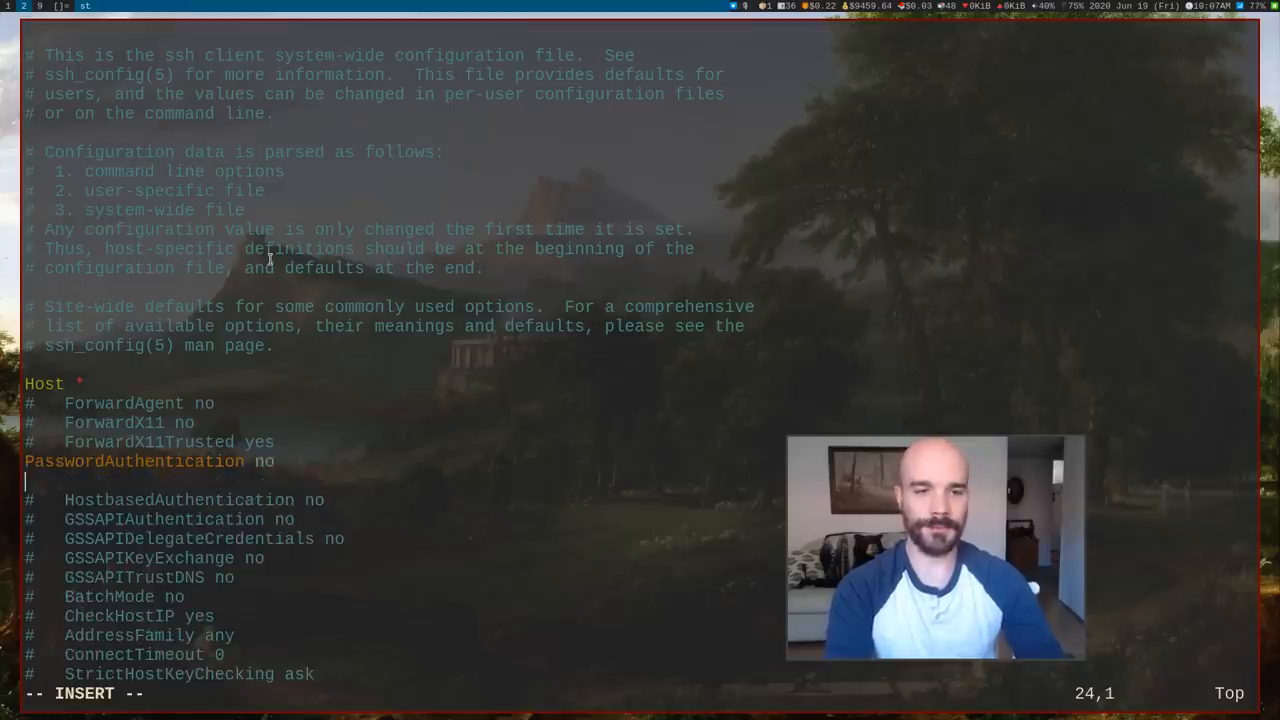
text(UsePAM)
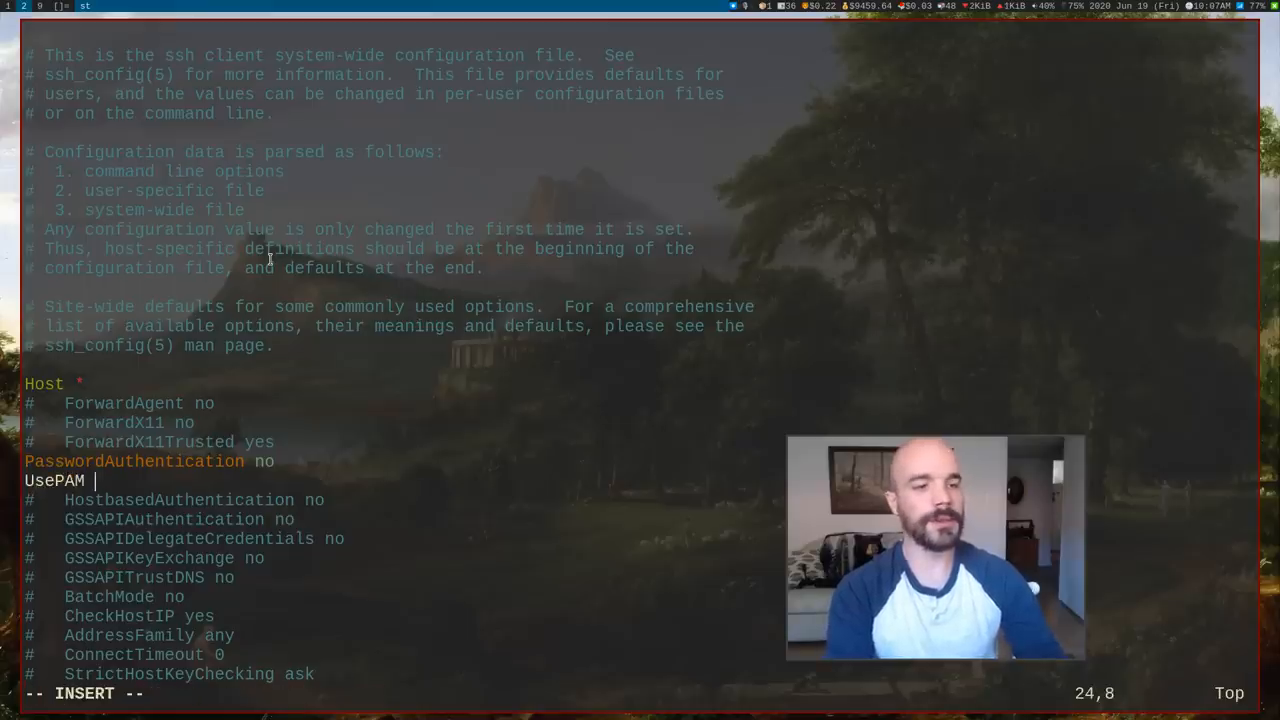
text(no)
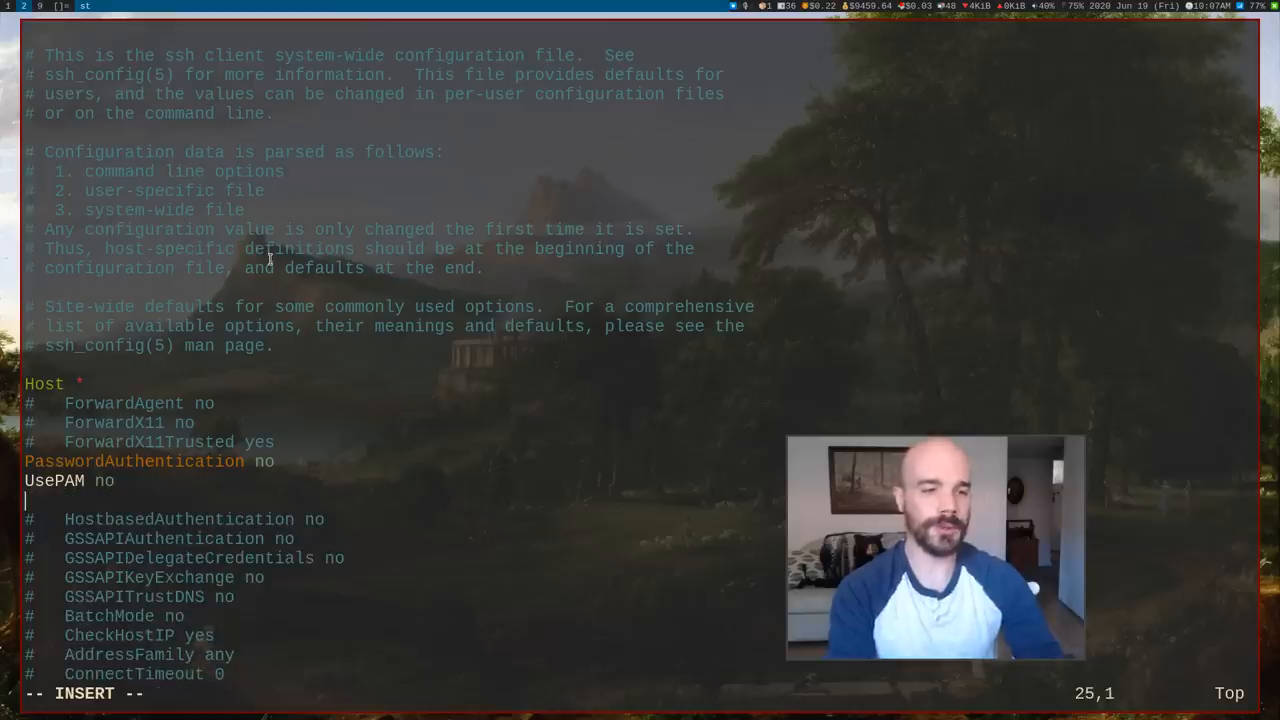
text(ChallengeRes)
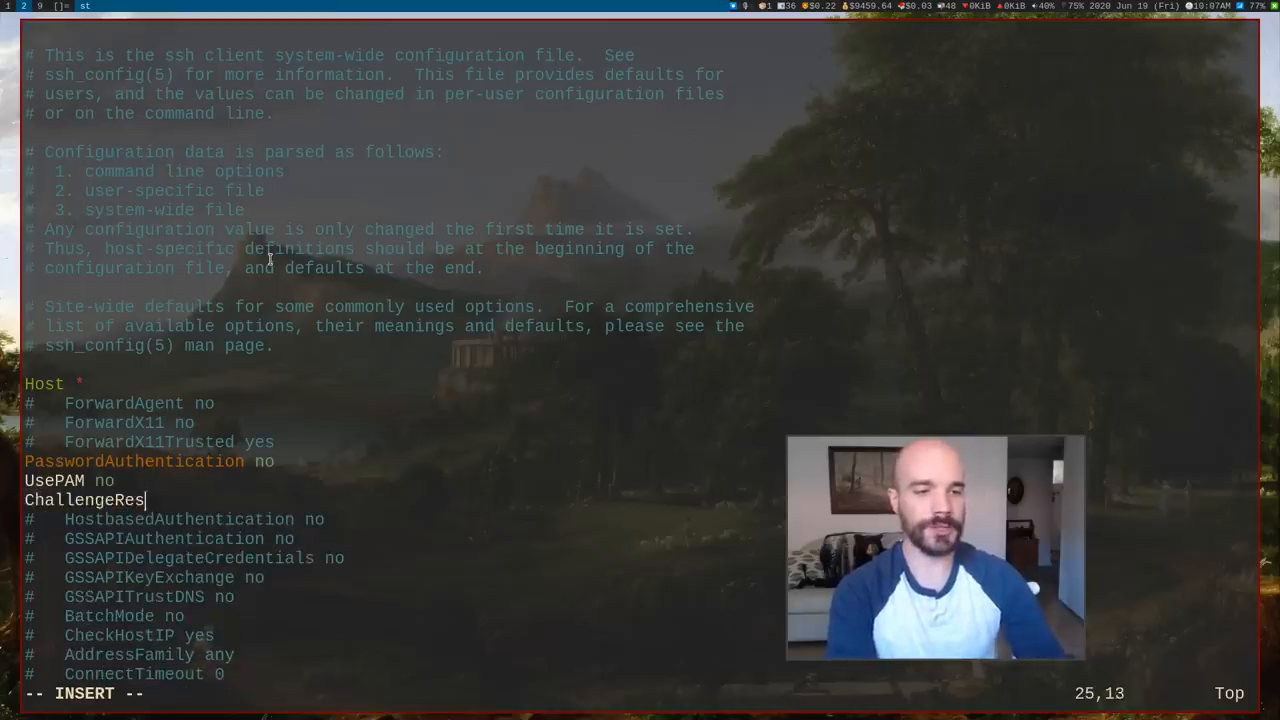
text(ponseAut)
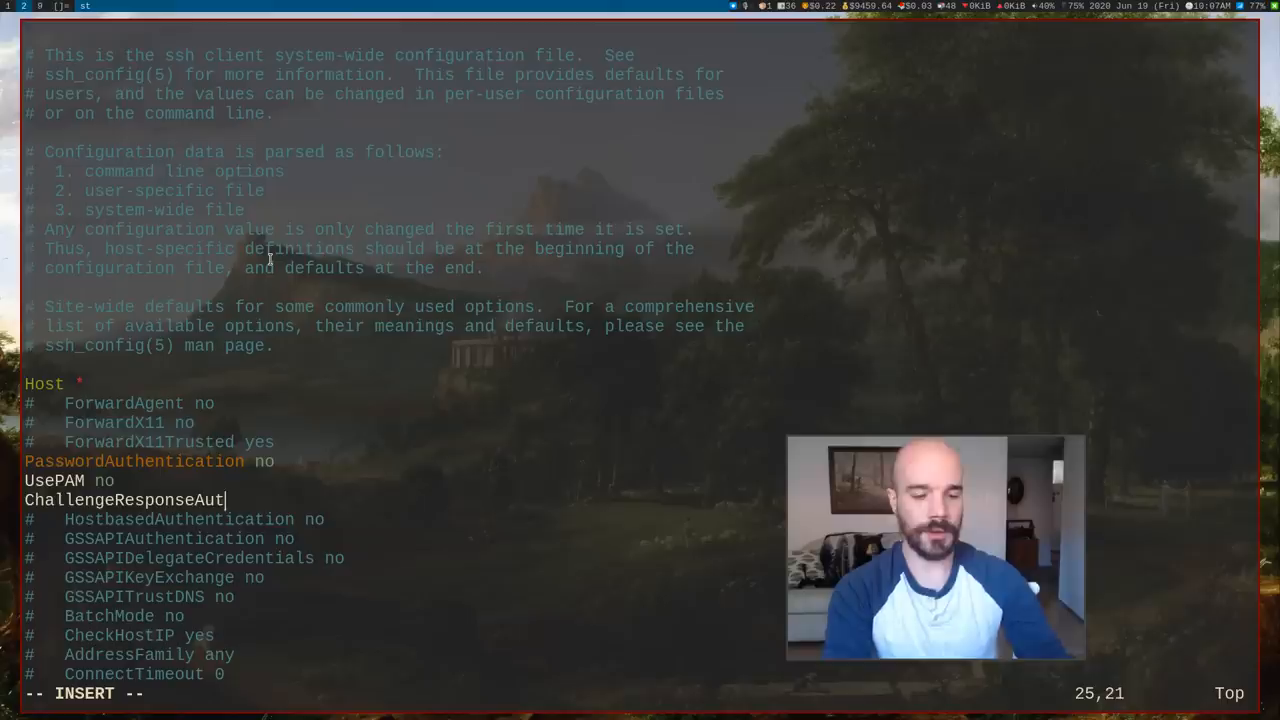
text(hentication no)
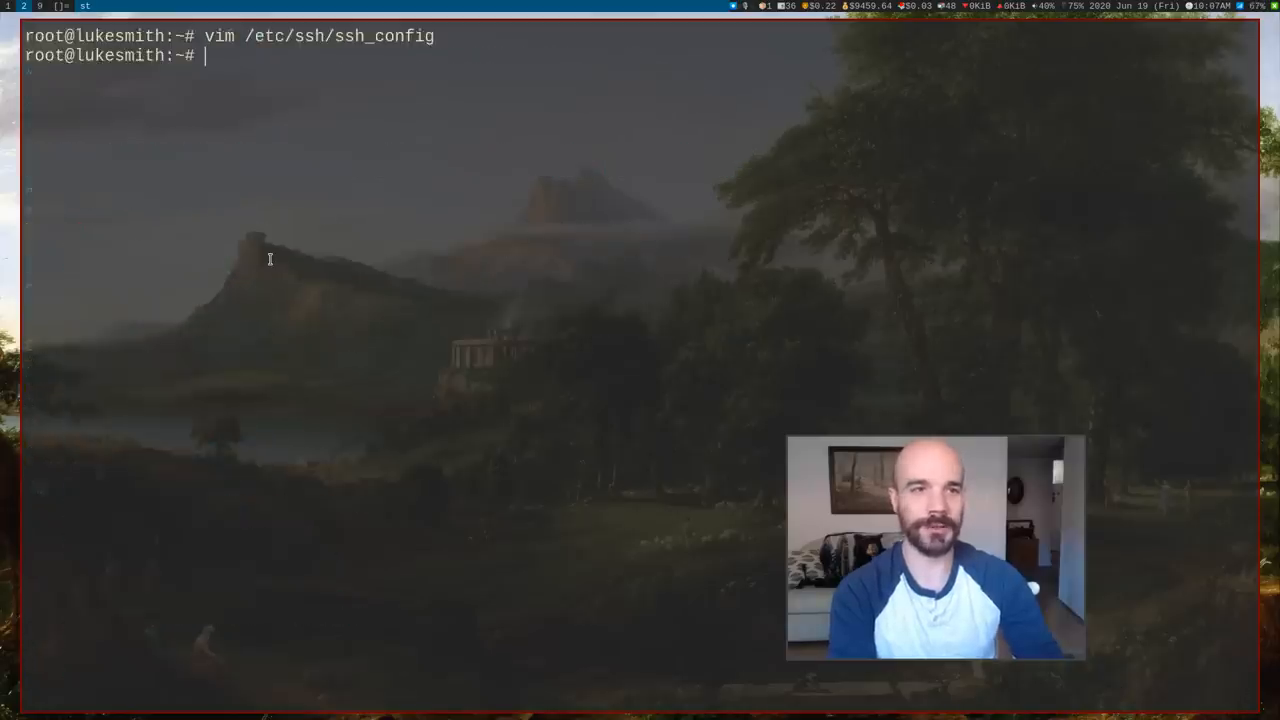
Step: Run systemctl reload sshd, then systemctl restart sshd so the new SSH settings apply
text(s)
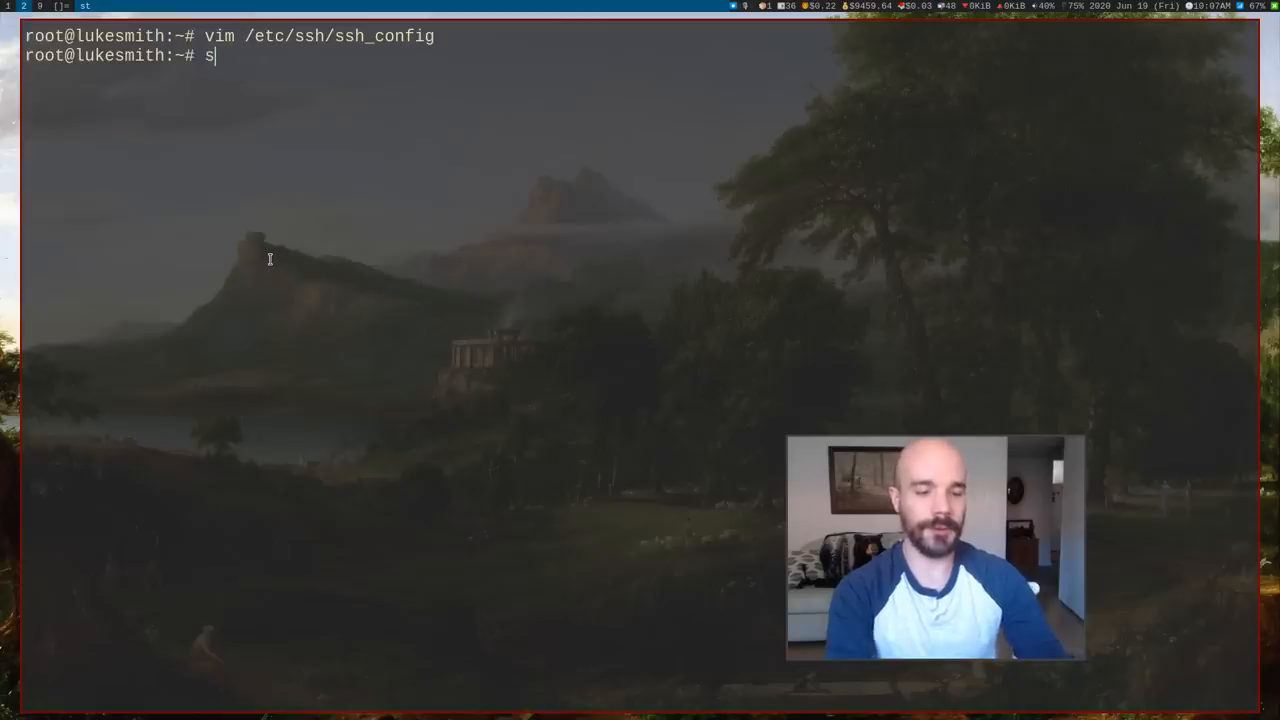
text(yste)
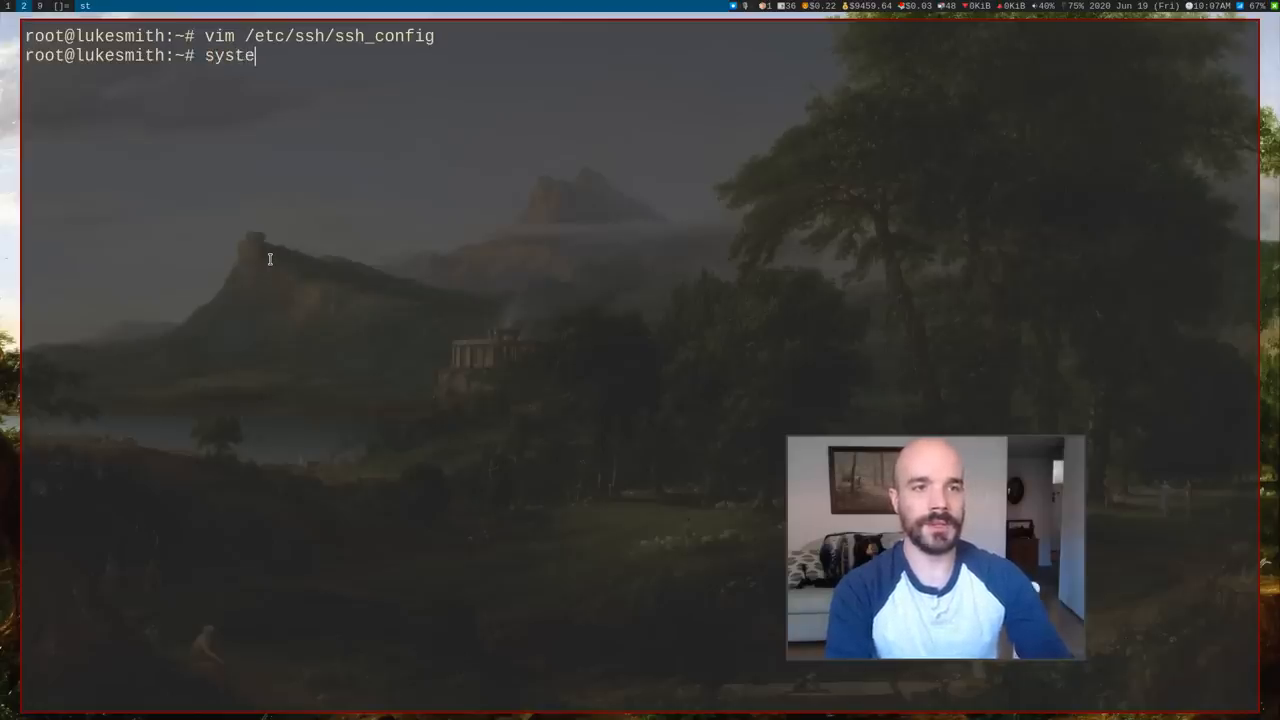
text(mctl re)
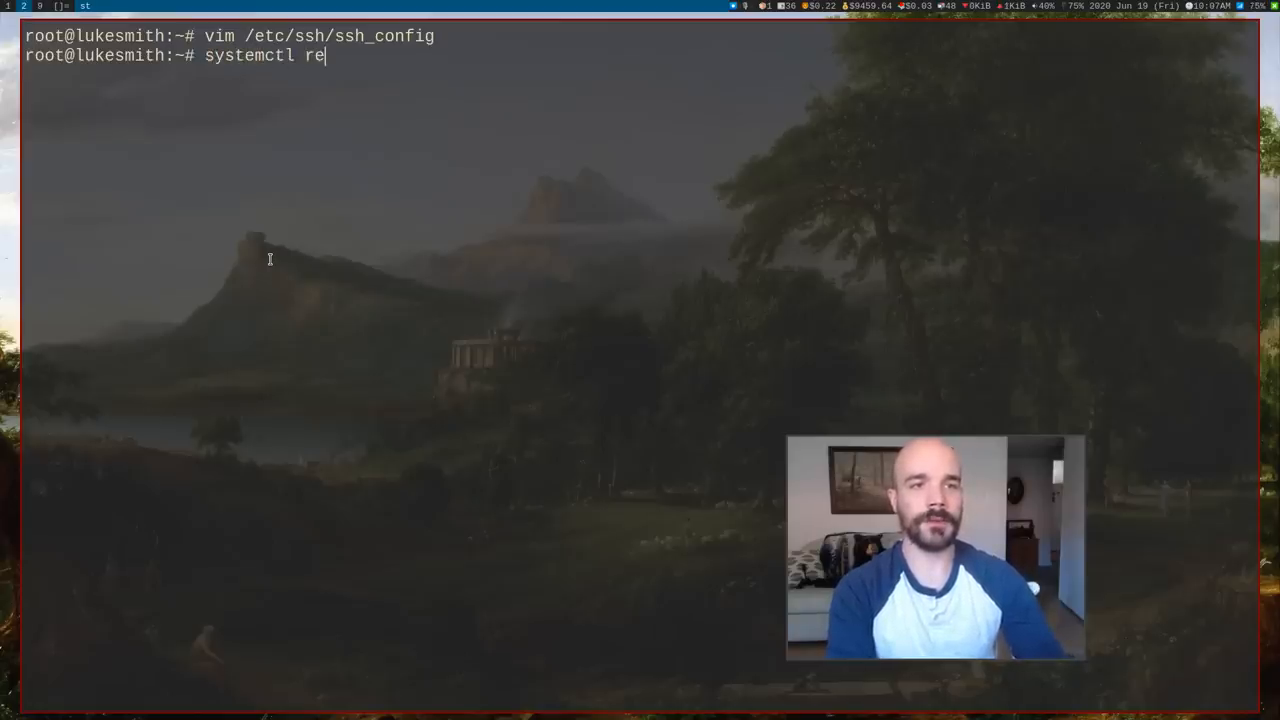
text(load sshd)
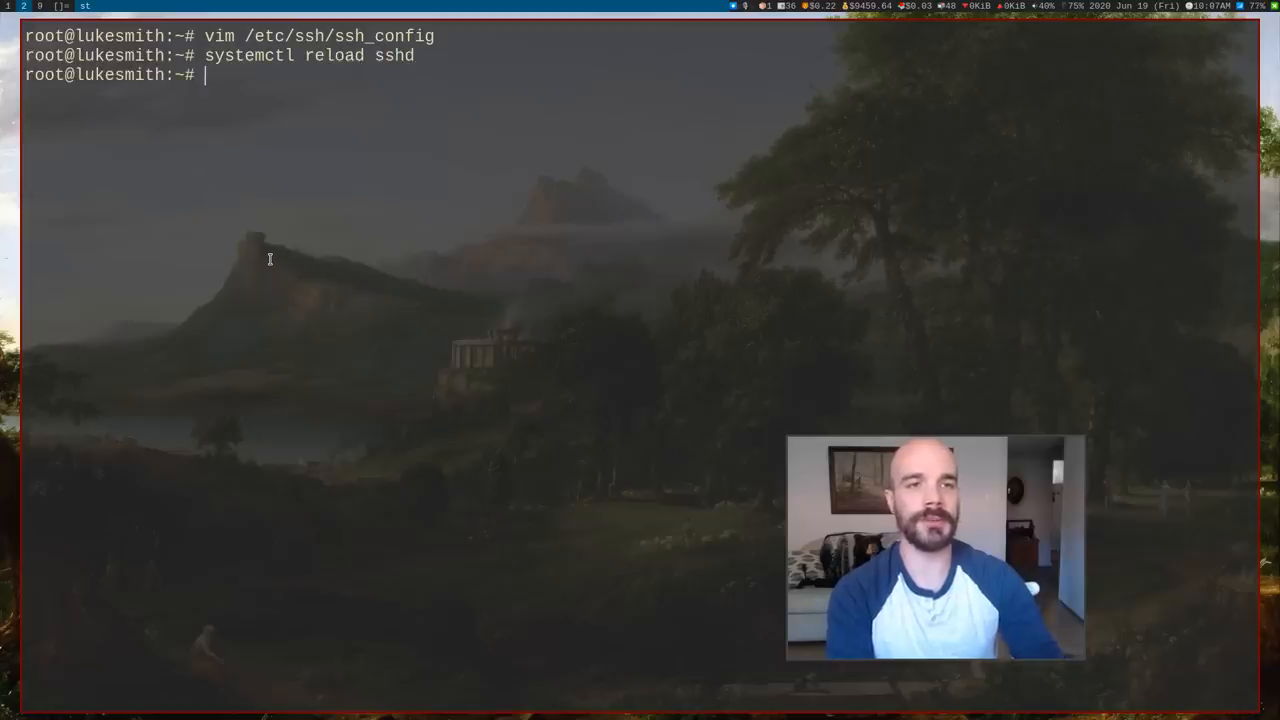
text(systemctl re sshd)
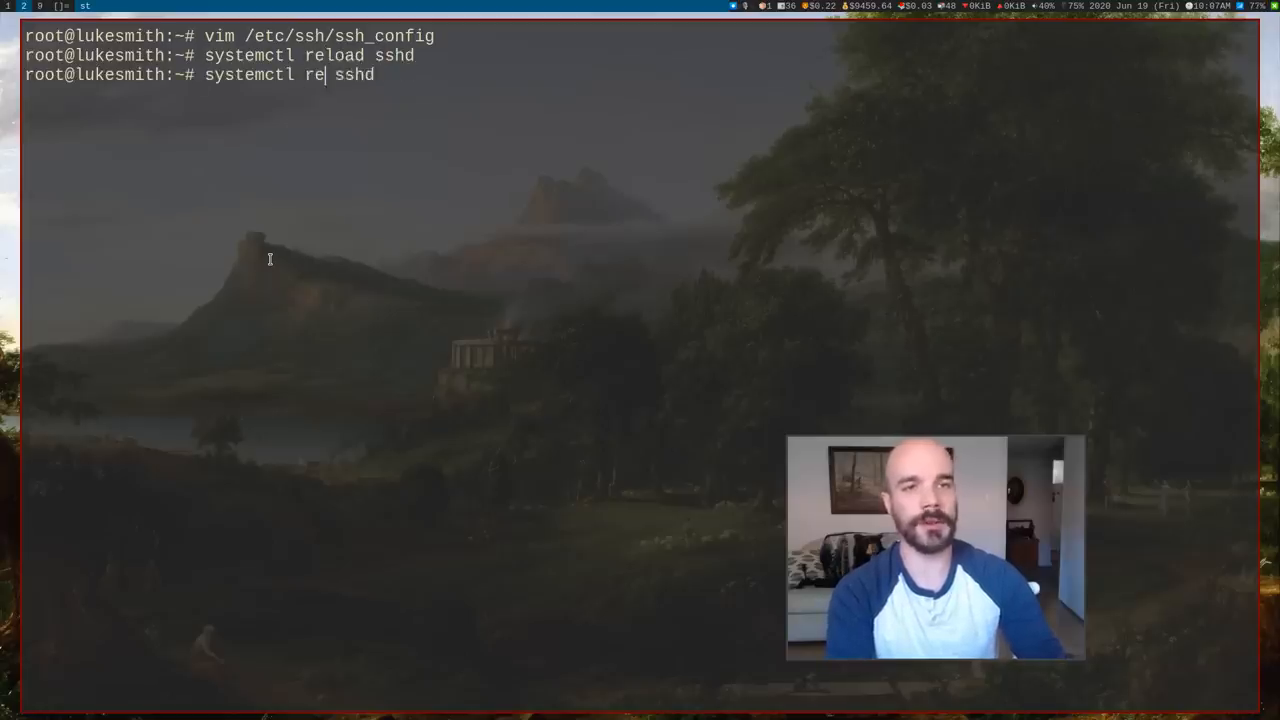
key(Return)
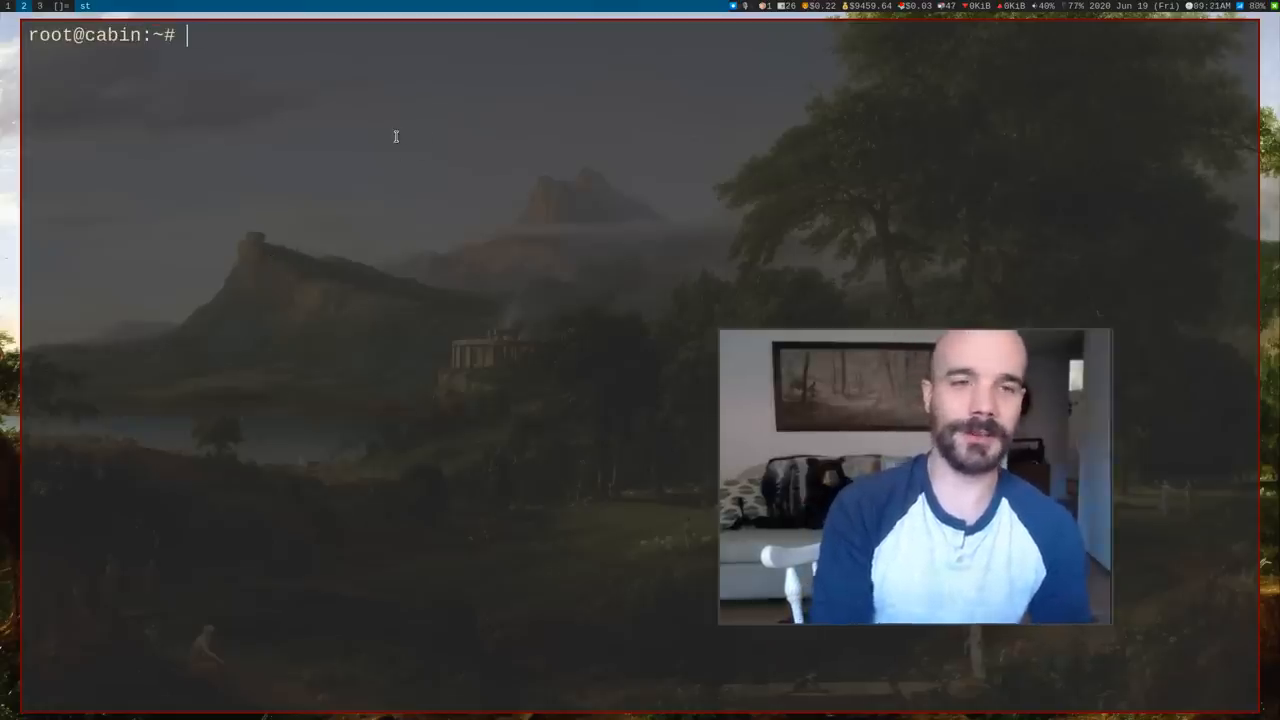
Step: Run apt update to refresh the server's package lists
text(updat)
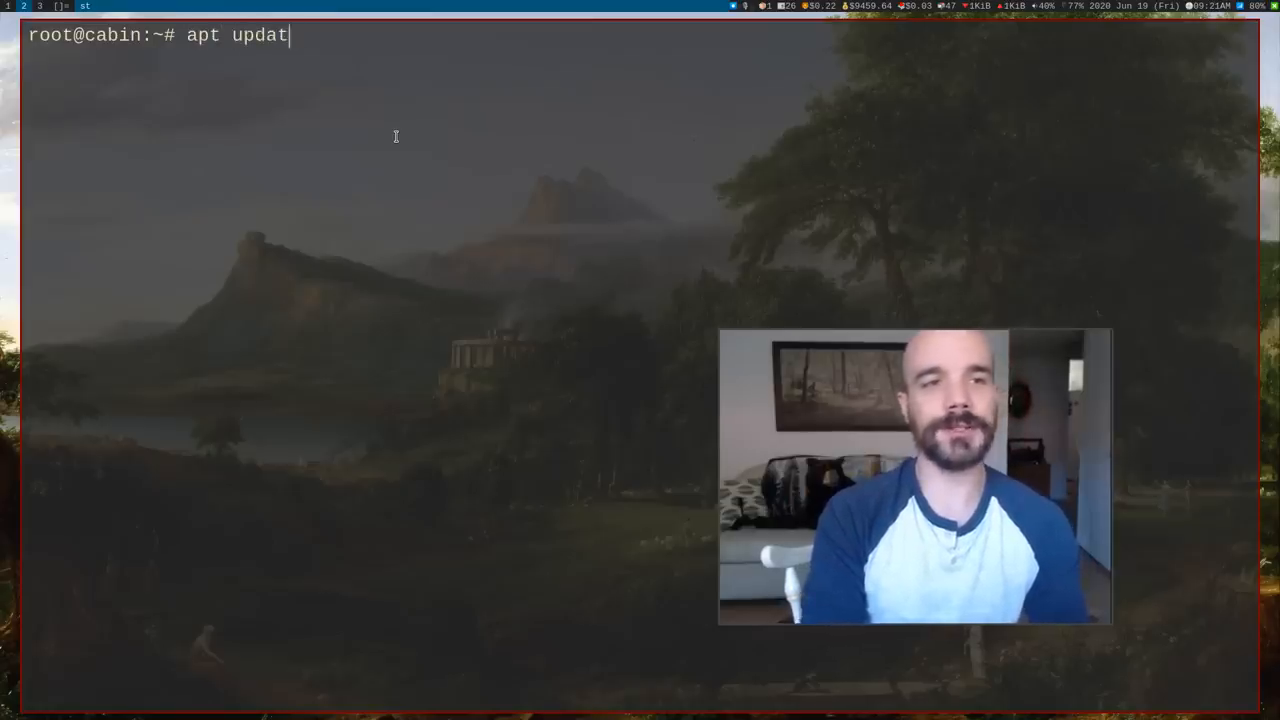
text(e)
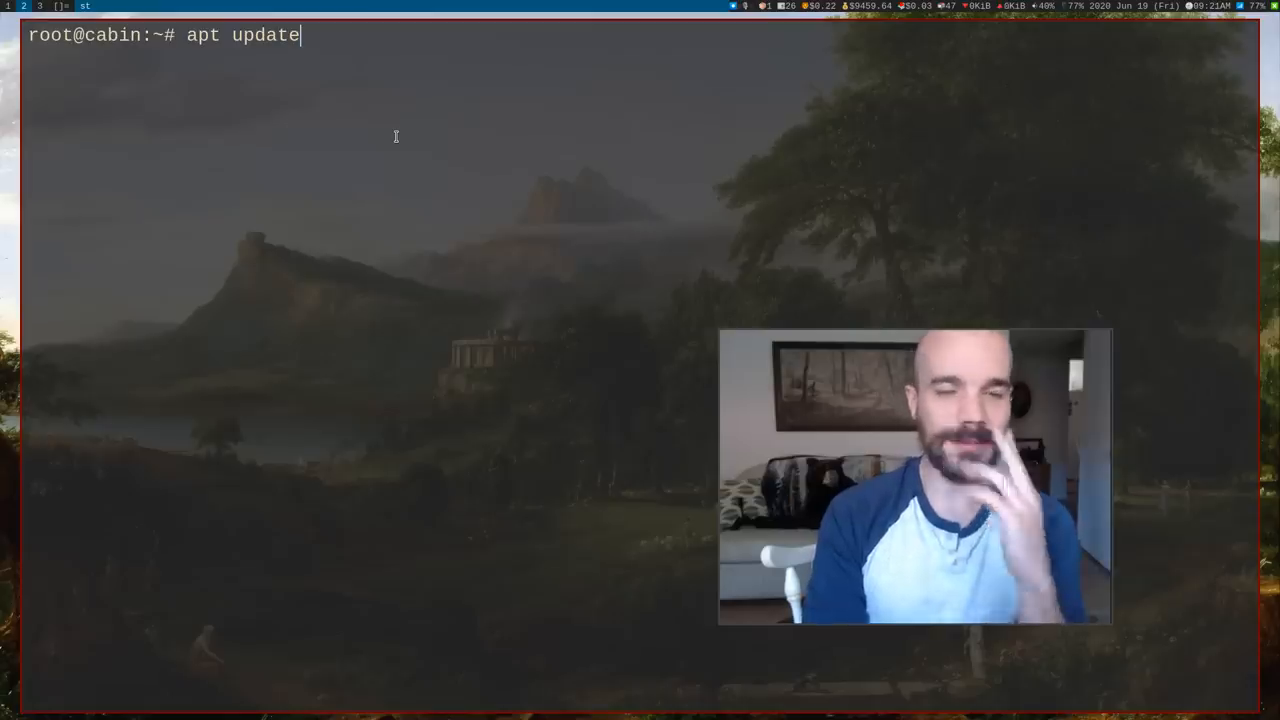
key(Return)
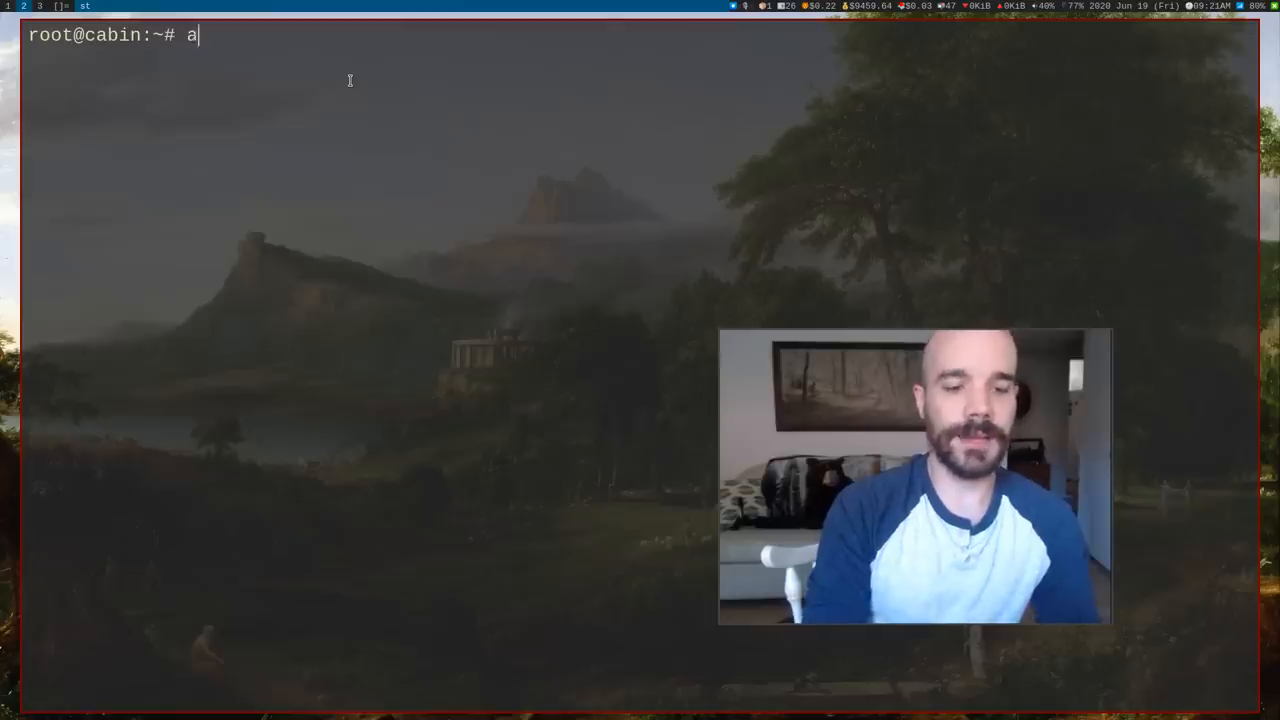
Step: Run apt install nginx certbot python-certbot-nginx; all three are already newest
text(pt i)
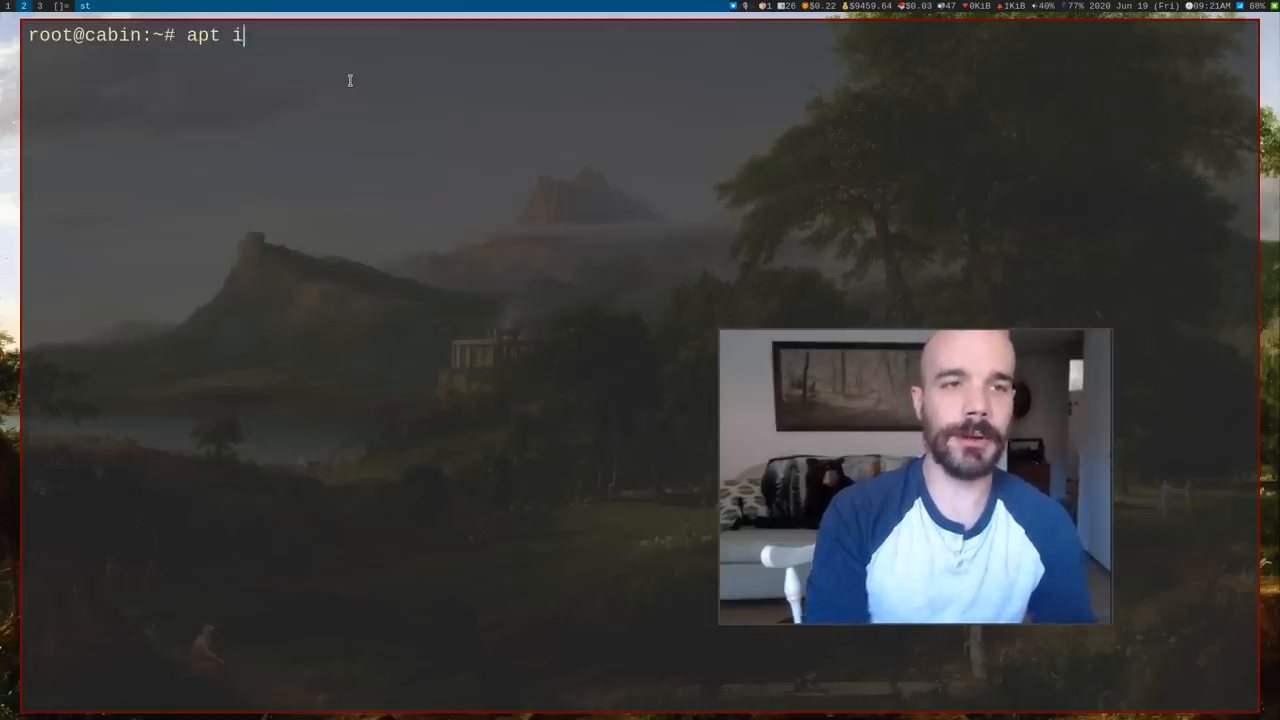
text(nstall ngin)
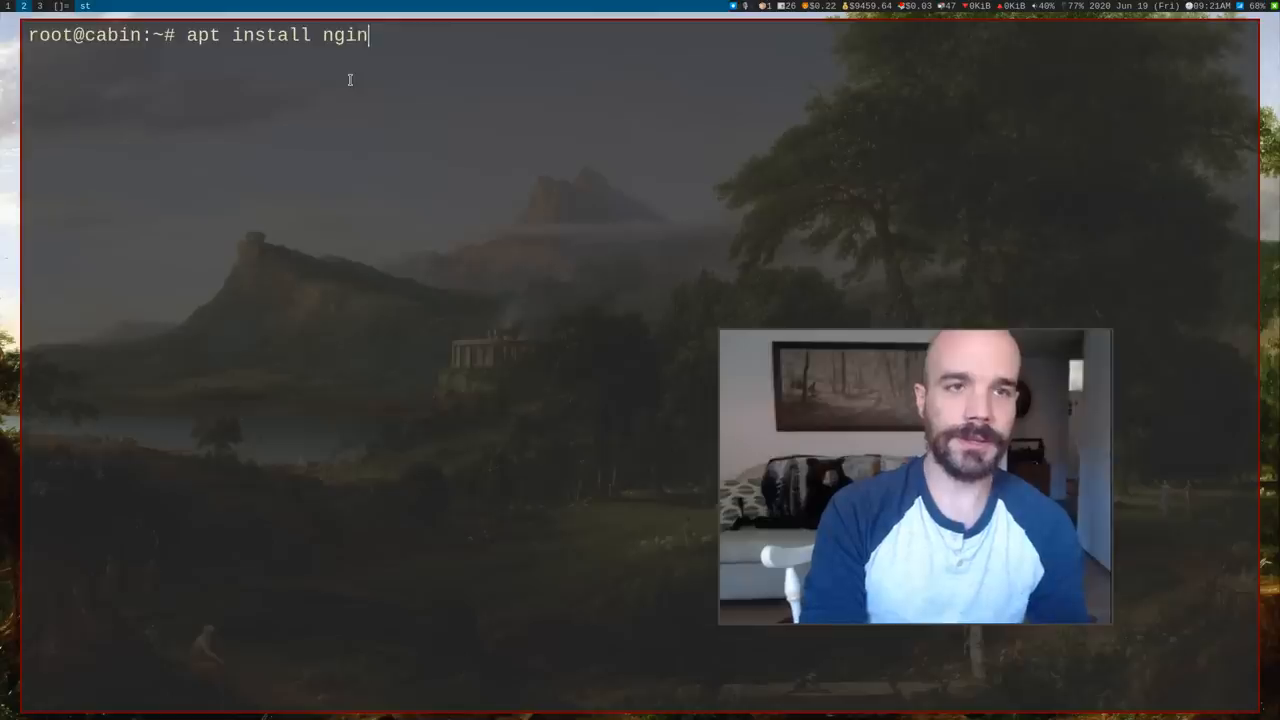
text(x)
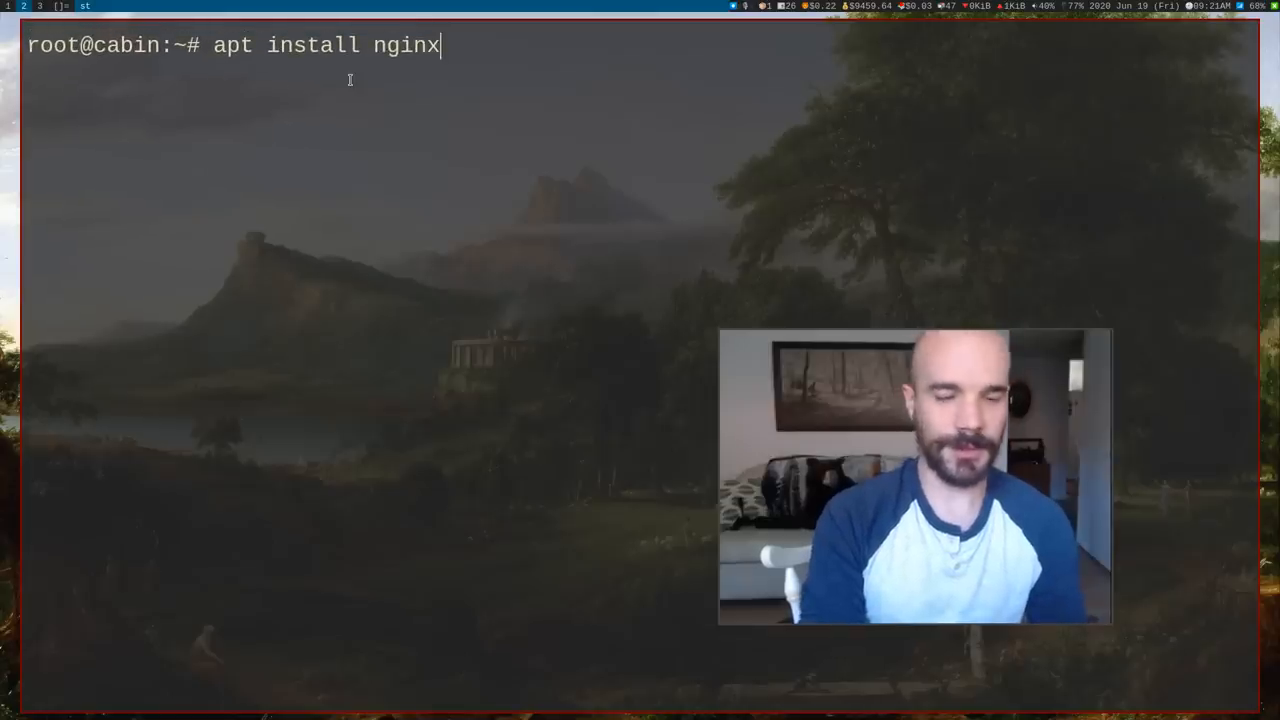
double_click(404, 44)
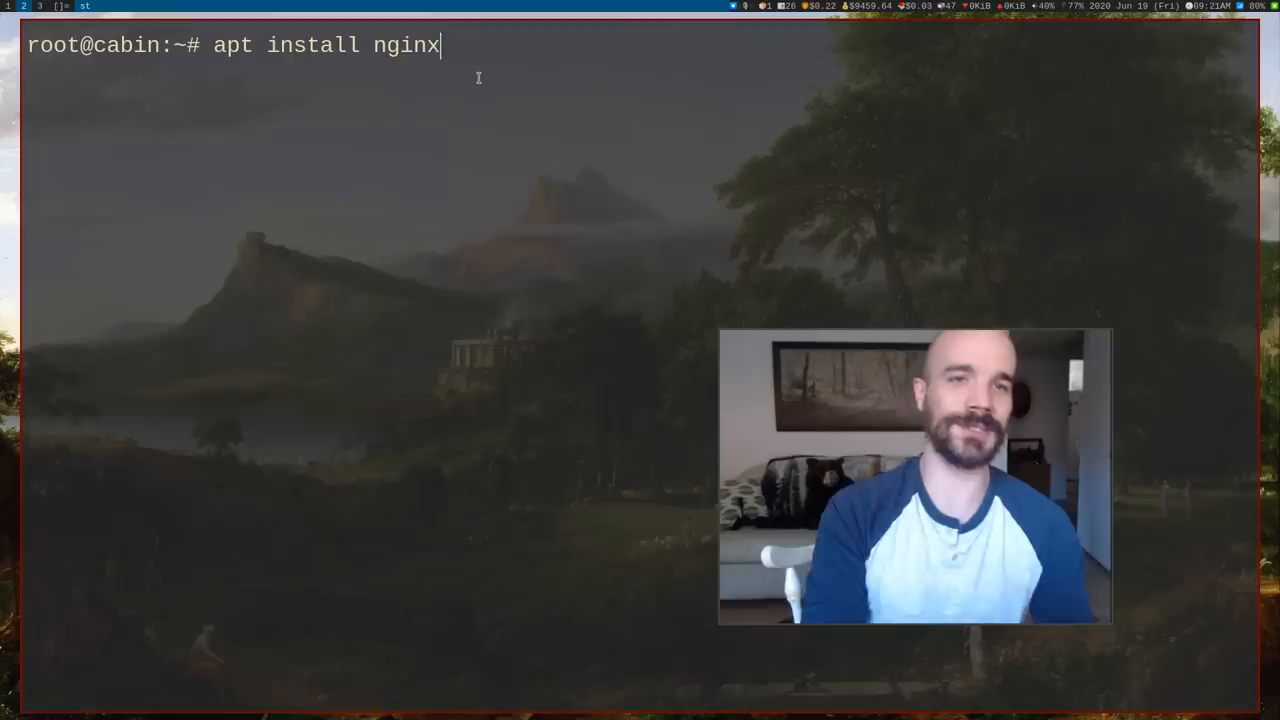
text(cewrtb)
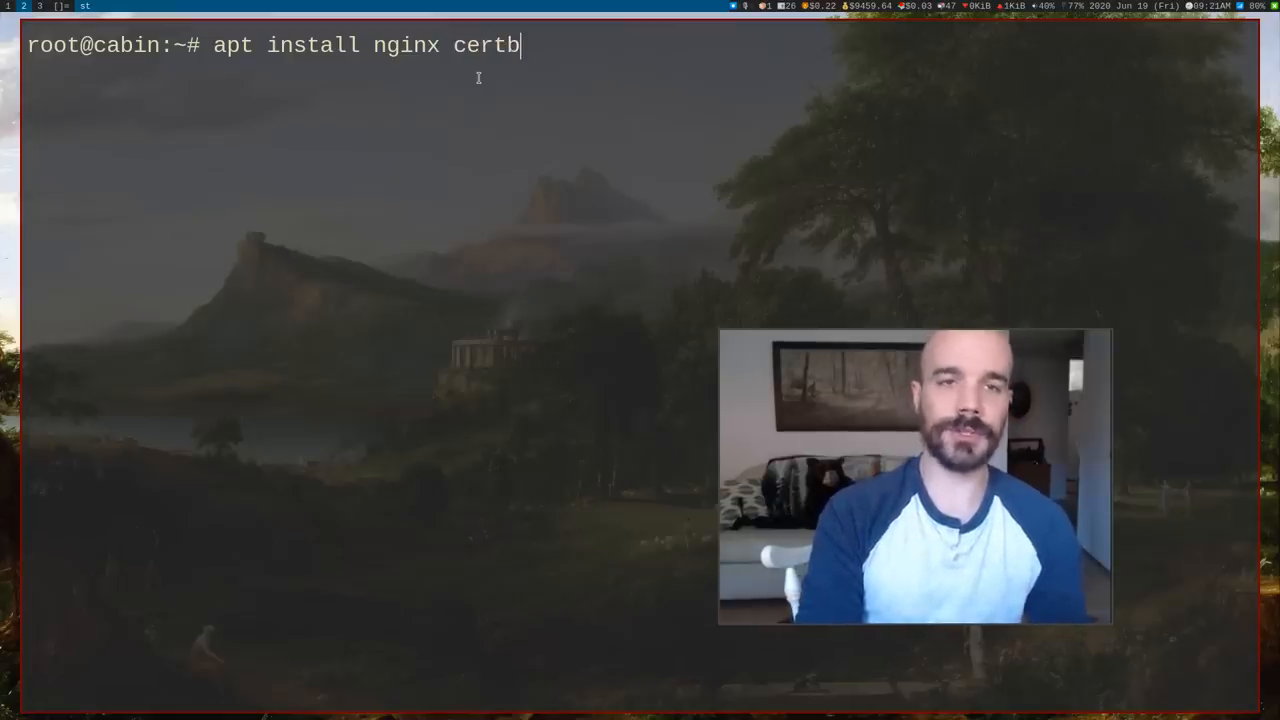
text(ot)
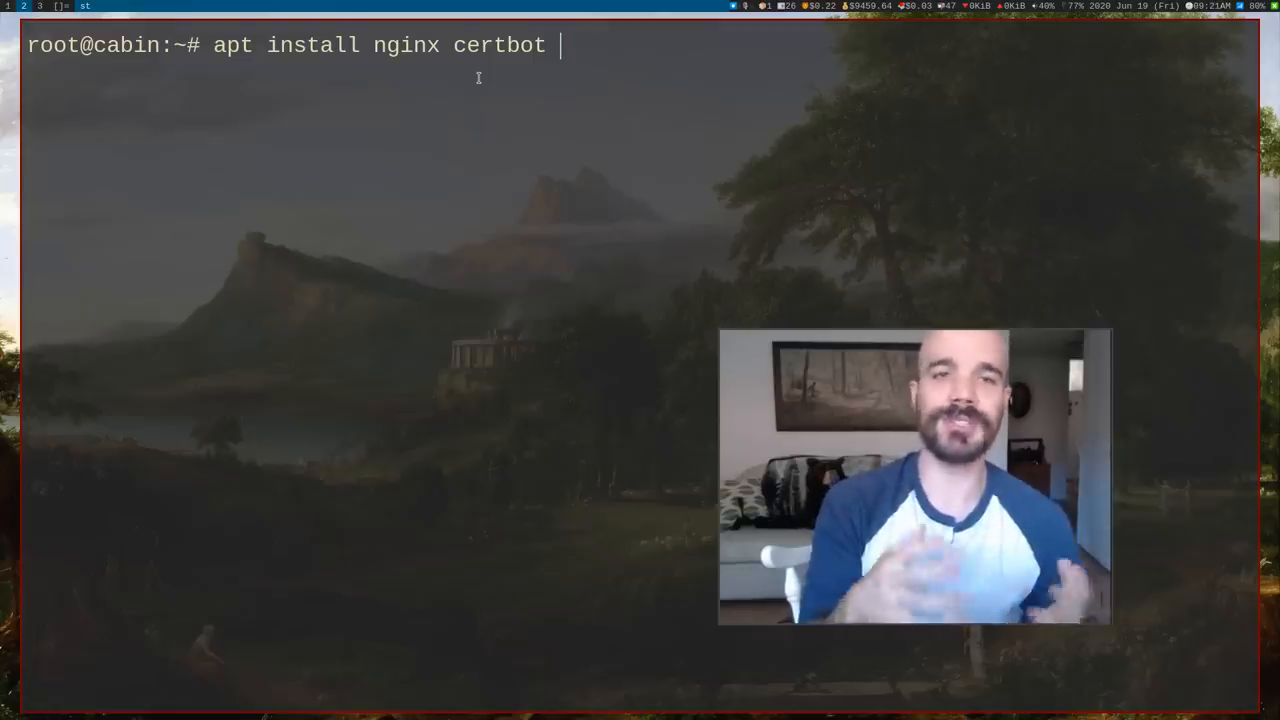
text(python)
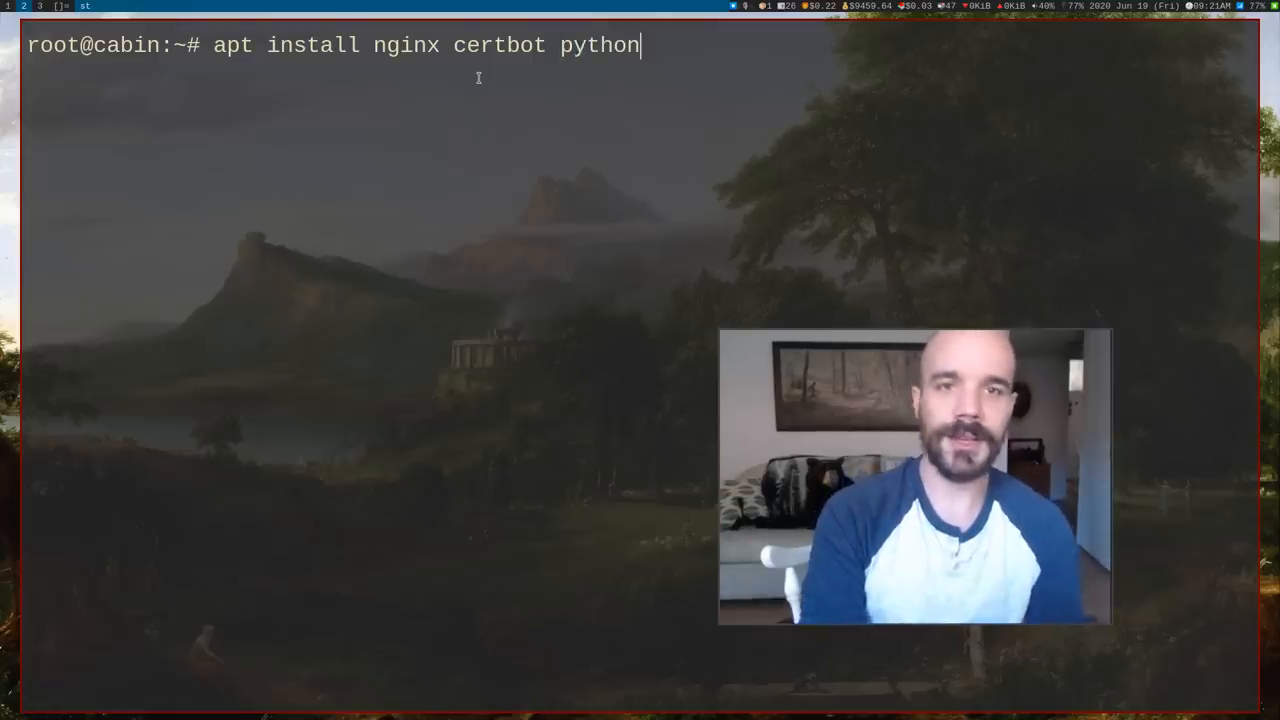
text(-cert)
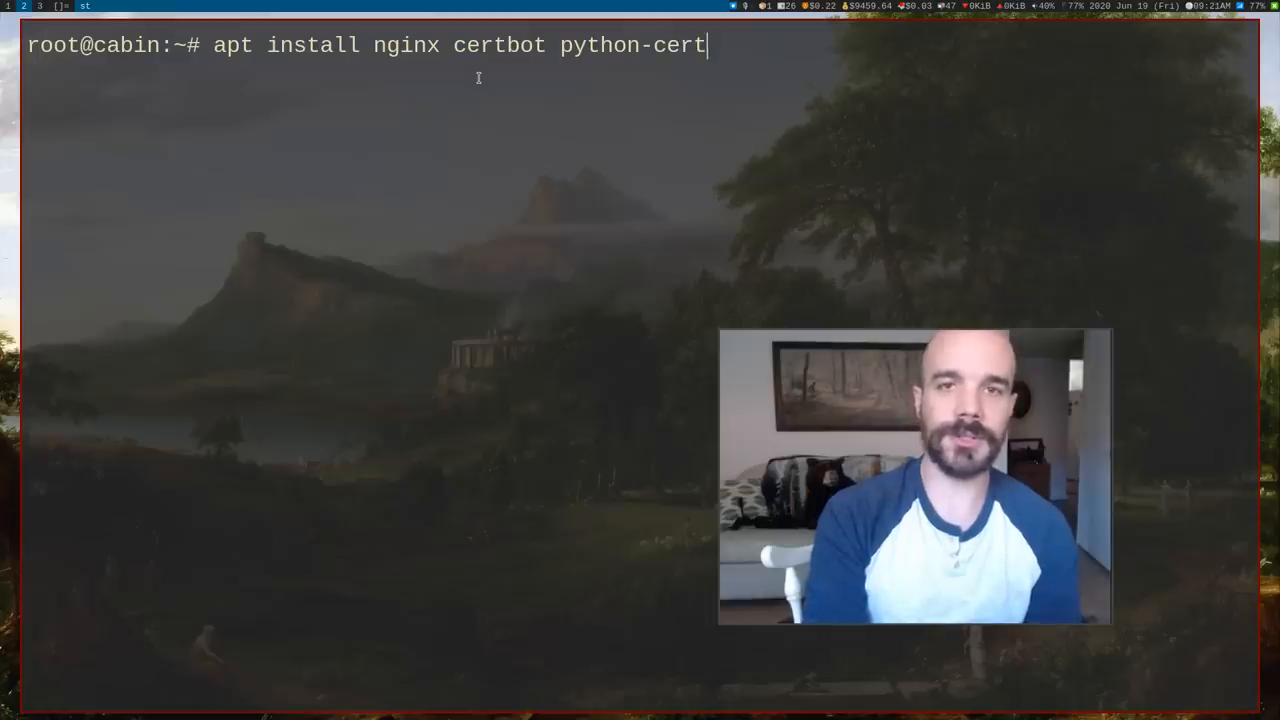
text(bot-nginx)
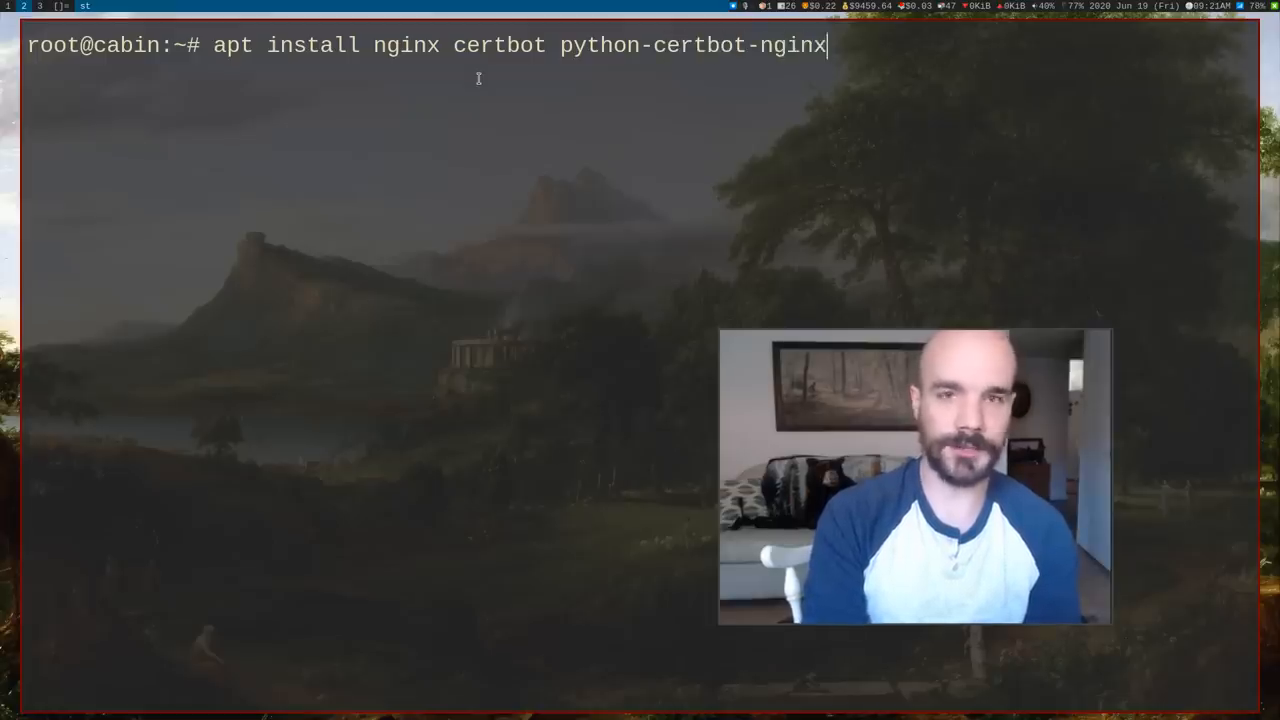
key(Return)
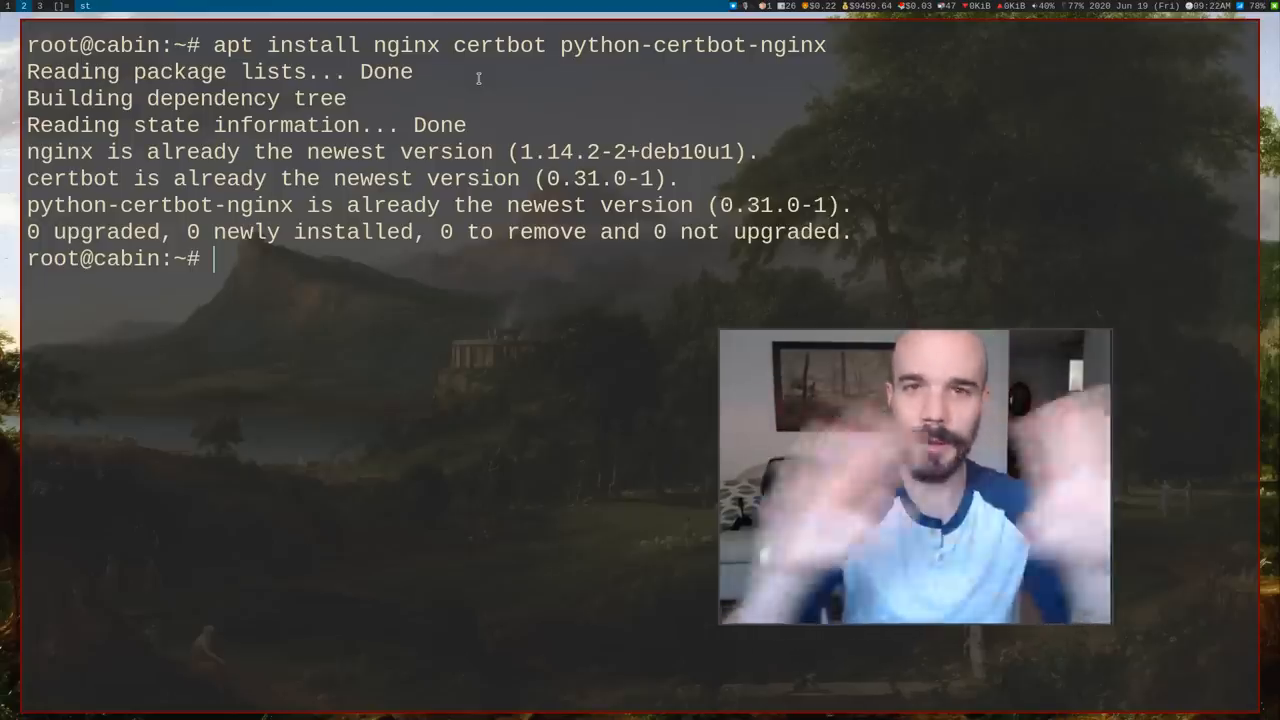
Step: Start a vim command on /etc/nginx/sites-available/ before switching to copying the default site
text(v)
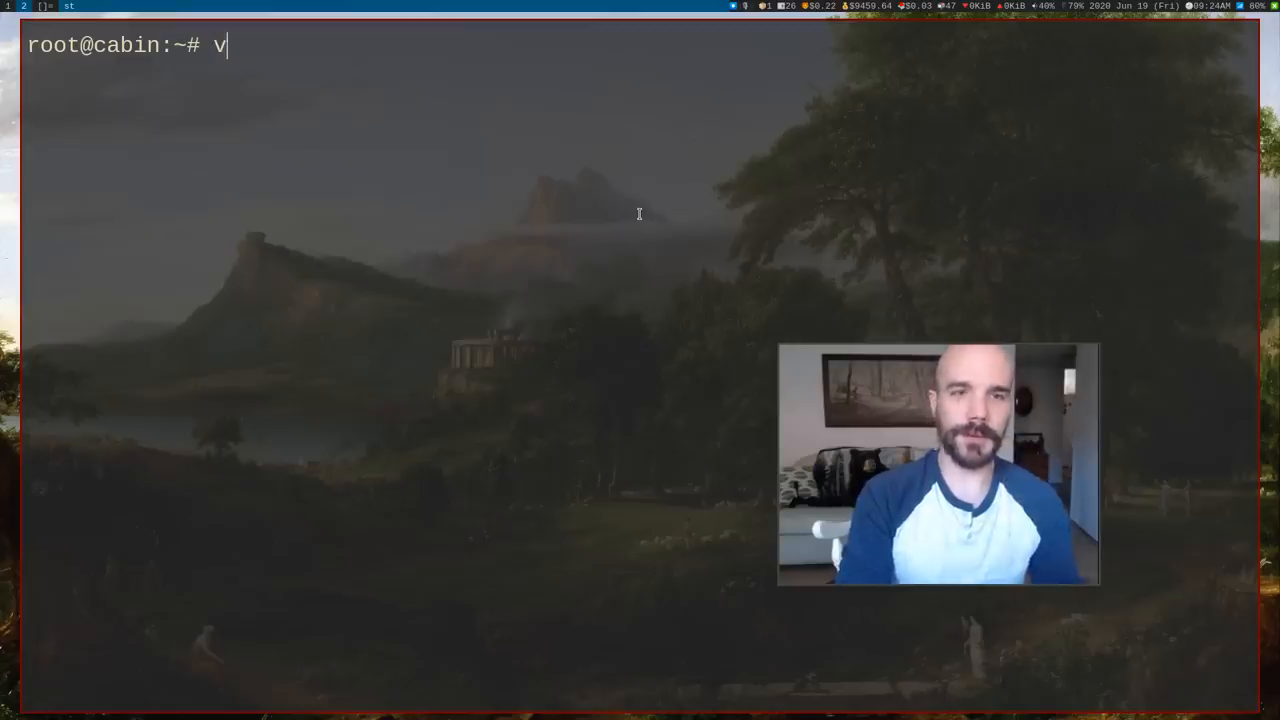
text(im /etc/n)
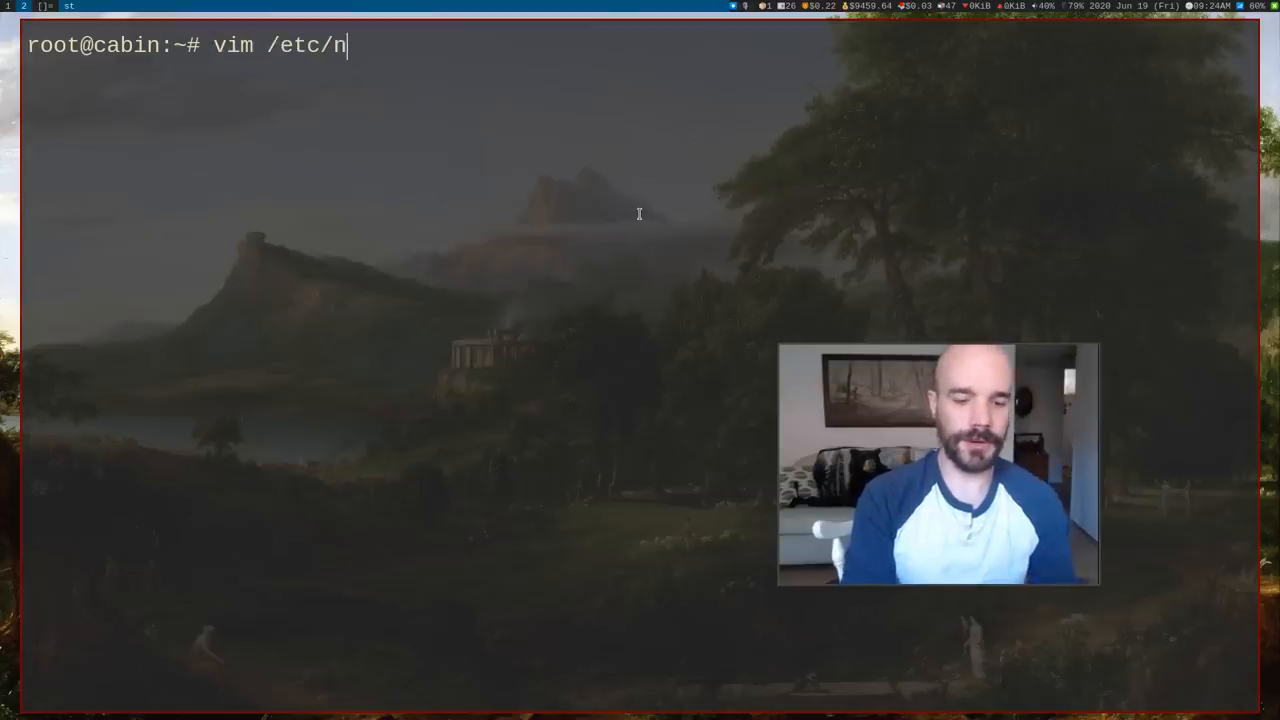
text(ginx/)
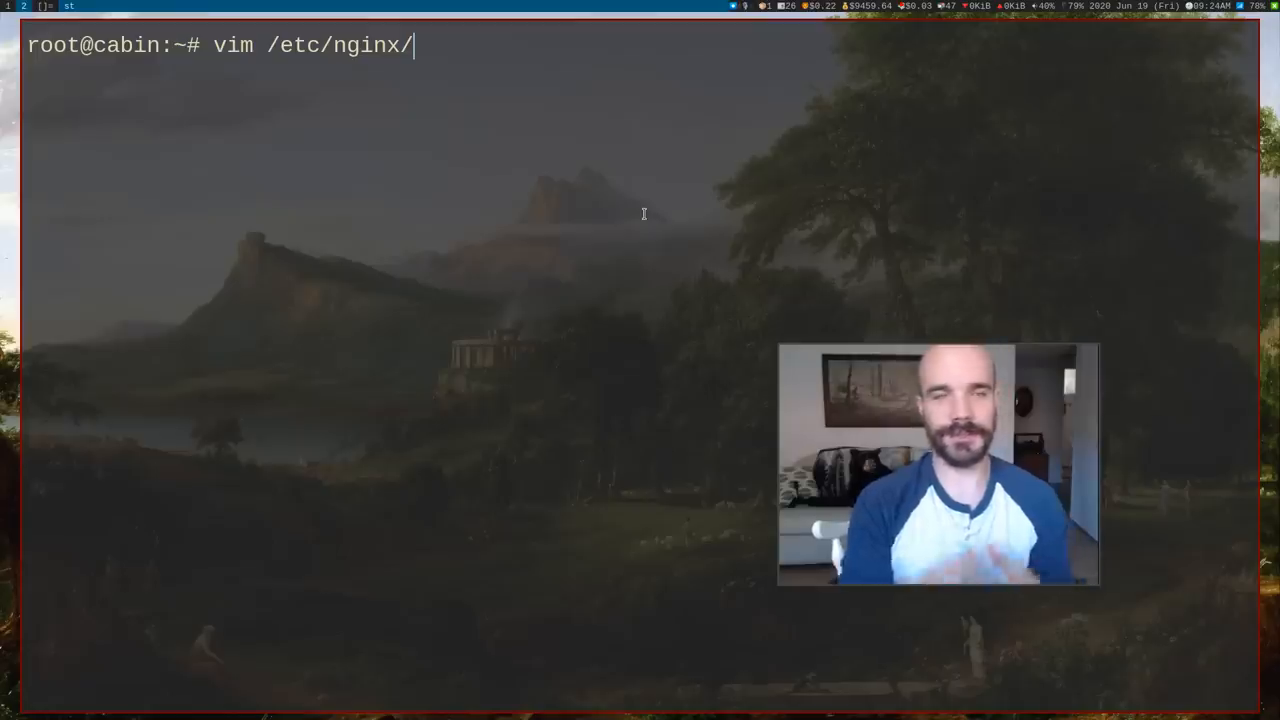
text(sites-)
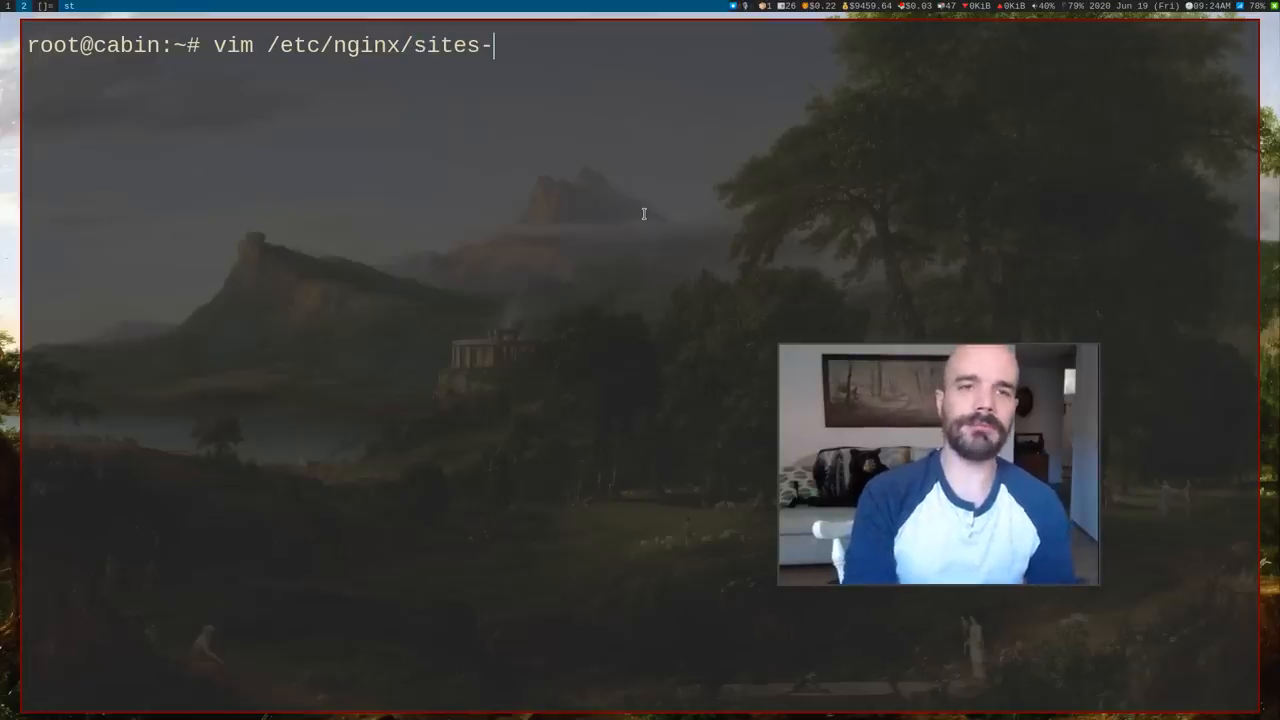
text(available/)
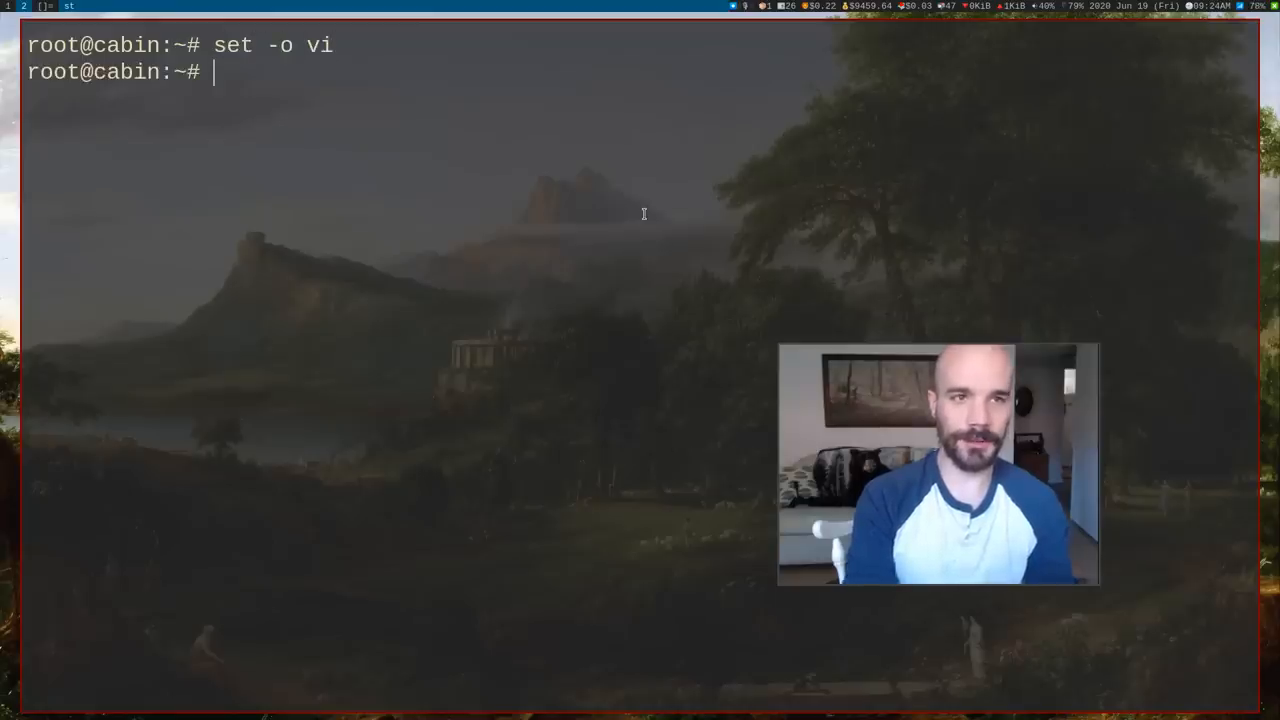
Step: Copy /etc/nginx/sites-available/default to /etc/nginx/sites-available/cabin
text(vim /etc/)
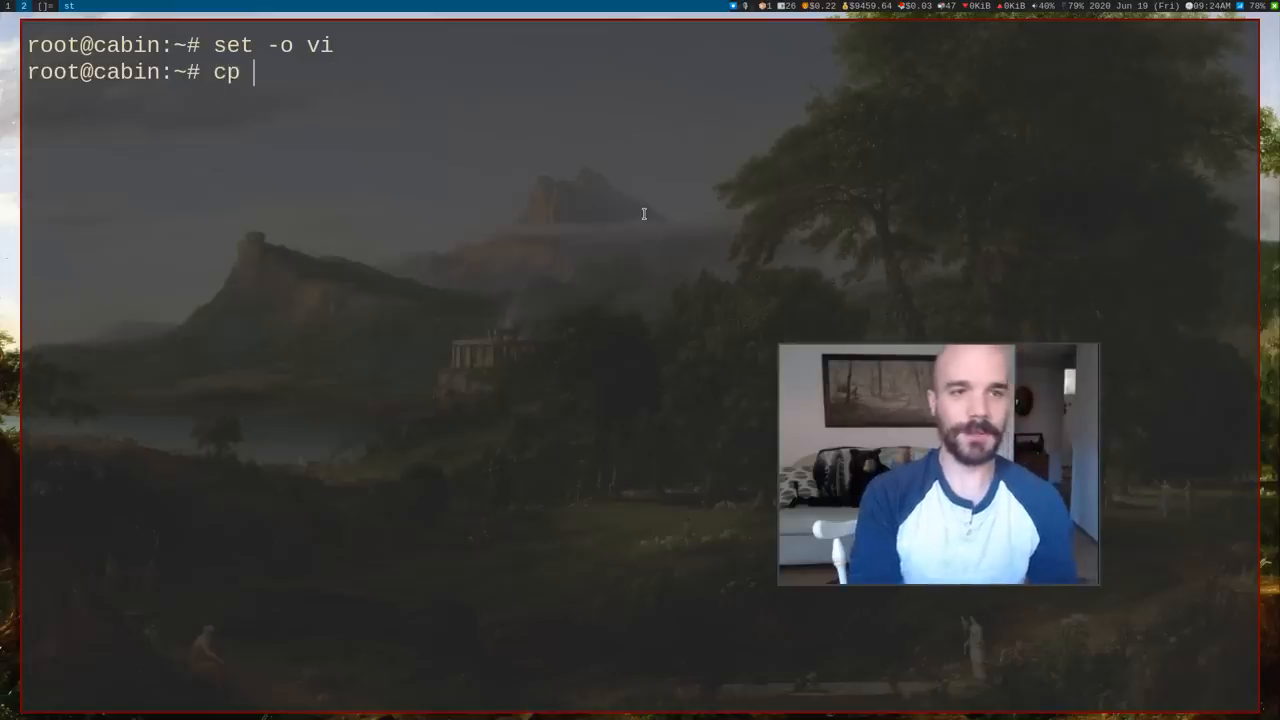
text(/etc/)
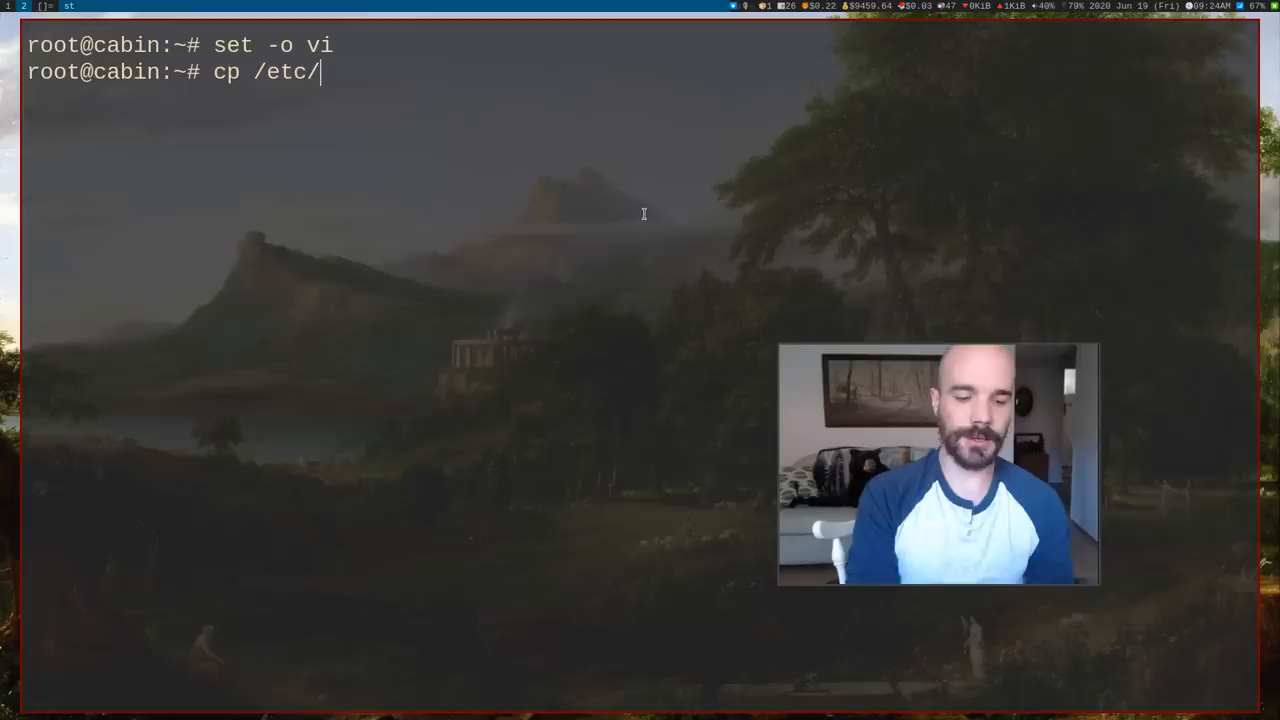
text(nginx/site)
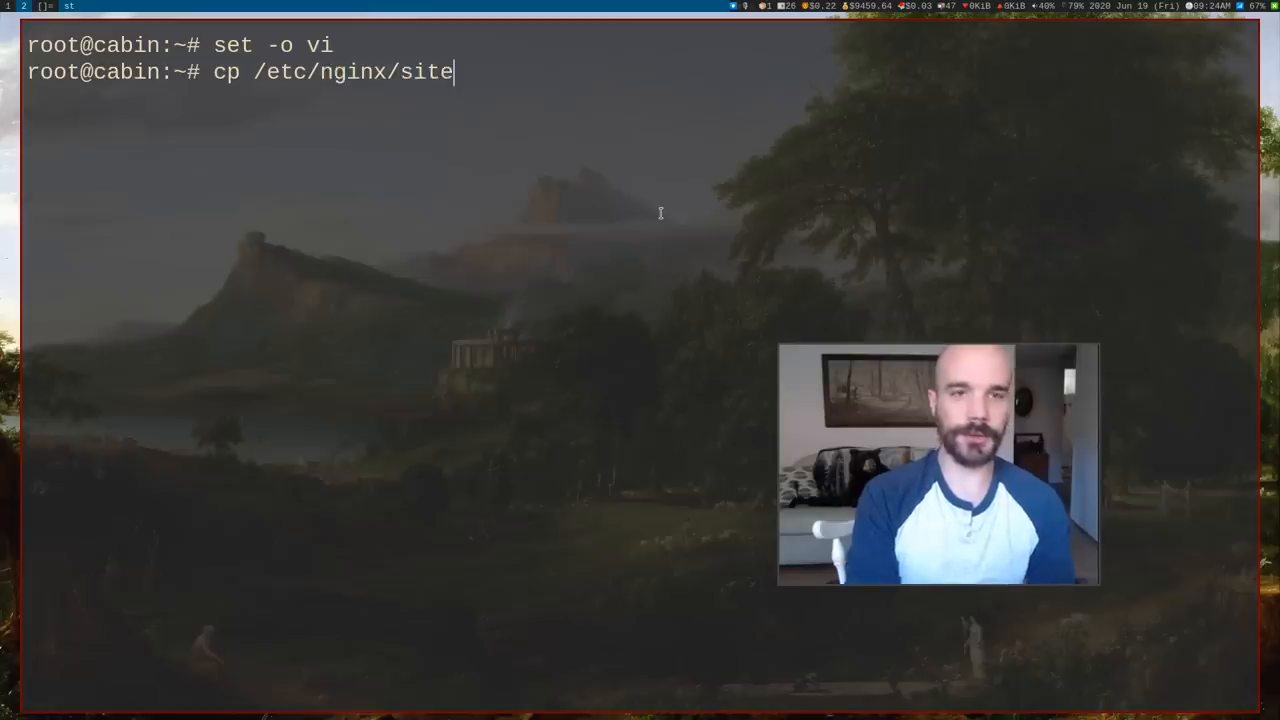
text(s-available/default)
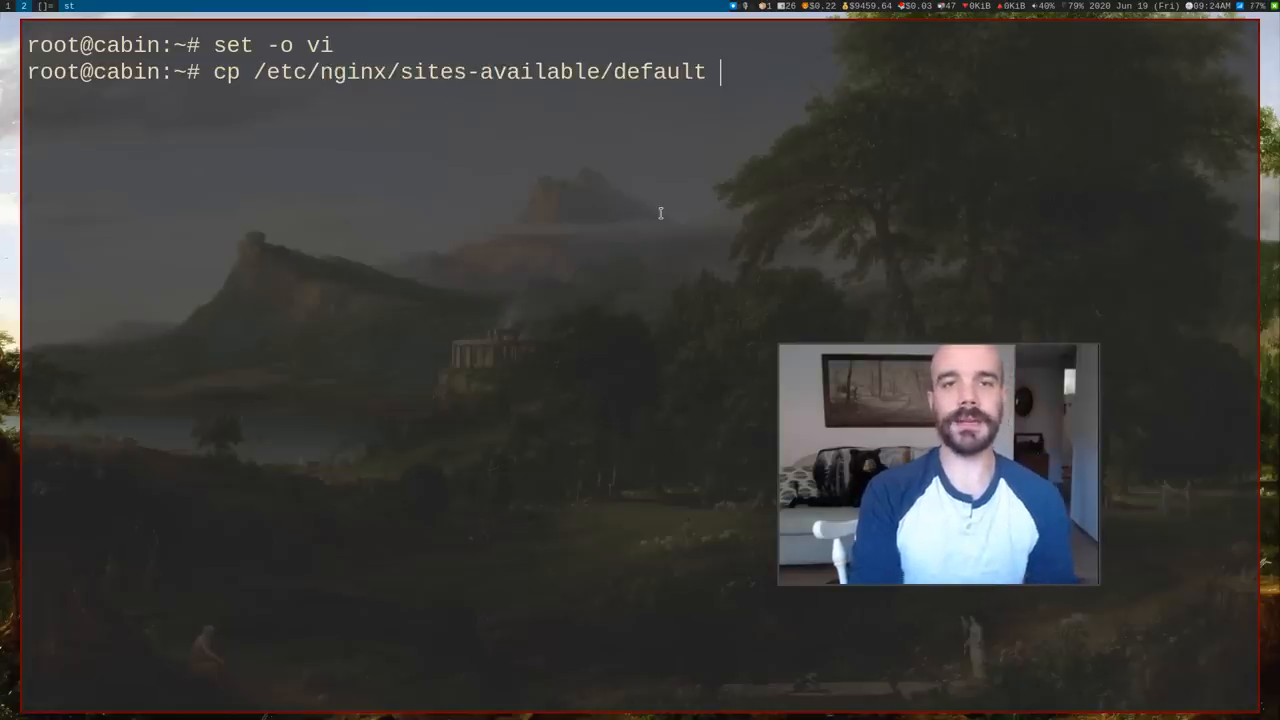
text(/)
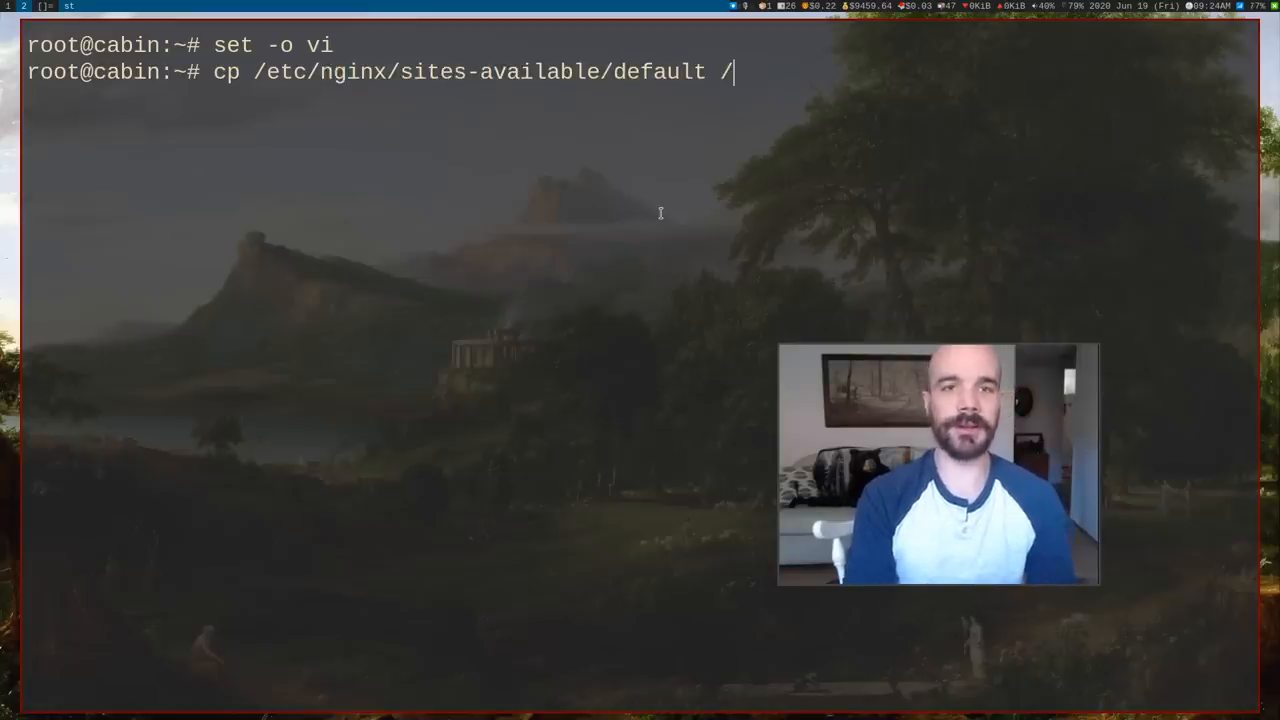
text(etc/nginx/)
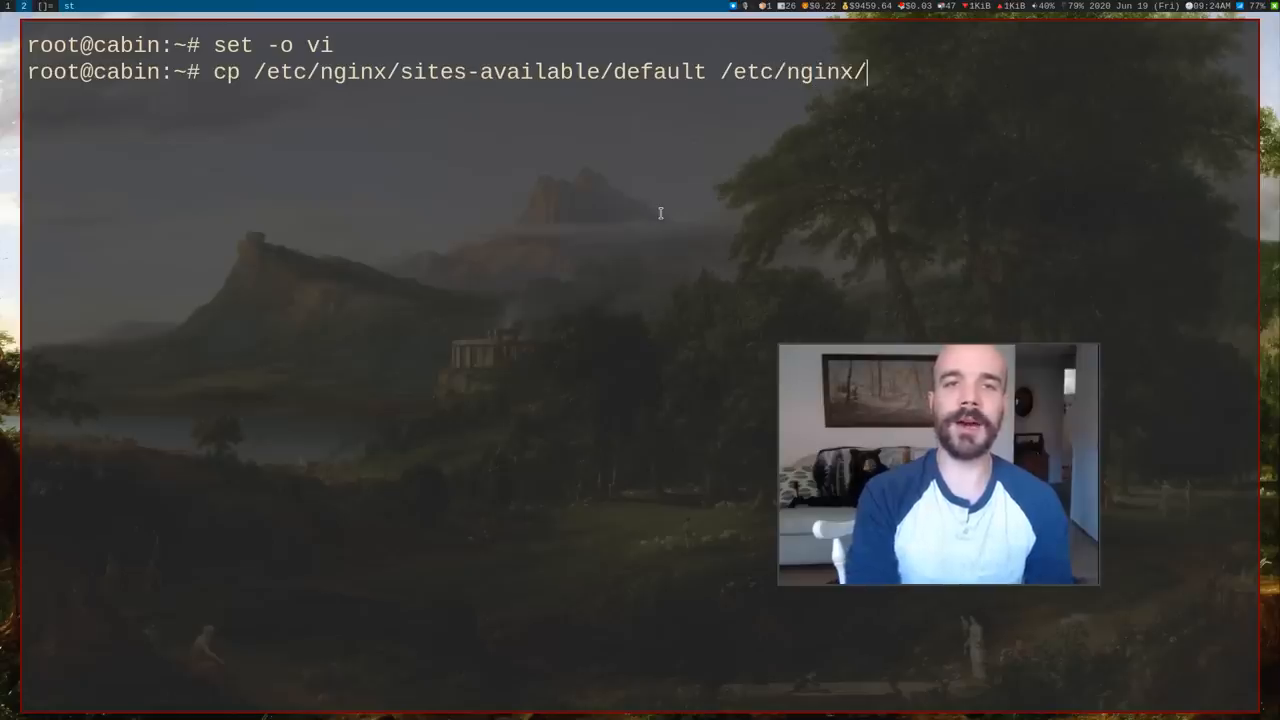
text(sites-a)
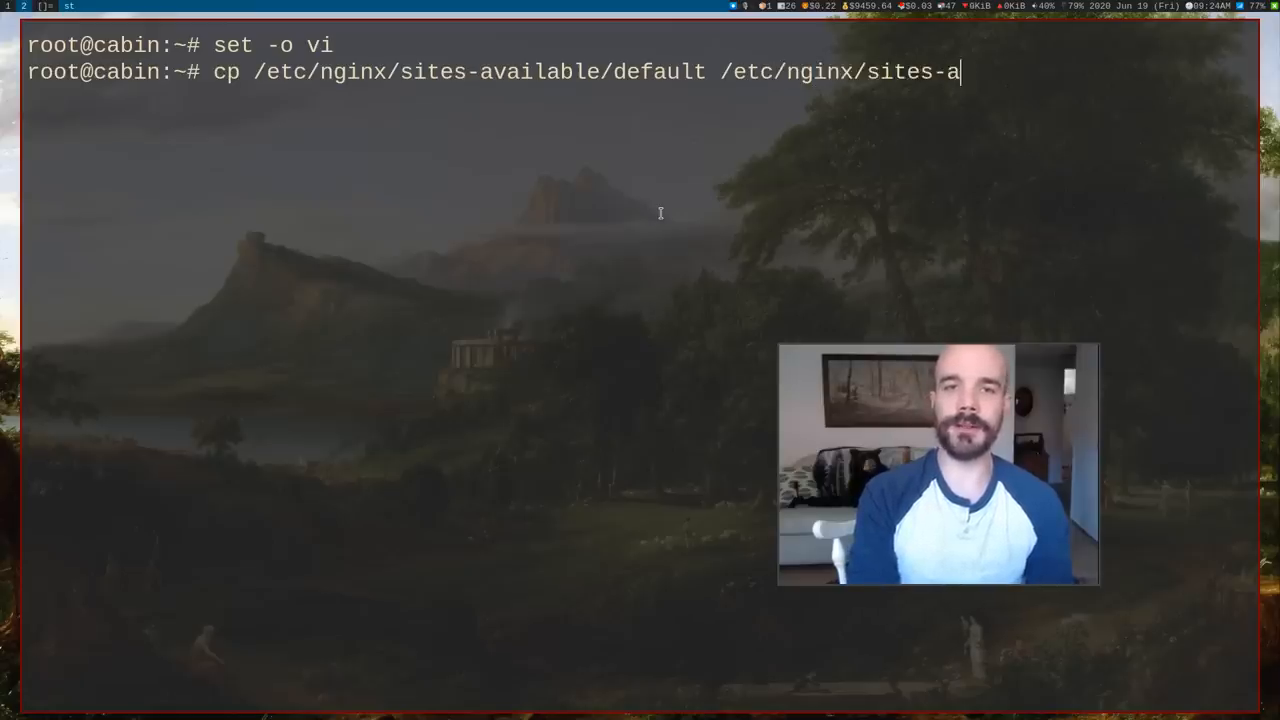
text(vailable/)
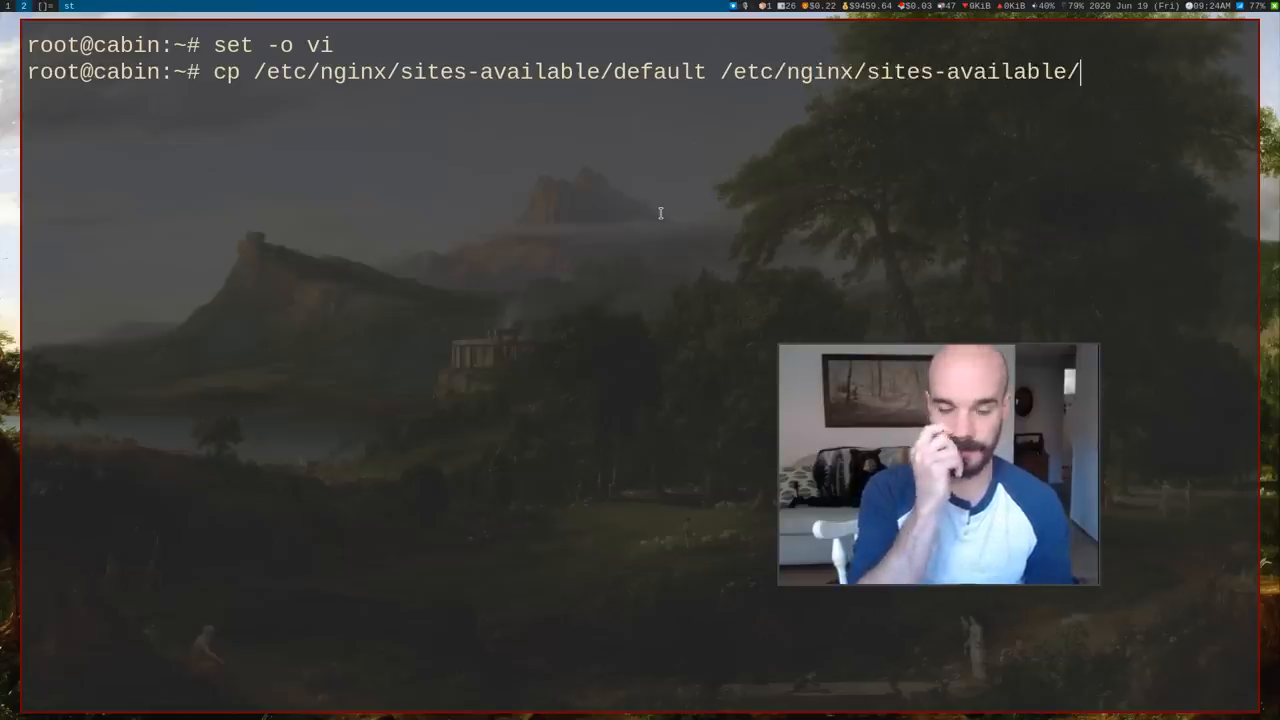
key(Return)
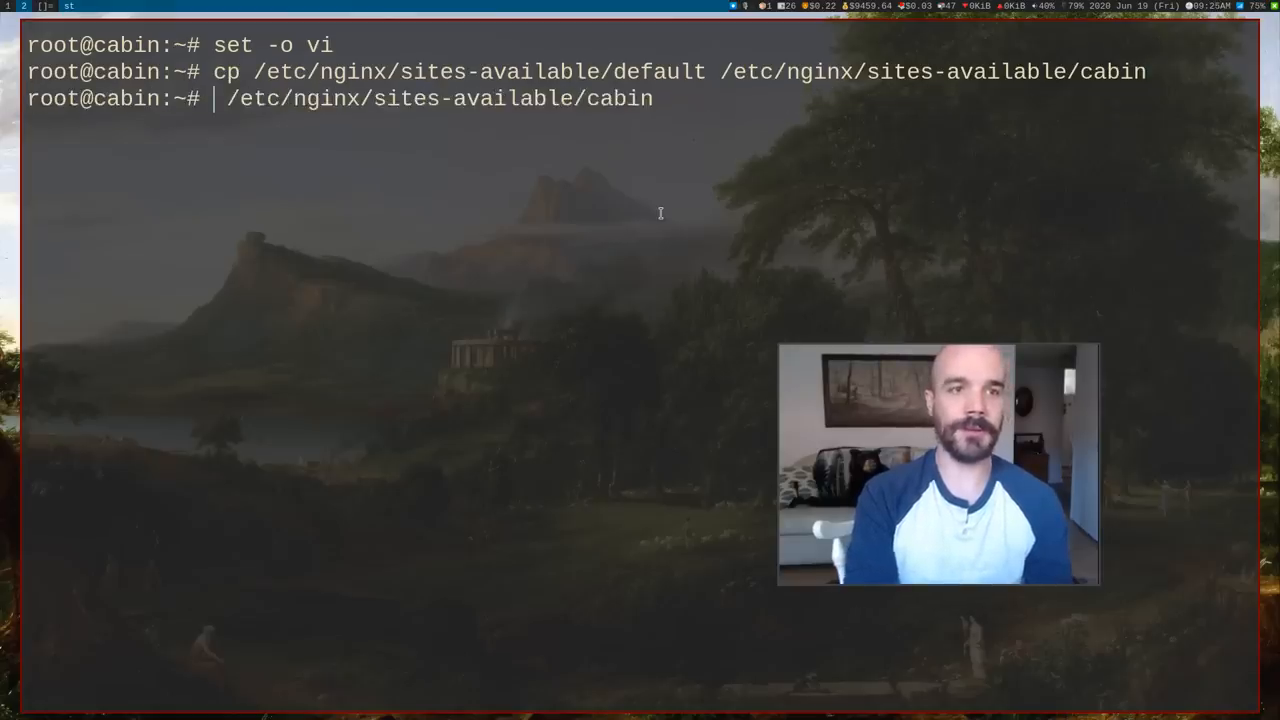
Step: Open the cabin site file in vim and delete every comment line with :g/^\s*#/d
key(Return)
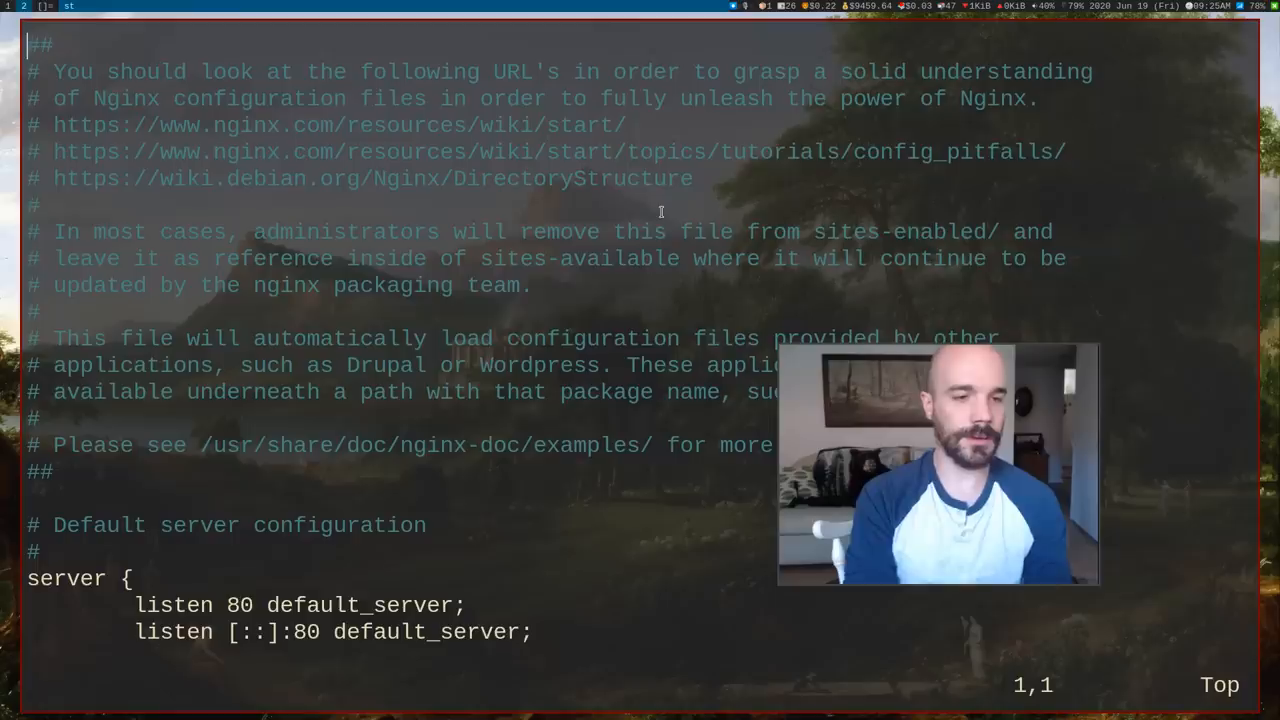
key(G)
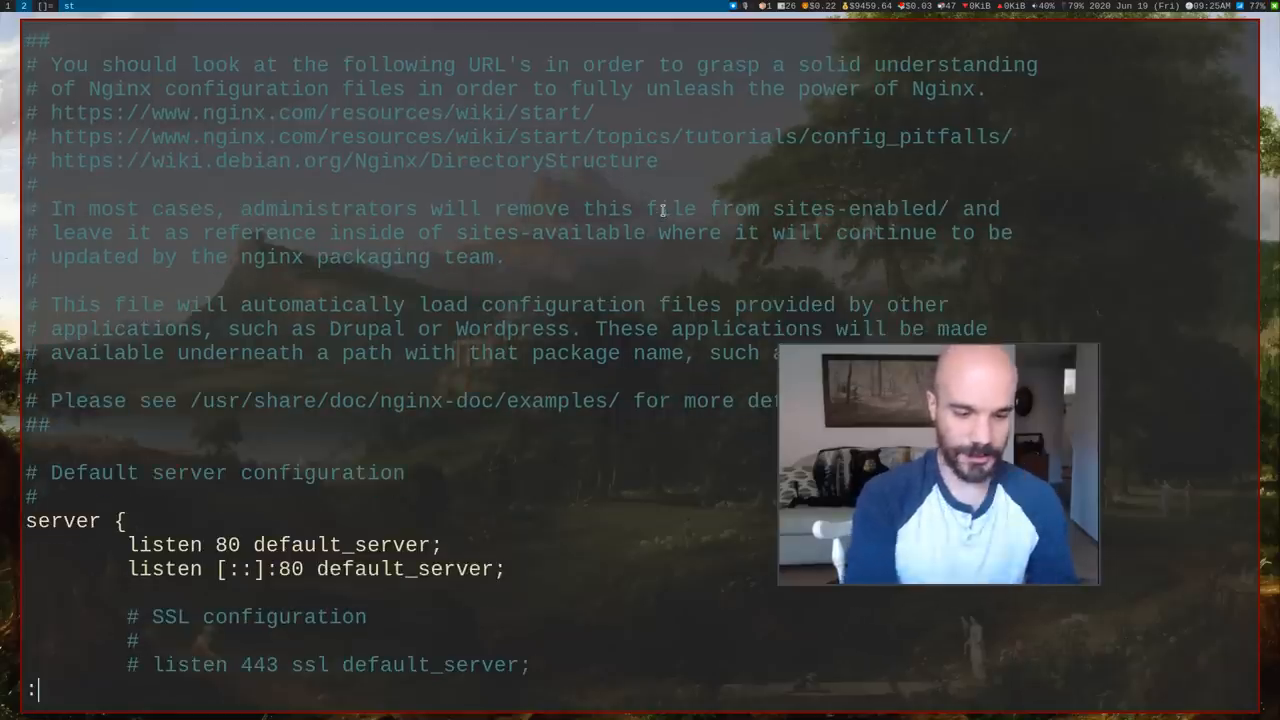
text(g/)
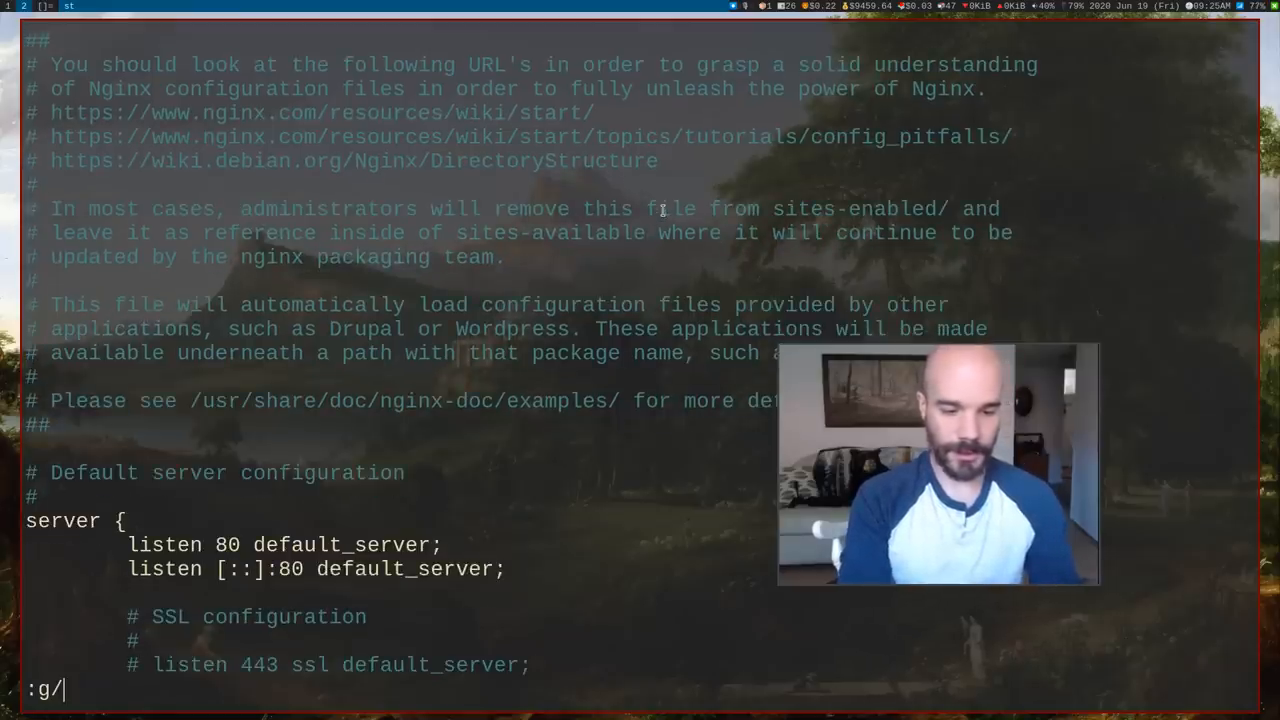
text(^\S)
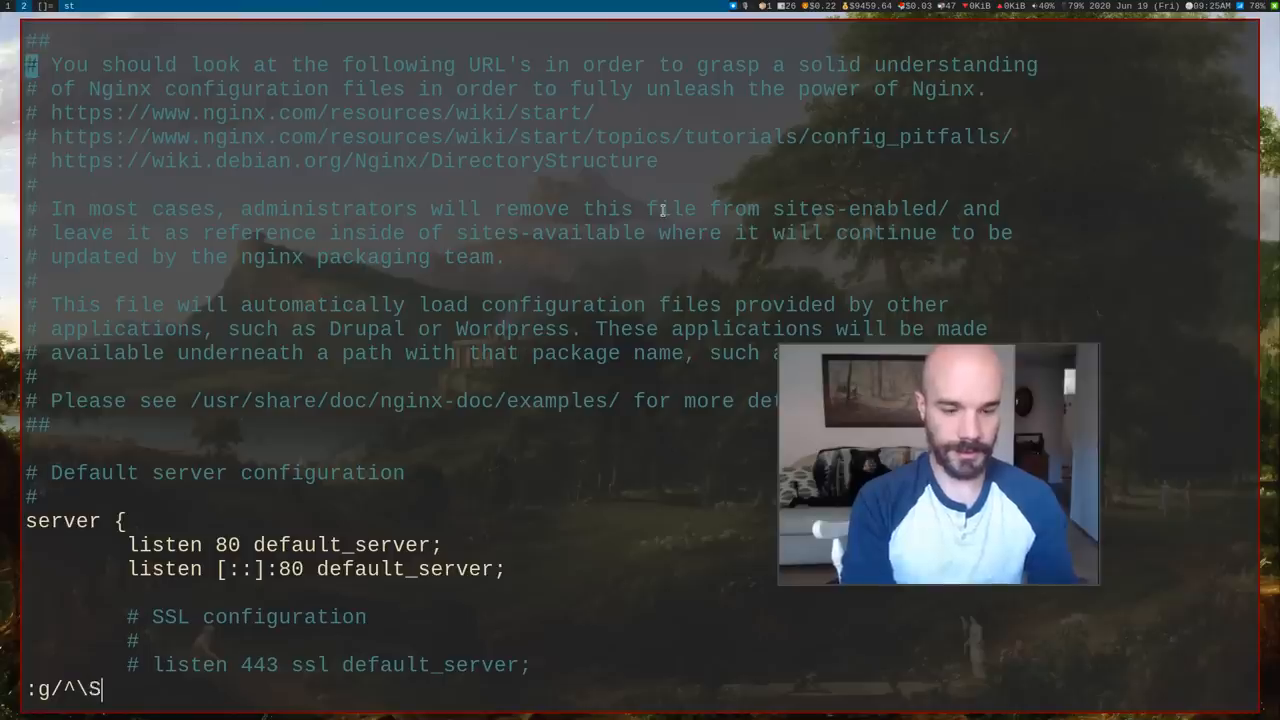
text(s*)
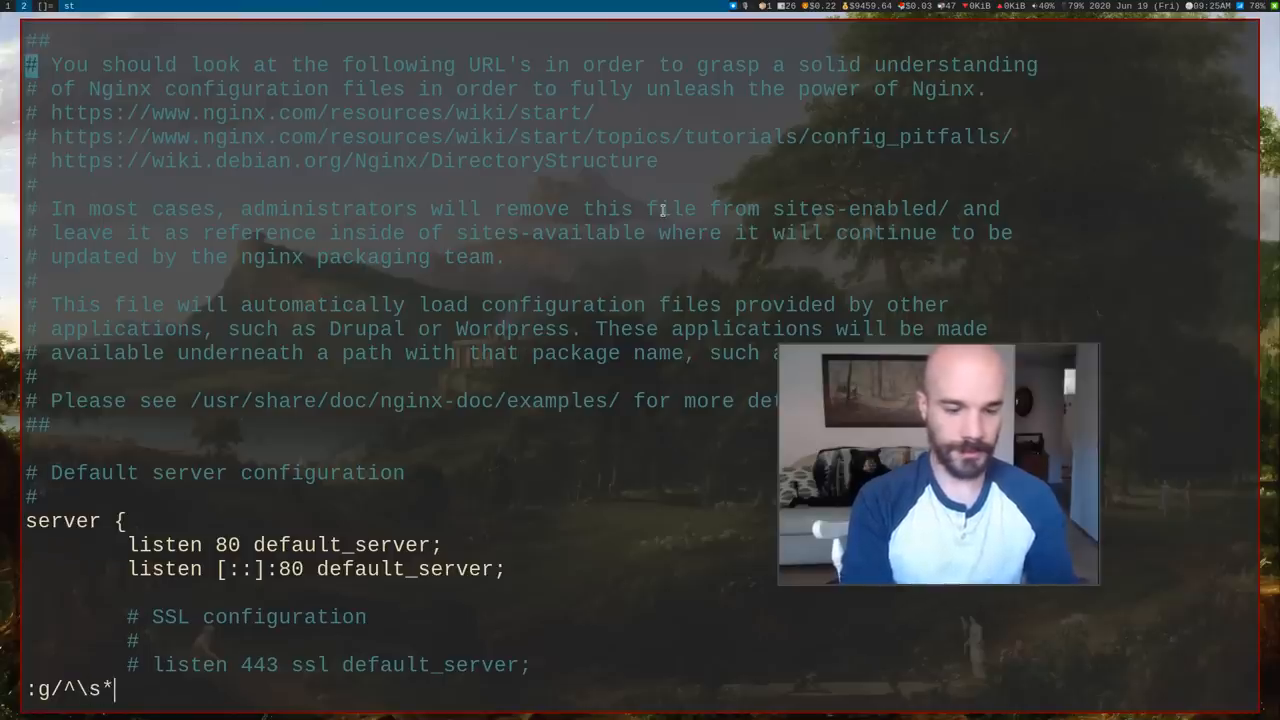
text(#/)
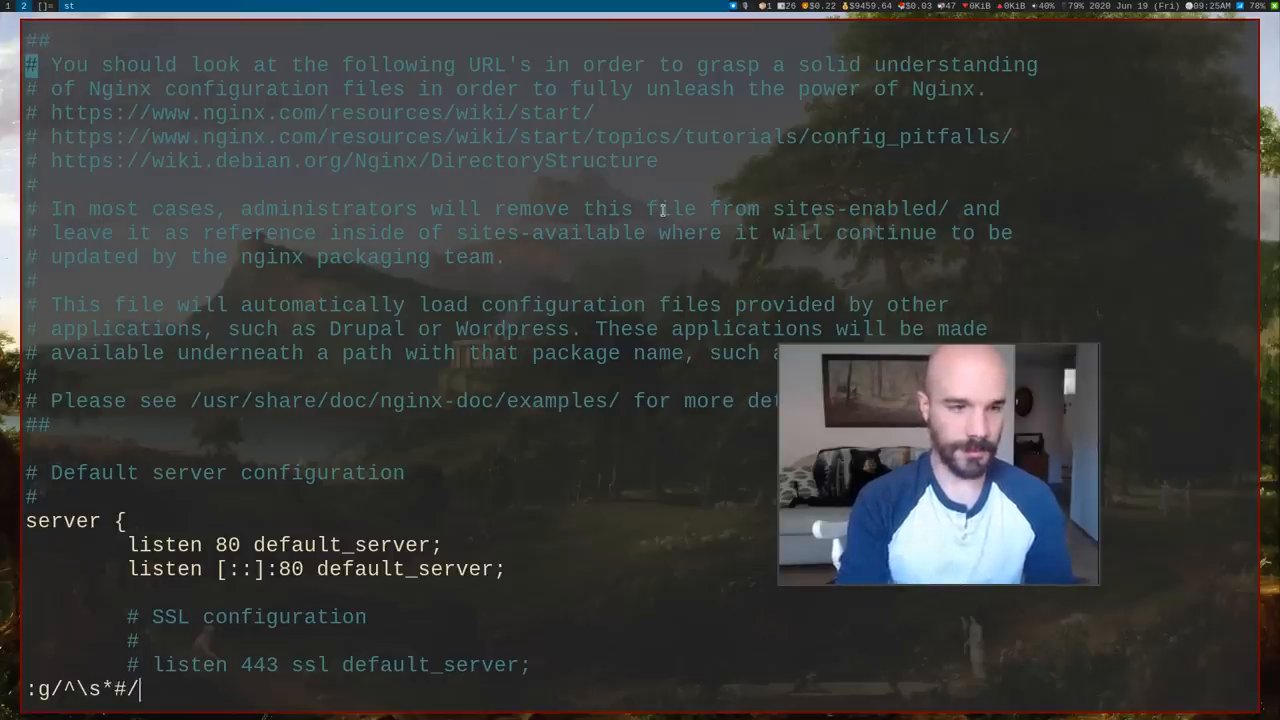
key(Return)
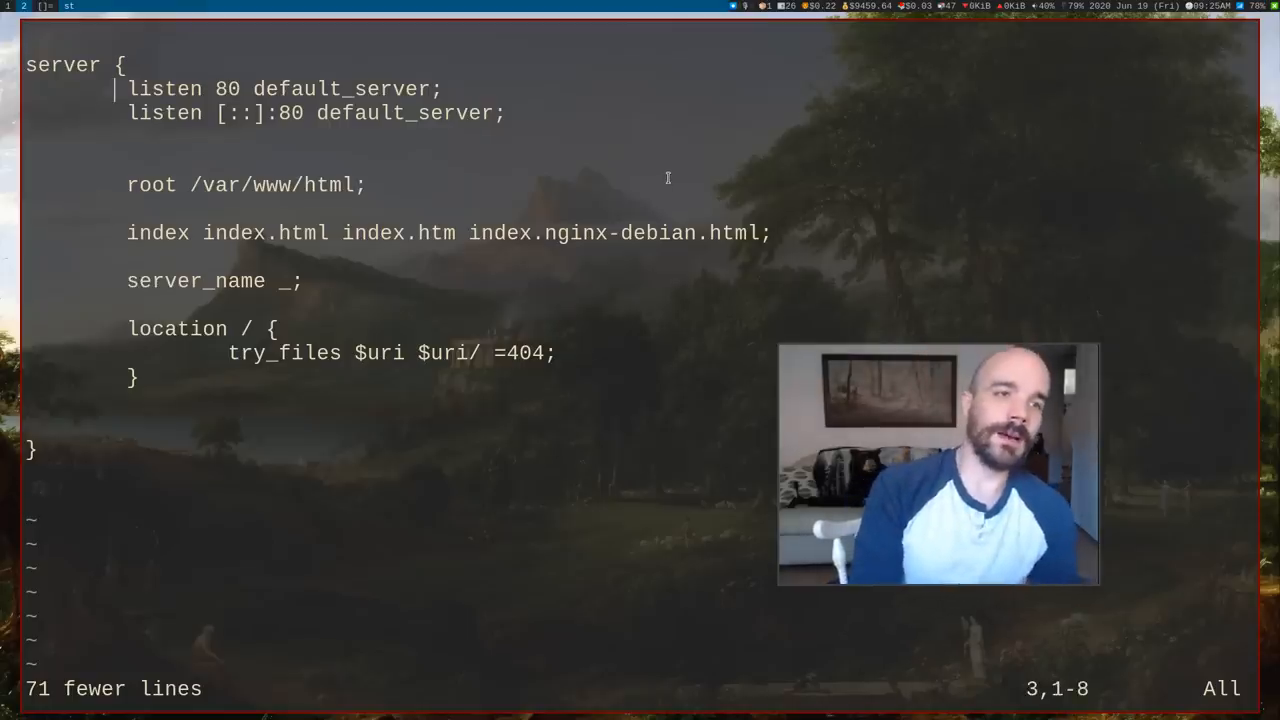
Step: Drop default_server from the listen lines and set root to /var/www/cabin
key(l)
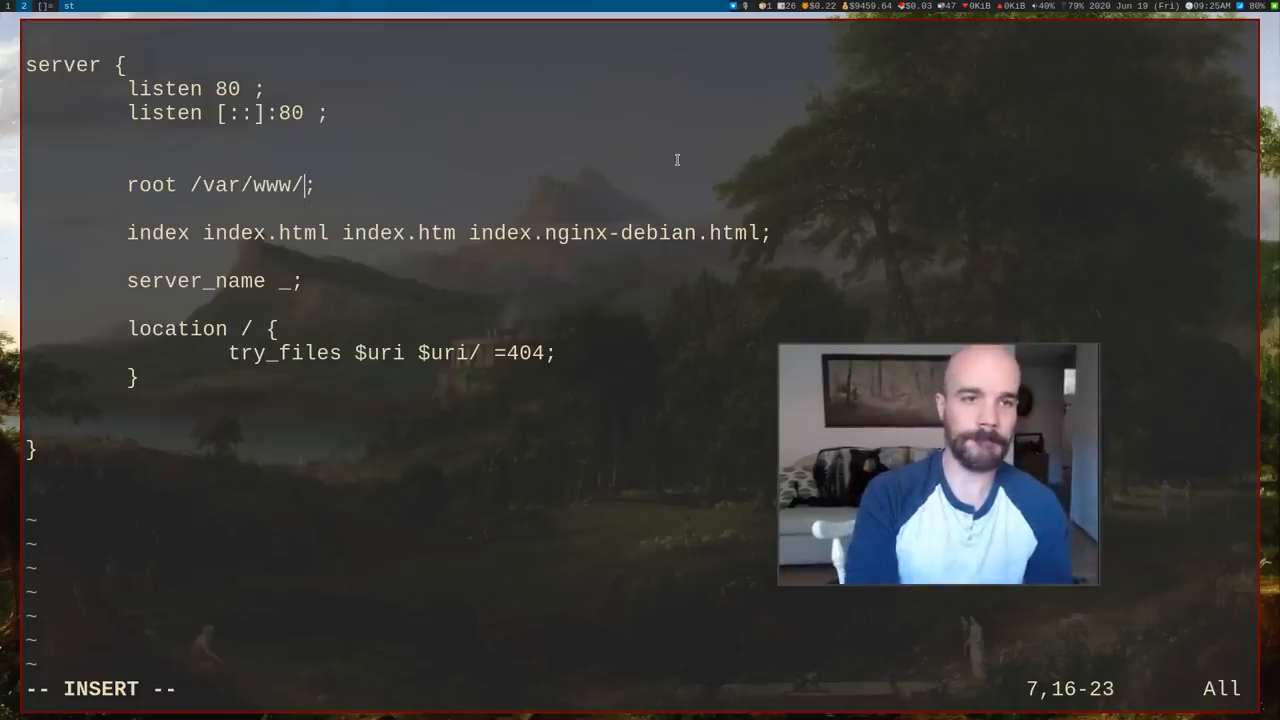
text(cabin)
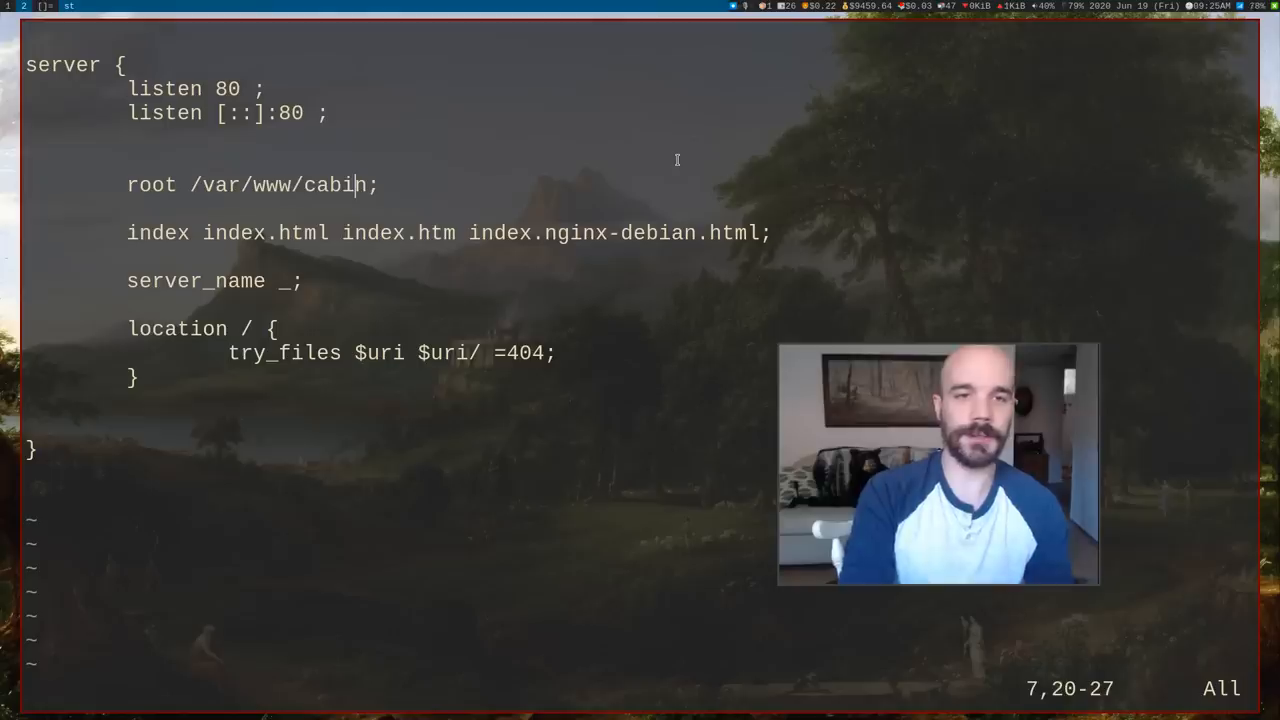
key(V)
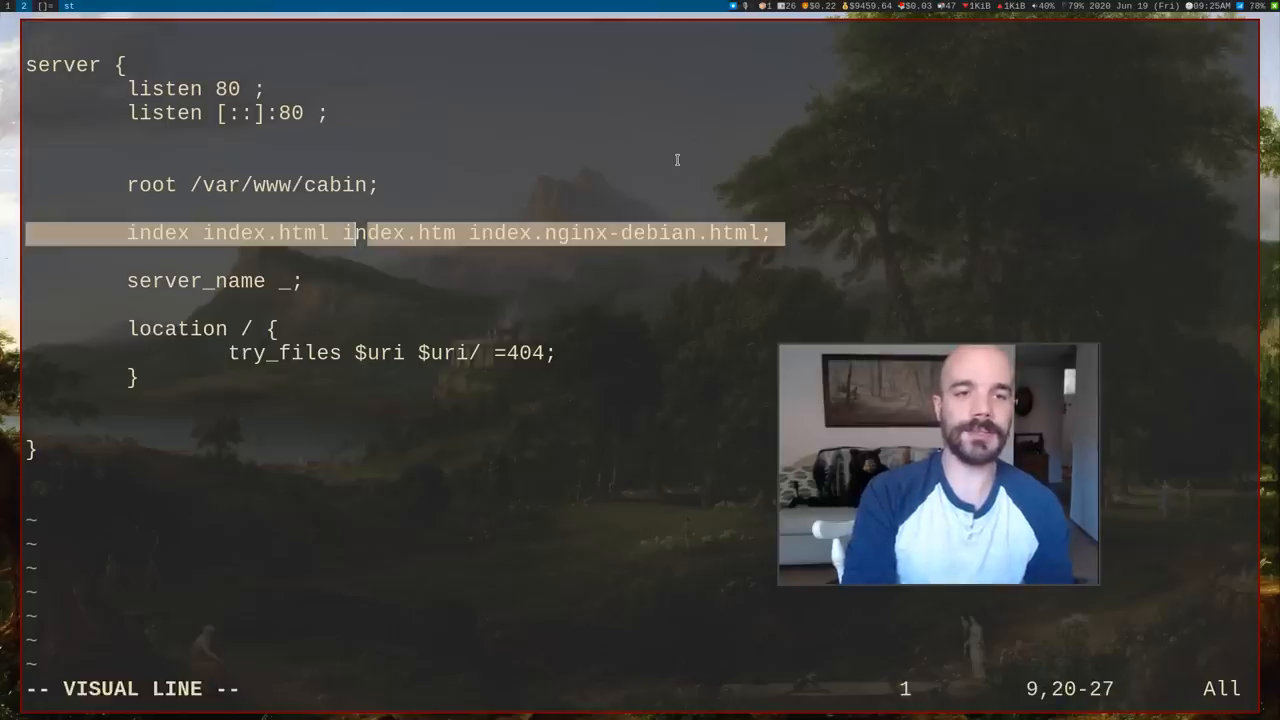
key(Escape)
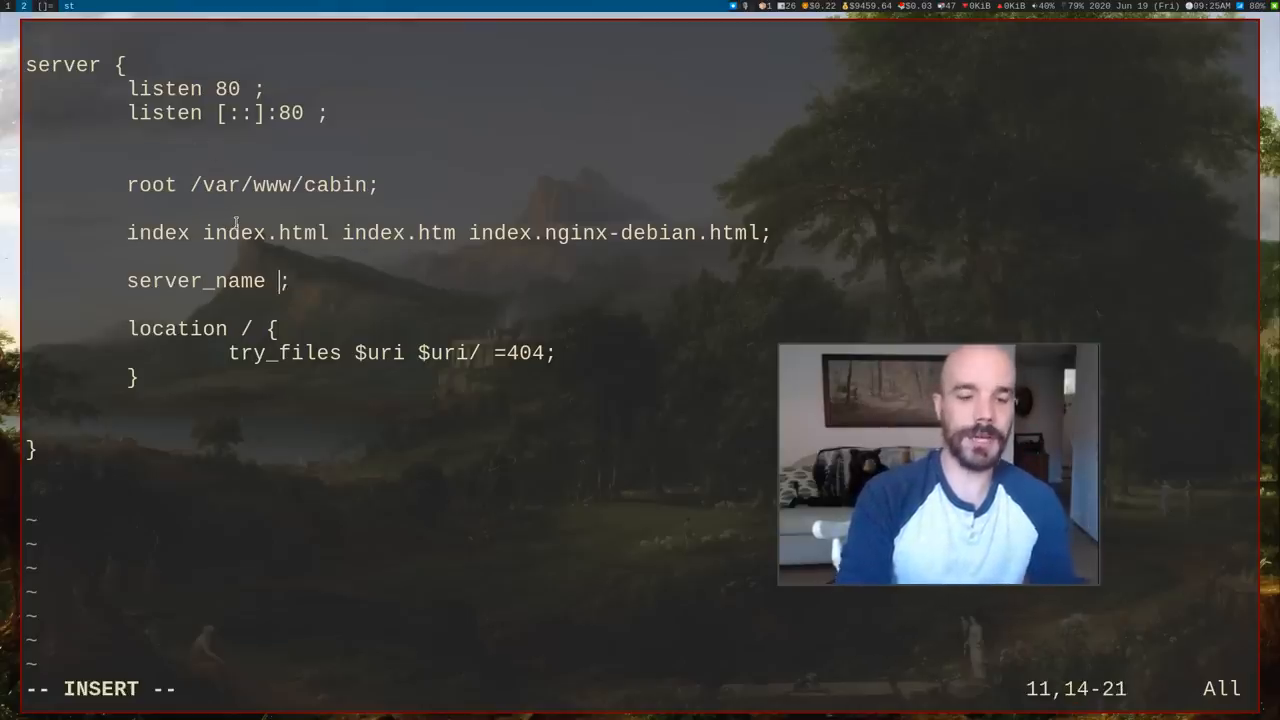
text(unaboomer.com)
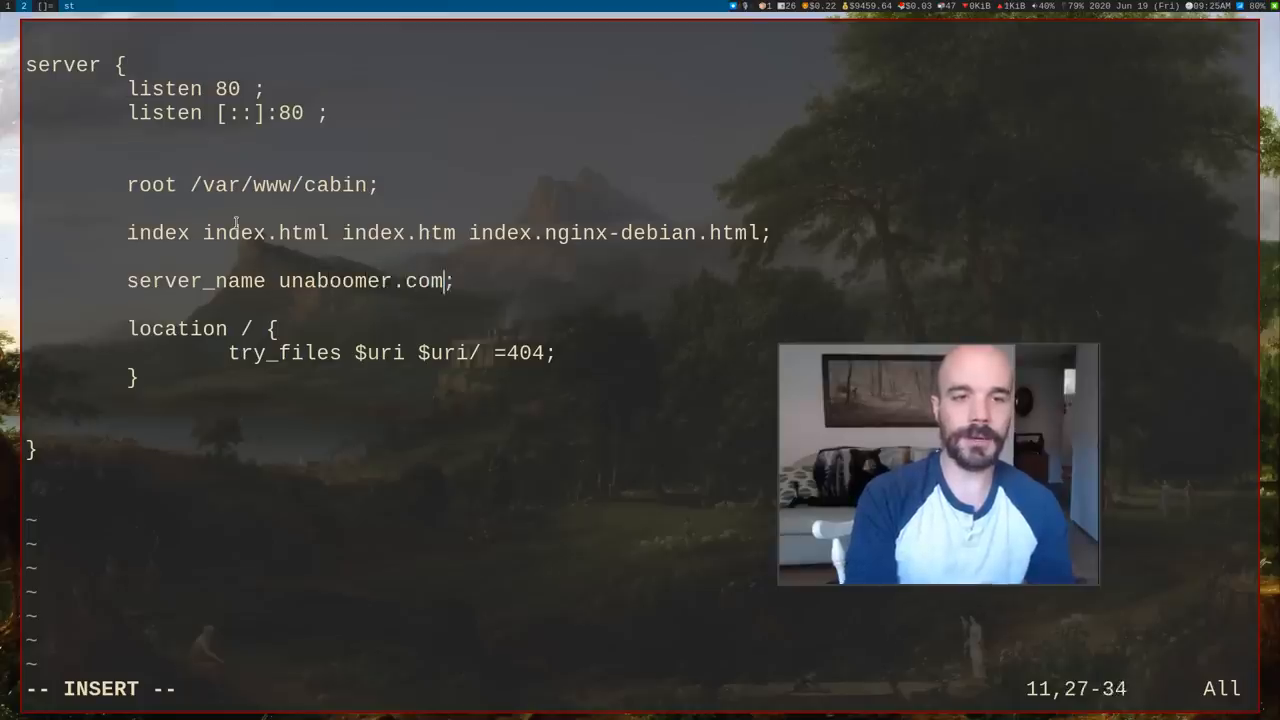
text(www)
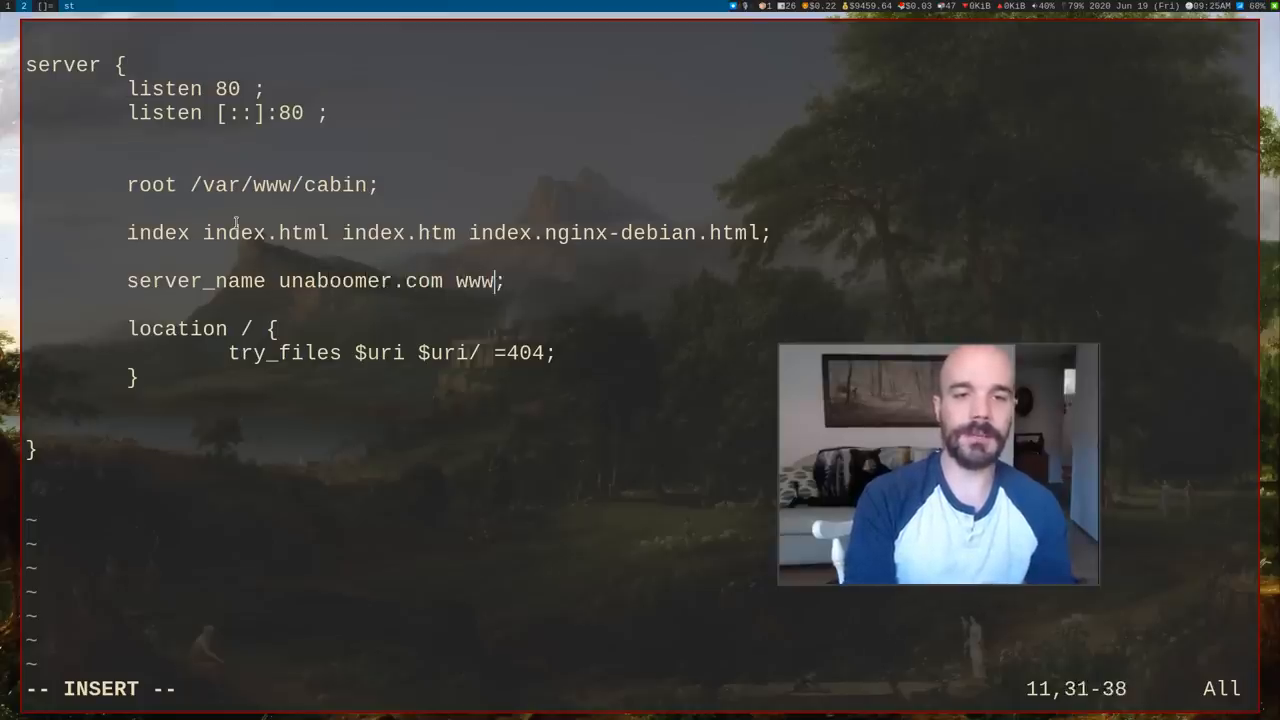
text(.un)
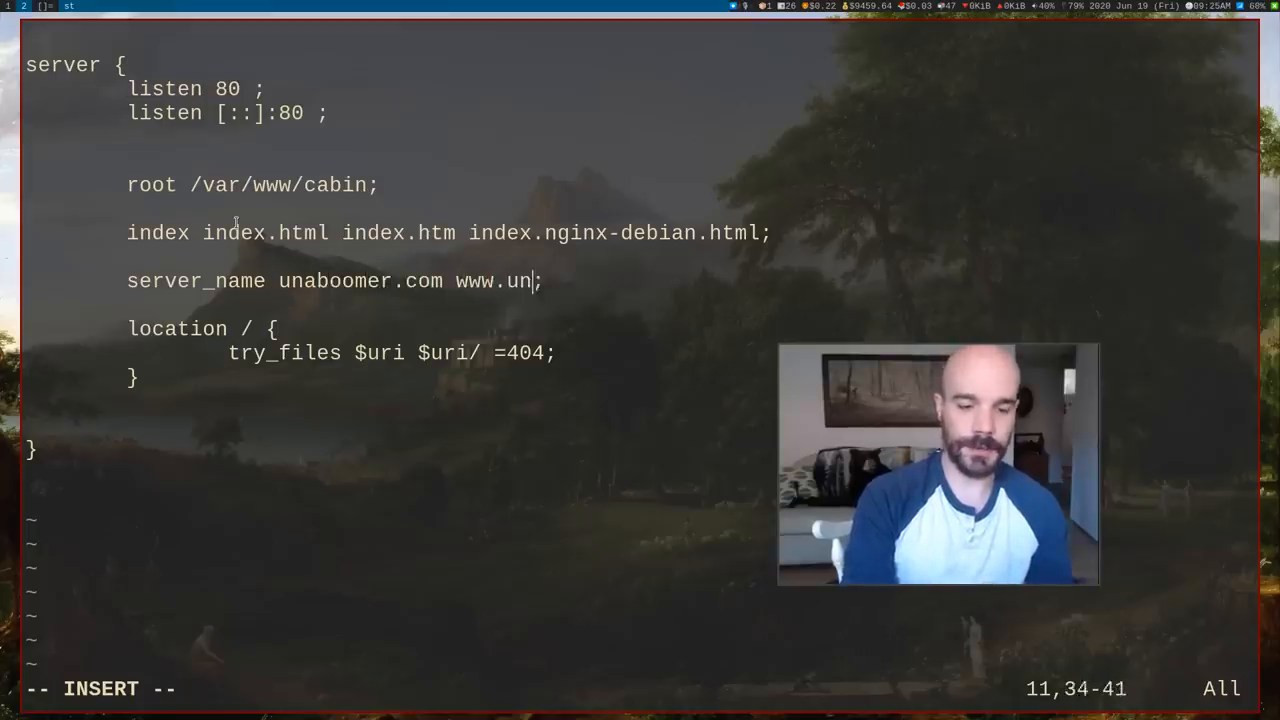
text(aboomer.com)
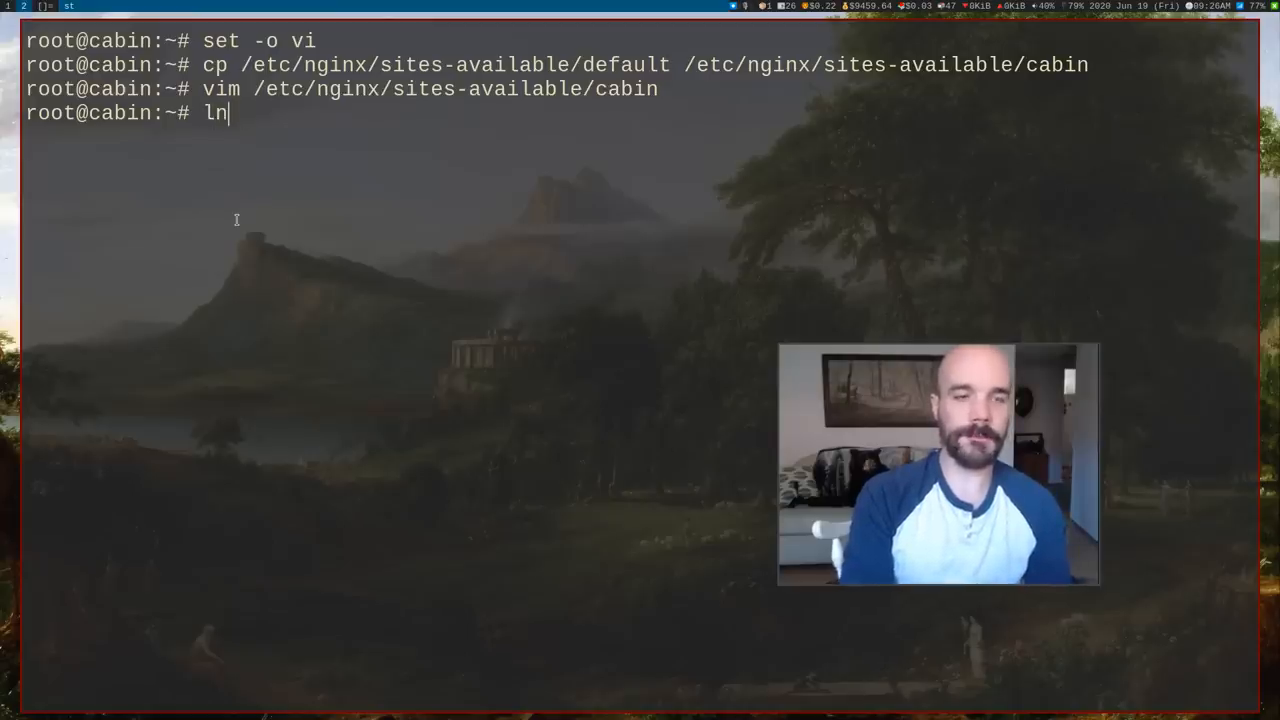
Step: Symlink /etc/nginx/sites-available/cabin into /etc/nginx/sites-enabled/ with ln -s
text(-s /etc/nh)
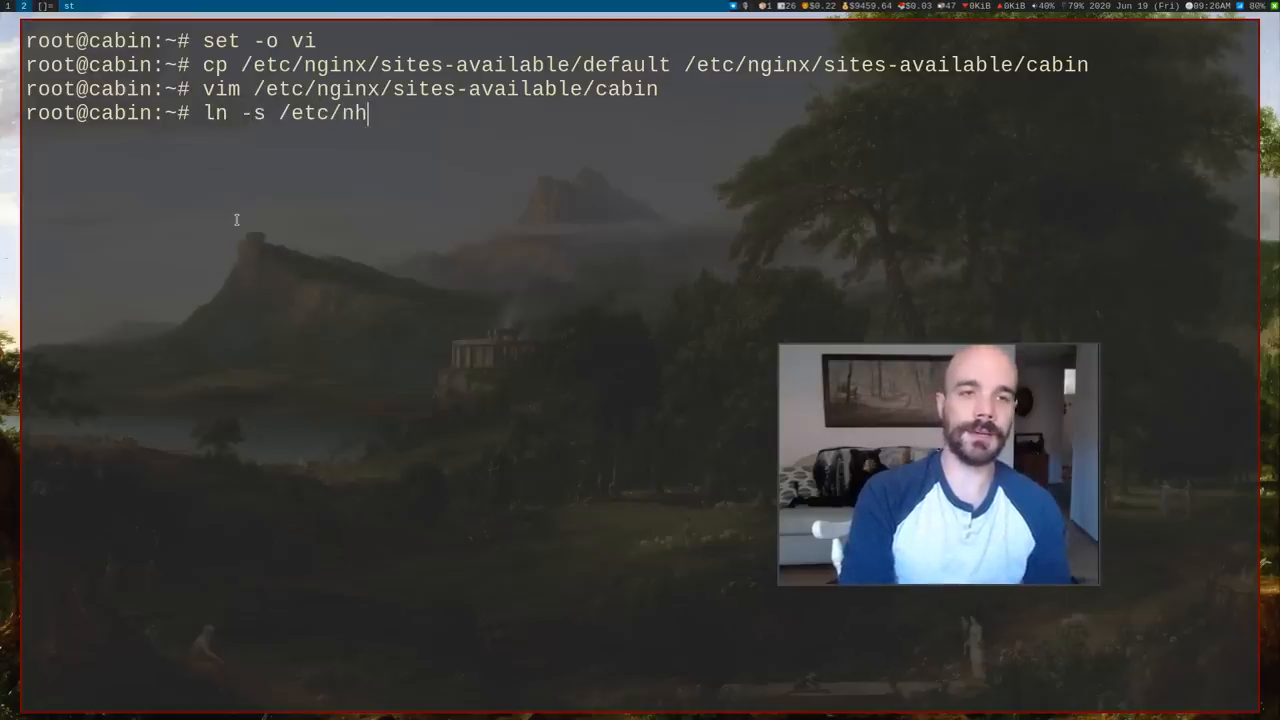
text(ginx/)
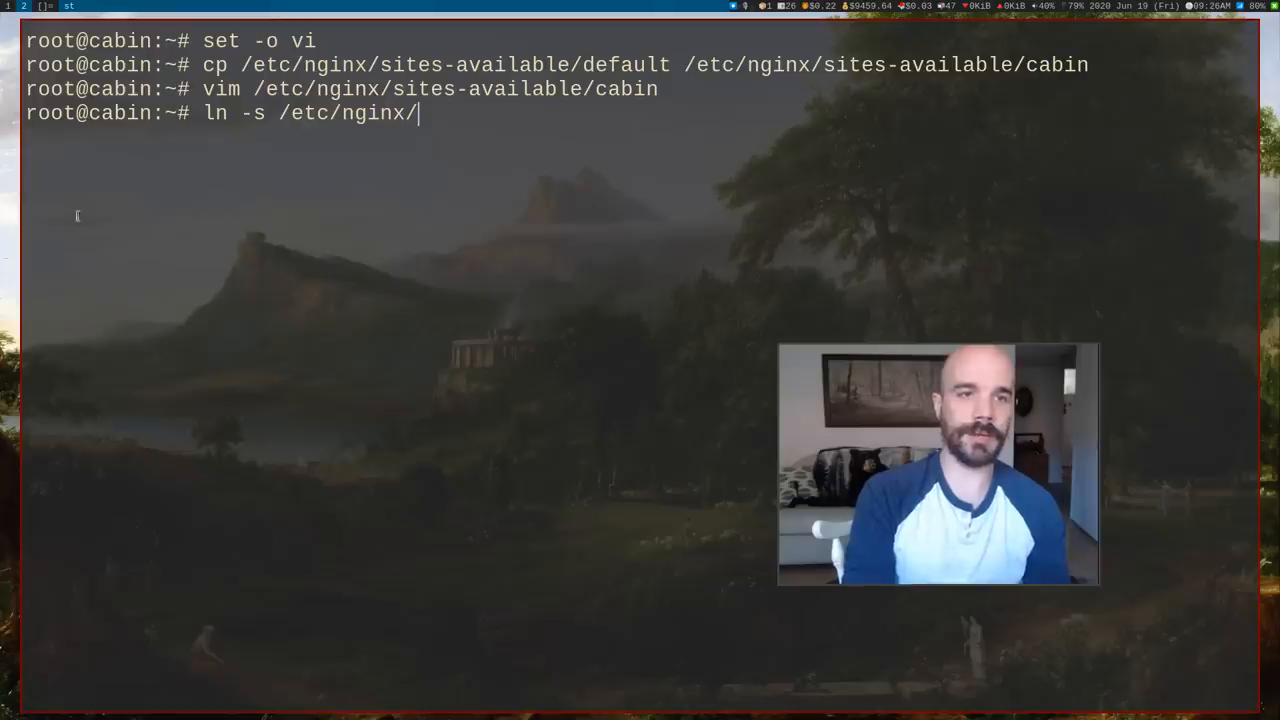
text(sites-a)
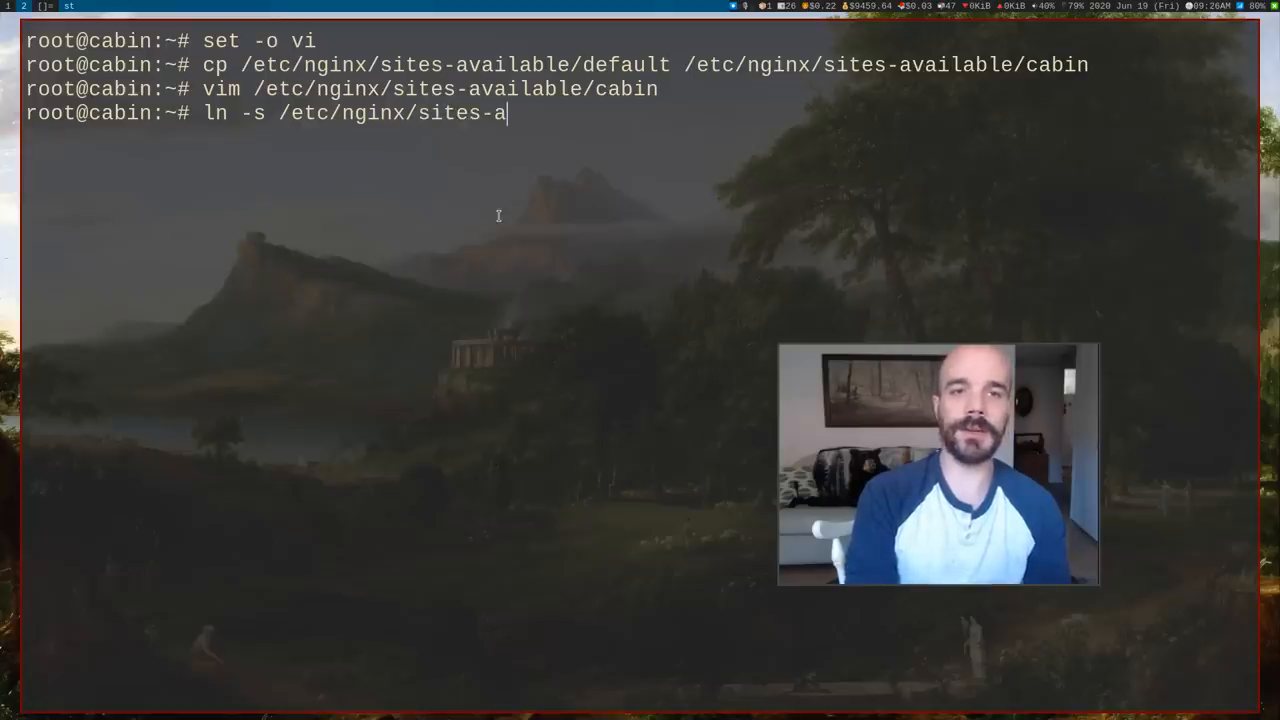
text(vailable/cabin)
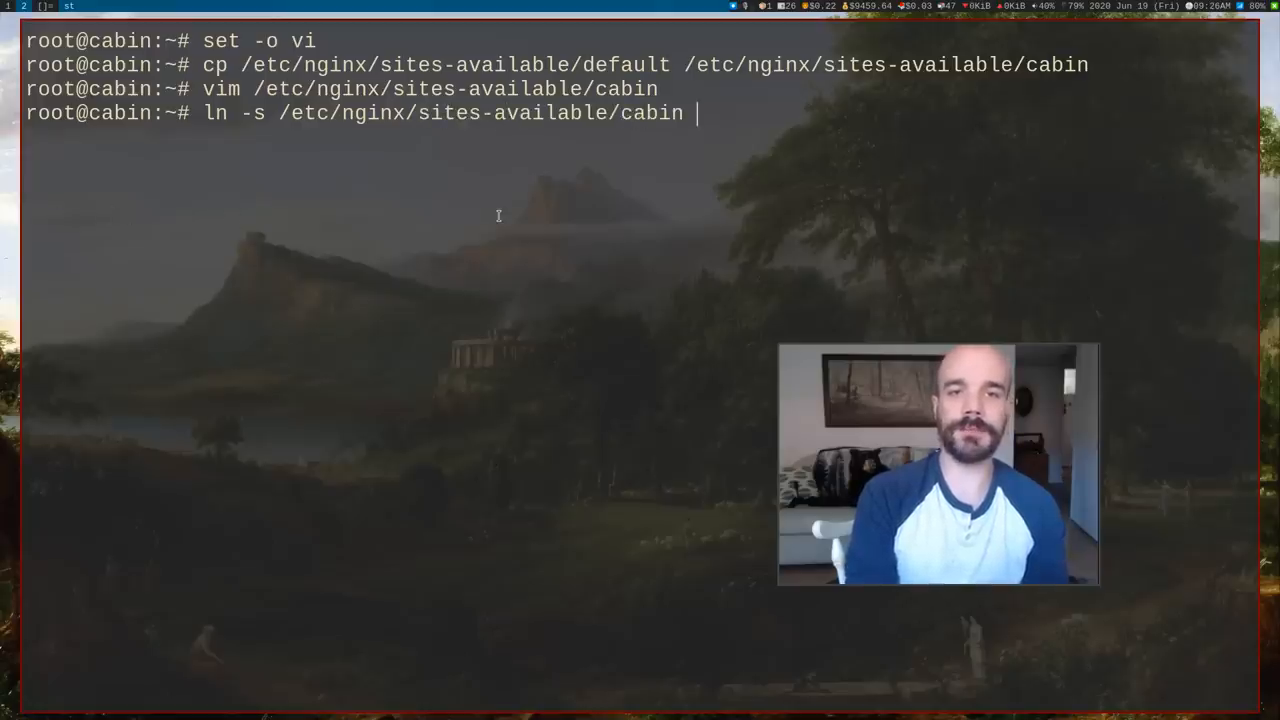
text(/etc/nginx/)
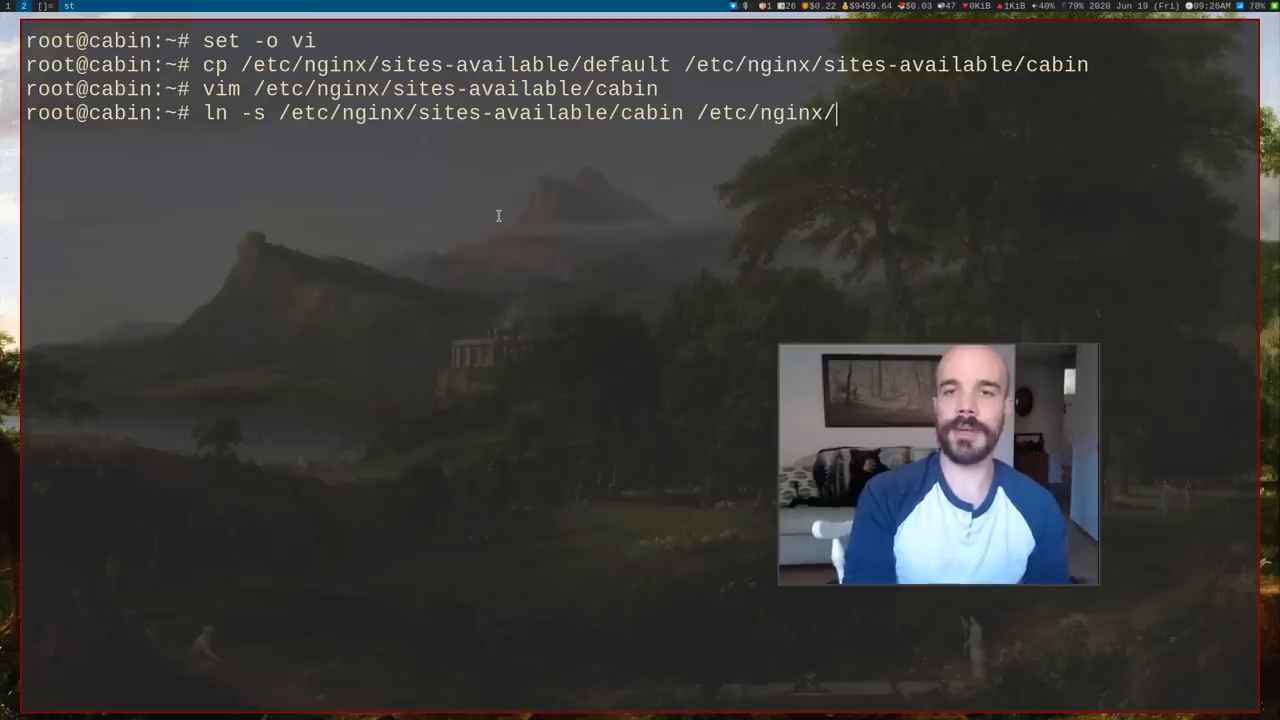
text(sites-)
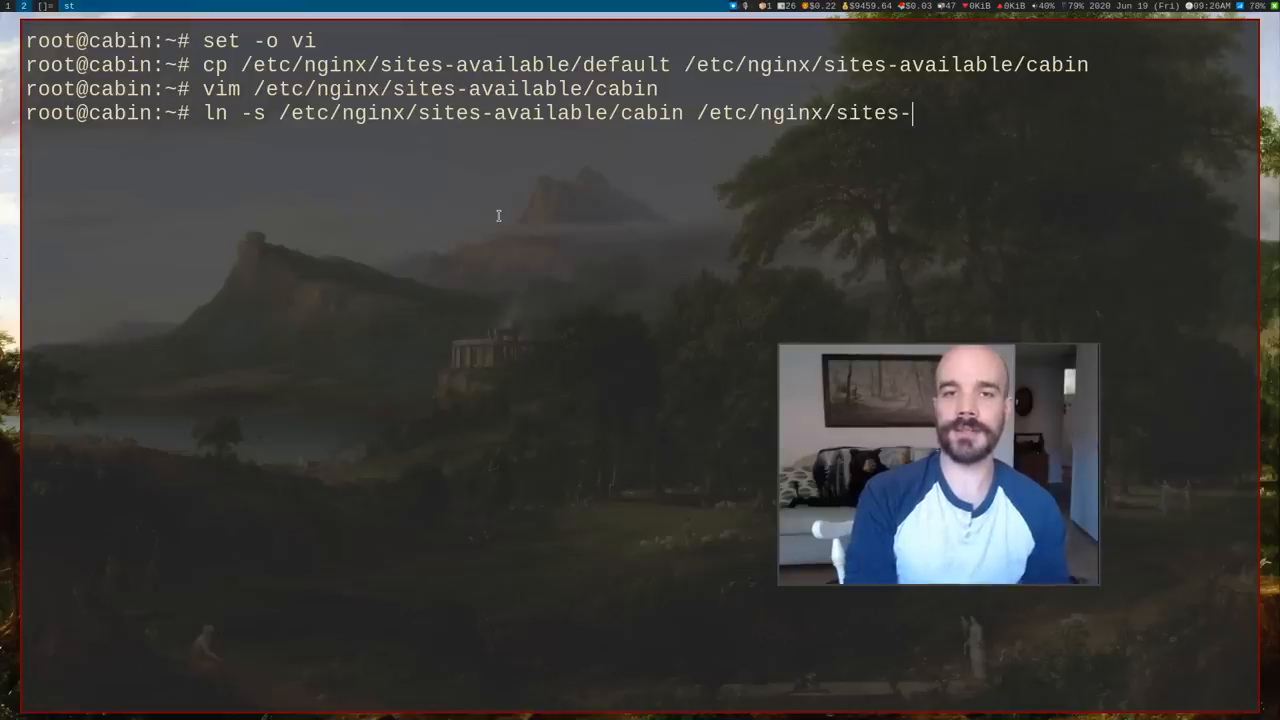
key(Return)
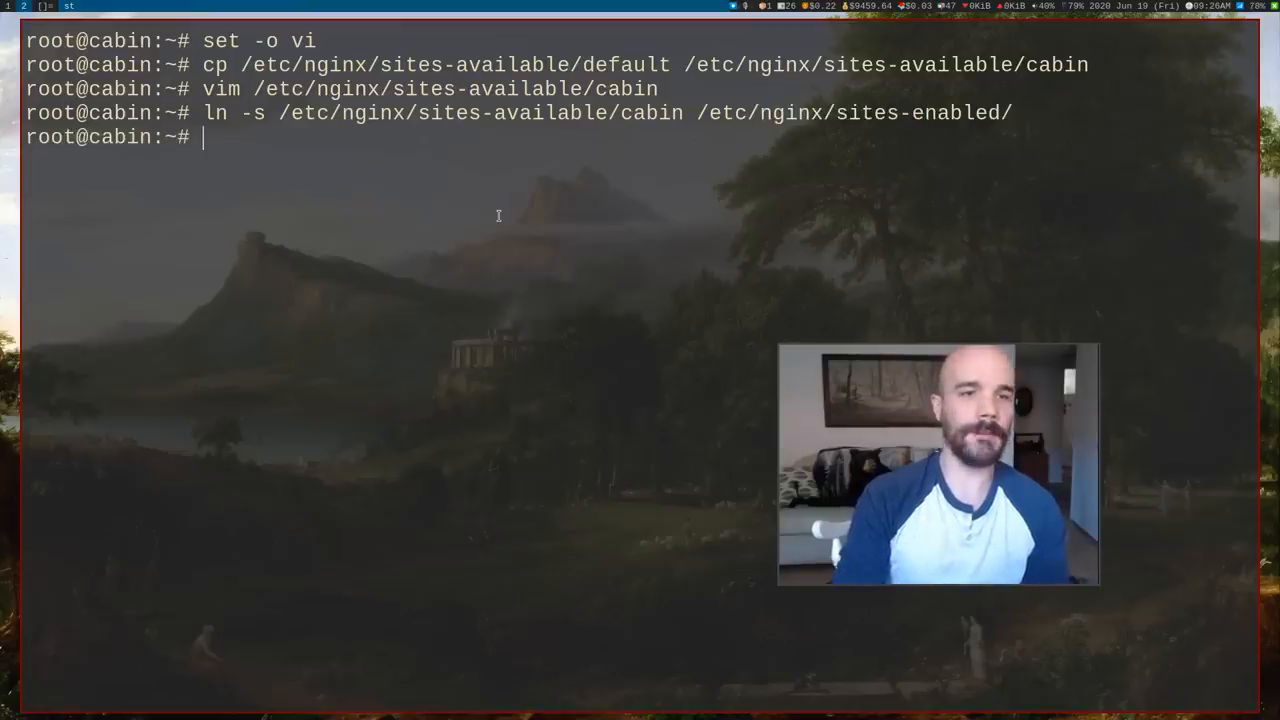
Step: Start the systemctl reload command for nginx
text(syste)
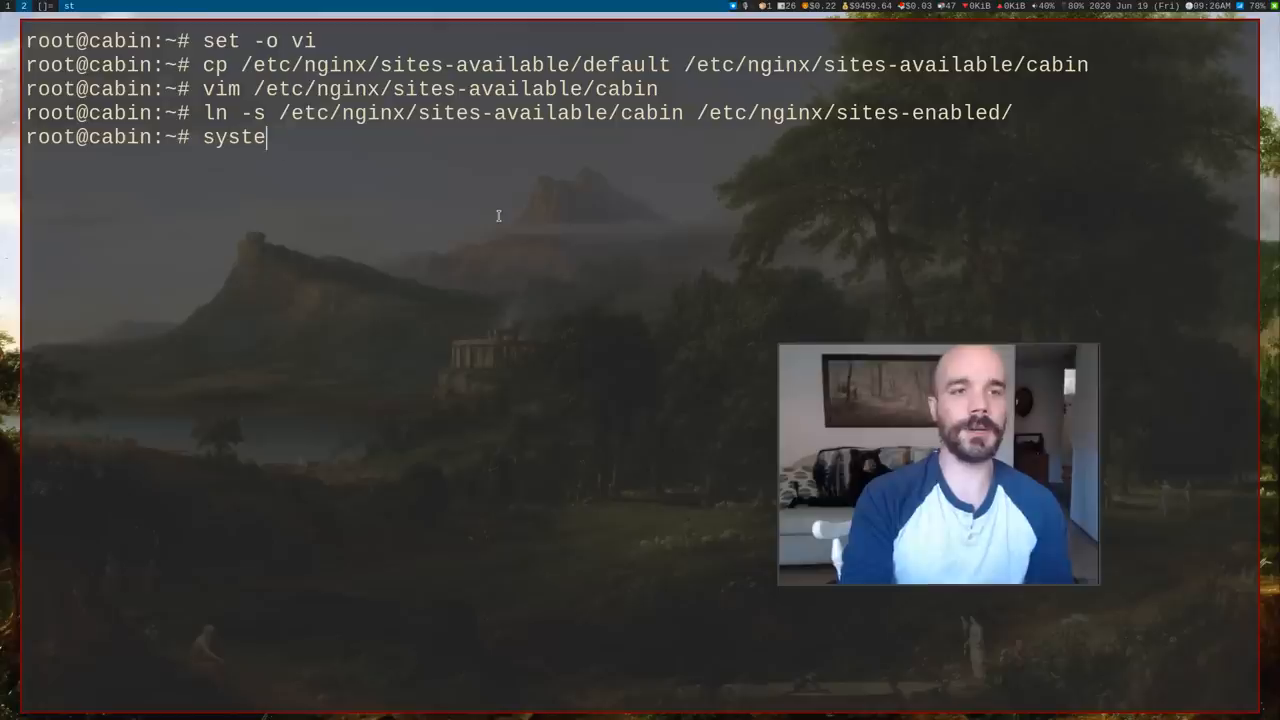
text(mctl reload)
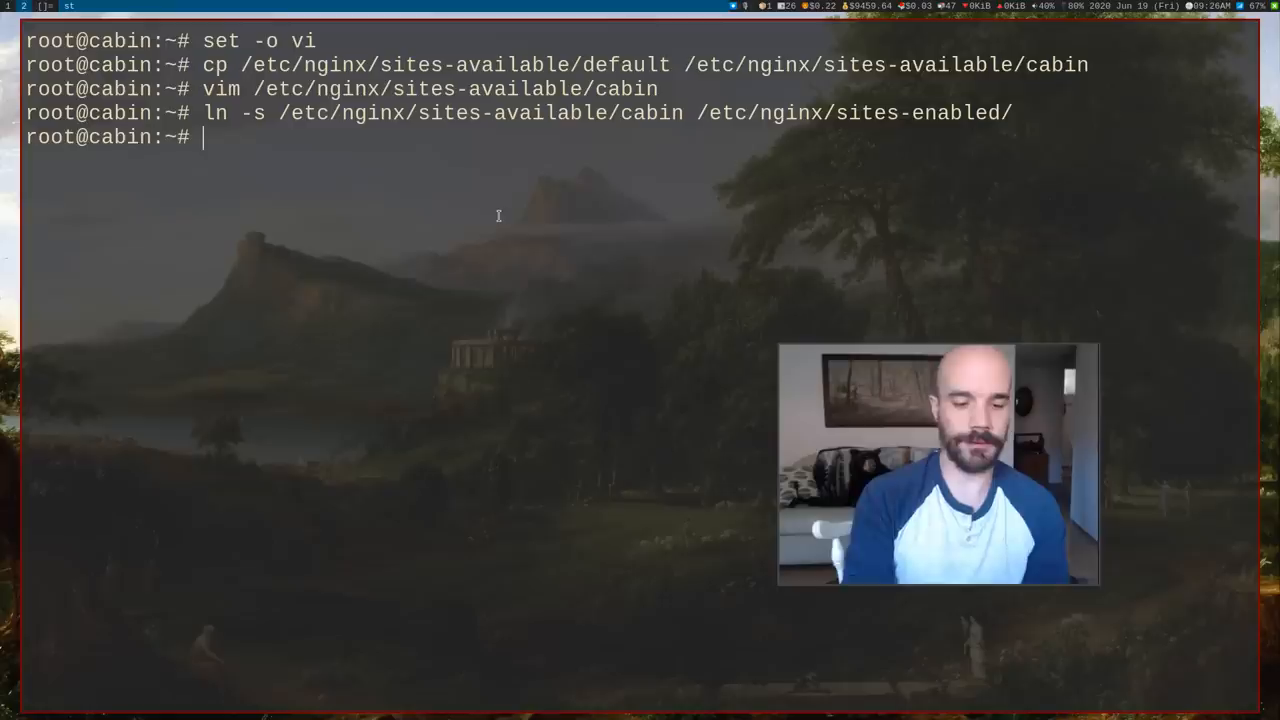
Step: Create the /var/www/cabin web root directory with mkdir
text(mk)
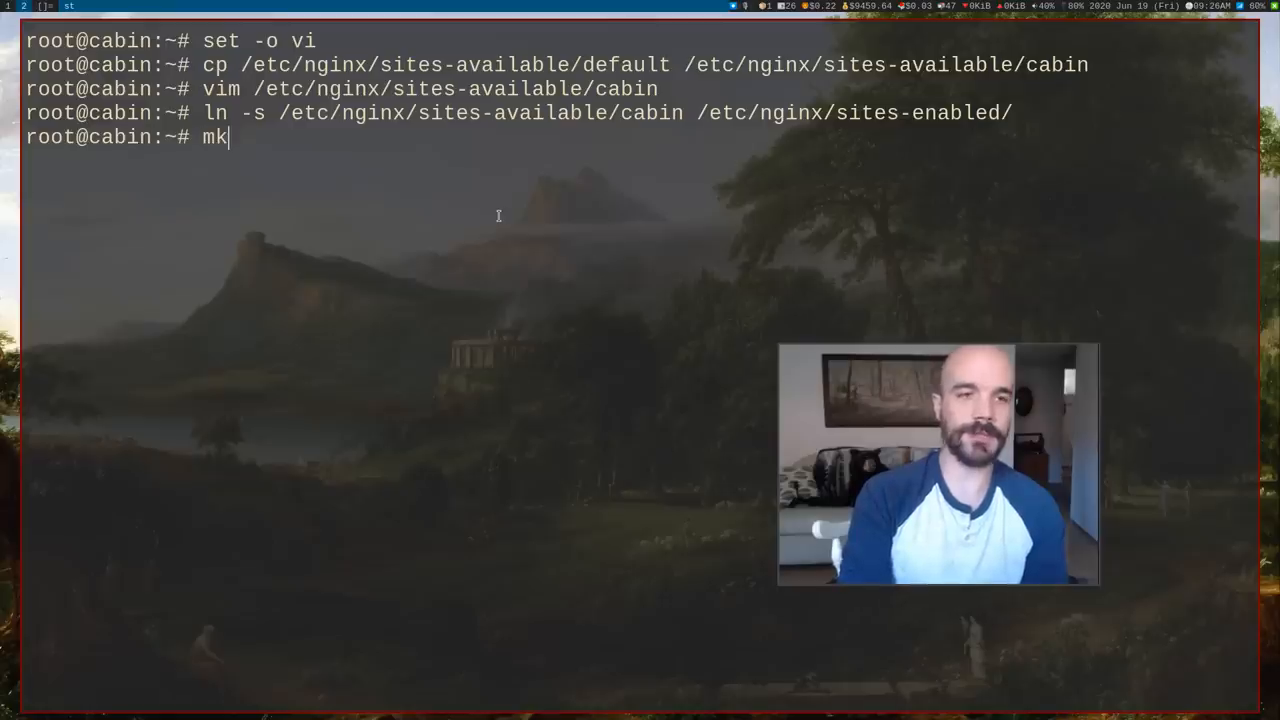
text(dir /var)
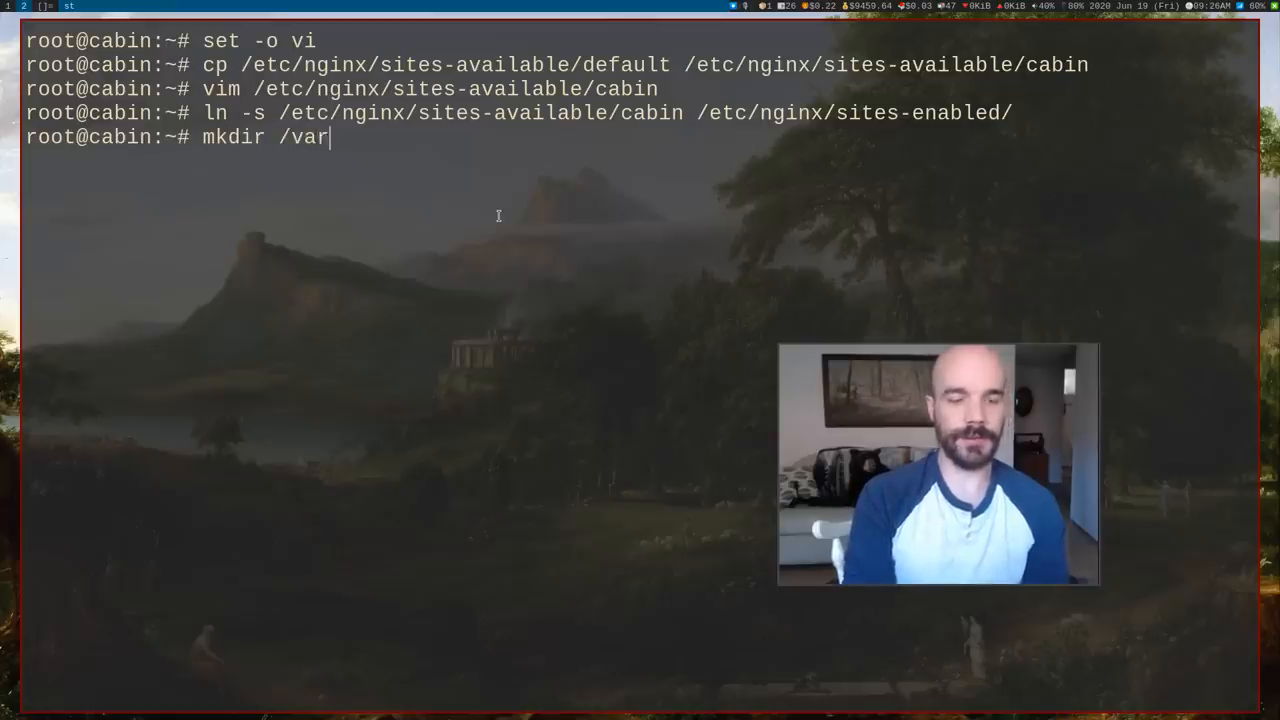
text(/www/cavi)
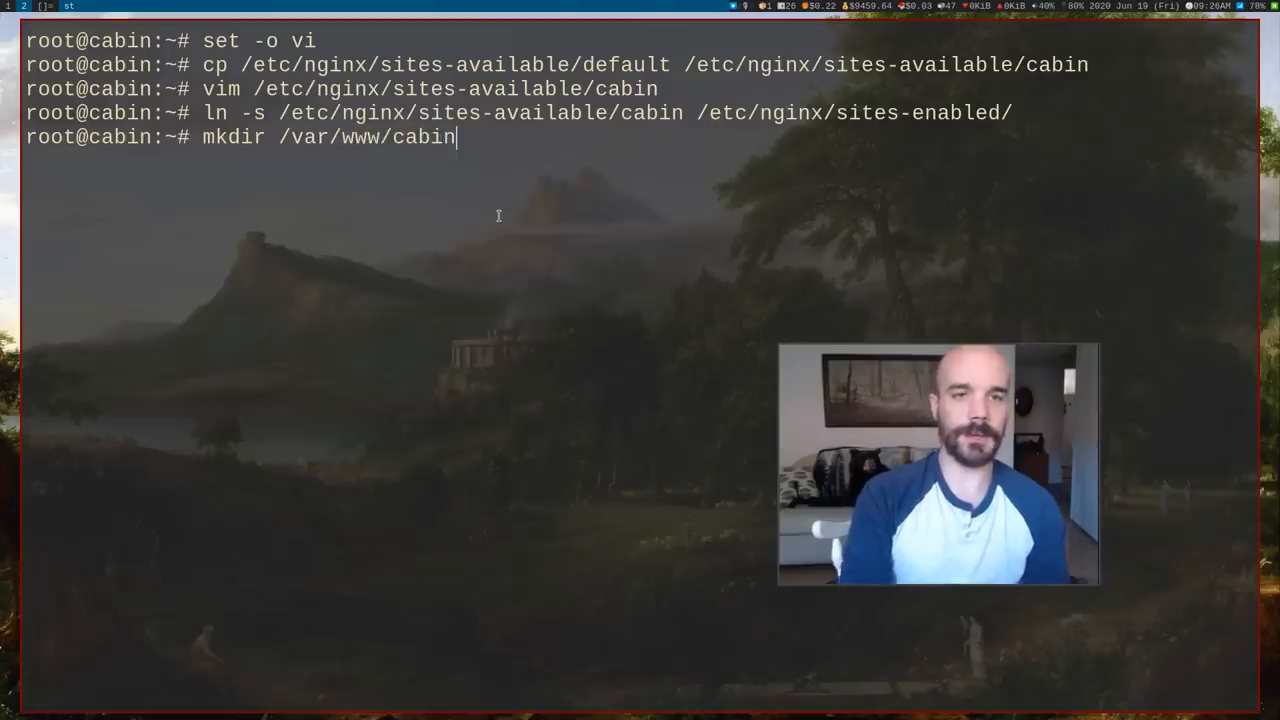
key(Return)
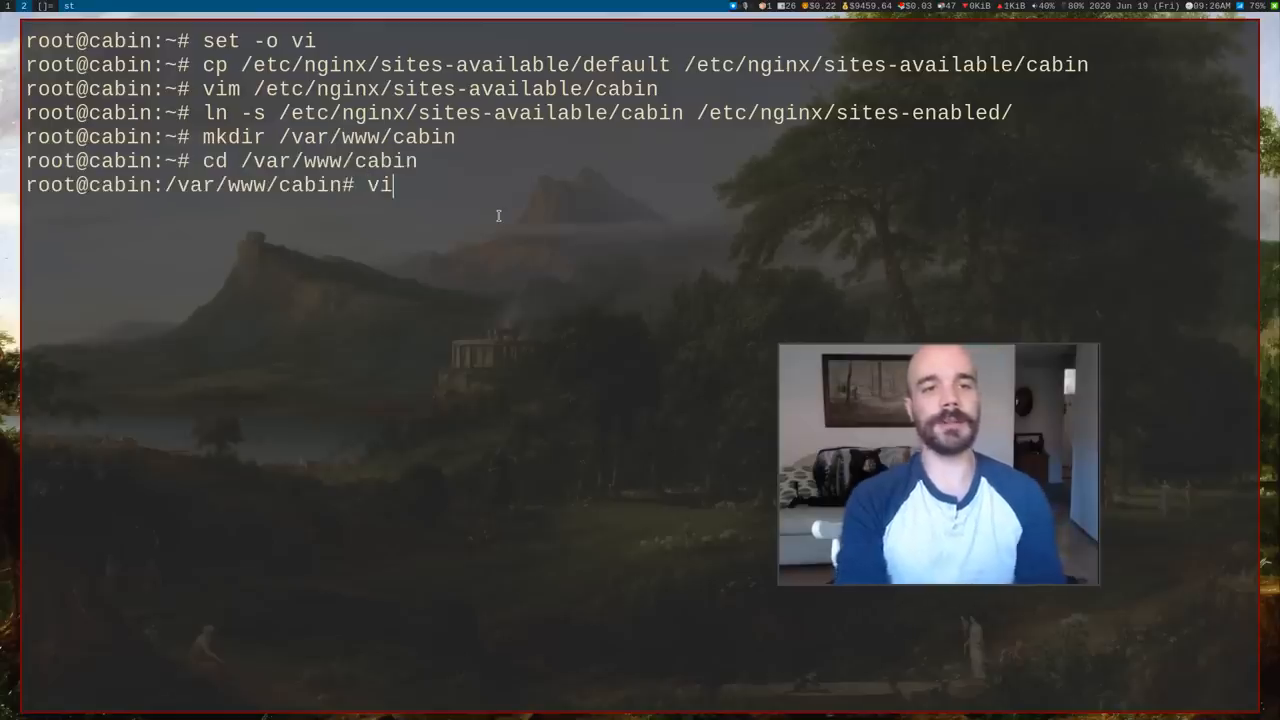
Step: Start editing a new index page in vim
text(m index)
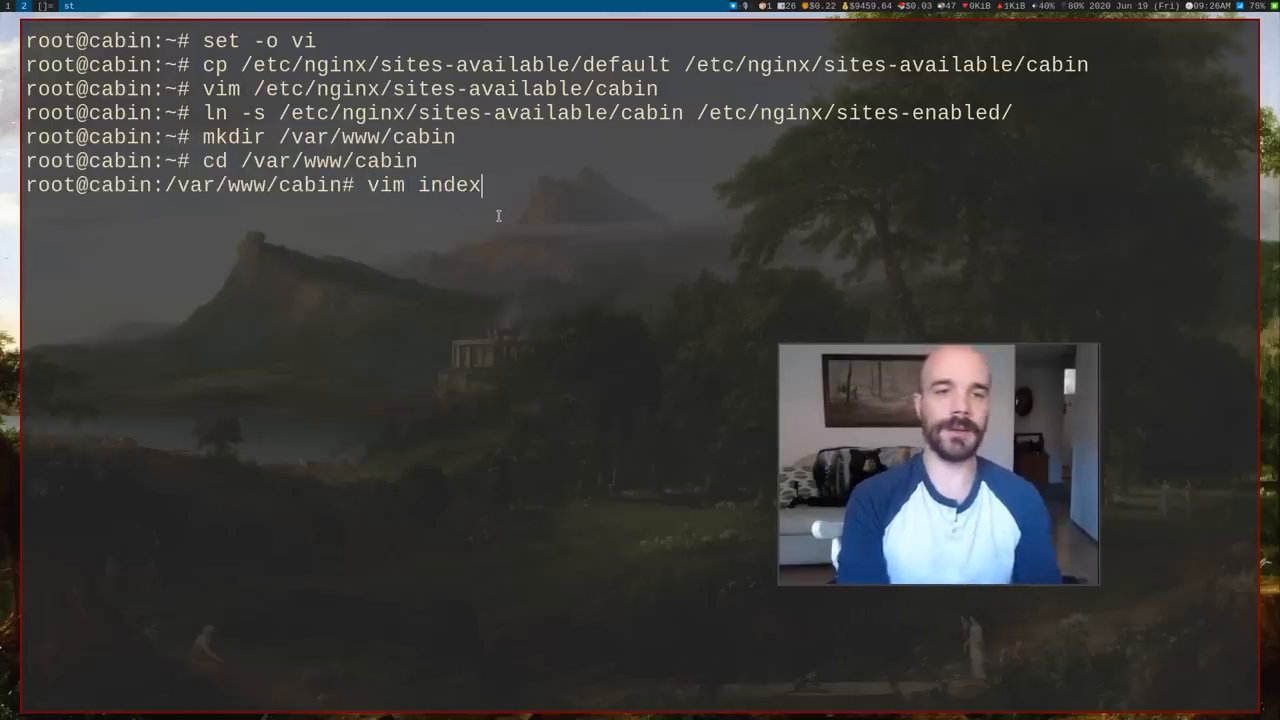
key(Return)
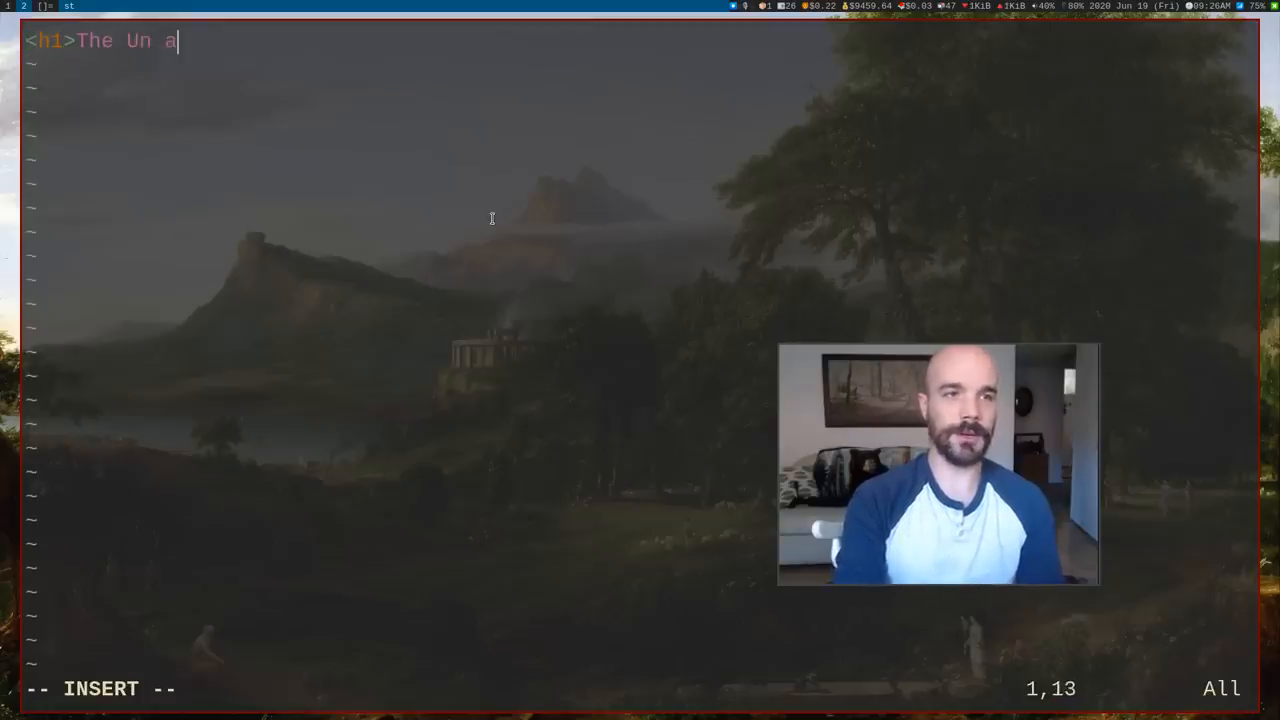
Step: Write an h1 'The Unaboomer's Cabin' and a <p>Here is a sentence.</p> paragraph
text(naboomer's)
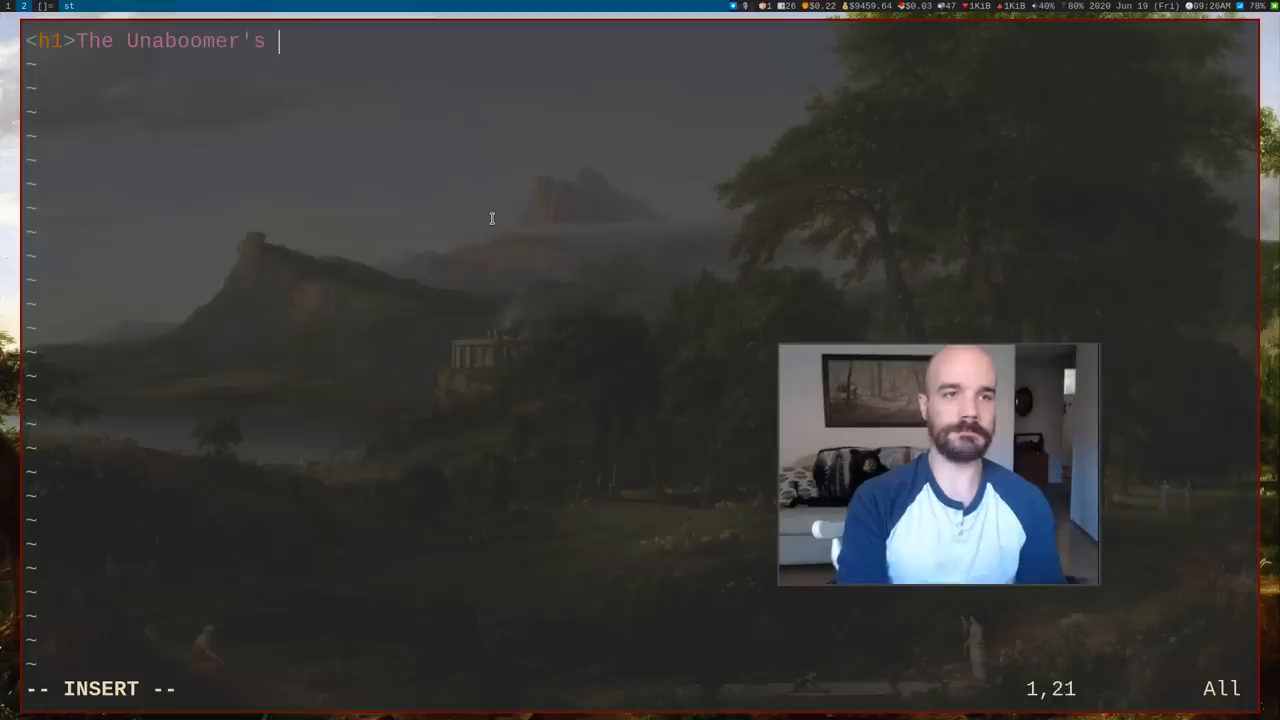
text(Cabin</h1>)
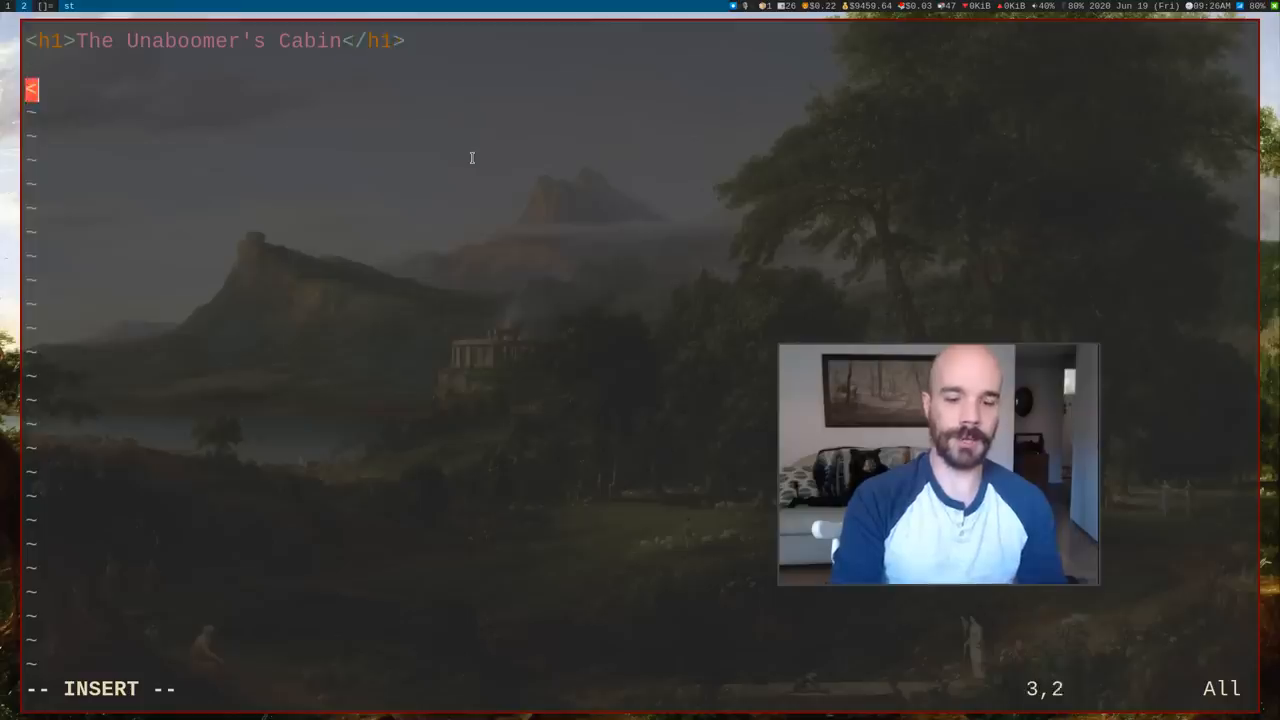
text(<p>Here is)
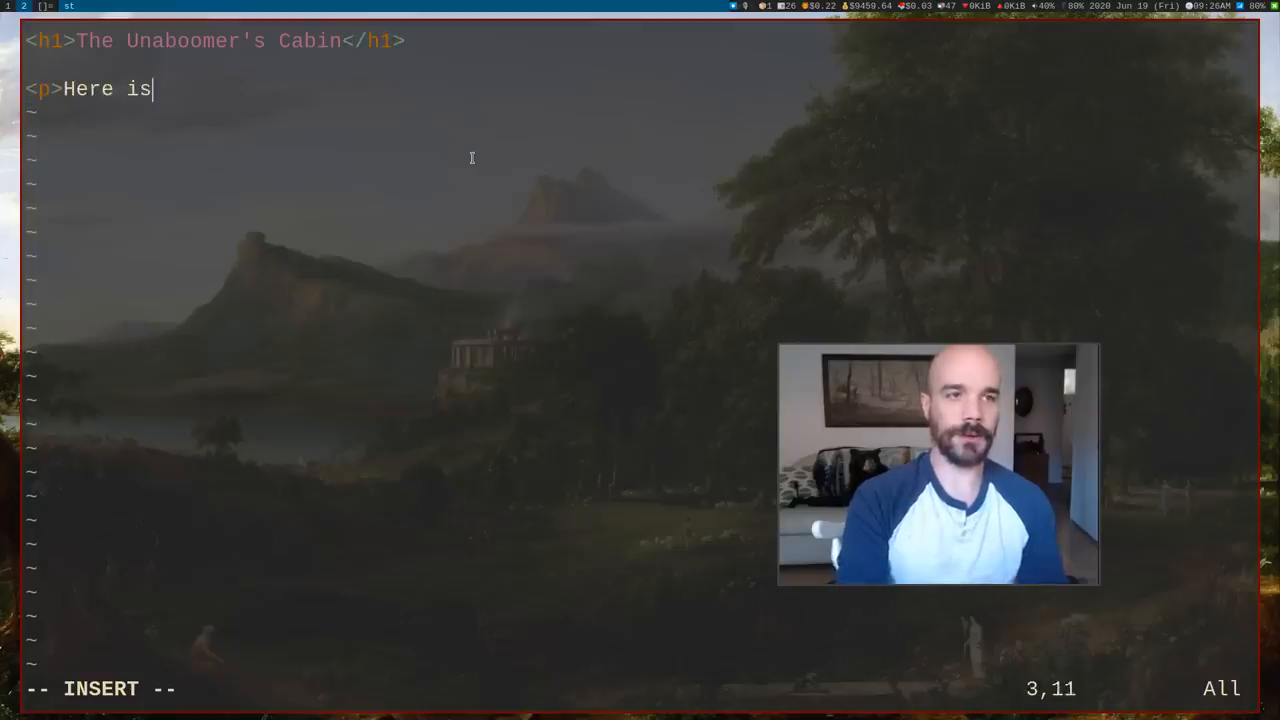
text(a sentenc)
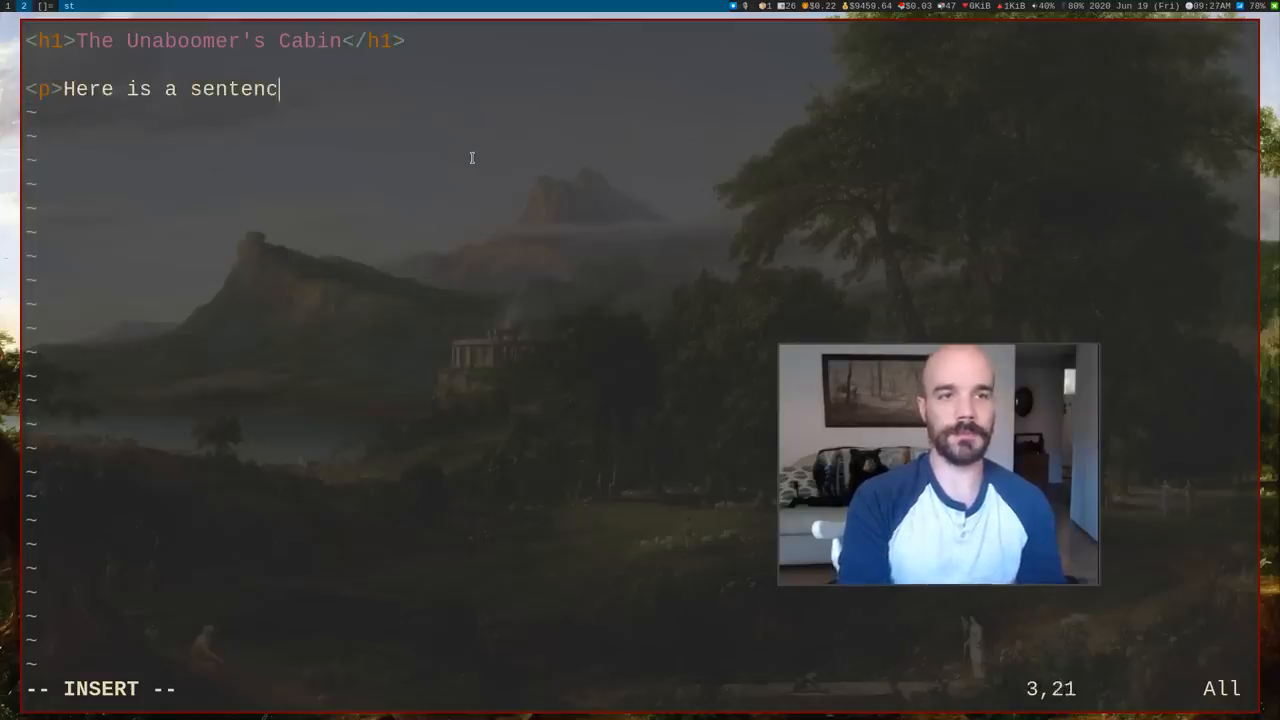
text(e.</p)
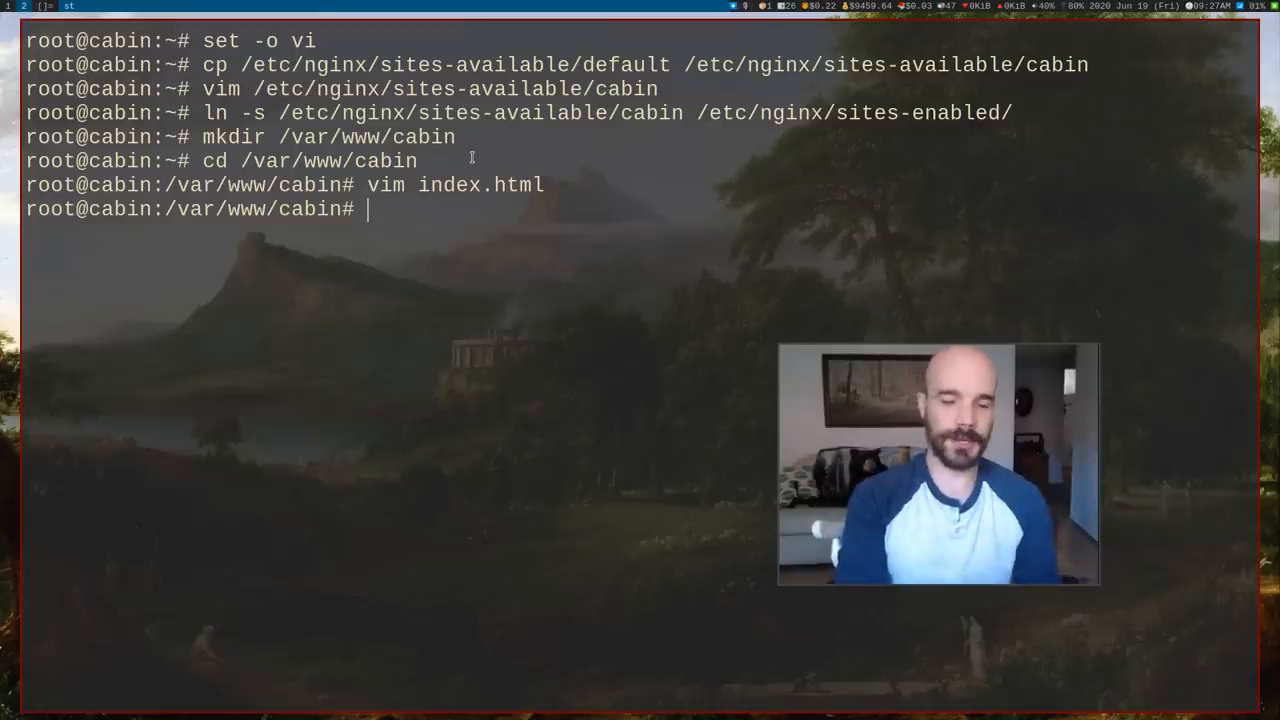
Step: Reload nginx, then launch certbot --nginx to set up certificates
text(s)
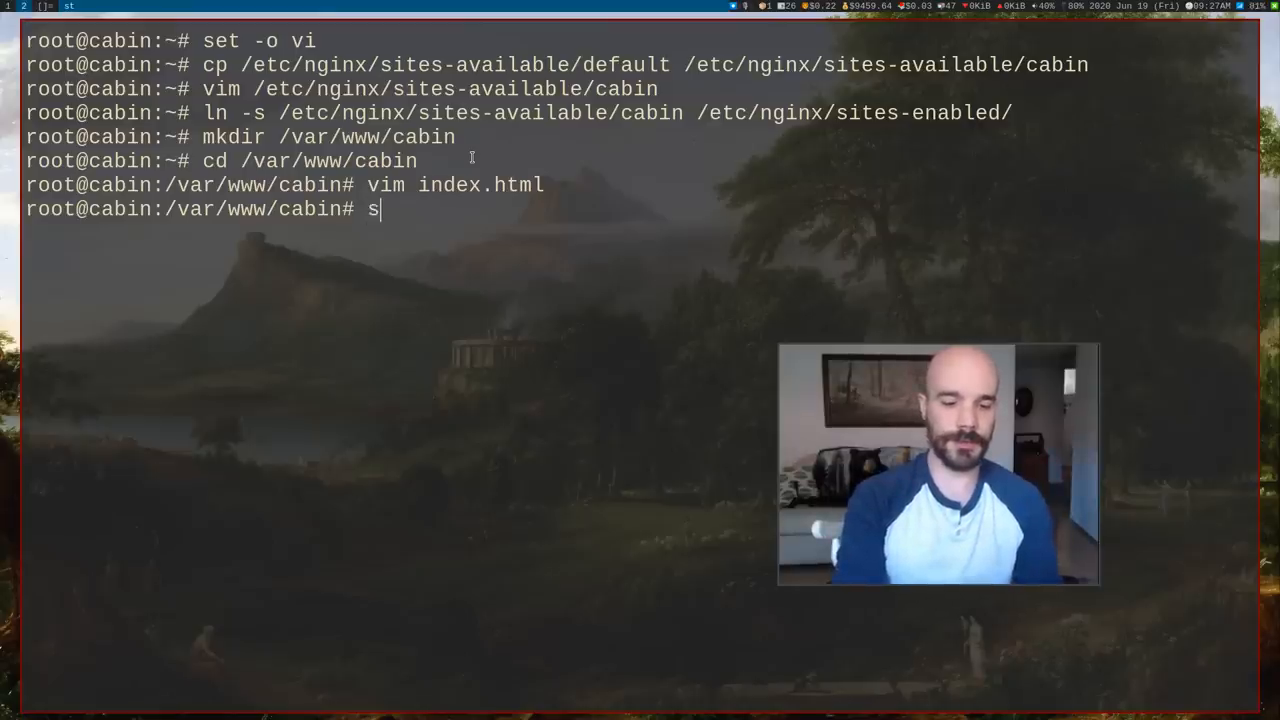
text(ystemctl reload)
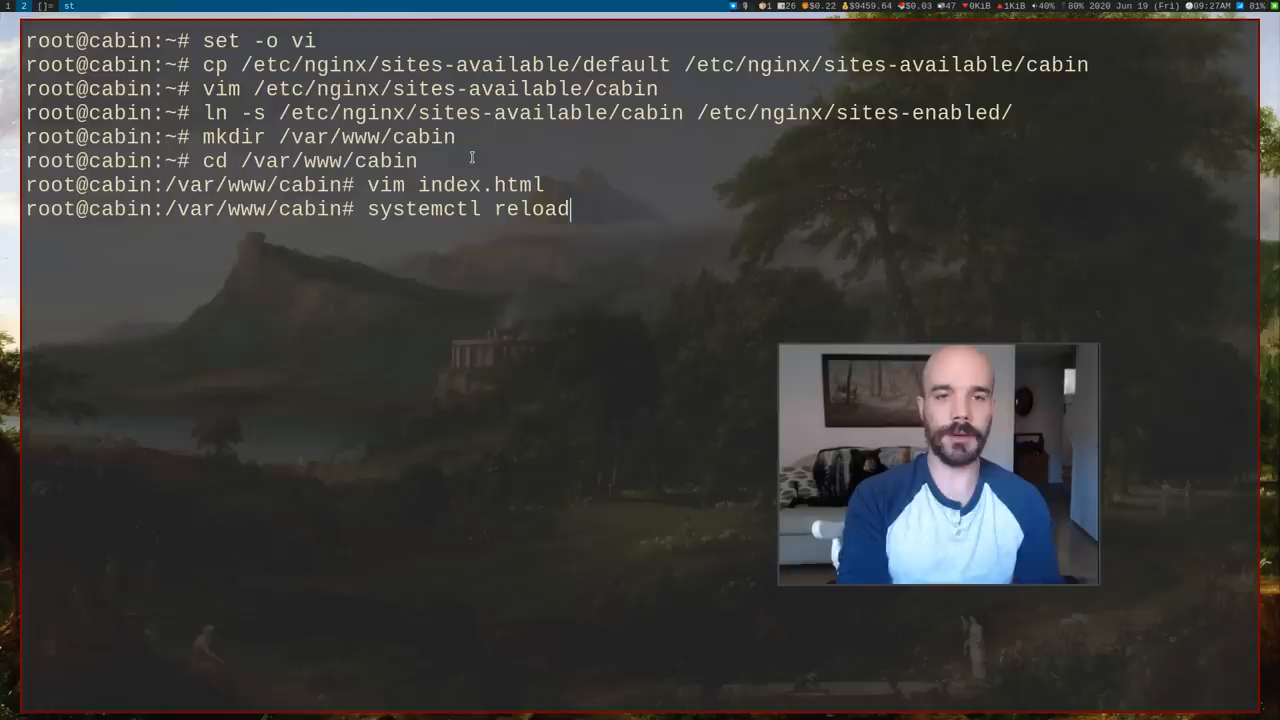
key(Return)
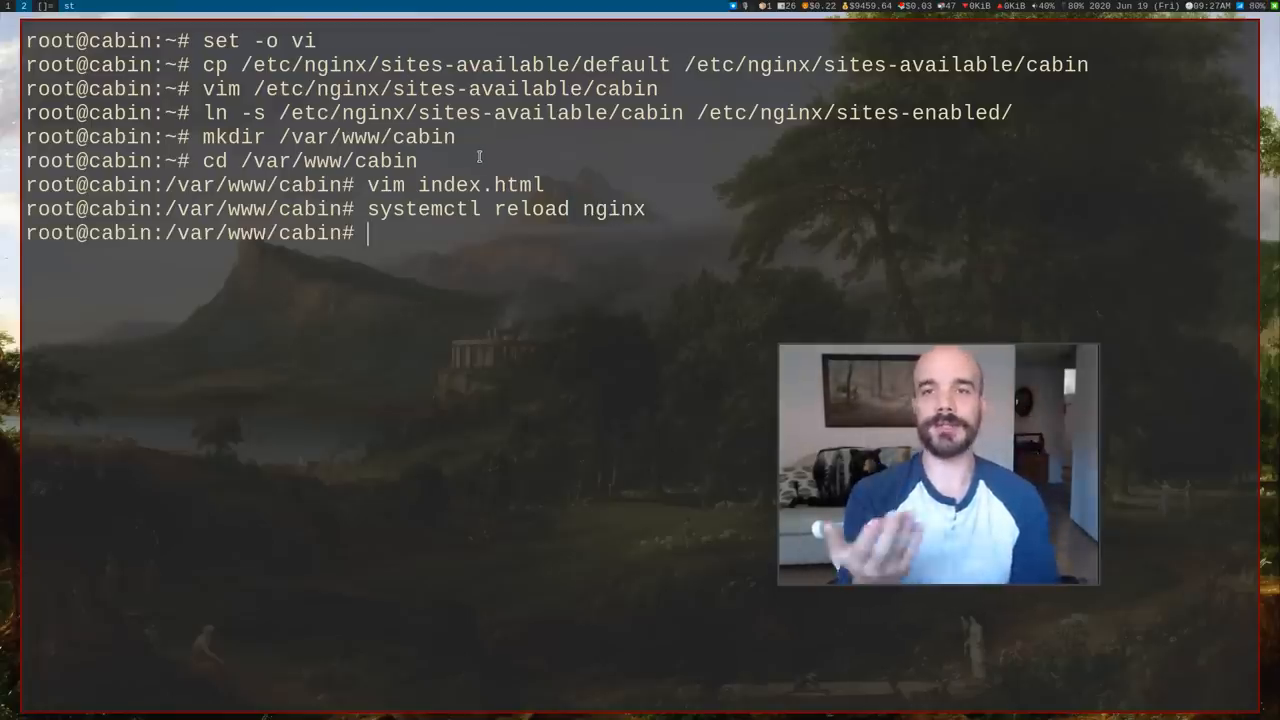
text(cer)
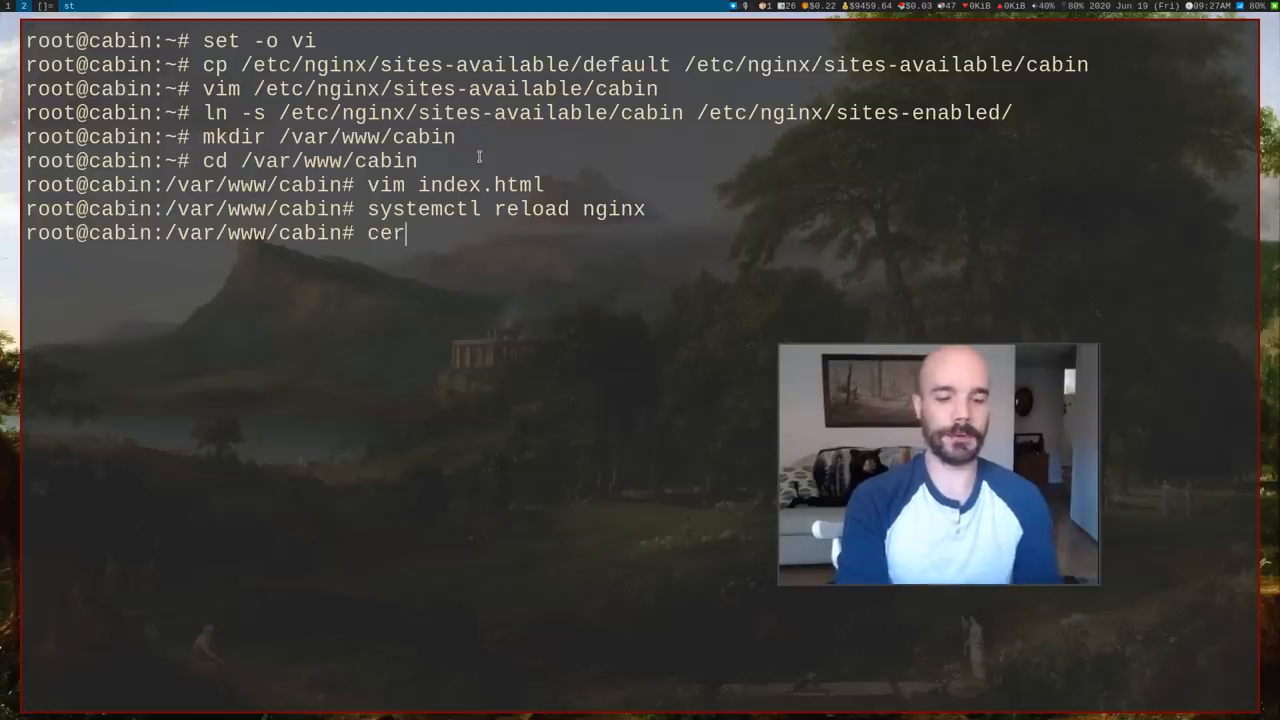
text(tbot --n)
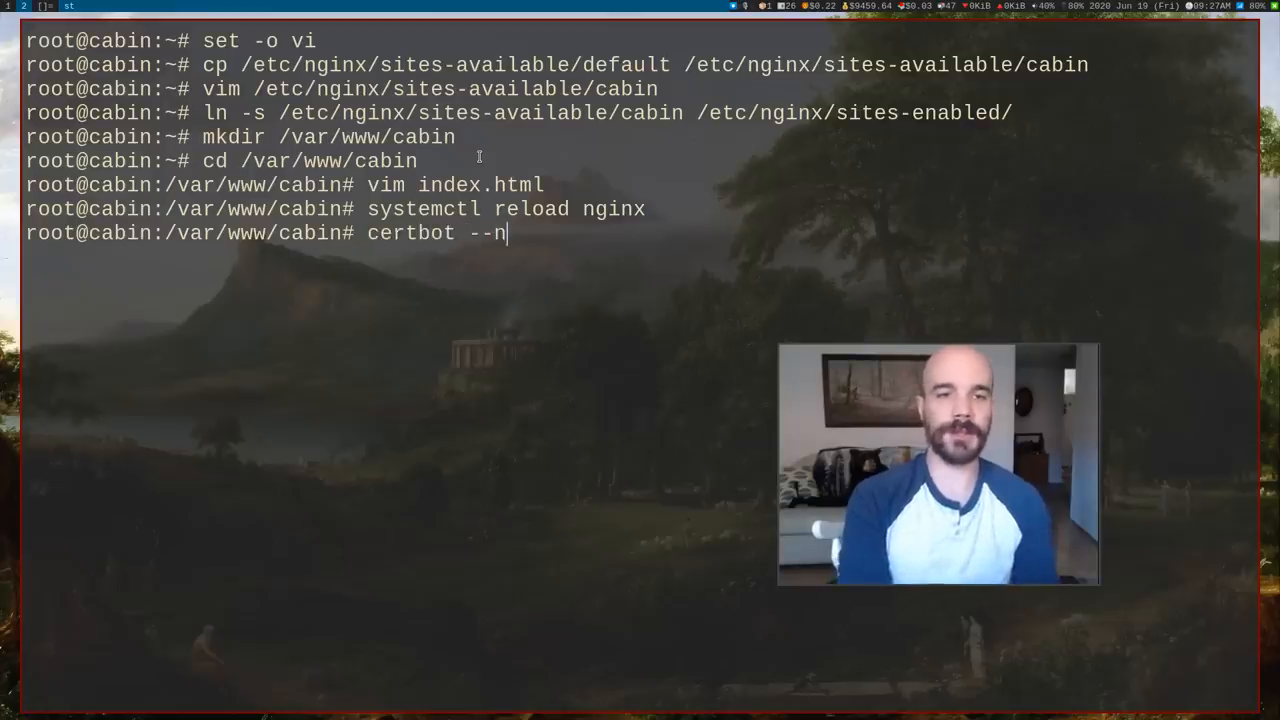
text(ginx)
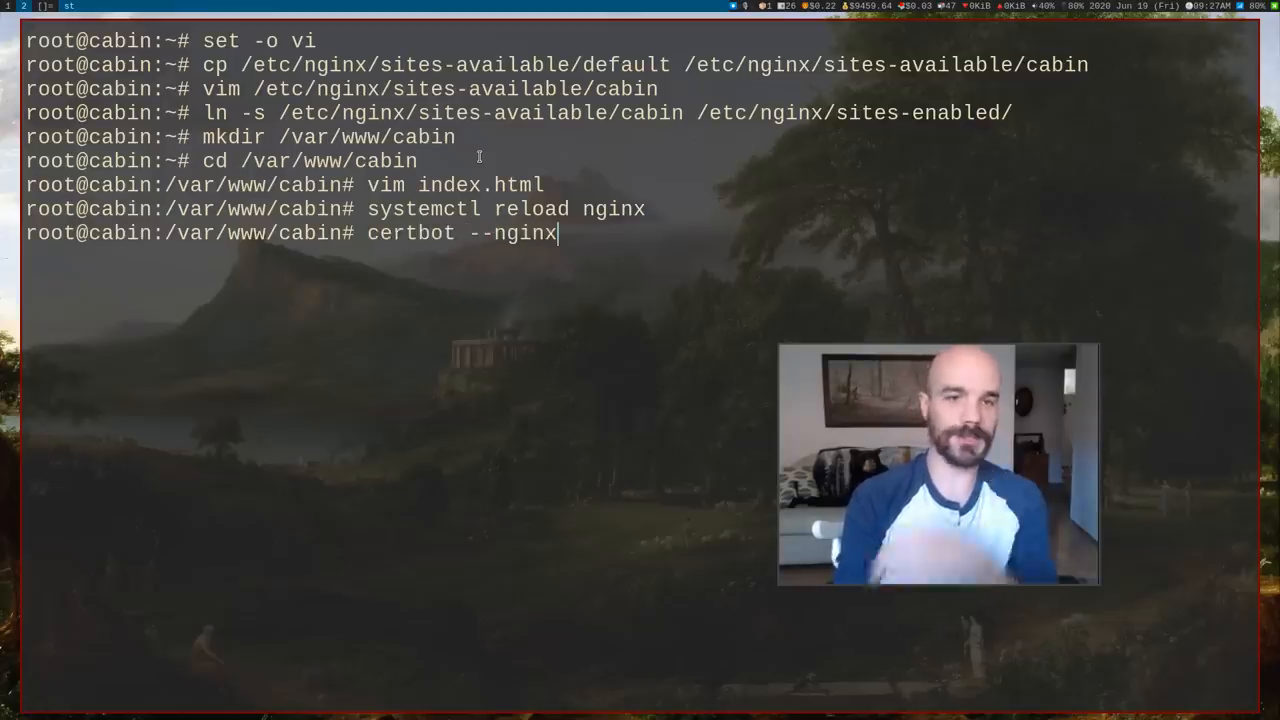
key(Return)
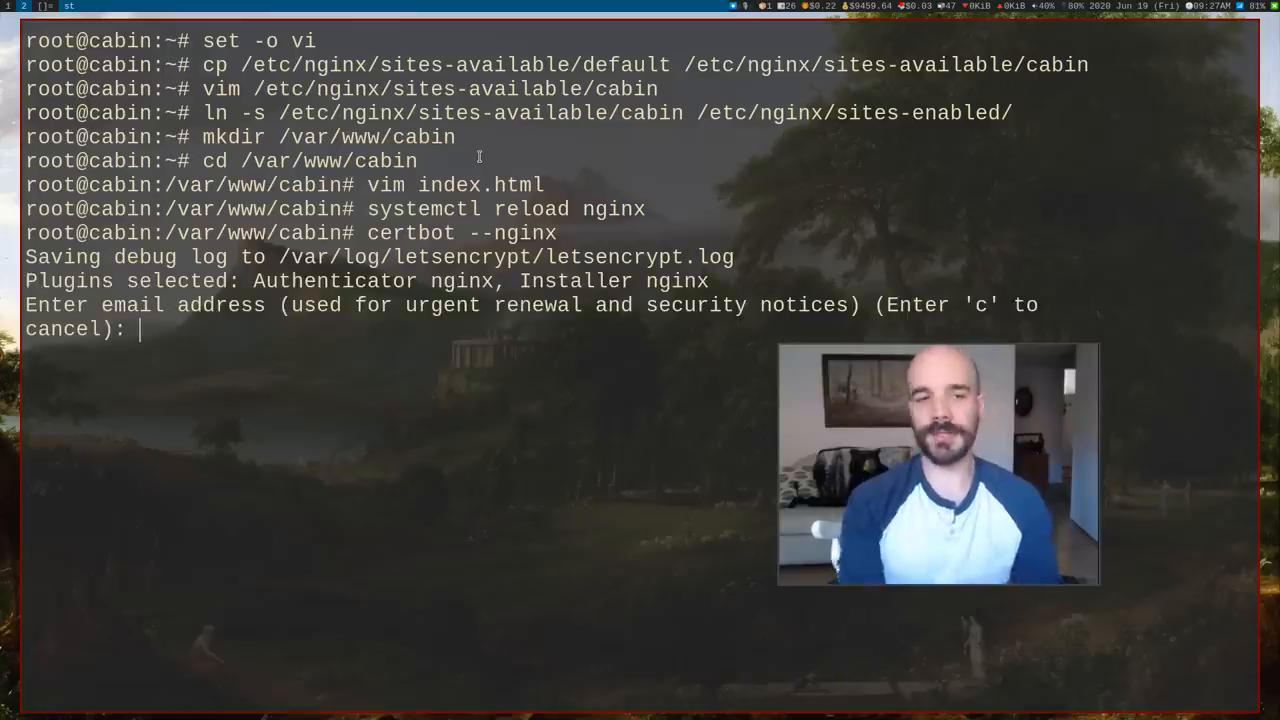
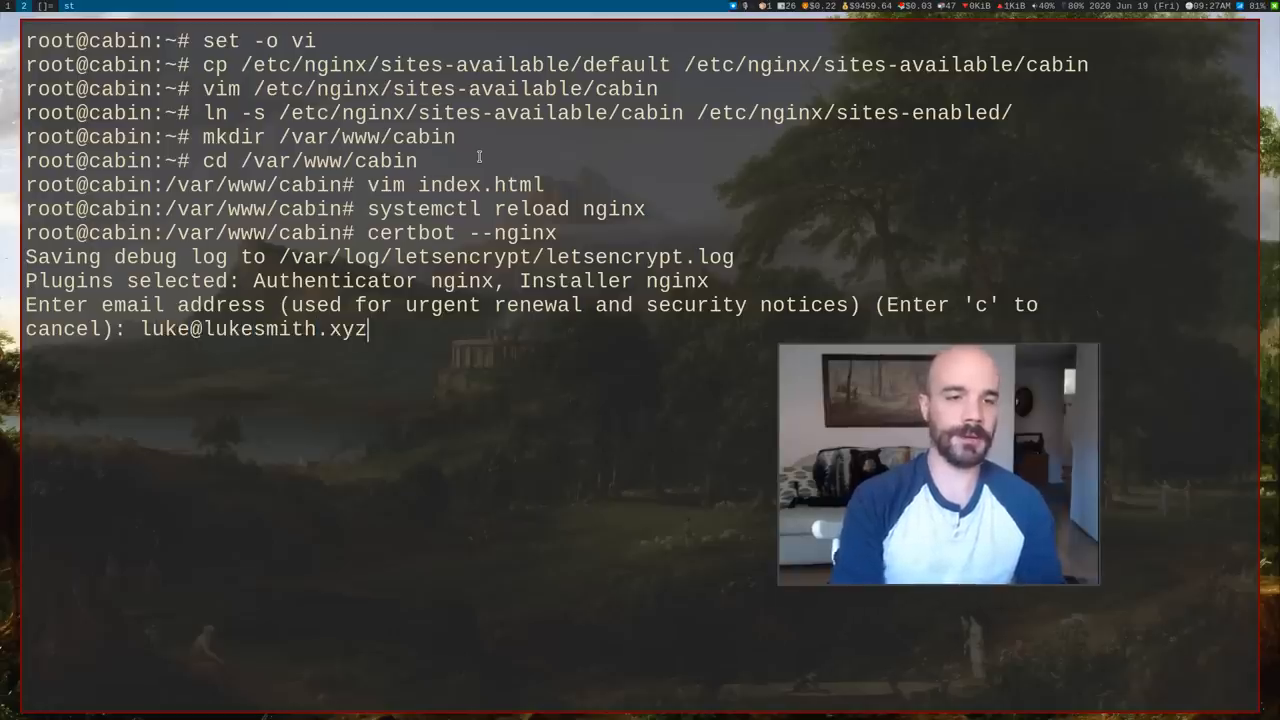
key(Return)
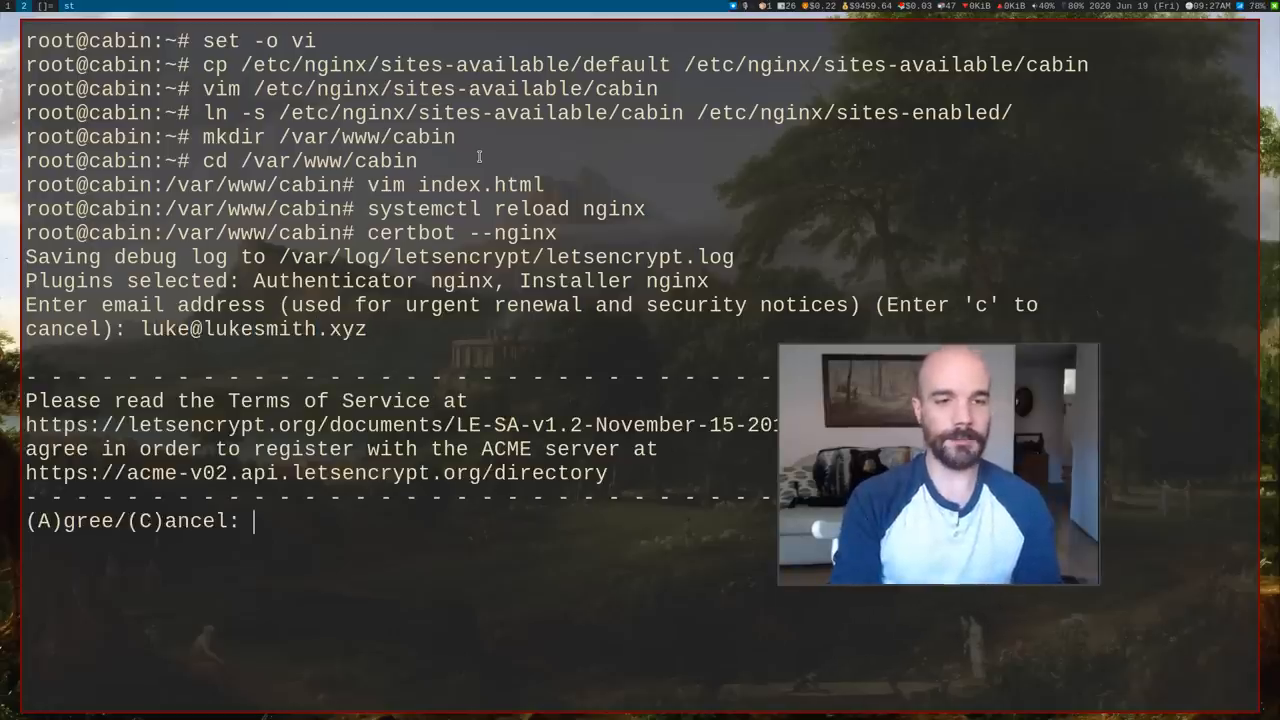
text(A)
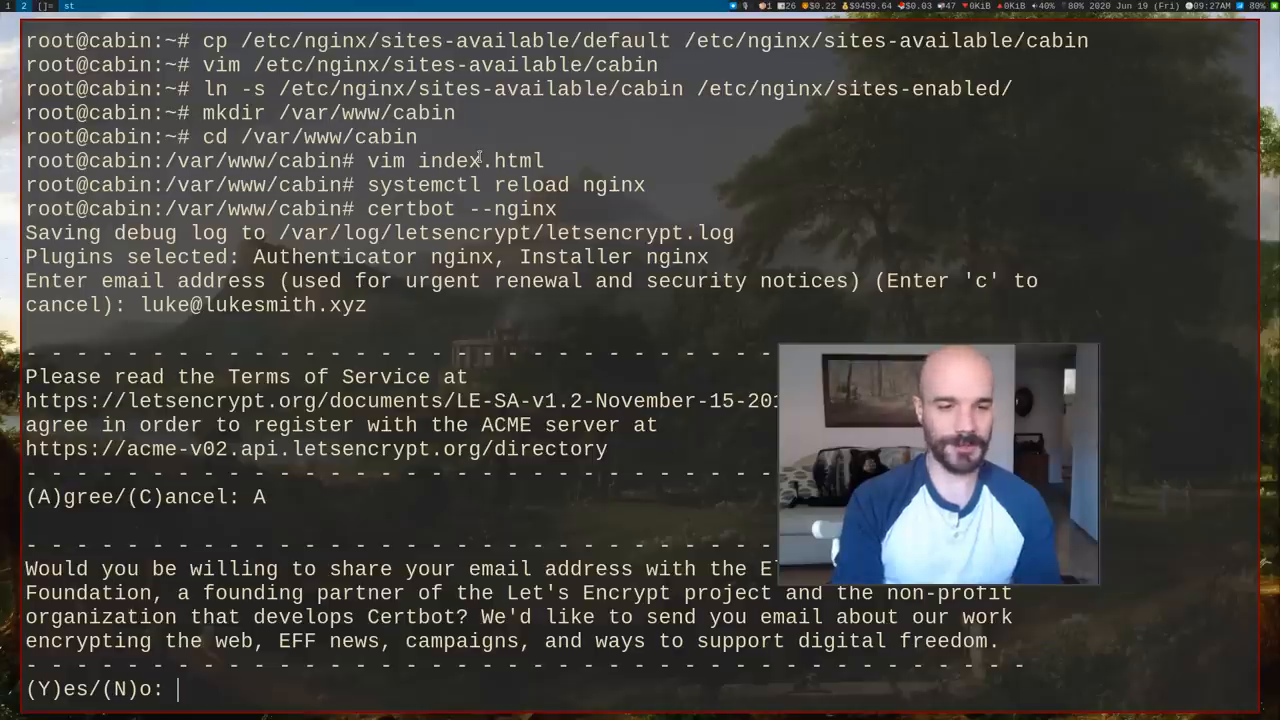
text(N)
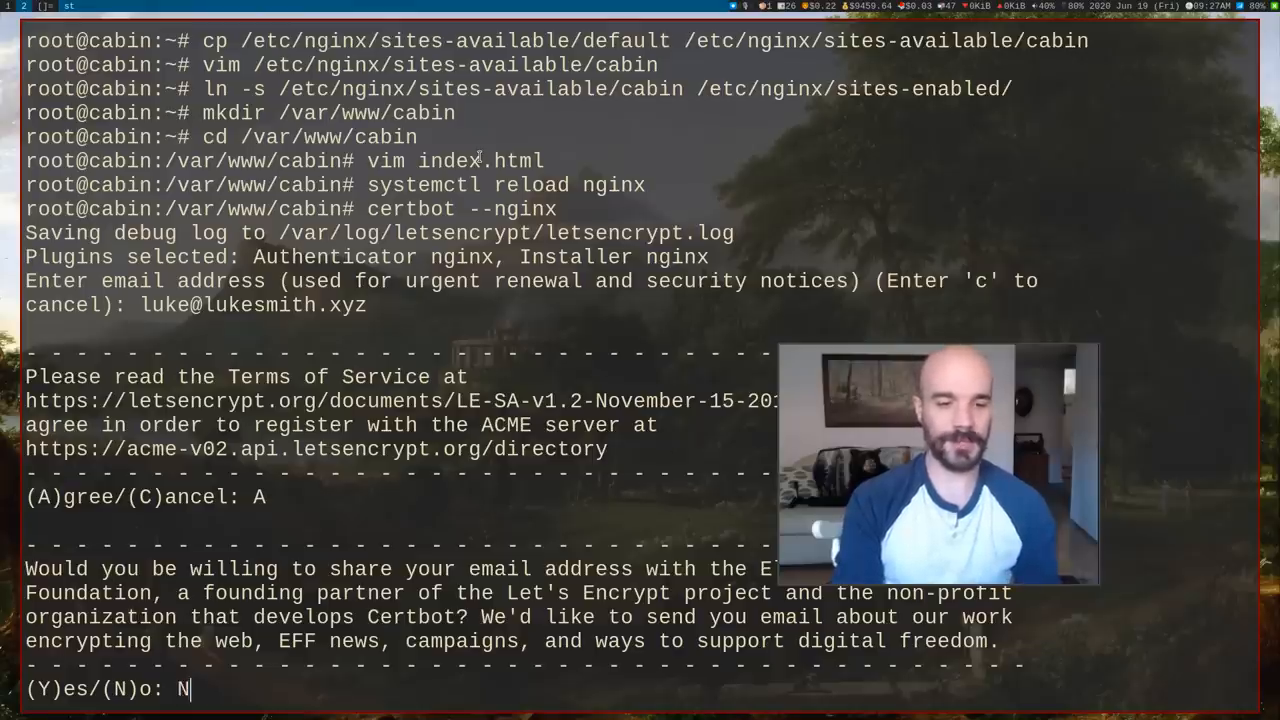
key(Return)
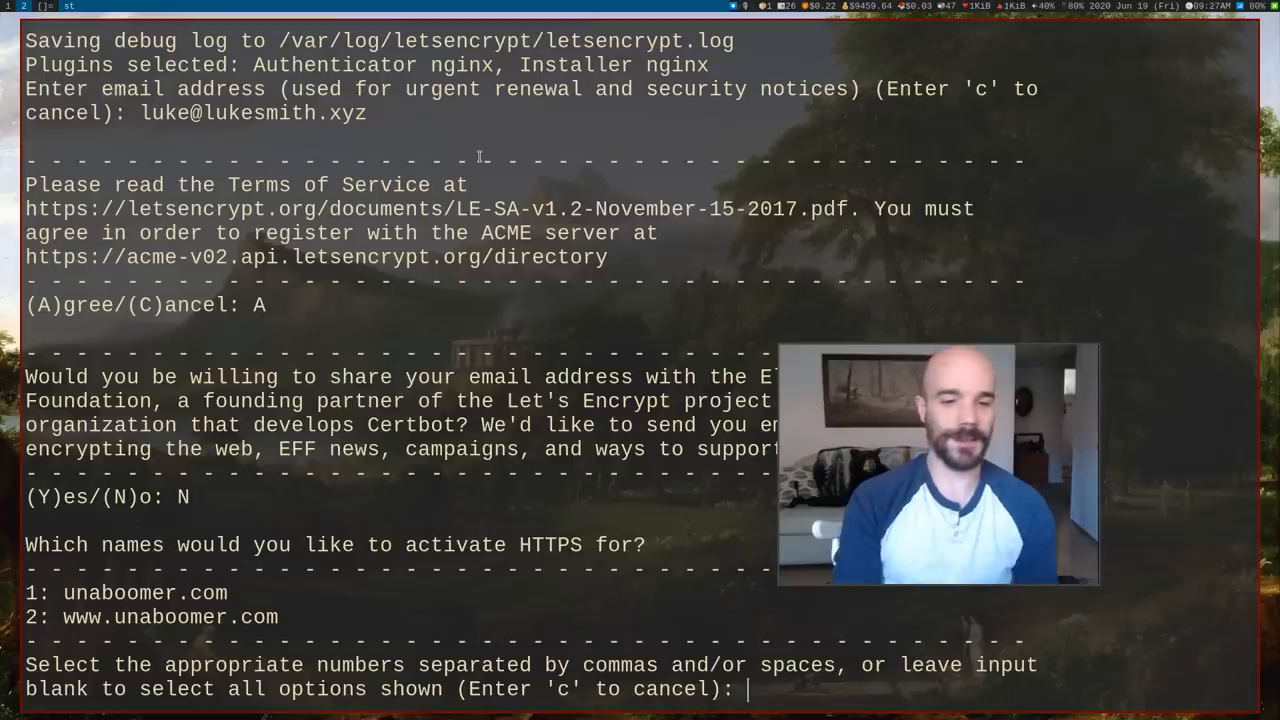
Step: Select sites 1 and 2 for certificates and choose option 2 to redirect HTTP to HTTPS
text(1)
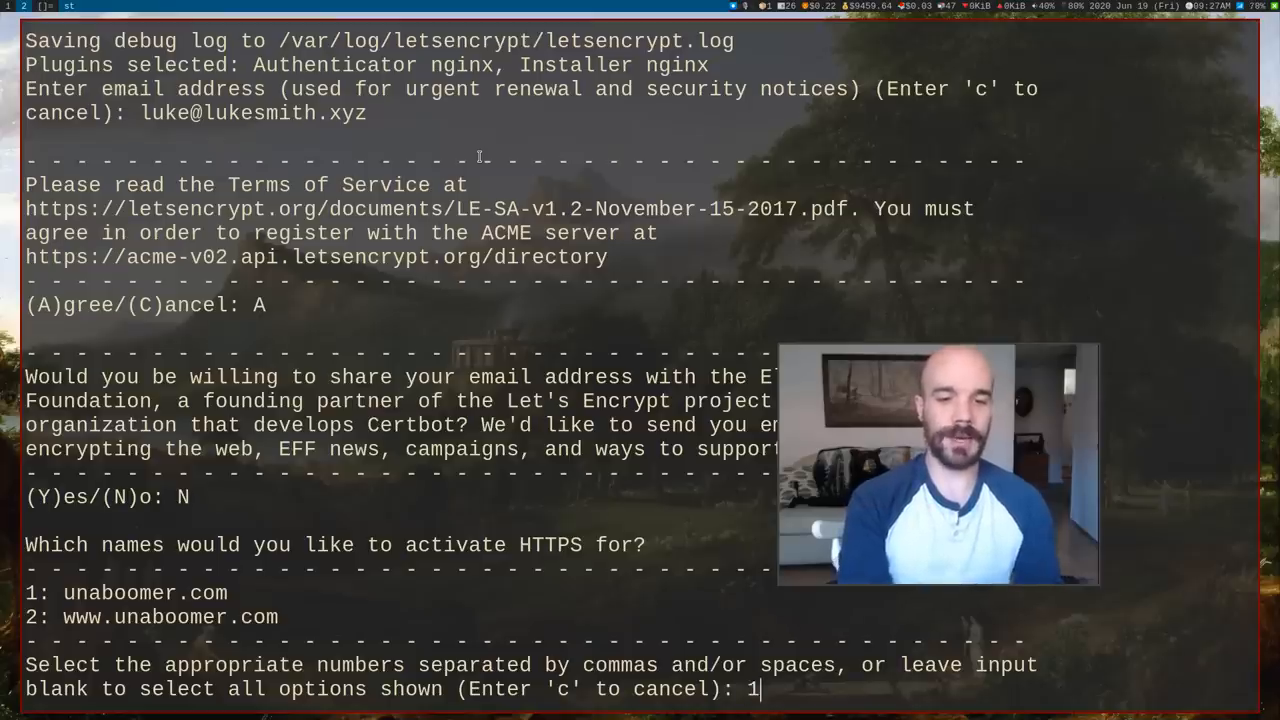
text(2)
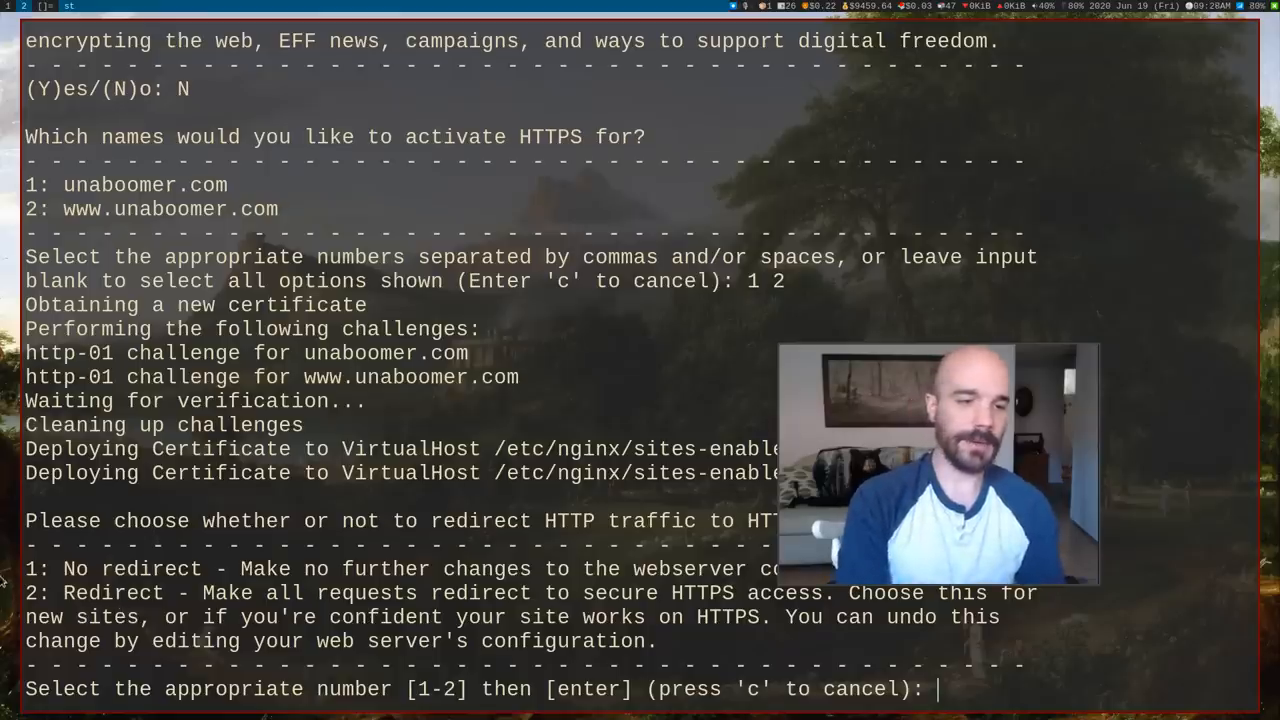
text(2)
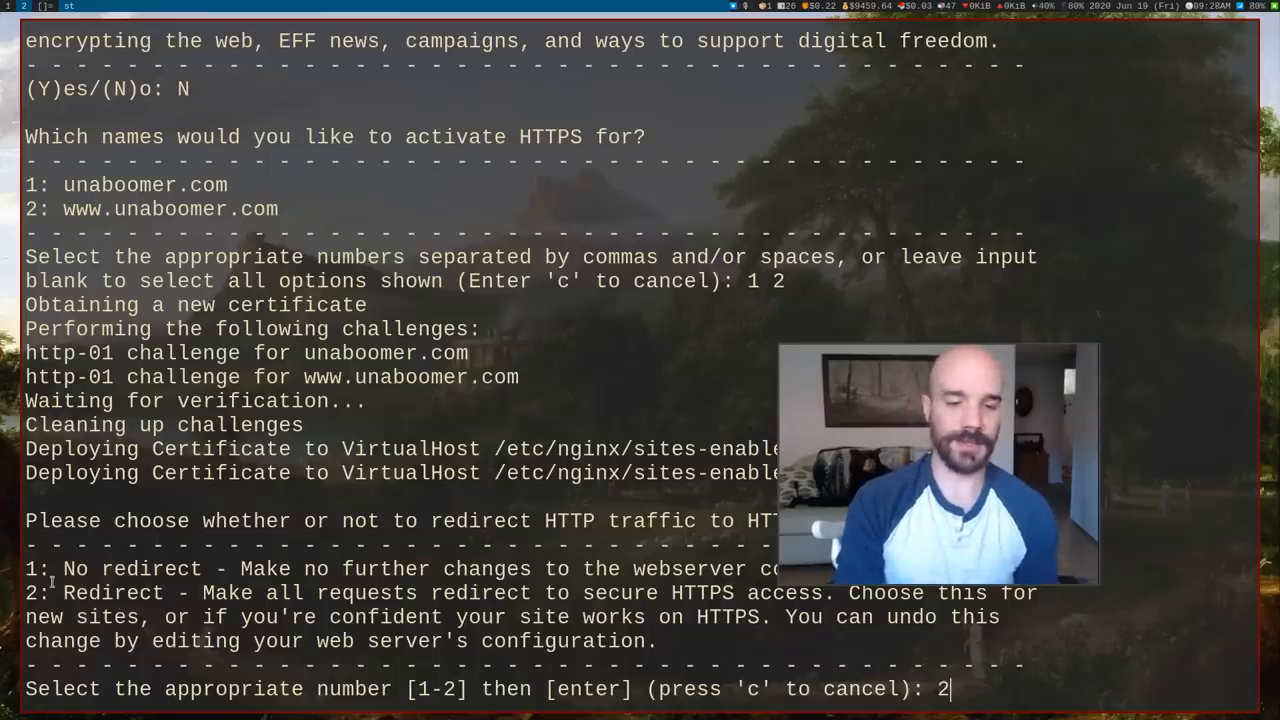
key(Return)
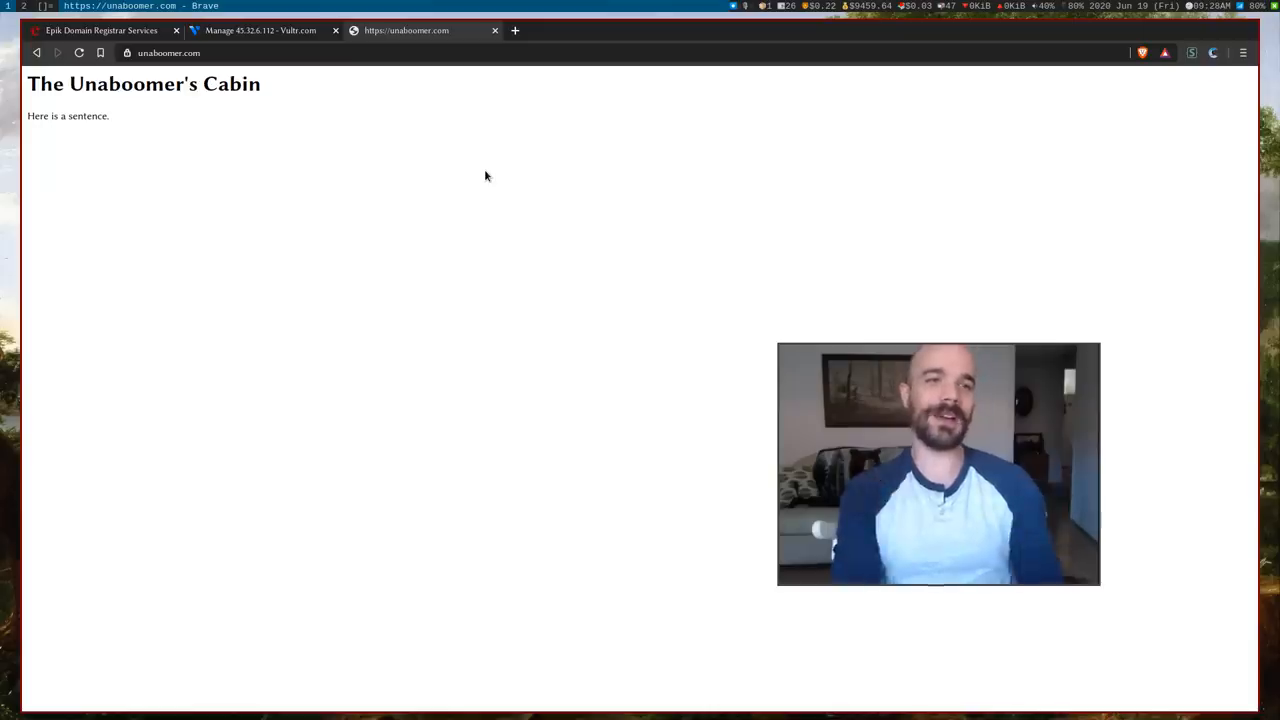
triple_click(144, 84)
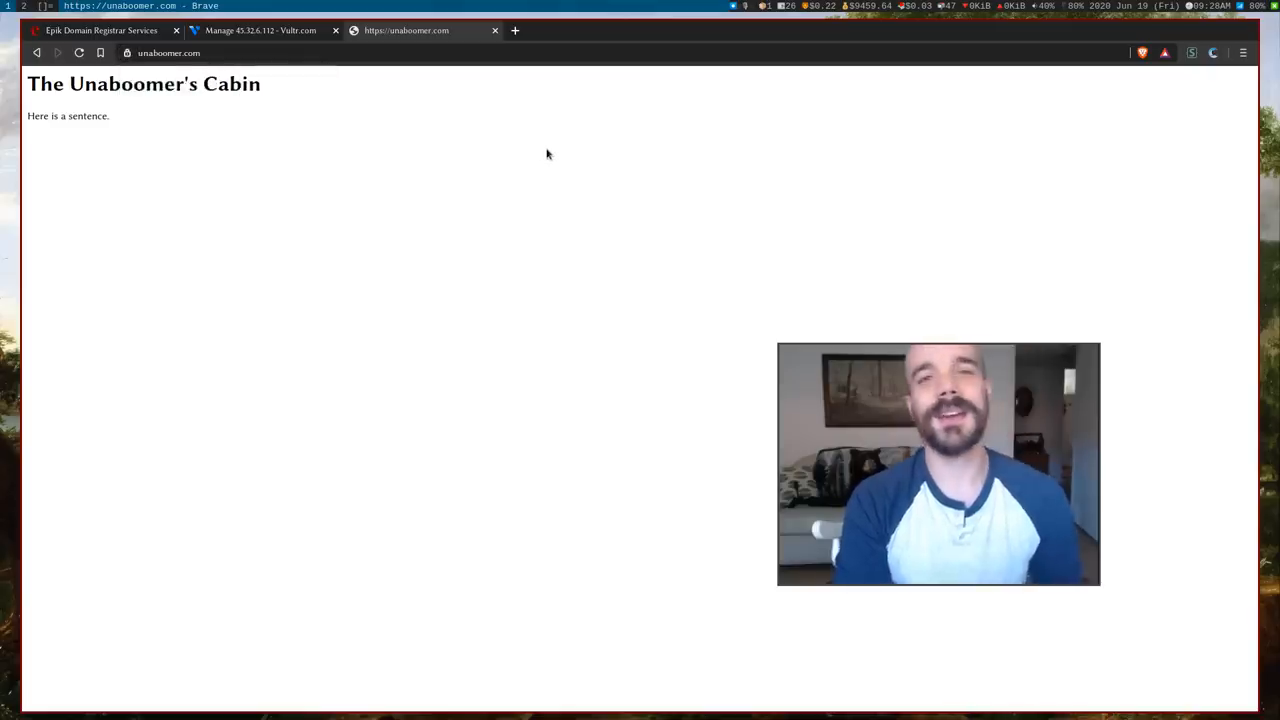
mouse_move(584, 240)
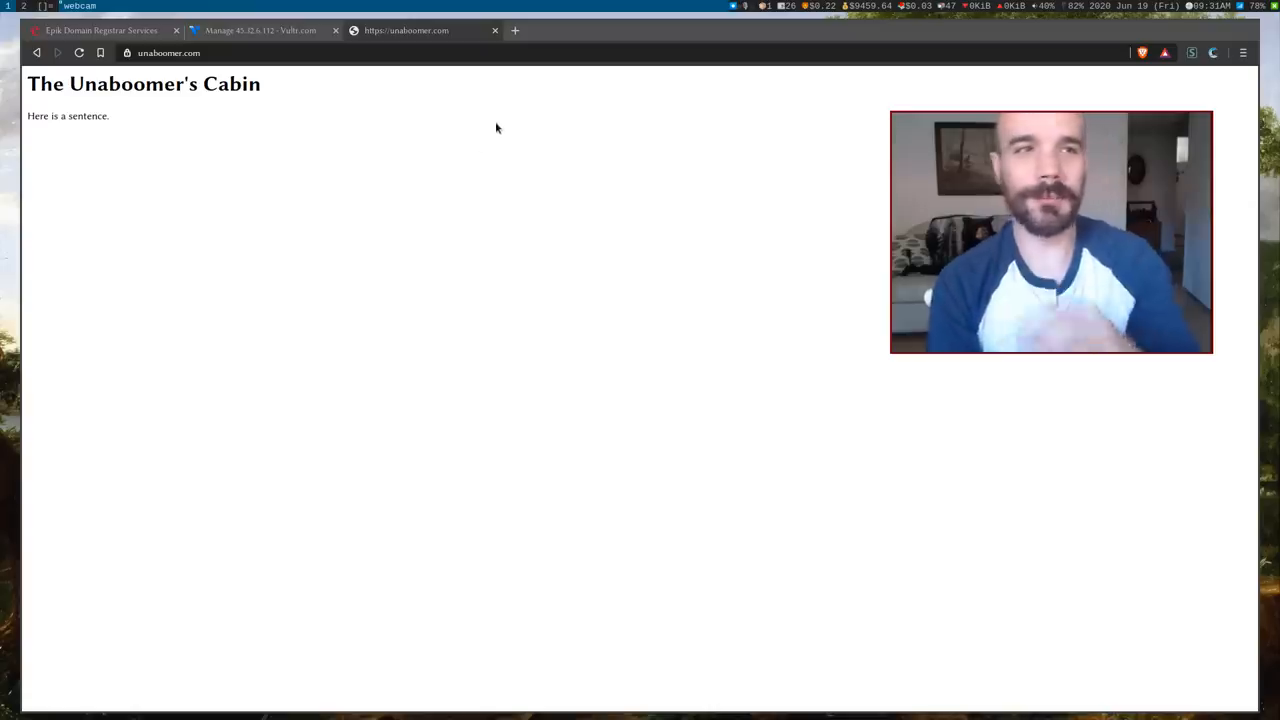
click(128, 52)
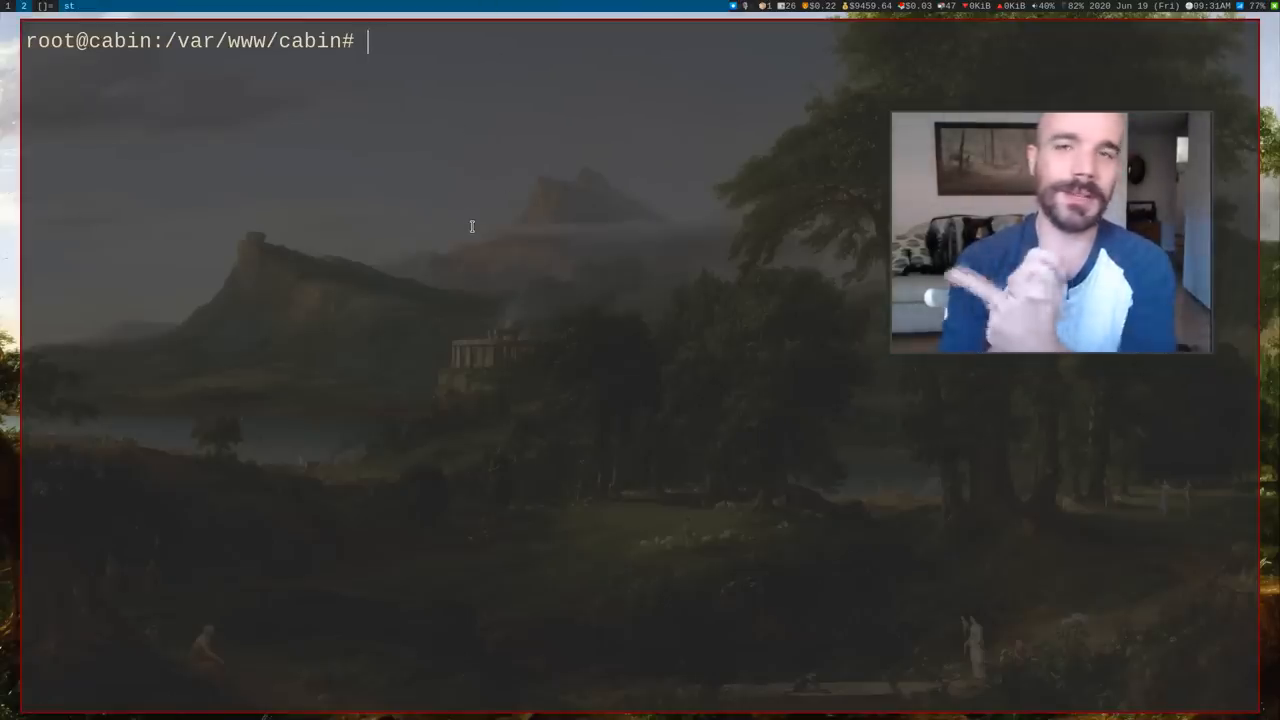
Step: Run certbot renew, which reports no certificates due for renewal
text(cer)
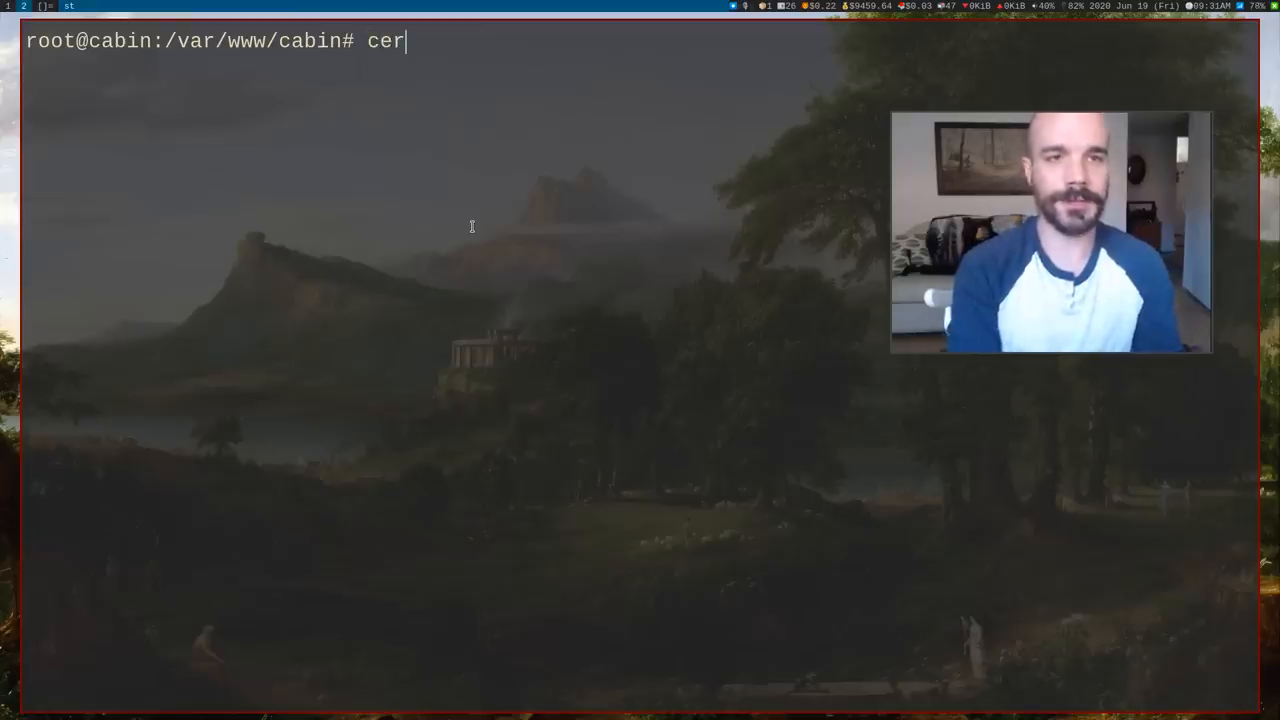
text(tbo)
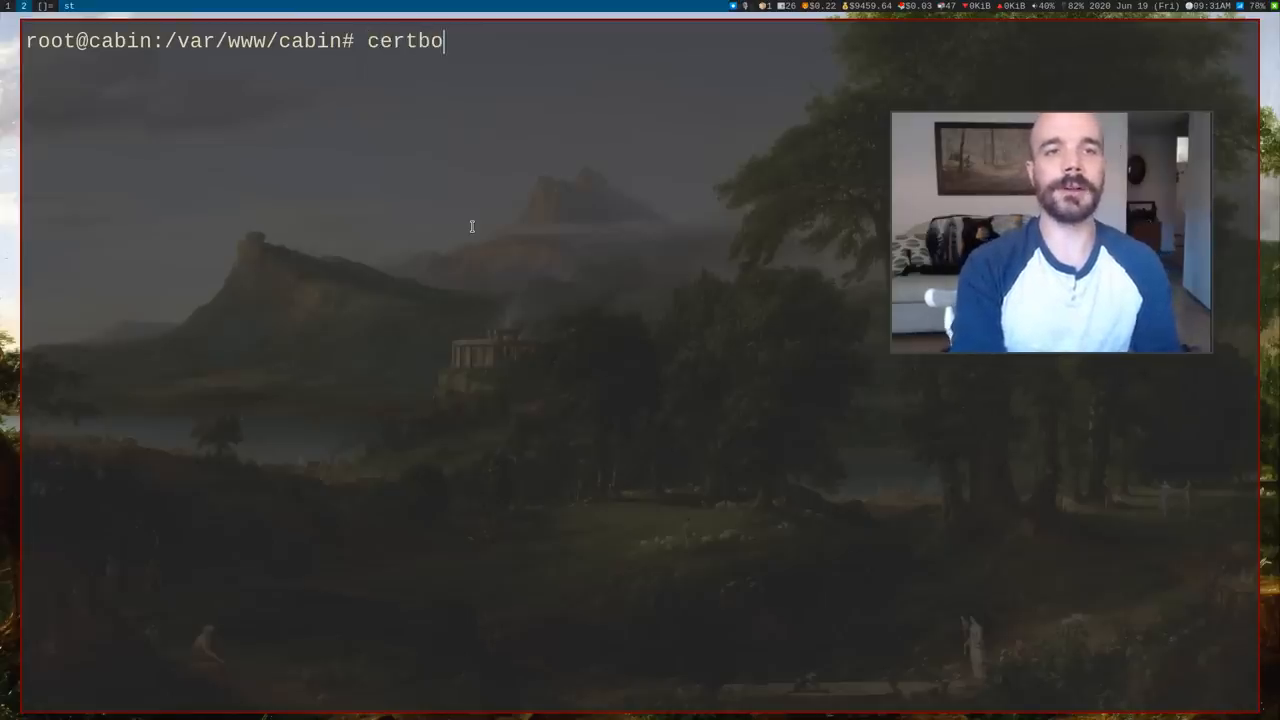
key(Return)
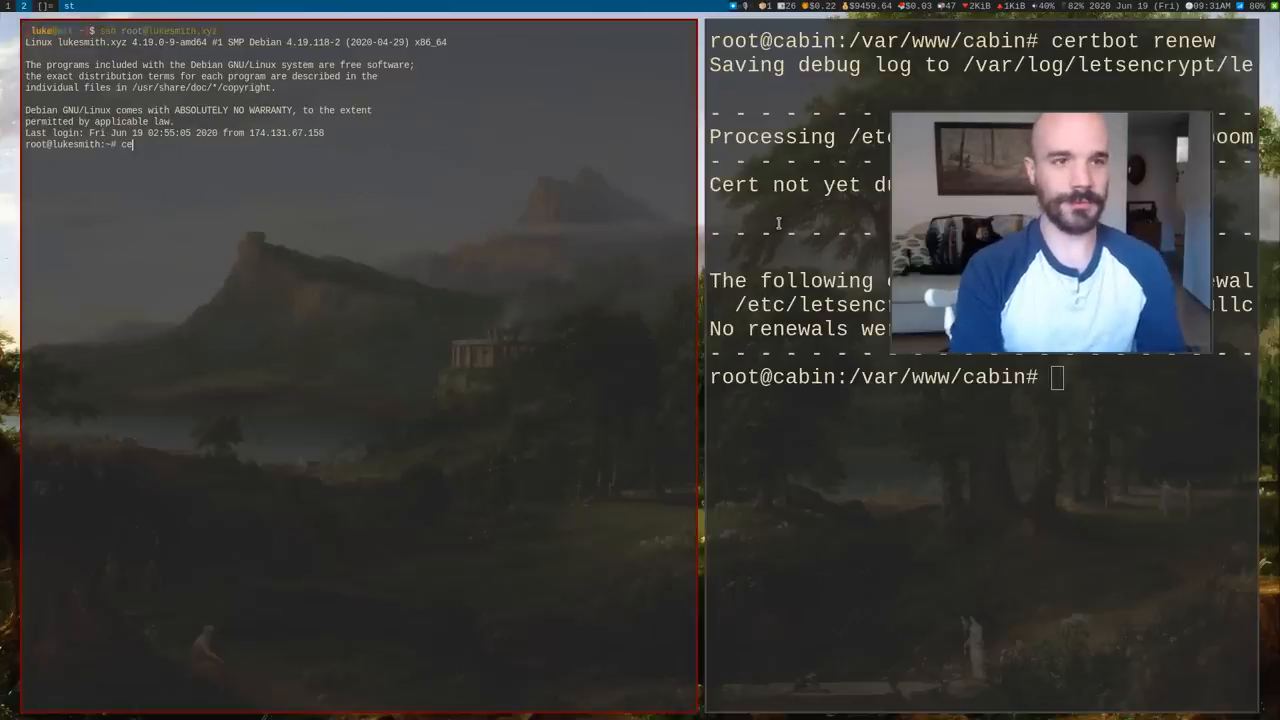
Step: Open root's crontab for editing with crontab -e
text(rontab)
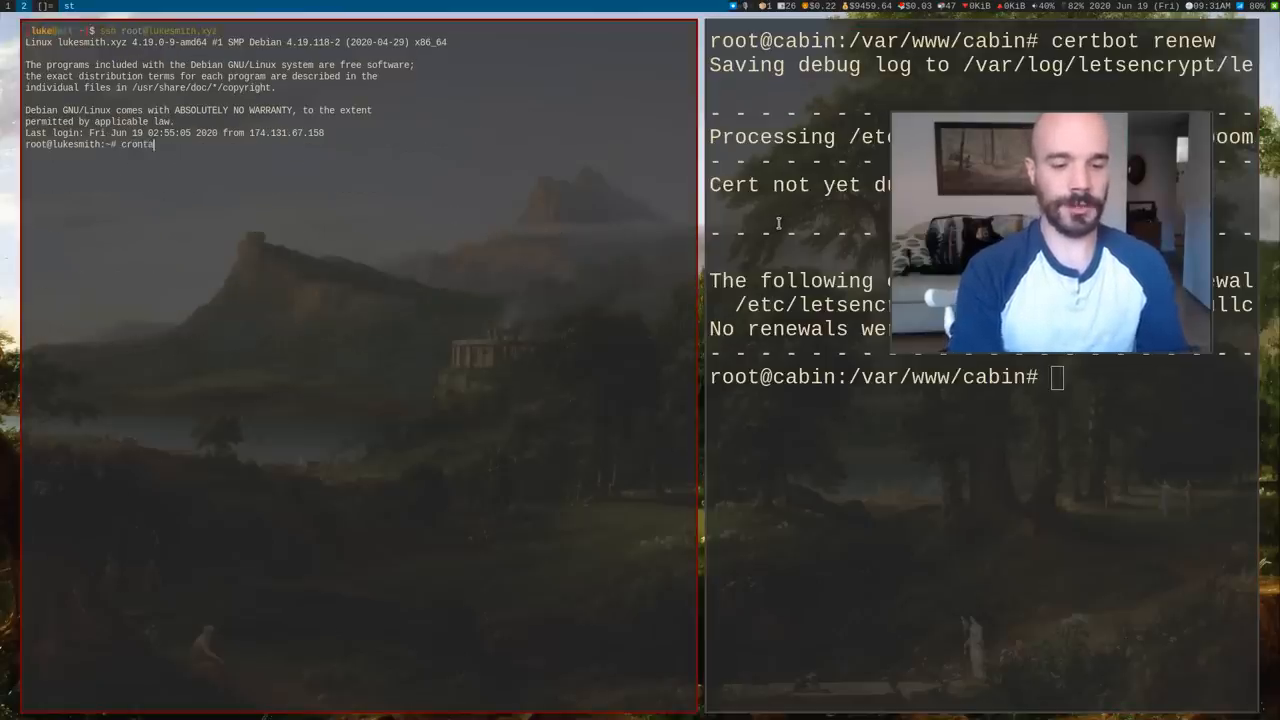
key(Return)
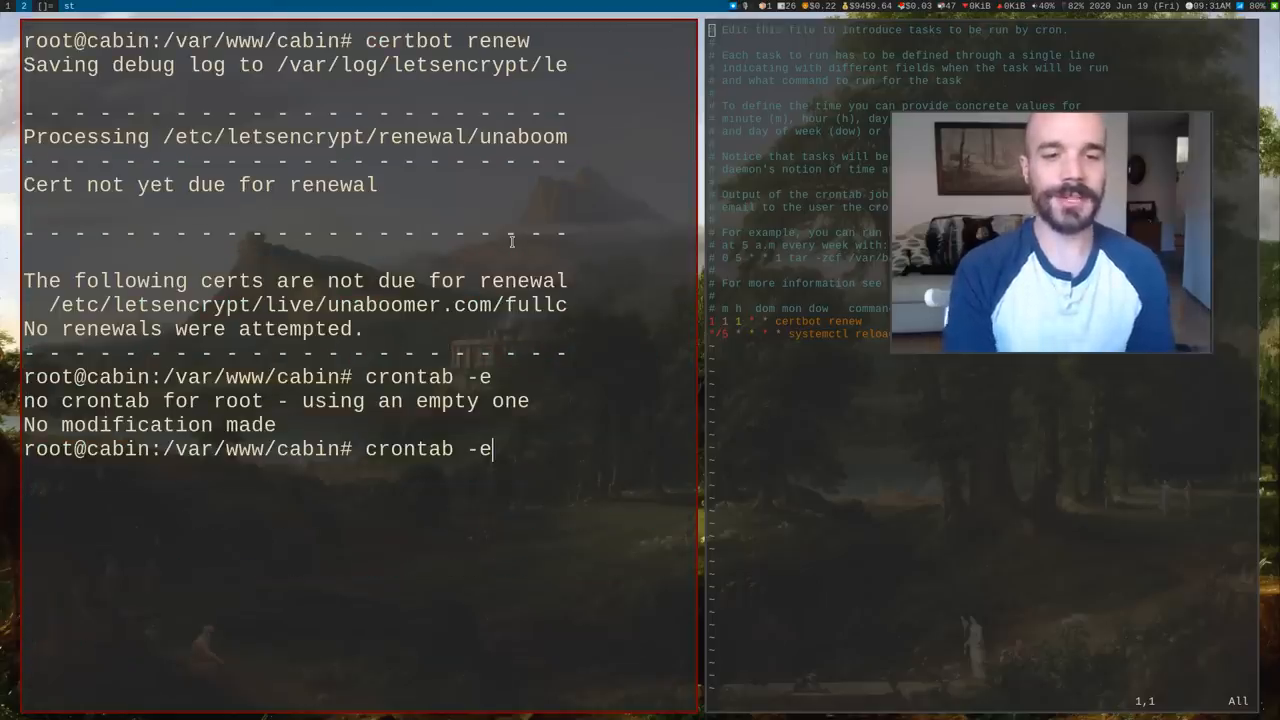
Step: Add the crontab line '1 1 1 * * certbot renew' and save the crontab
key(Return)
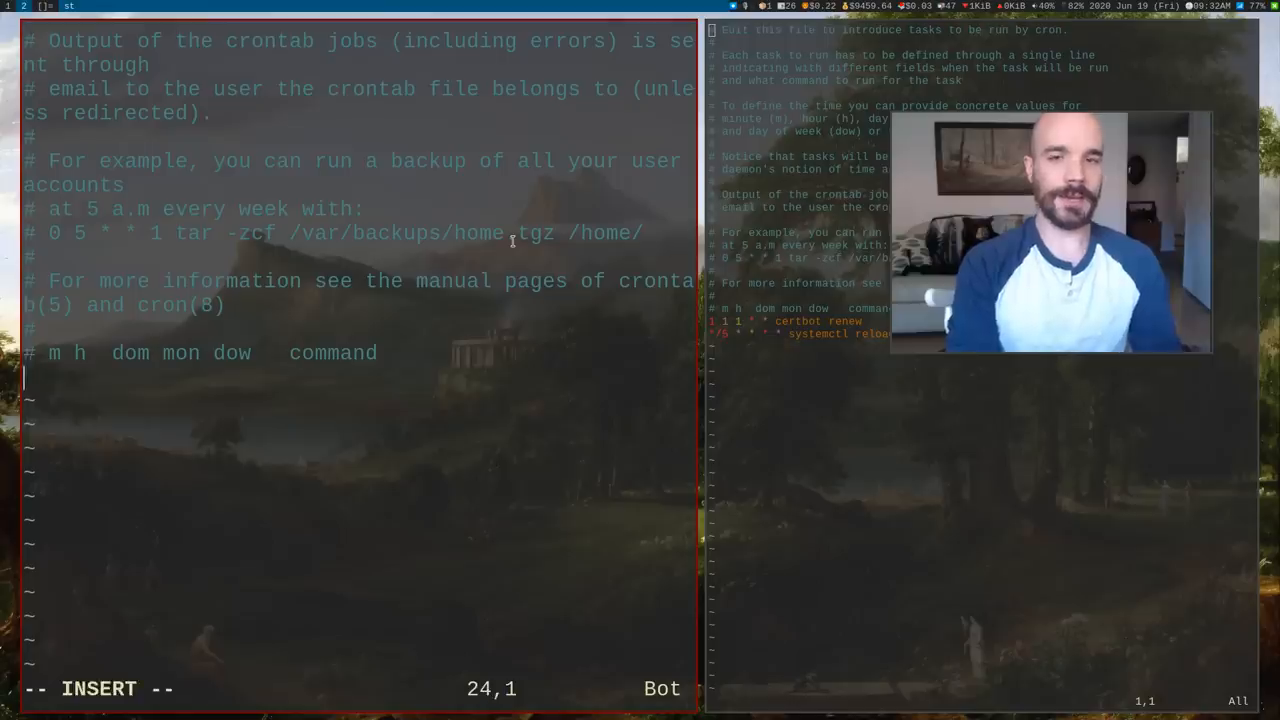
text(1 1 1)
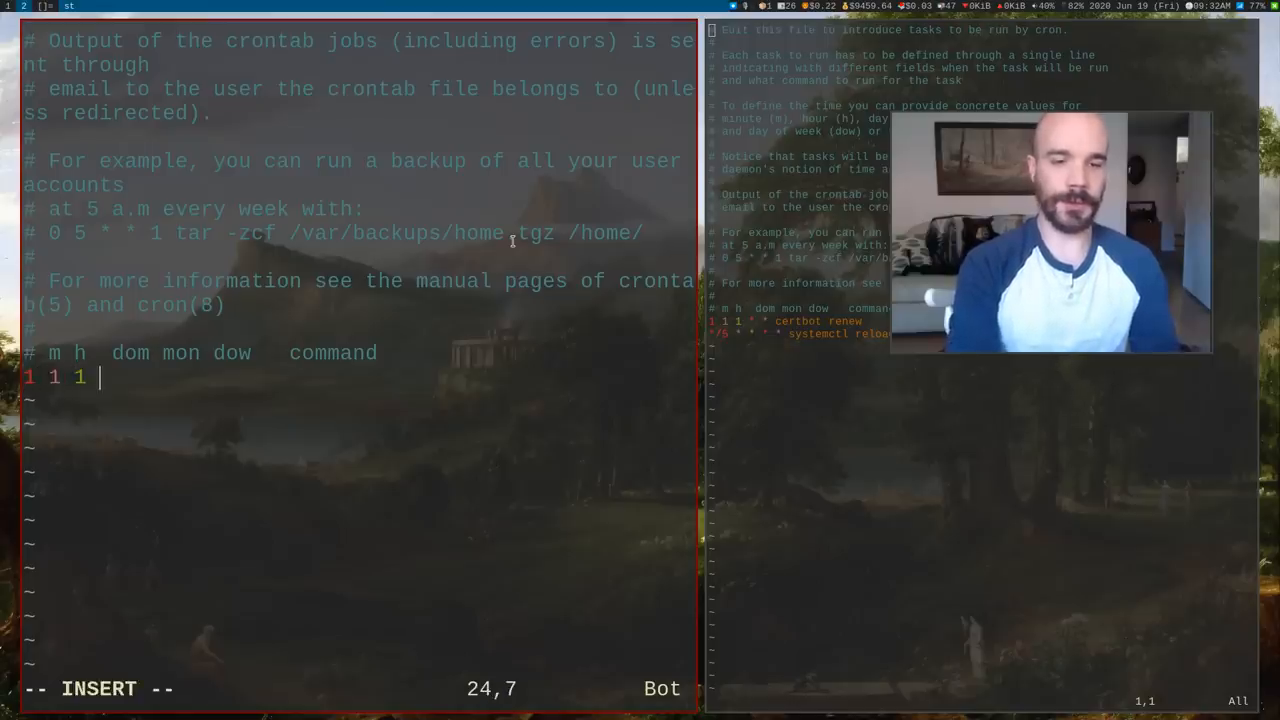
text(* * certbott ewne)
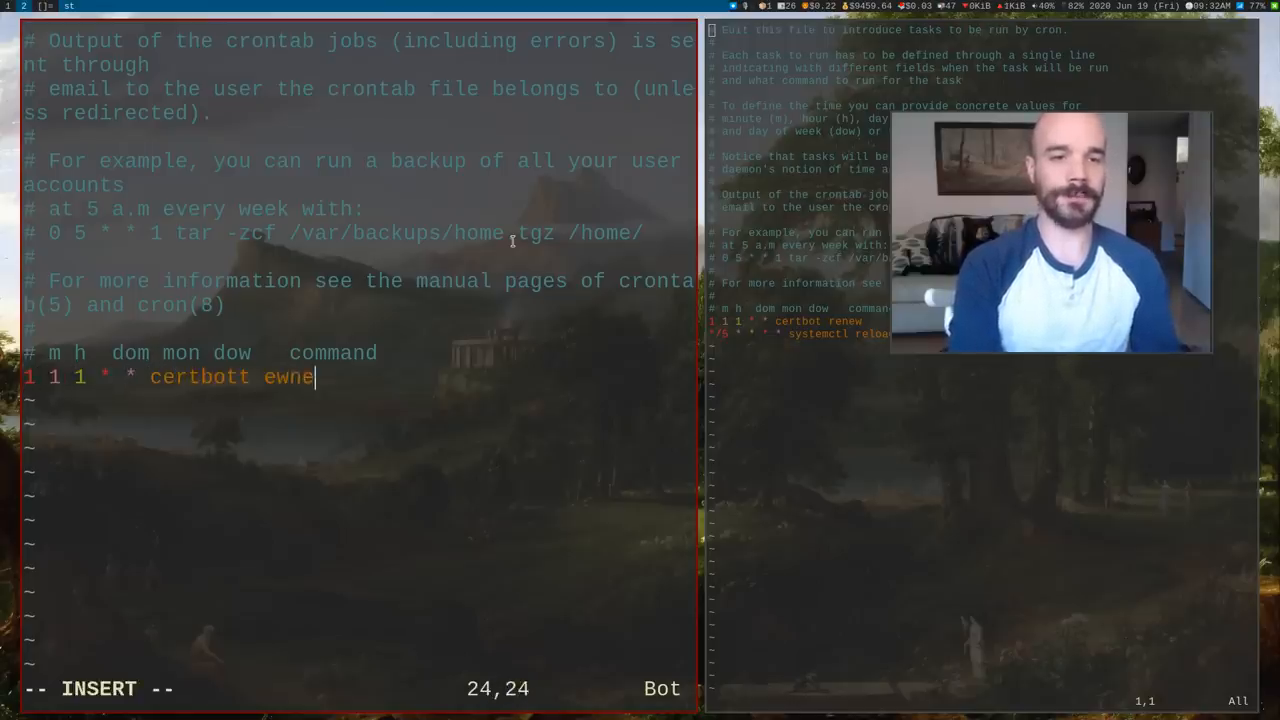
key(BackSpace)
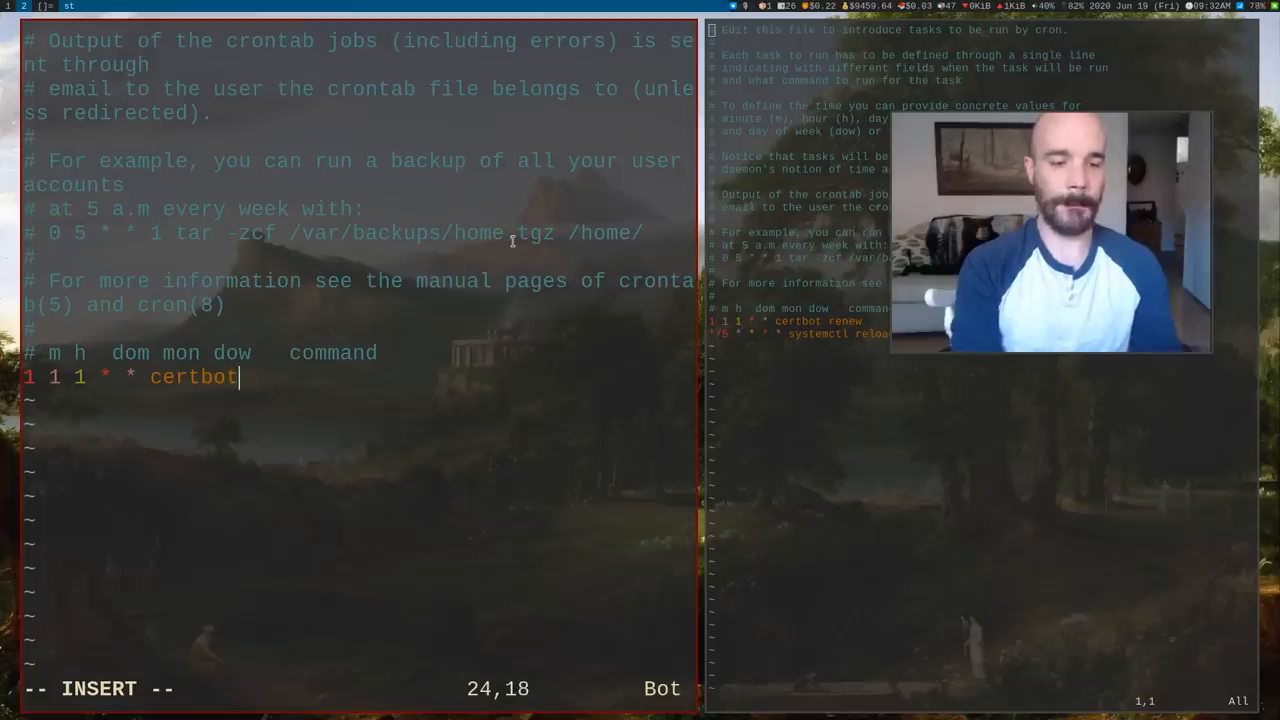
text(renew)
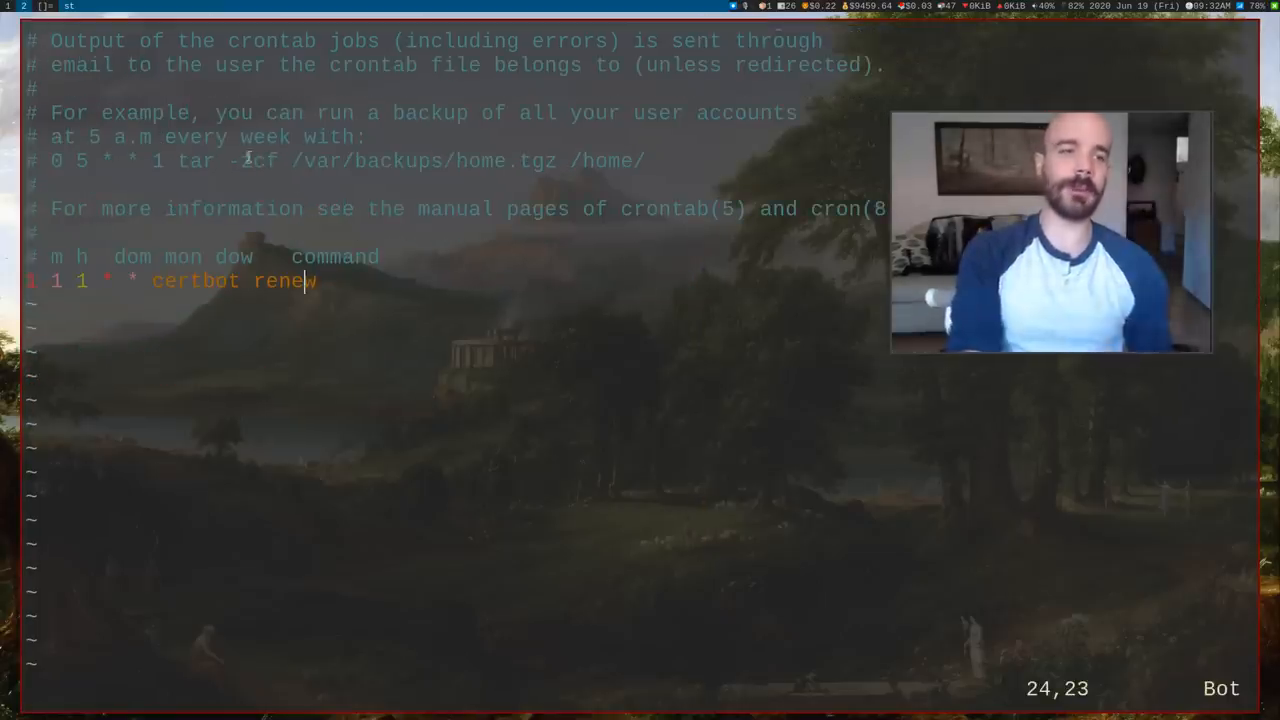
key(0)
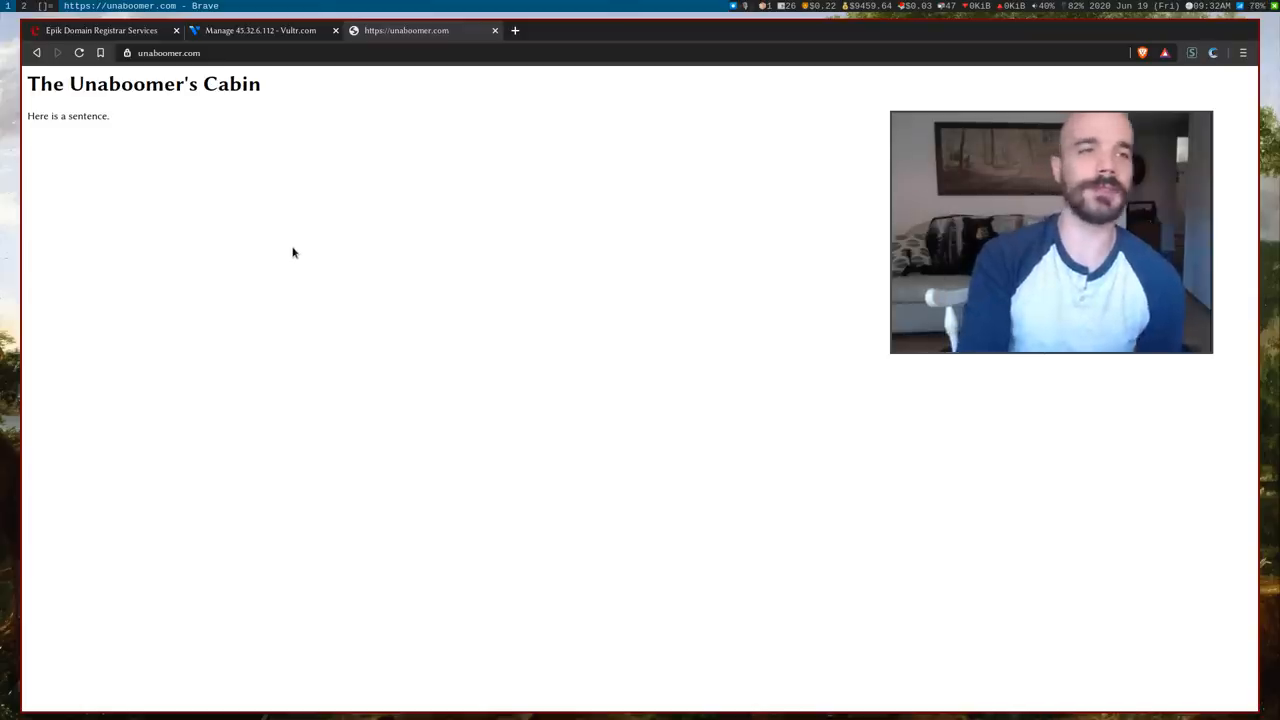
Step: Review the Epik A/AAAA host records and the www CNAME subdomain records
click(100, 30)
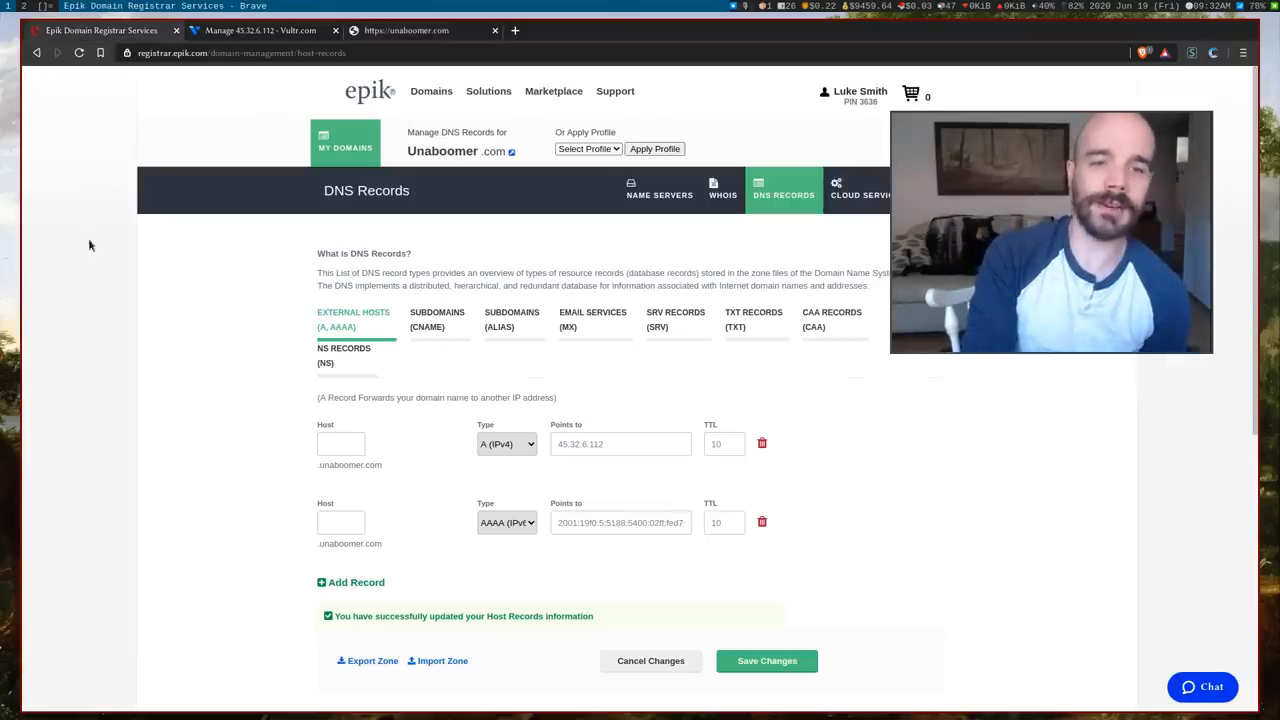
click(620, 444)
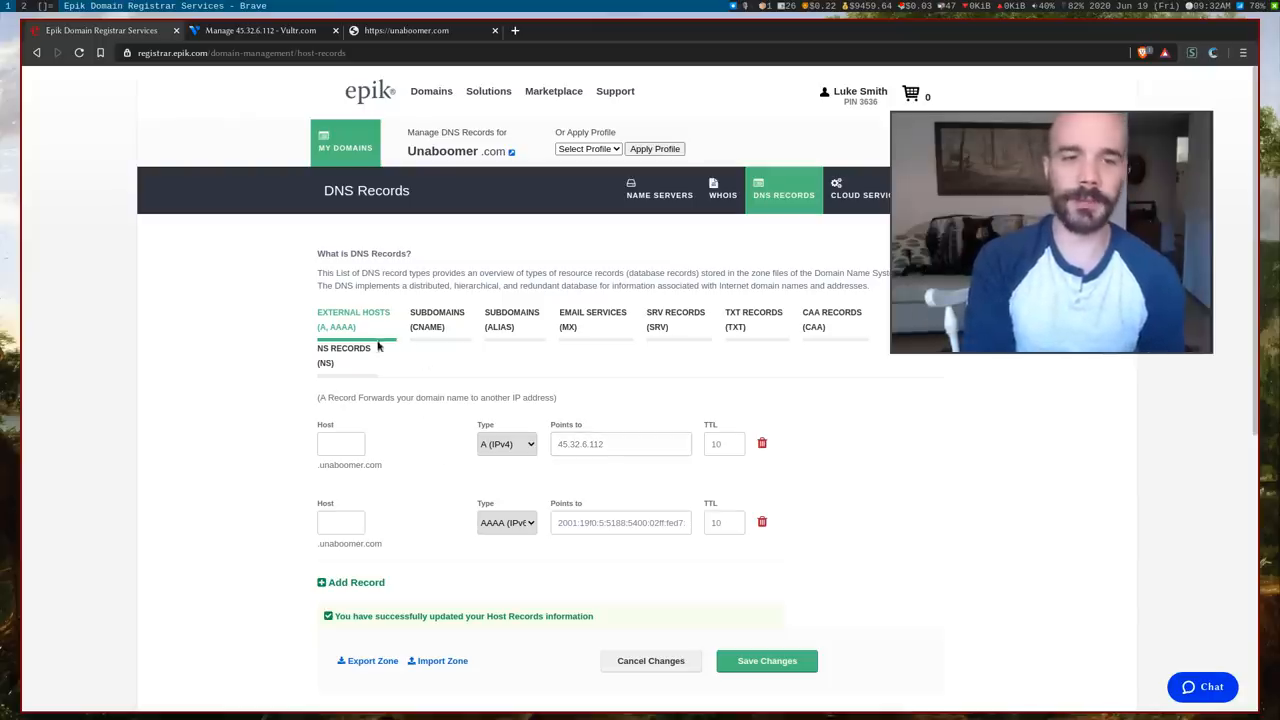
click(436, 320)
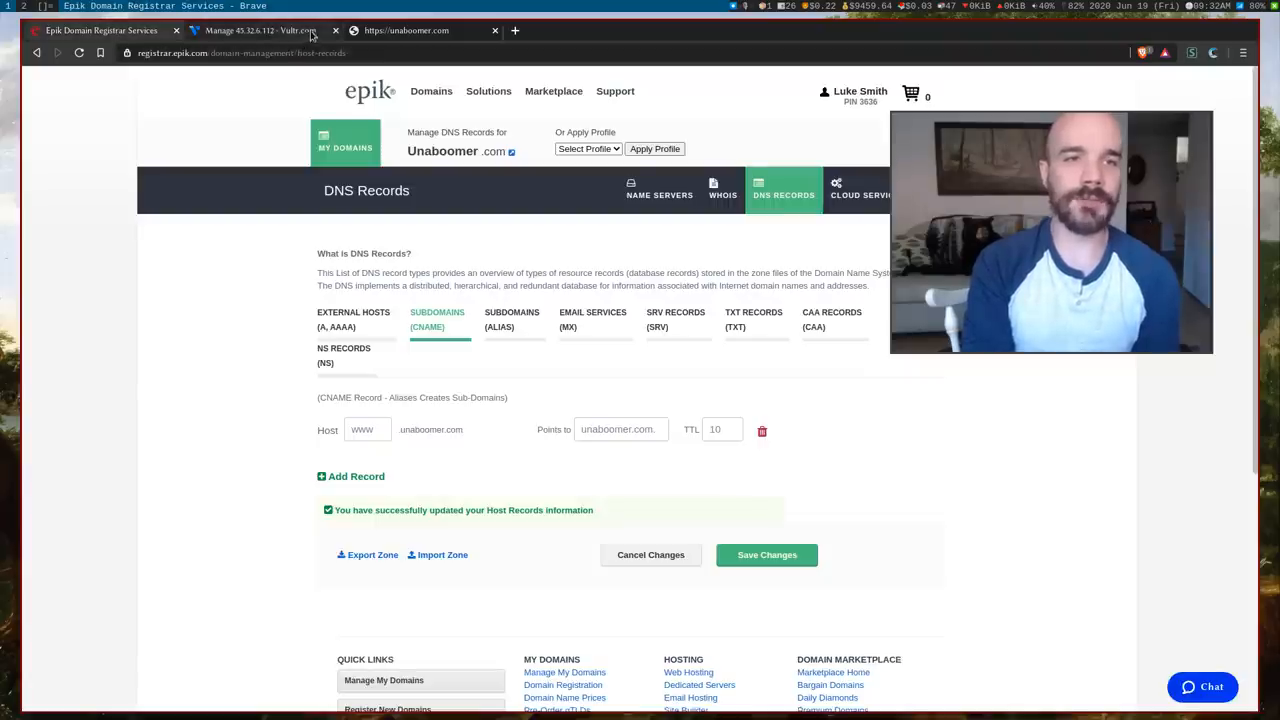
mouse_move(260, 30)
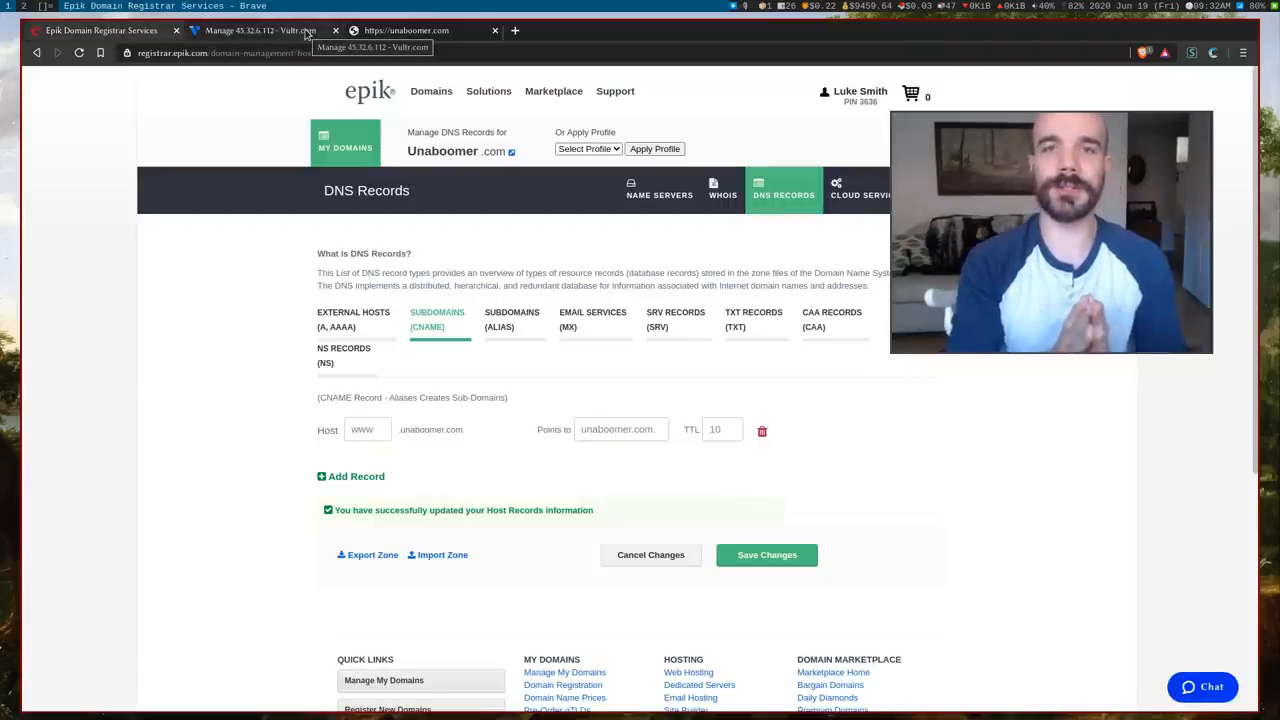
Step: Check the Vultr server details, then return to Epik's A and AAAA host records
click(260, 30)
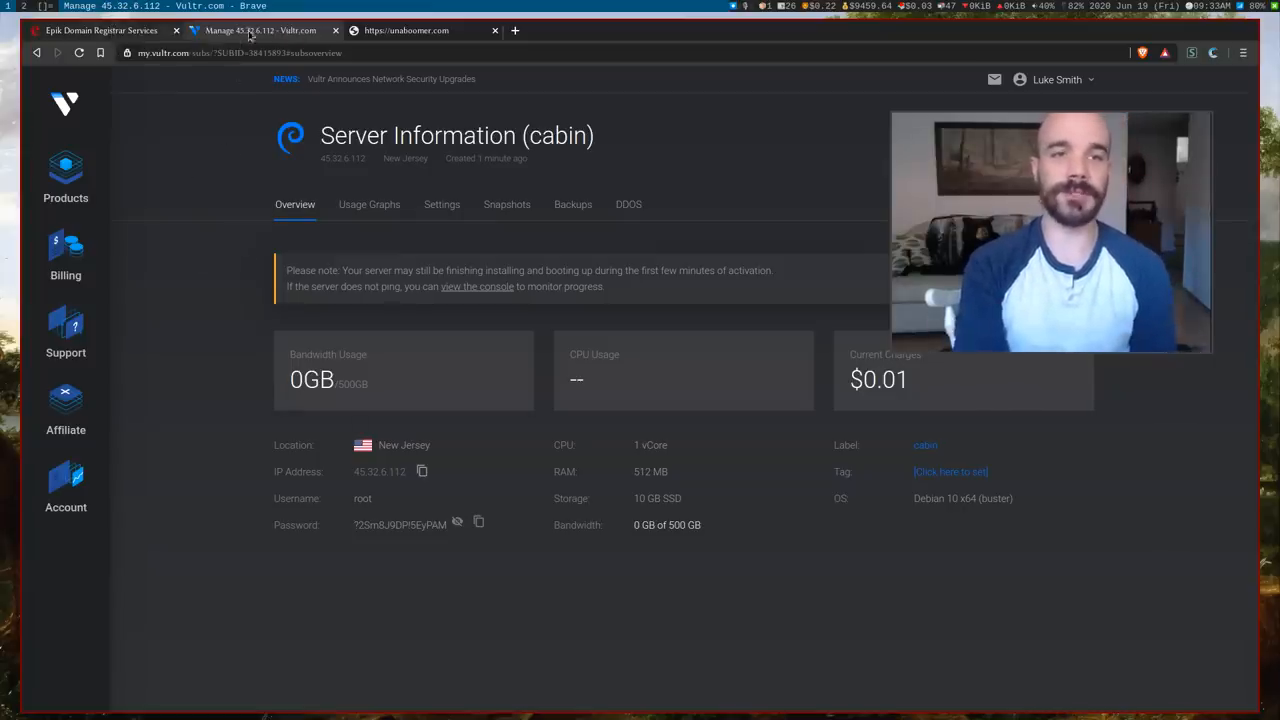
click(100, 30)
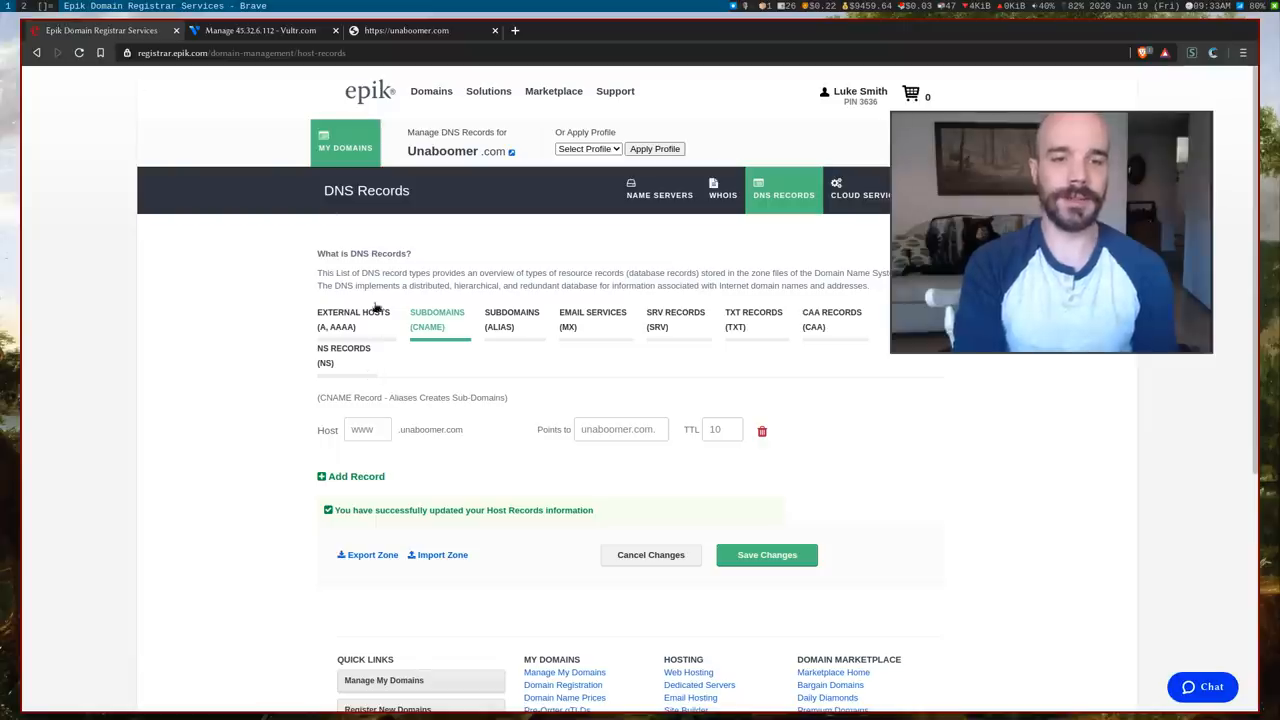
click(352, 320)
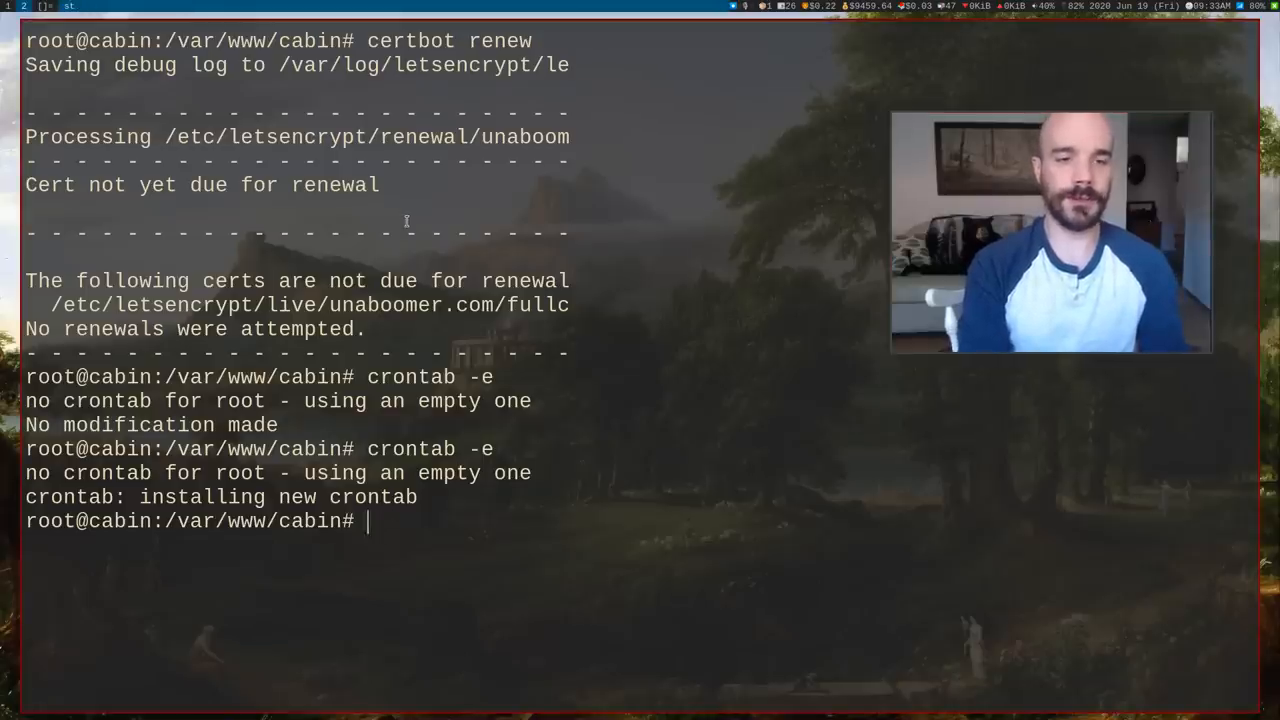
Step: Reopen the site file under /etc/nginx/sites-available/ in vim
text(vim /etc/)
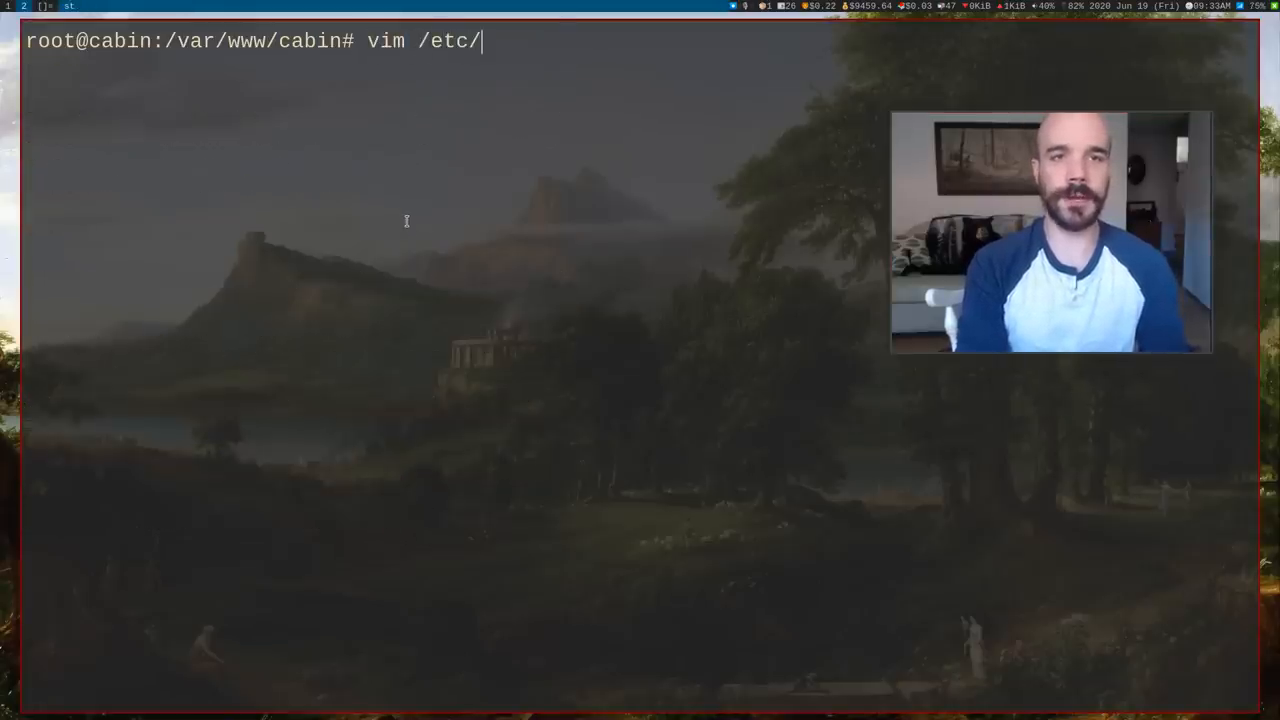
text(nginx/sites-)
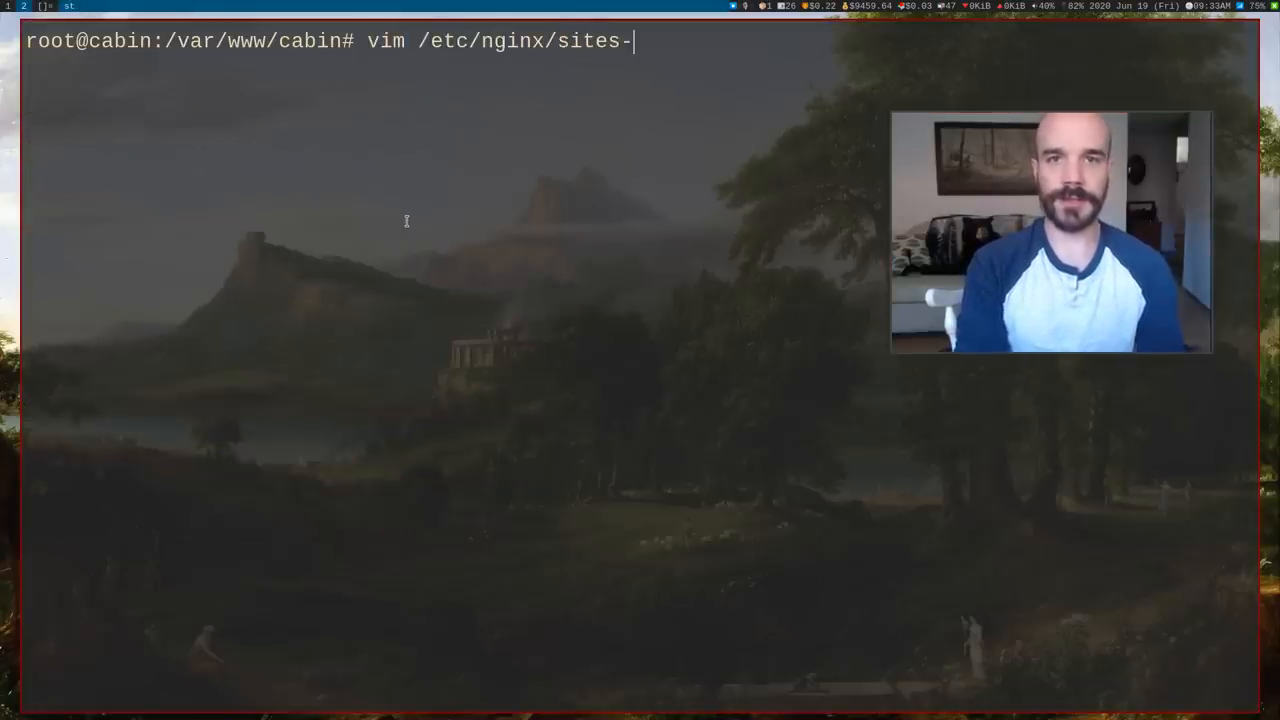
text(available/)
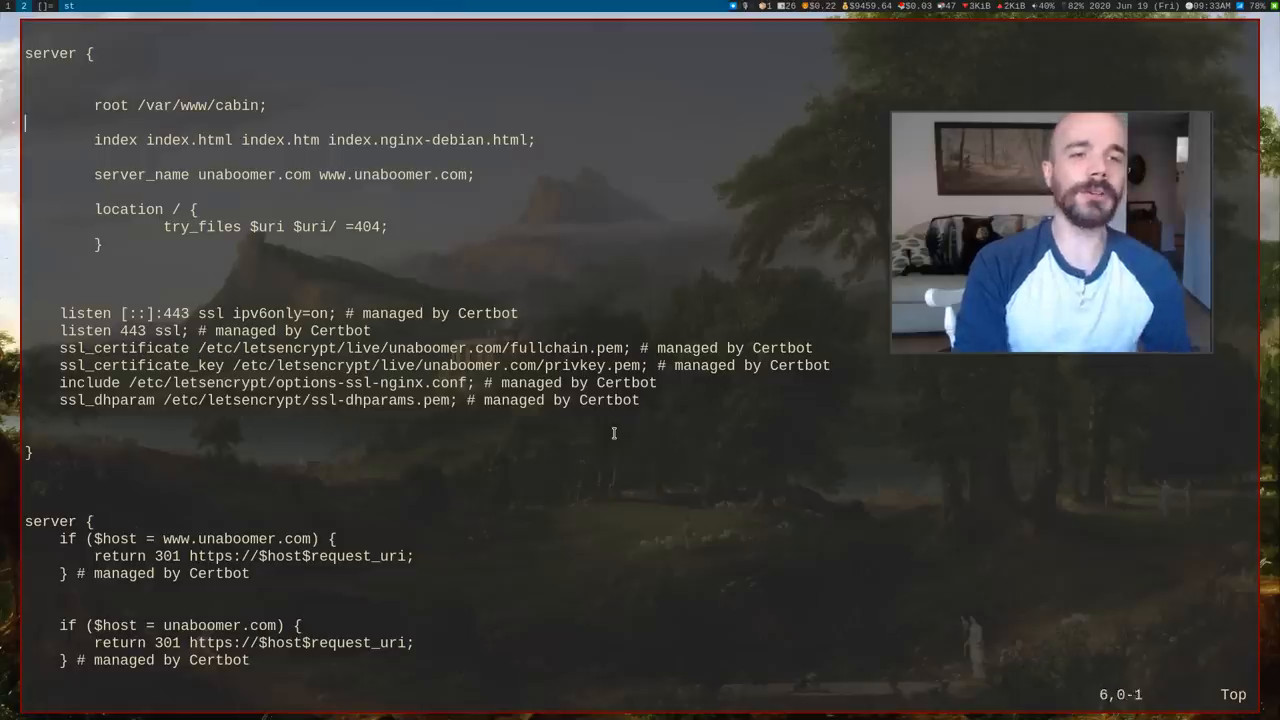
Step: Move down the server block and highlight the server_name line
key(Down)
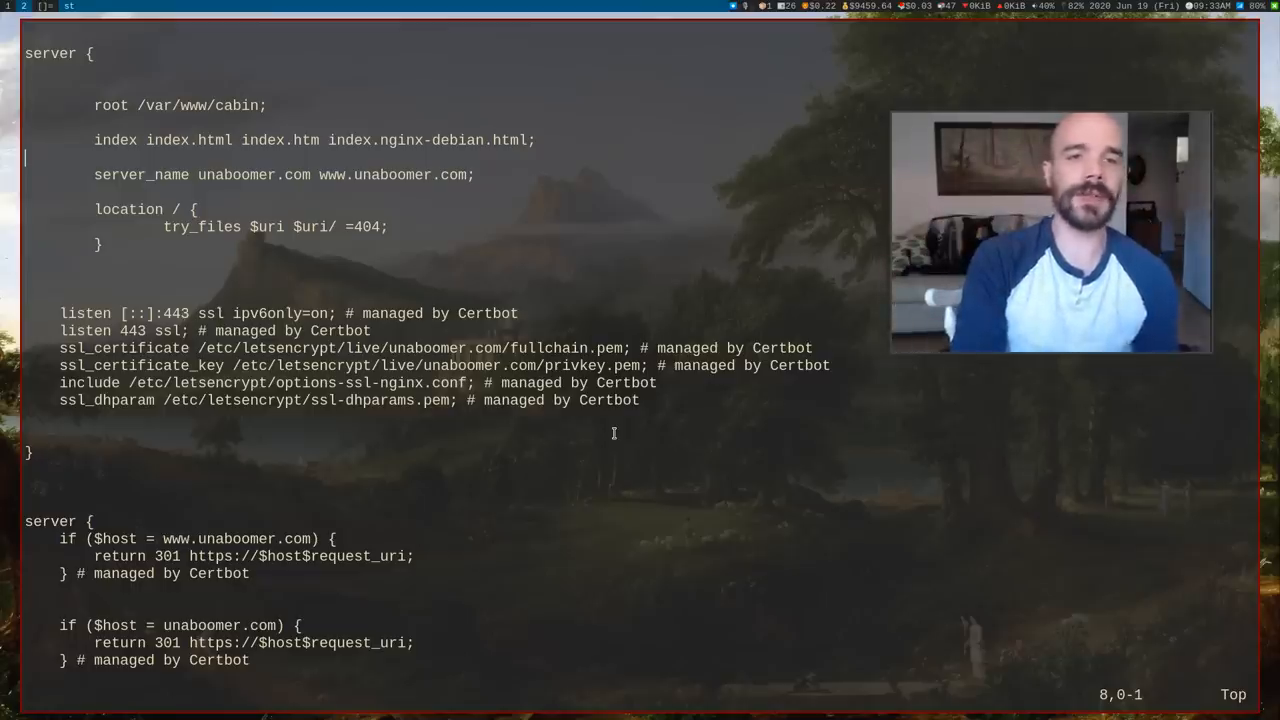
key(V)
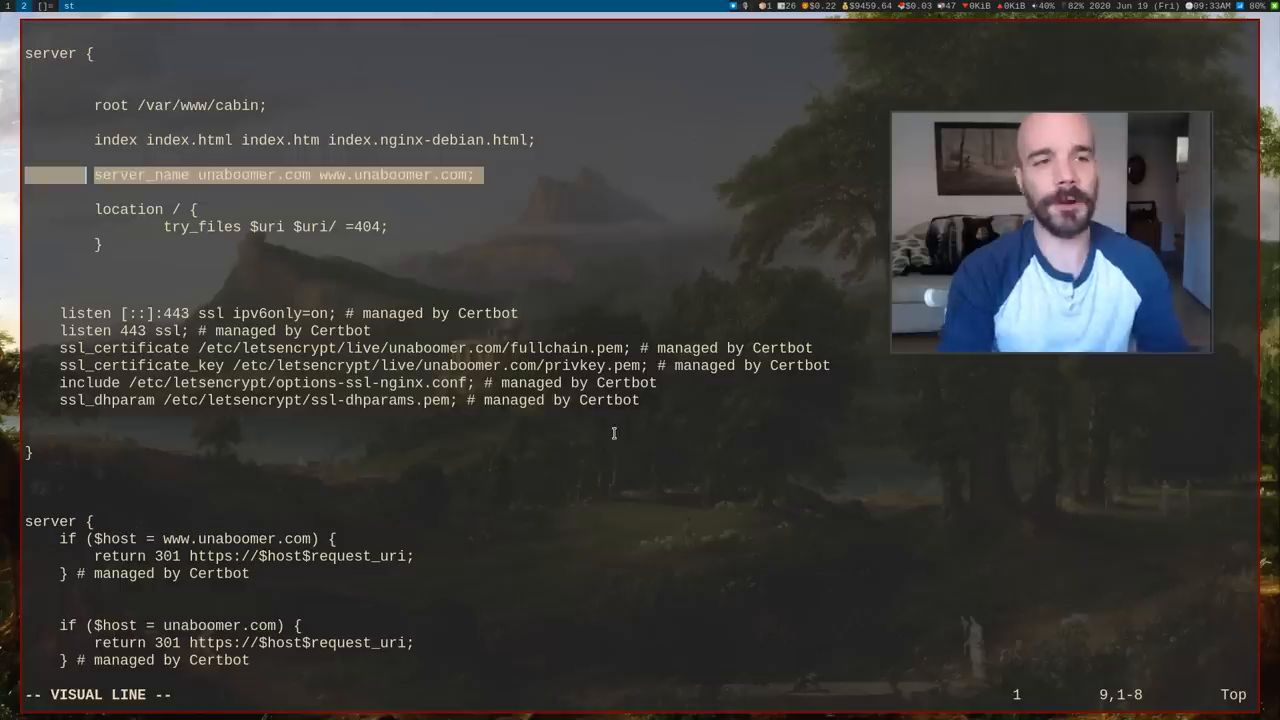
key(Escape)
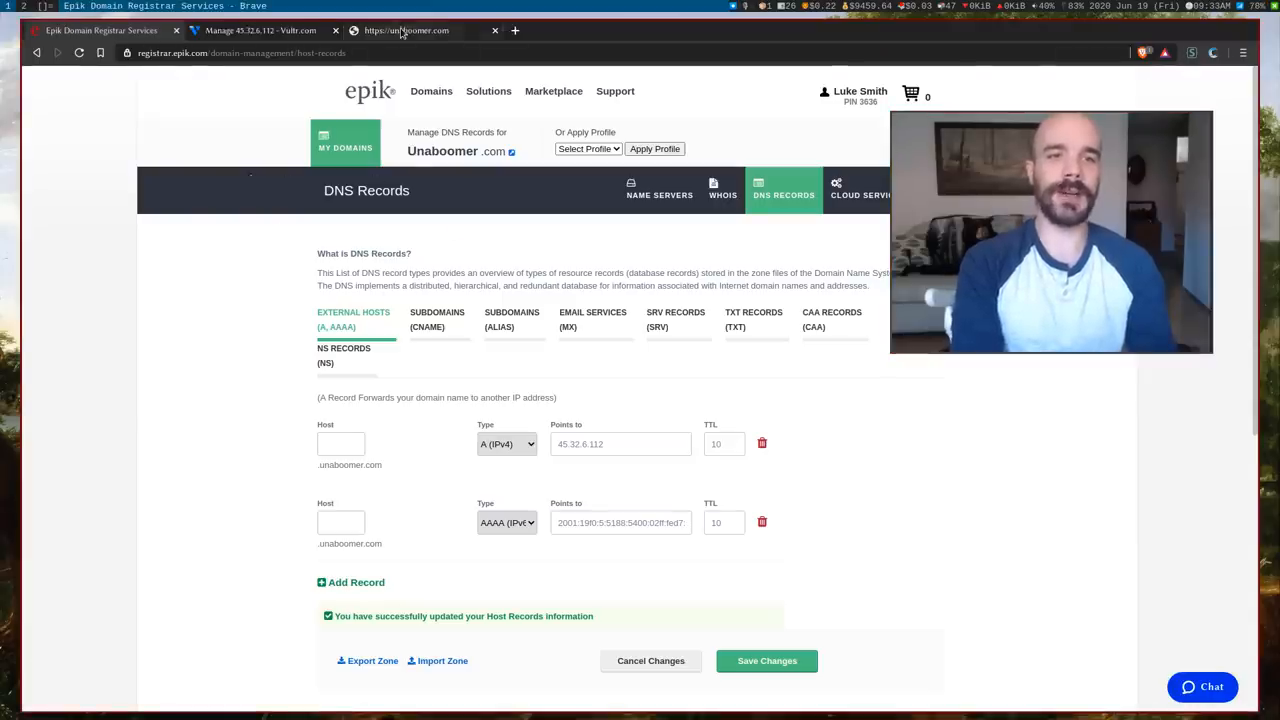
Step: View unaboomer.com over HTTPS, check its h1 and paragraph source, and return to the rendered page
click(420, 30)
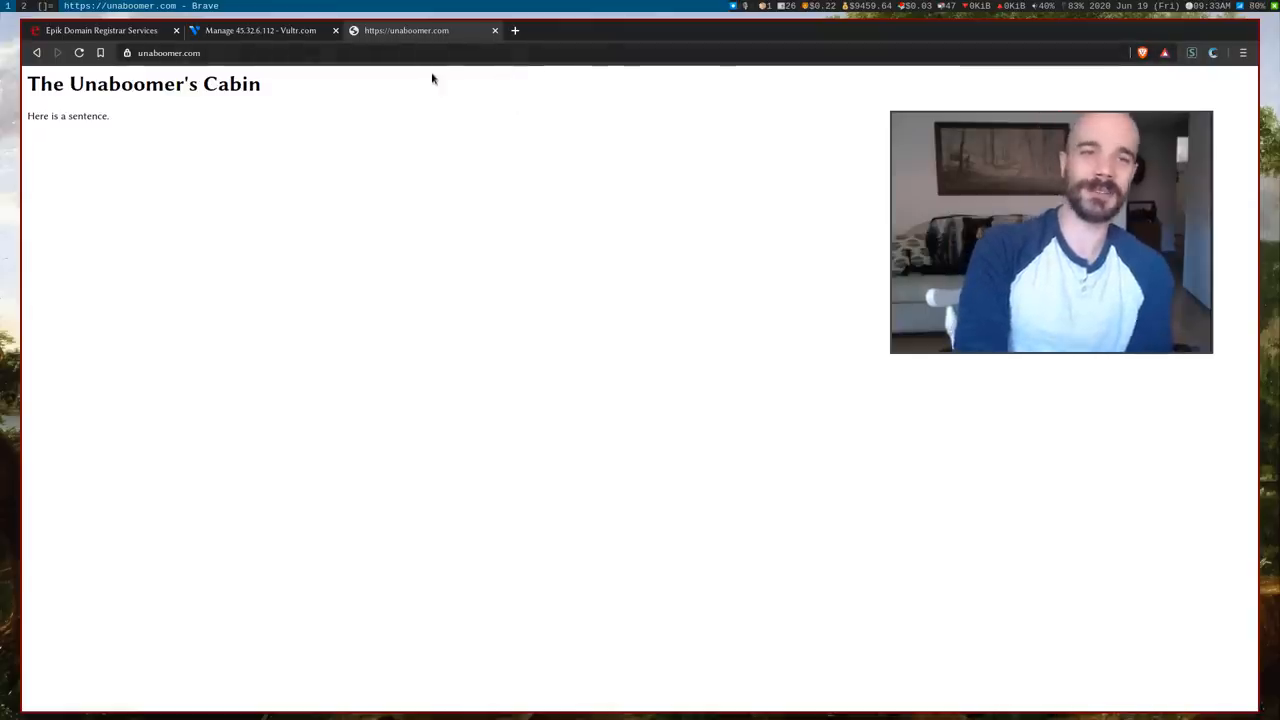
key(ctrl+u)
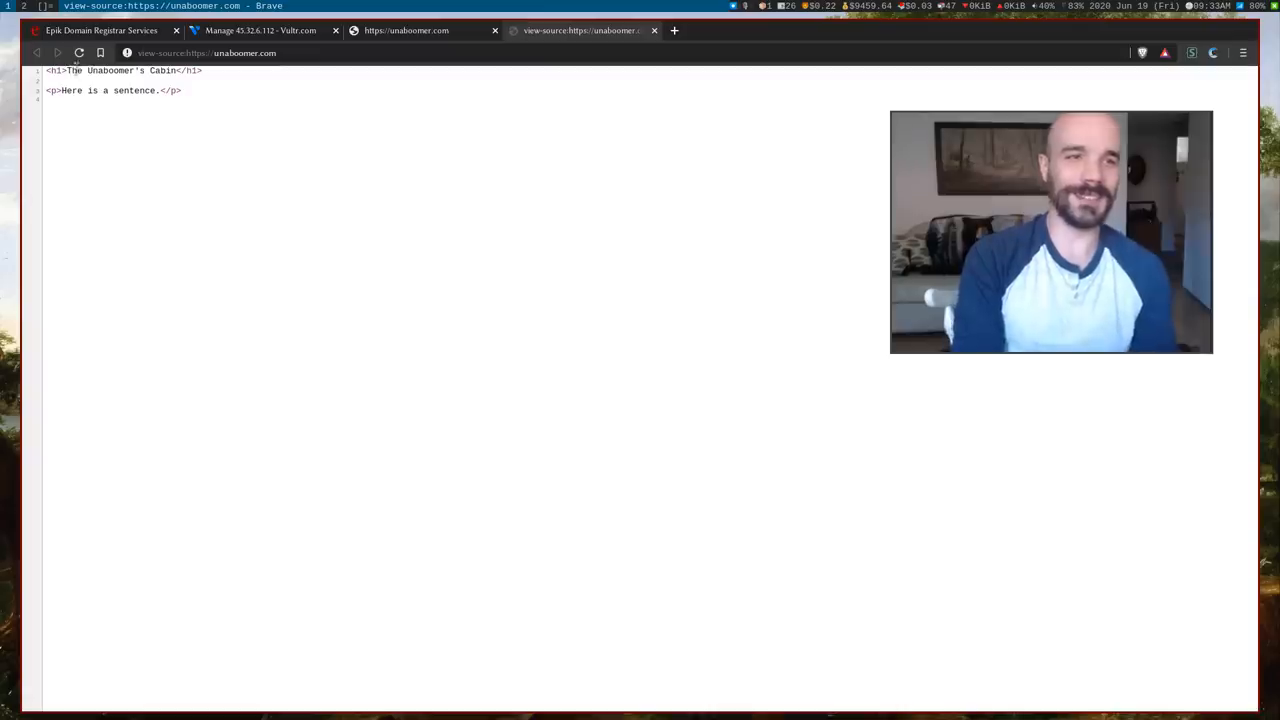
mouse_move(248, 144)
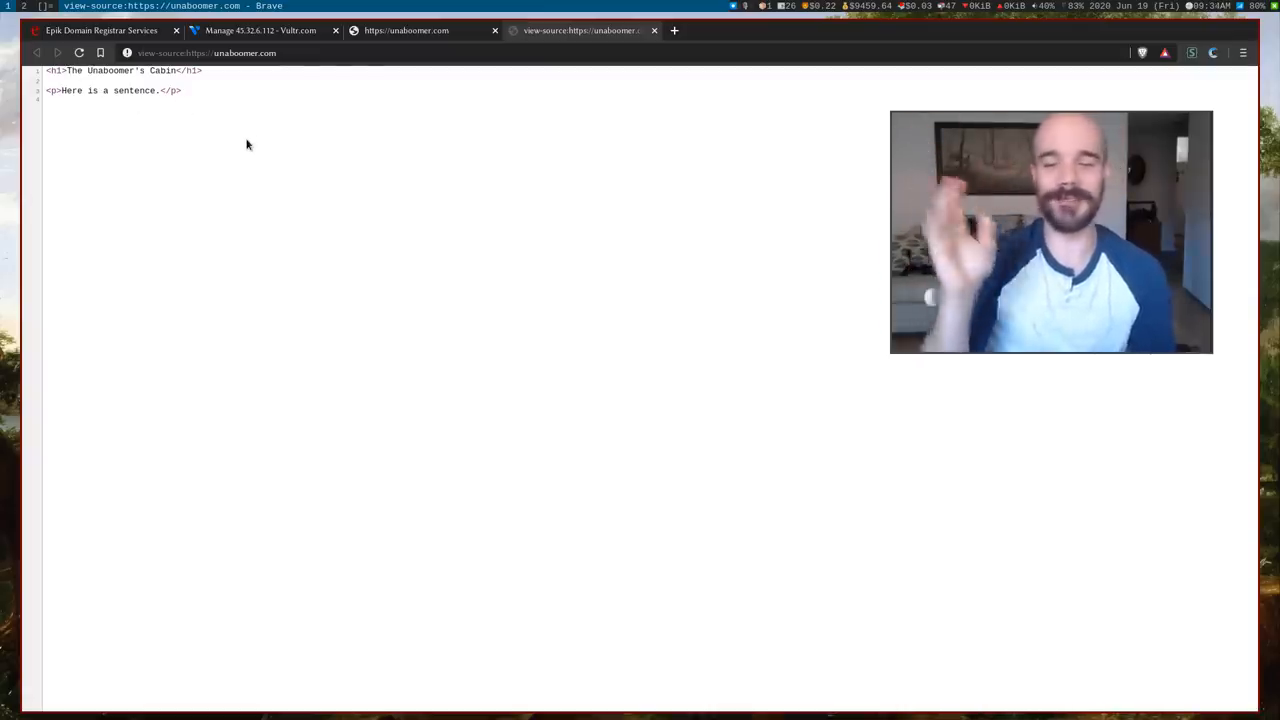
click(654, 30)
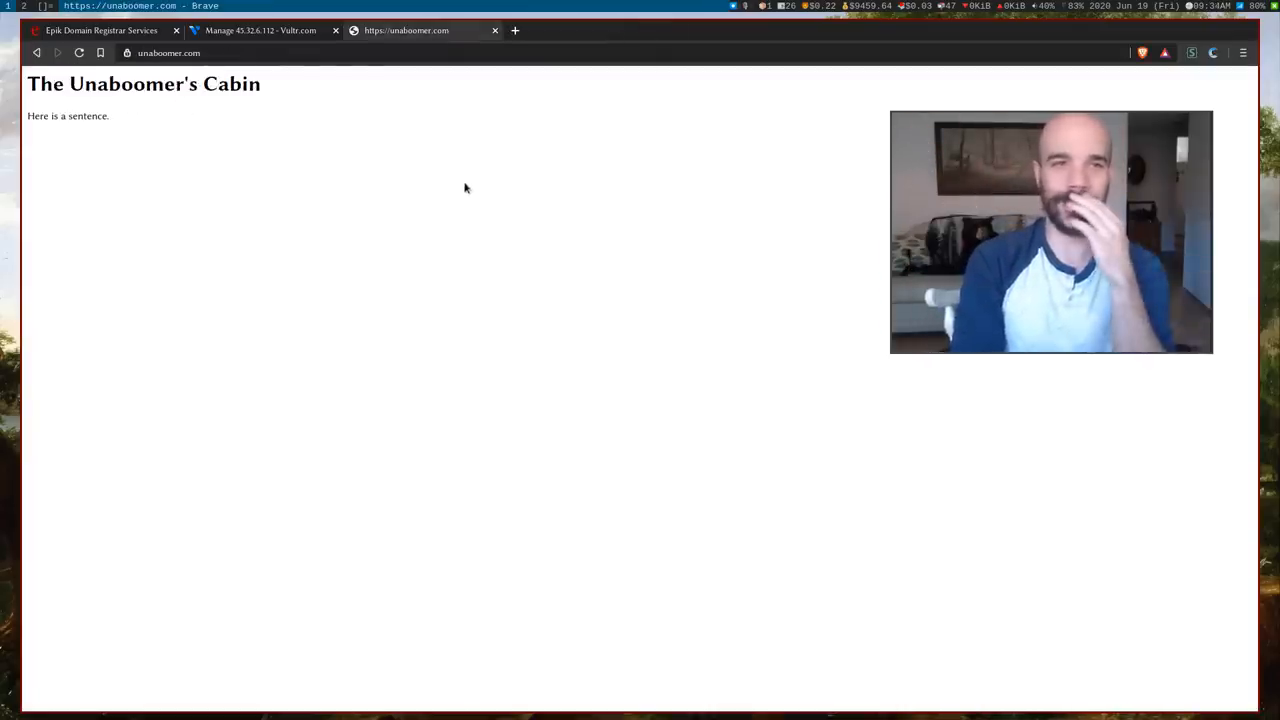
mouse_move(436, 264)
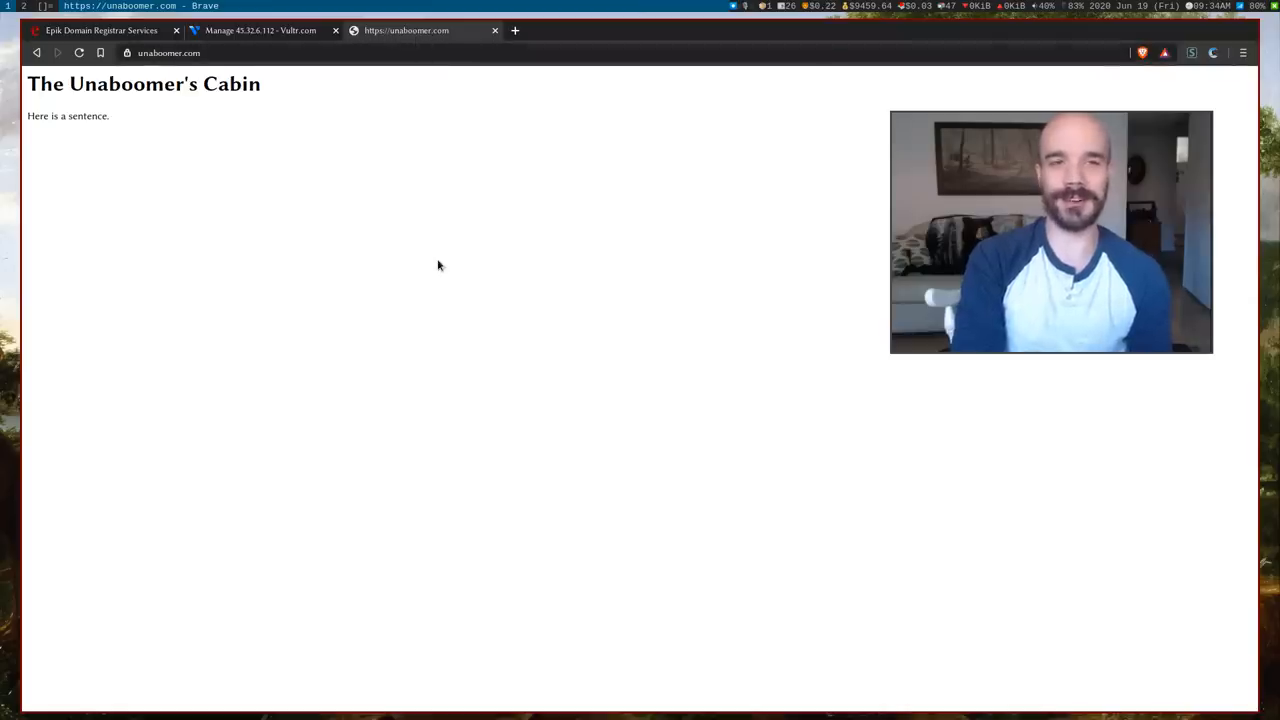